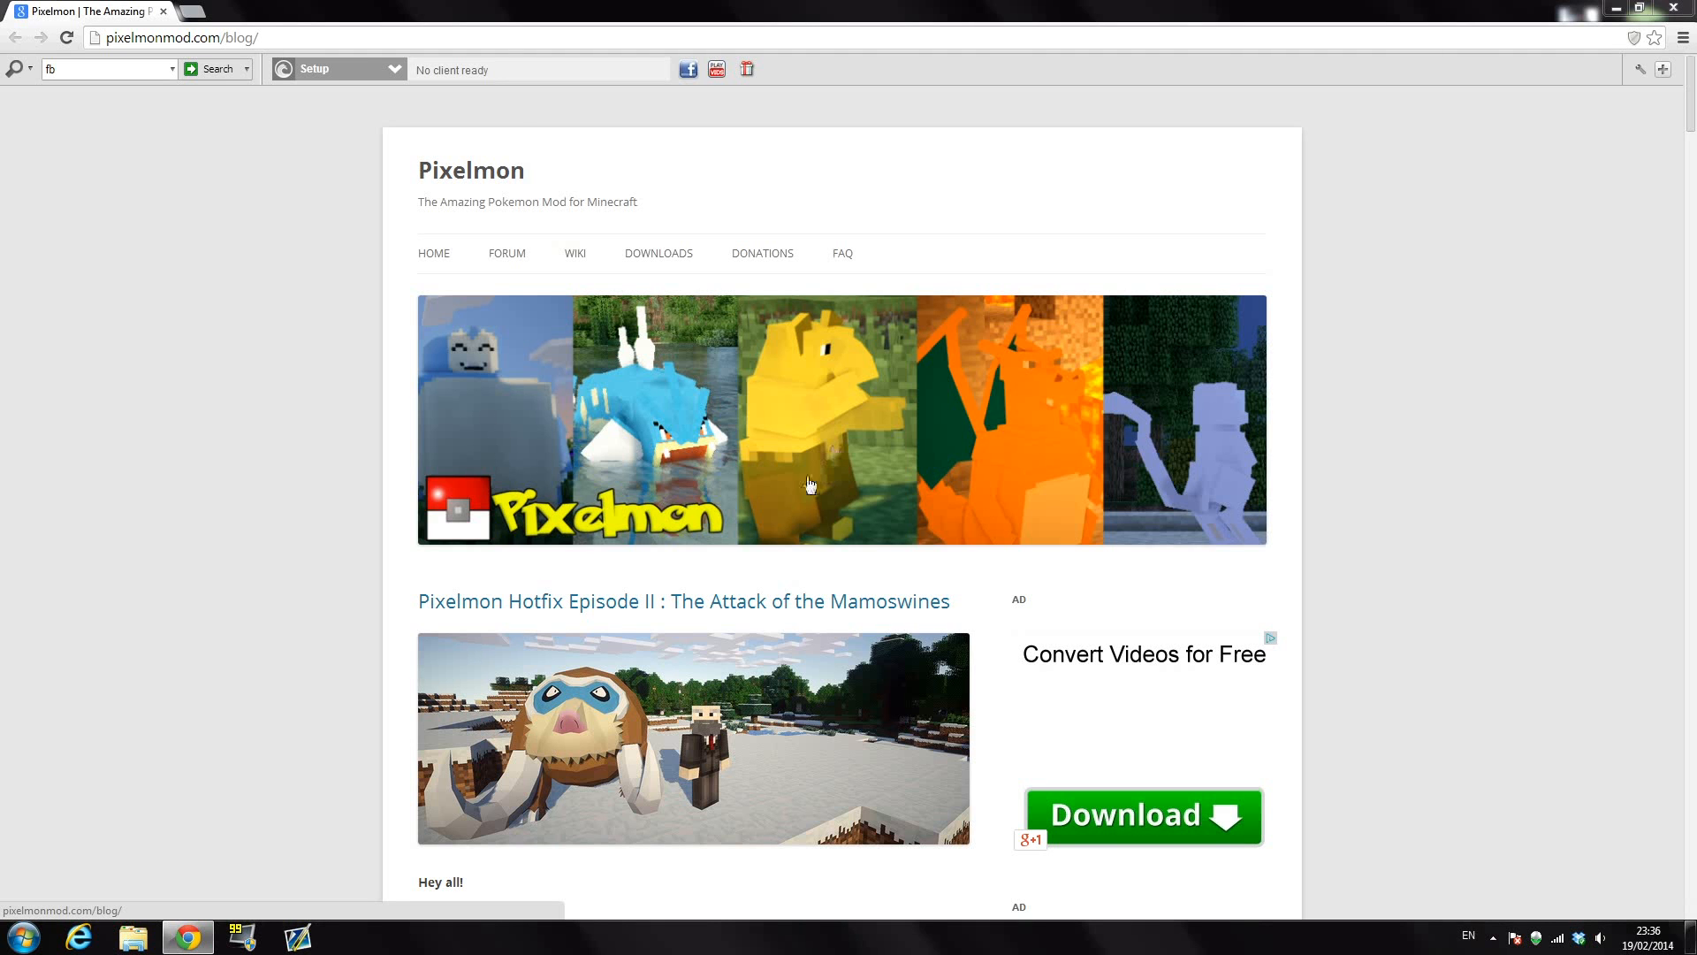
{"action": "mouse_move", "coordinate": [347, 466]}
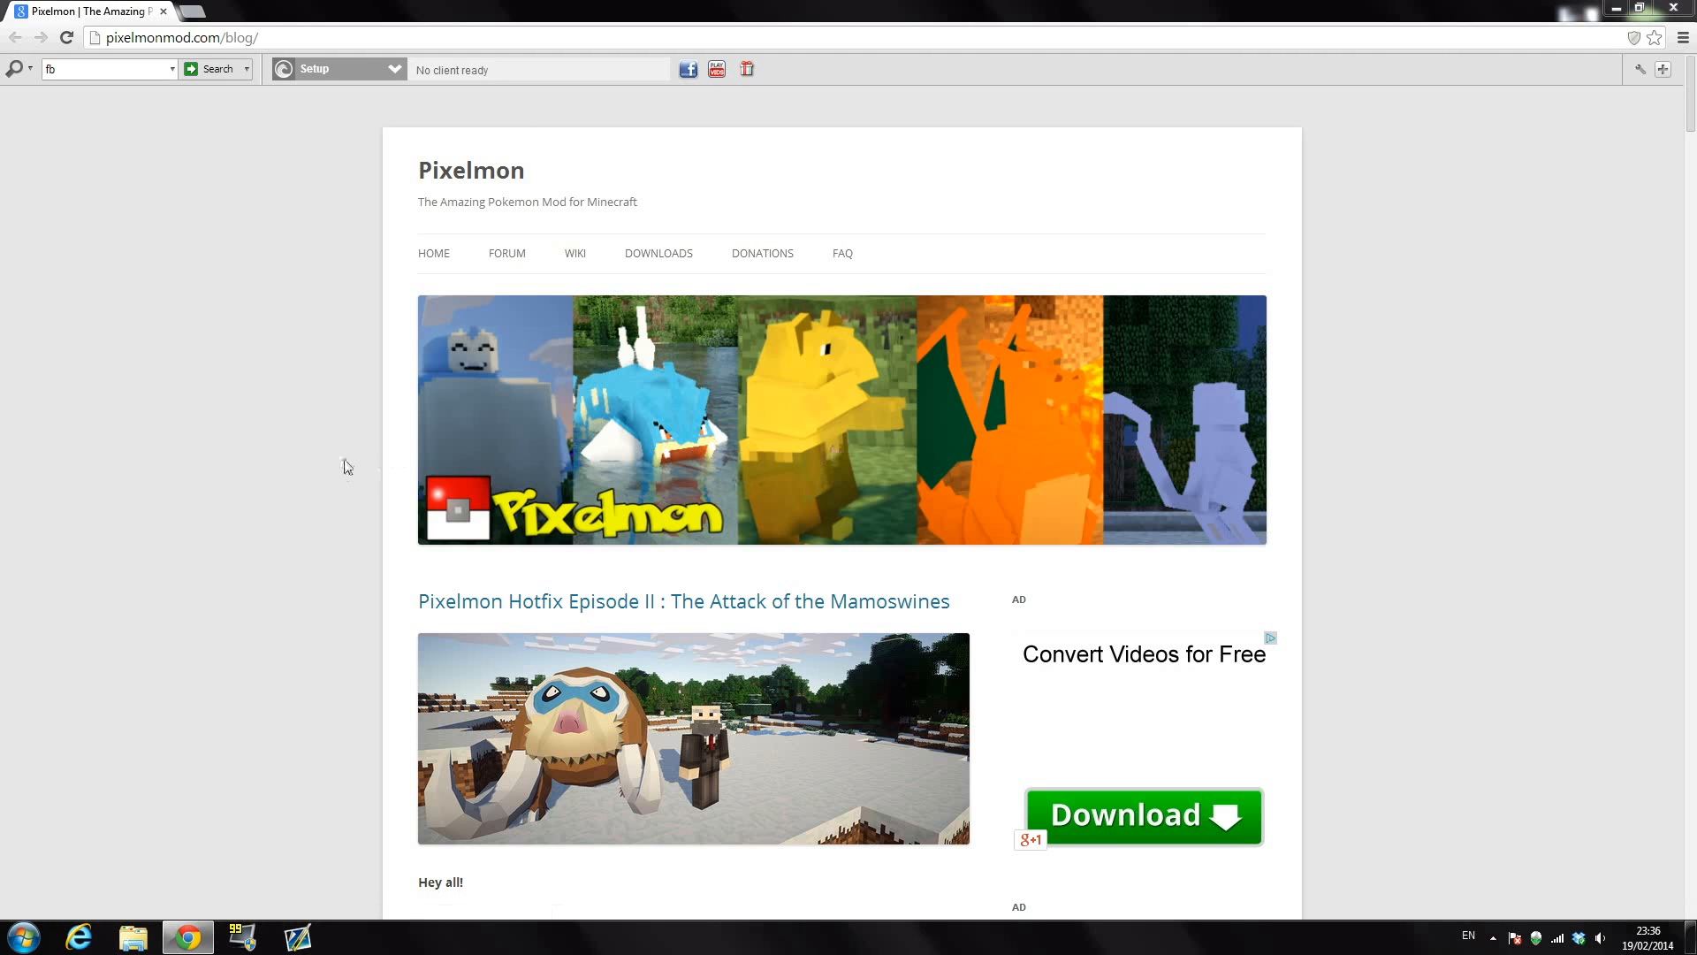
Scroll to the Forge 1.6.4 installer link, follow it to adf.ly and skip the ad.
{"action": "scroll", "scroll_direction": "down", "scroll_amount": 3}
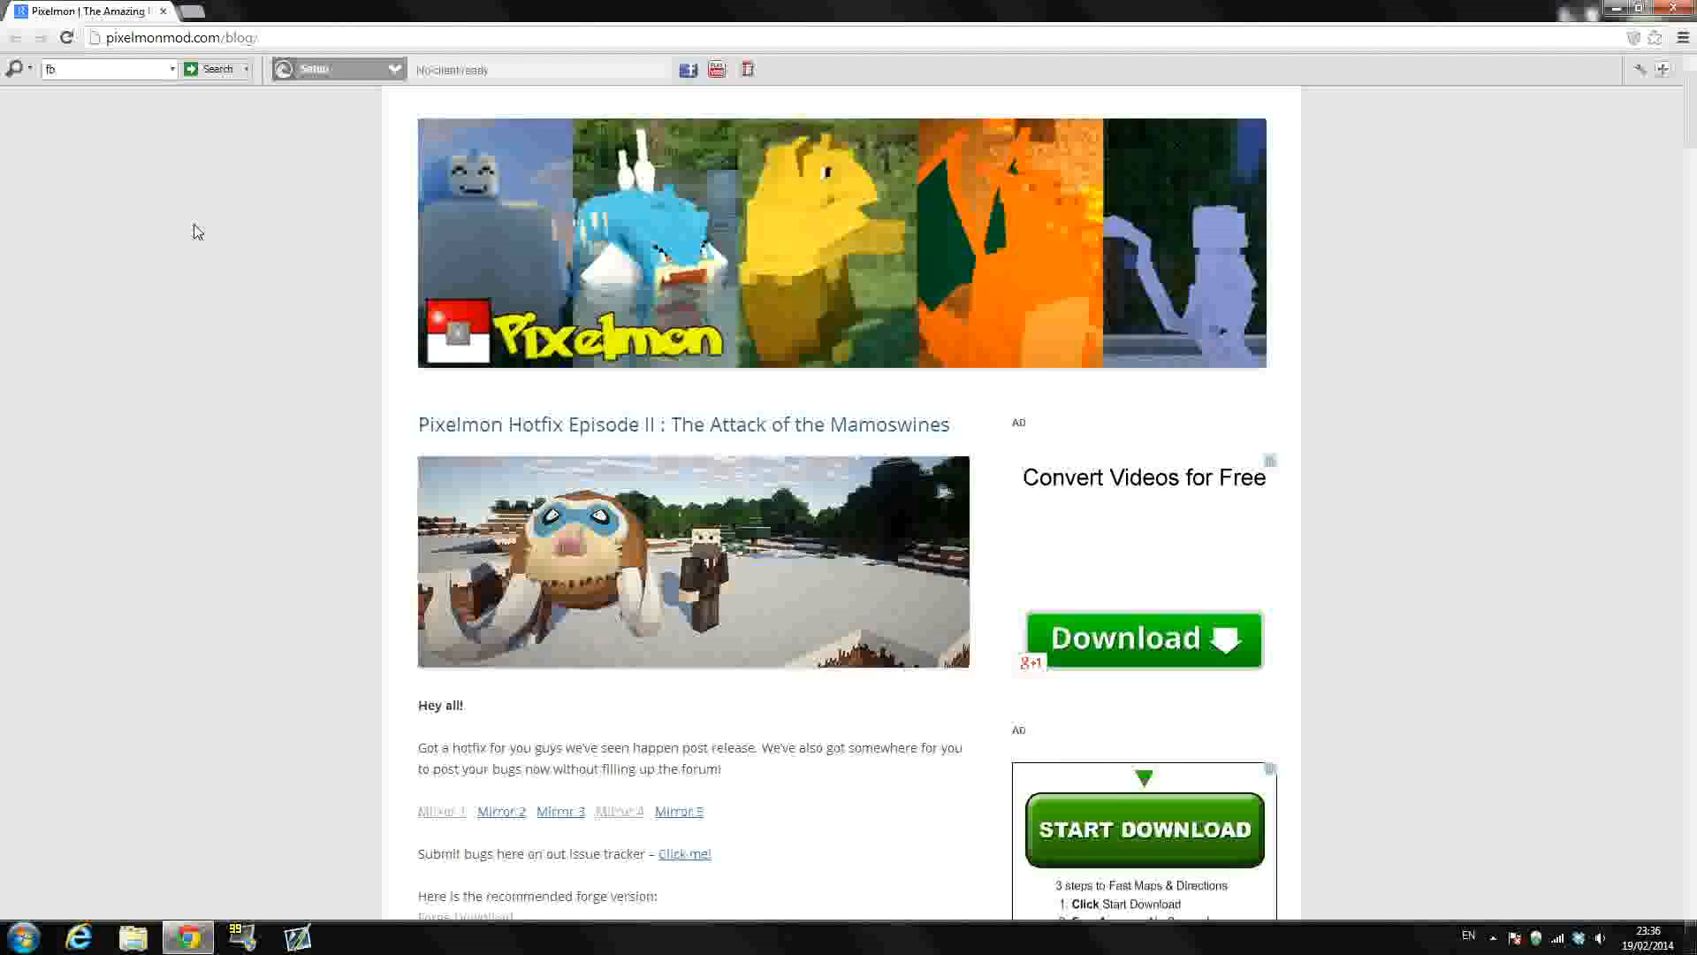
{"action": "scroll", "scroll_direction": "down", "scroll_amount": 3}
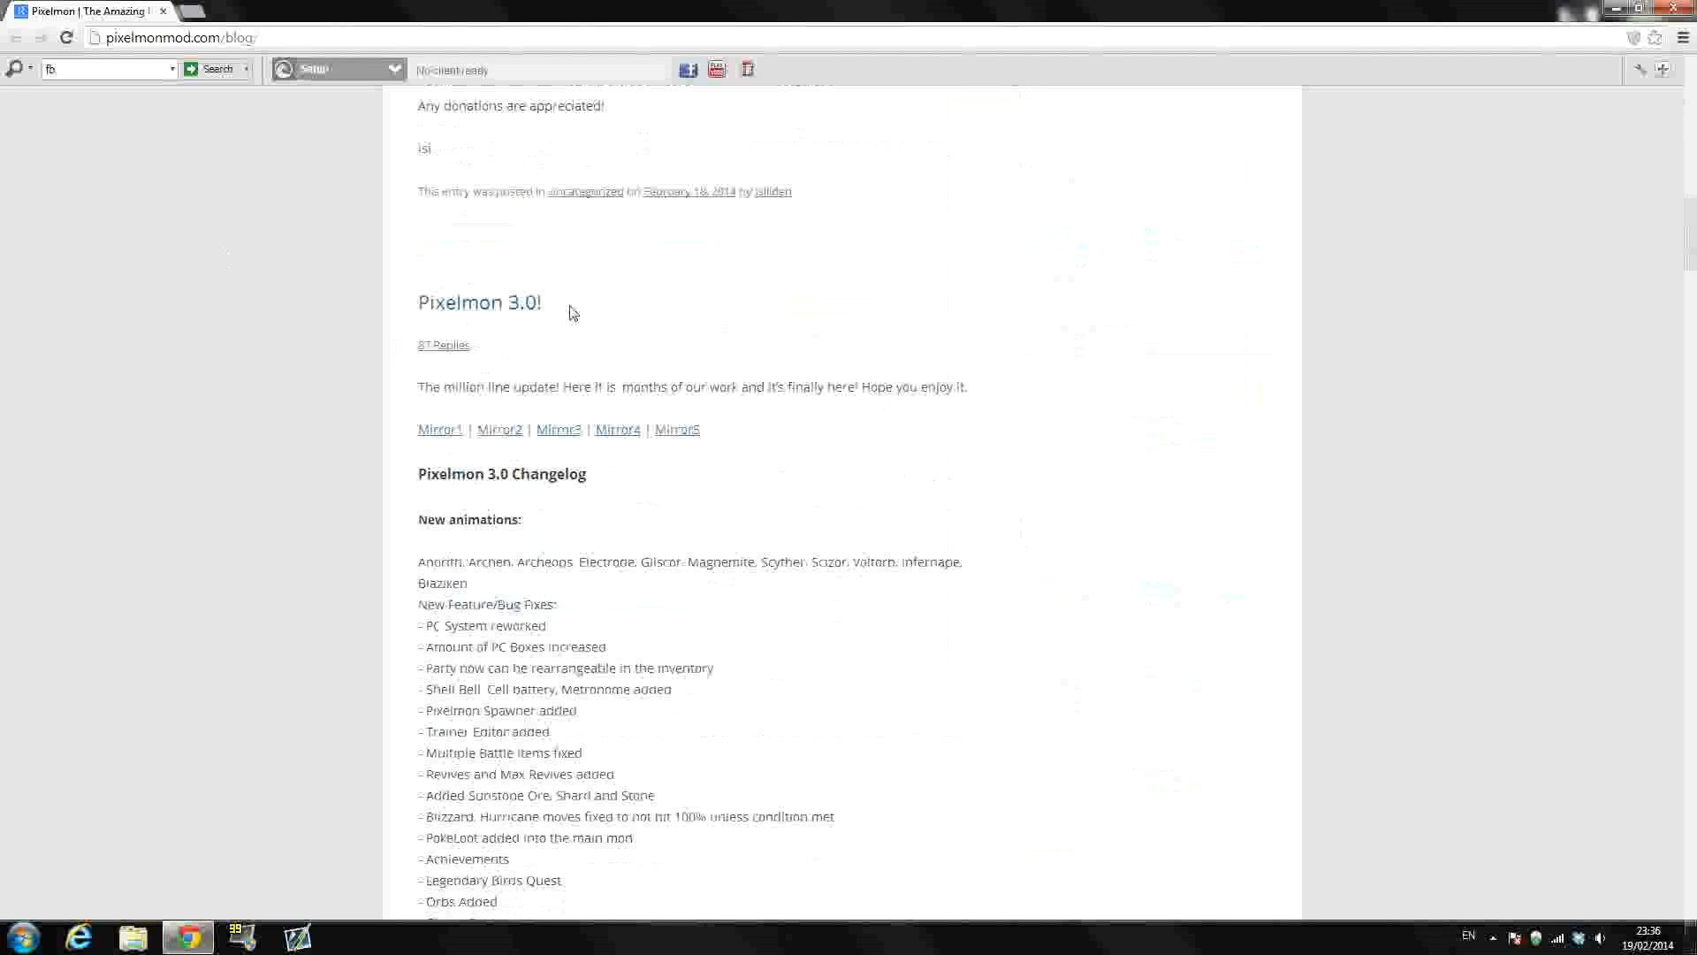
{"action": "scroll", "scroll_direction": "down", "scroll_amount": 3}
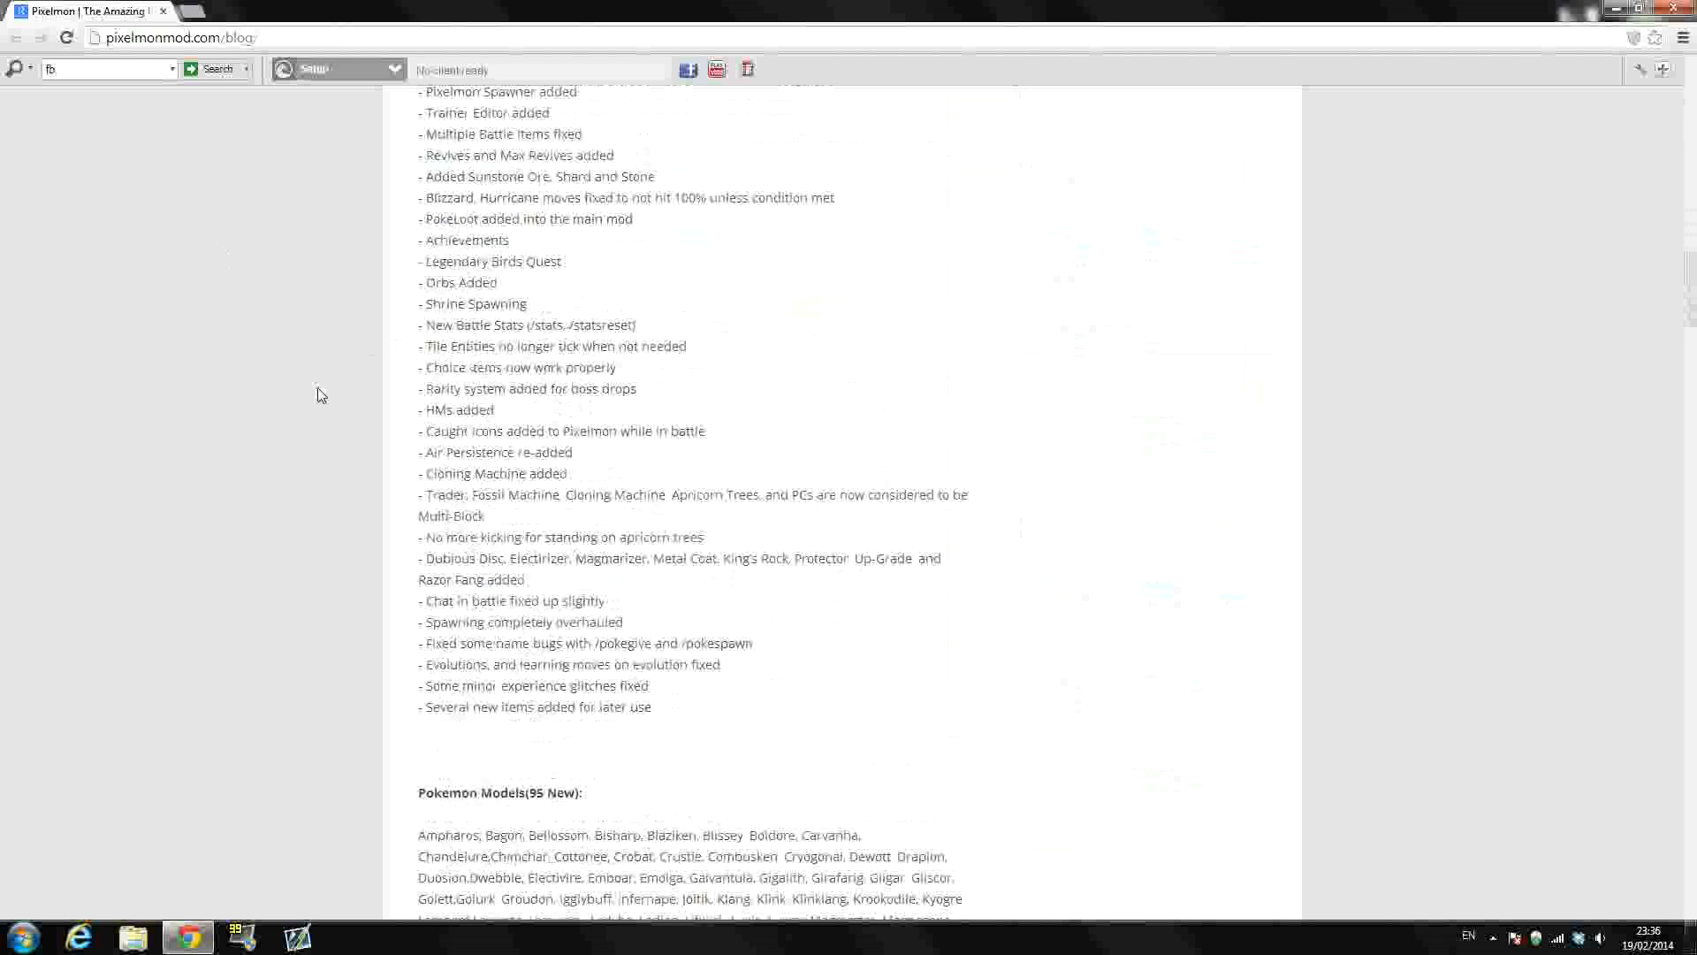
{"action": "scroll", "scroll_direction": "down", "scroll_amount": 3}
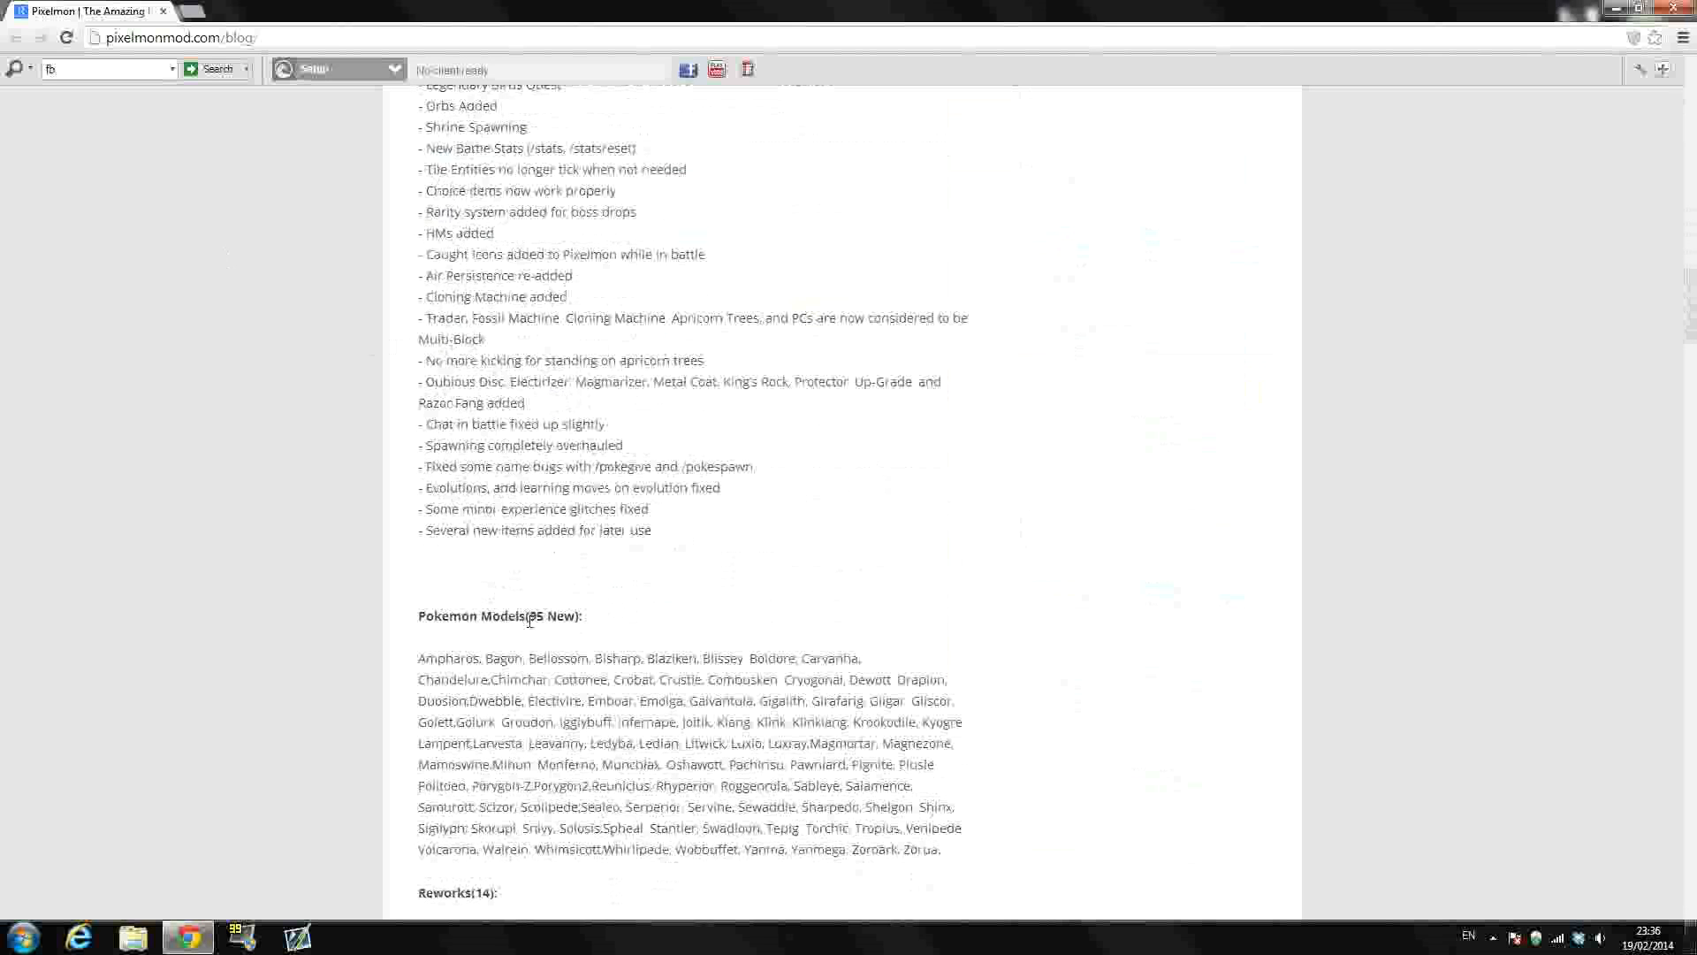
{"action": "scroll", "scroll_direction": "up", "scroll_amount": 3}
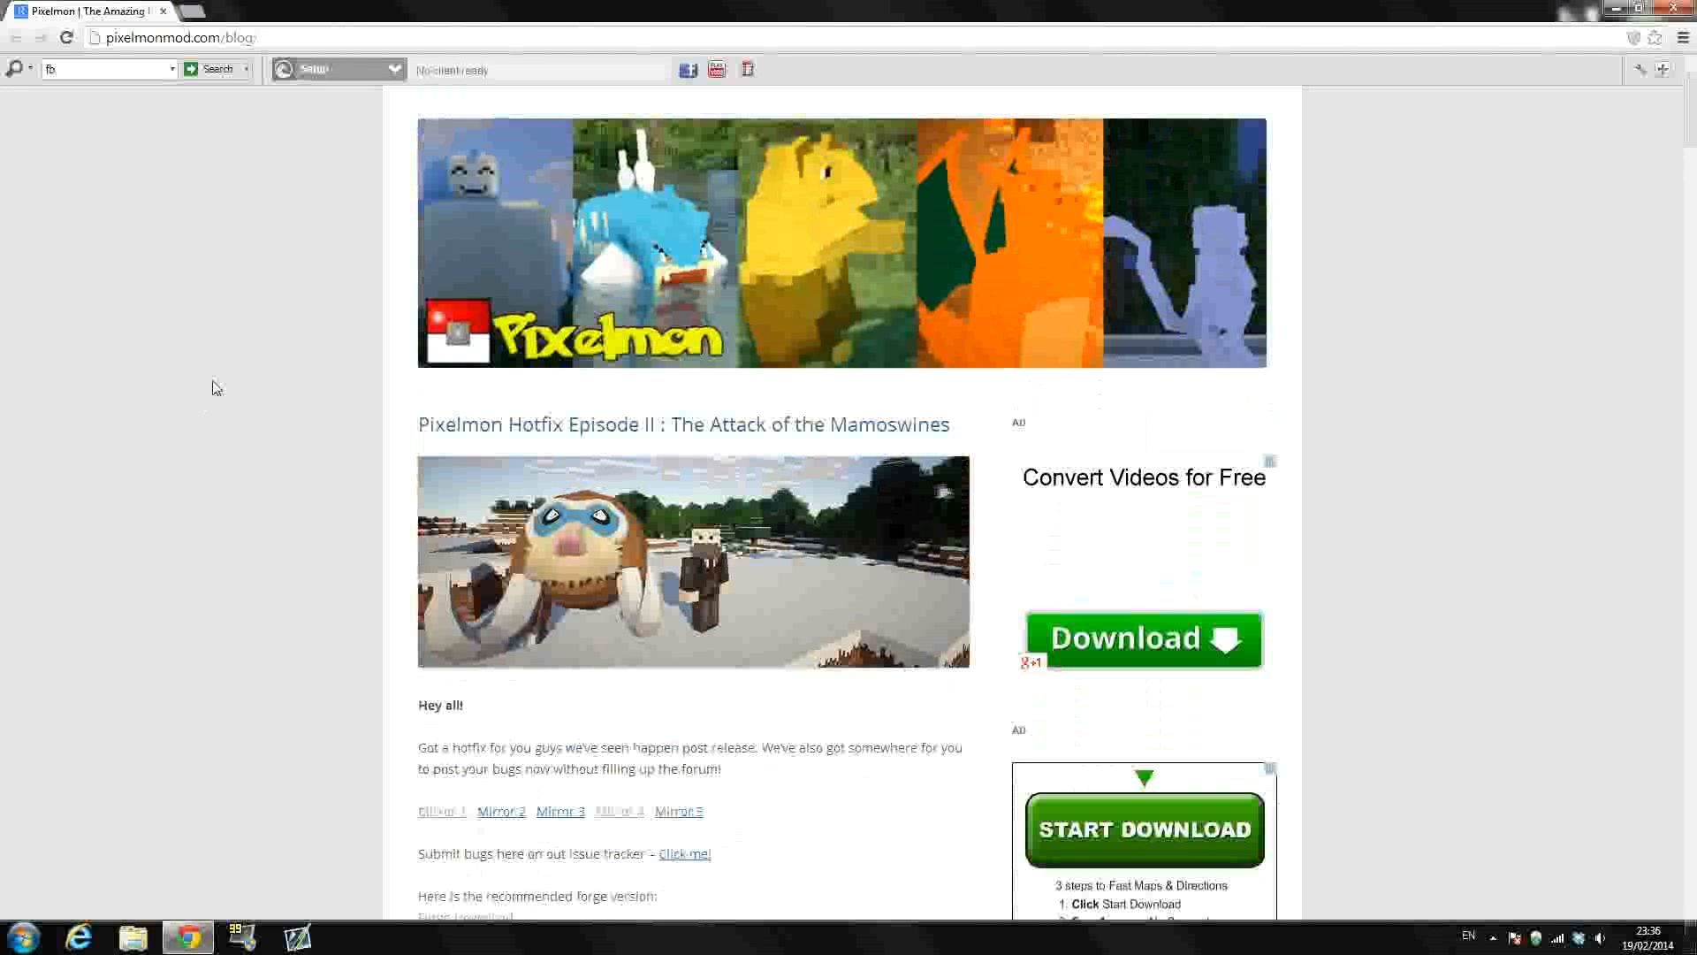
{"action": "scroll", "scroll_direction": "up", "scroll_amount": 3}
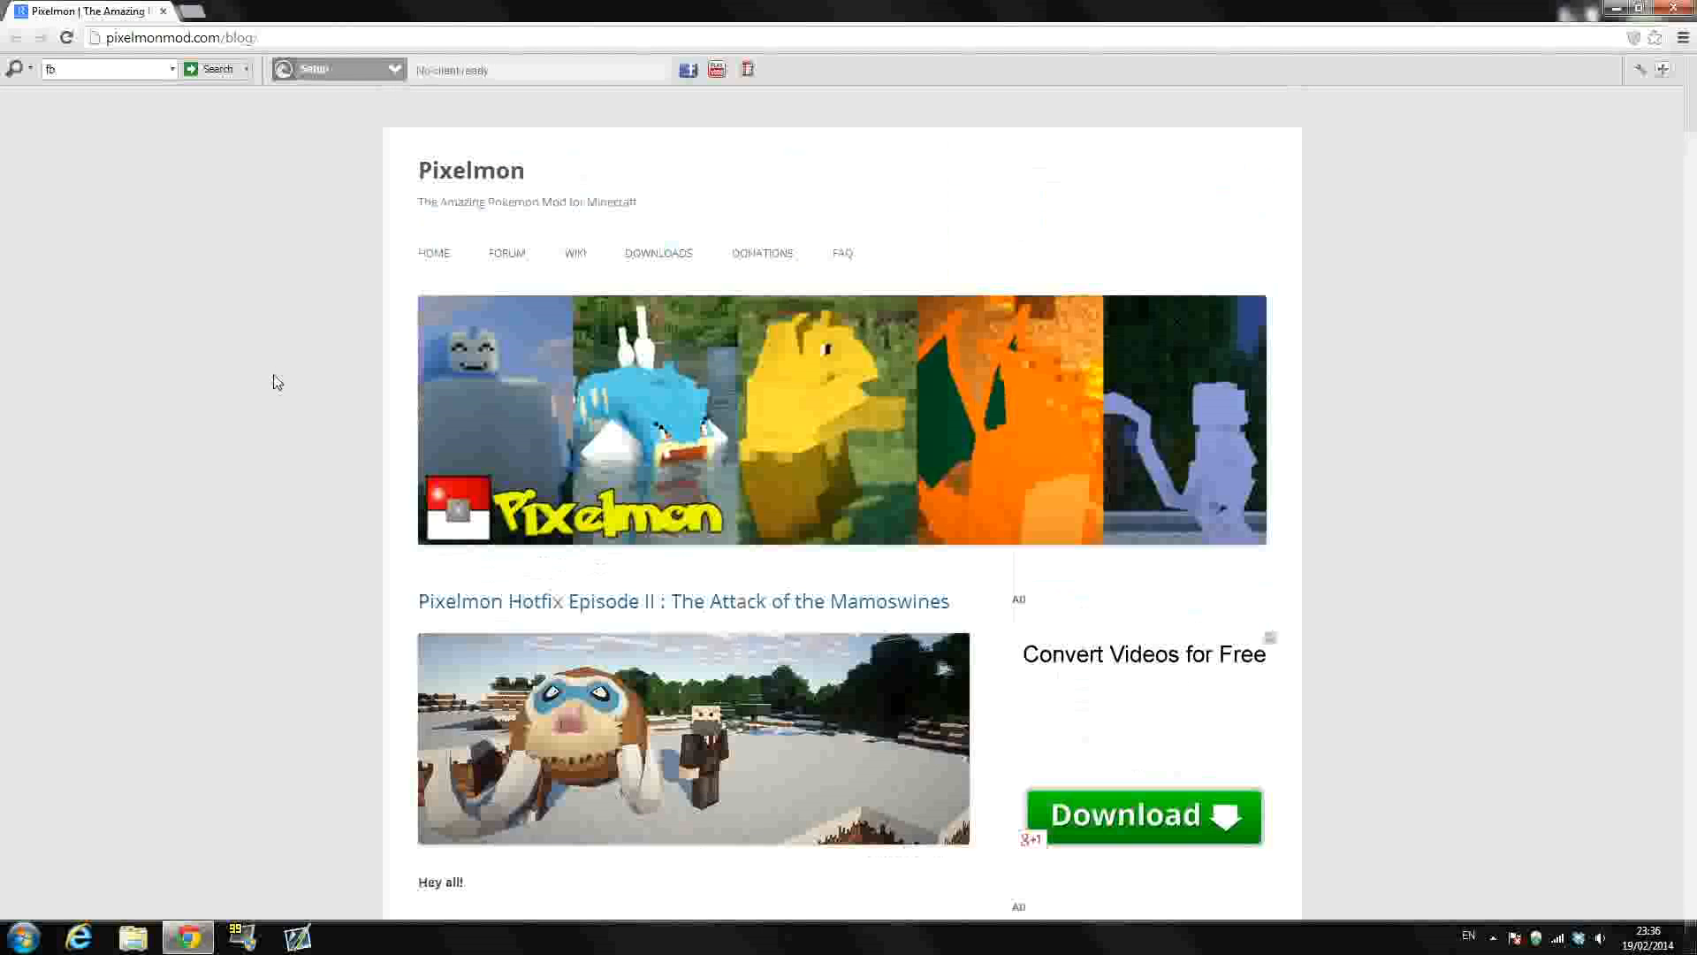
{"action": "scroll", "scroll_direction": "down", "scroll_amount": 3}
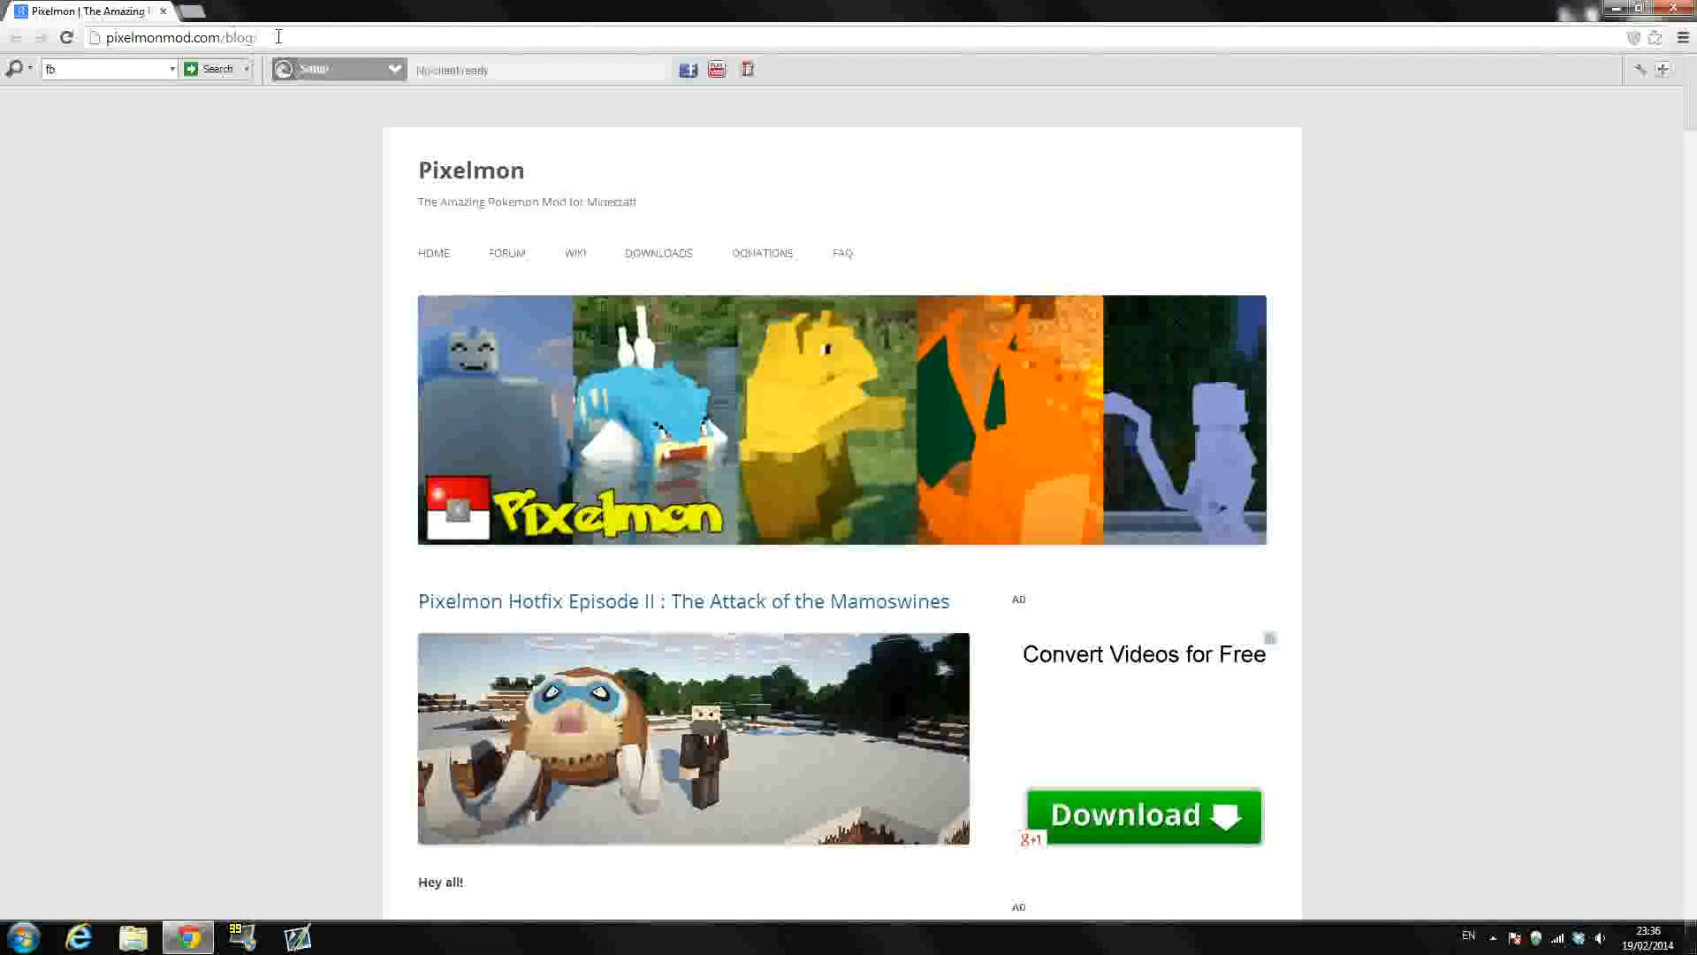
{"action": "mouse_move", "coordinate": [246, 180]}
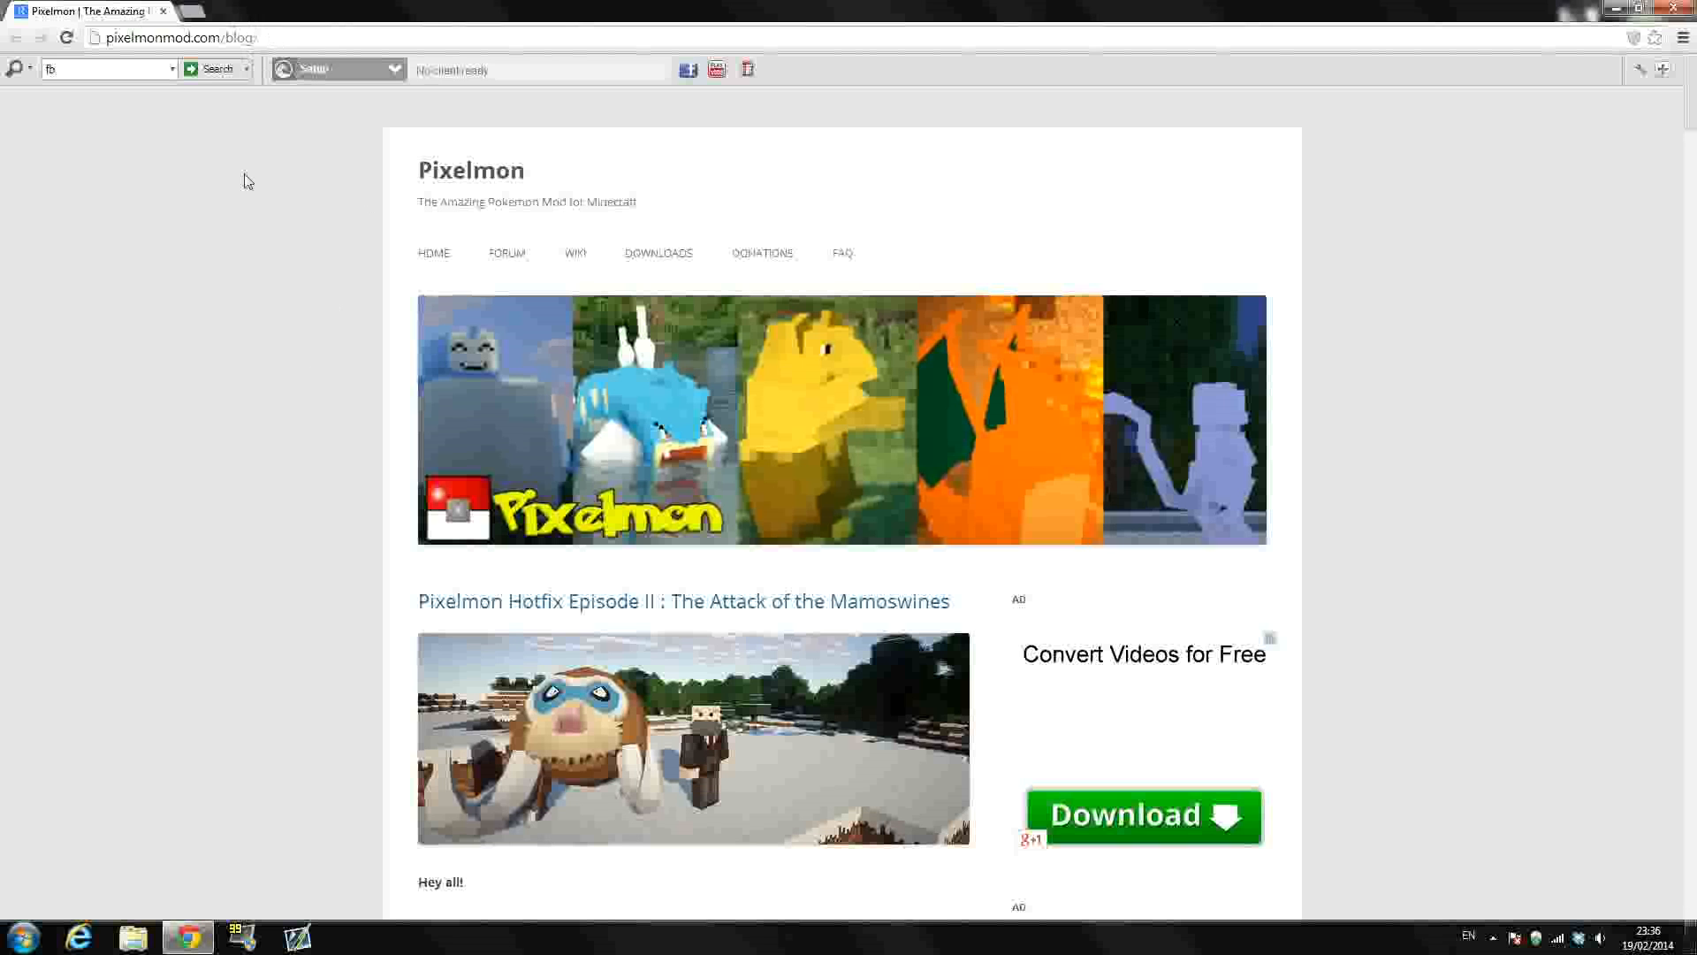
{"action": "mouse_move", "coordinate": [371, 201]}
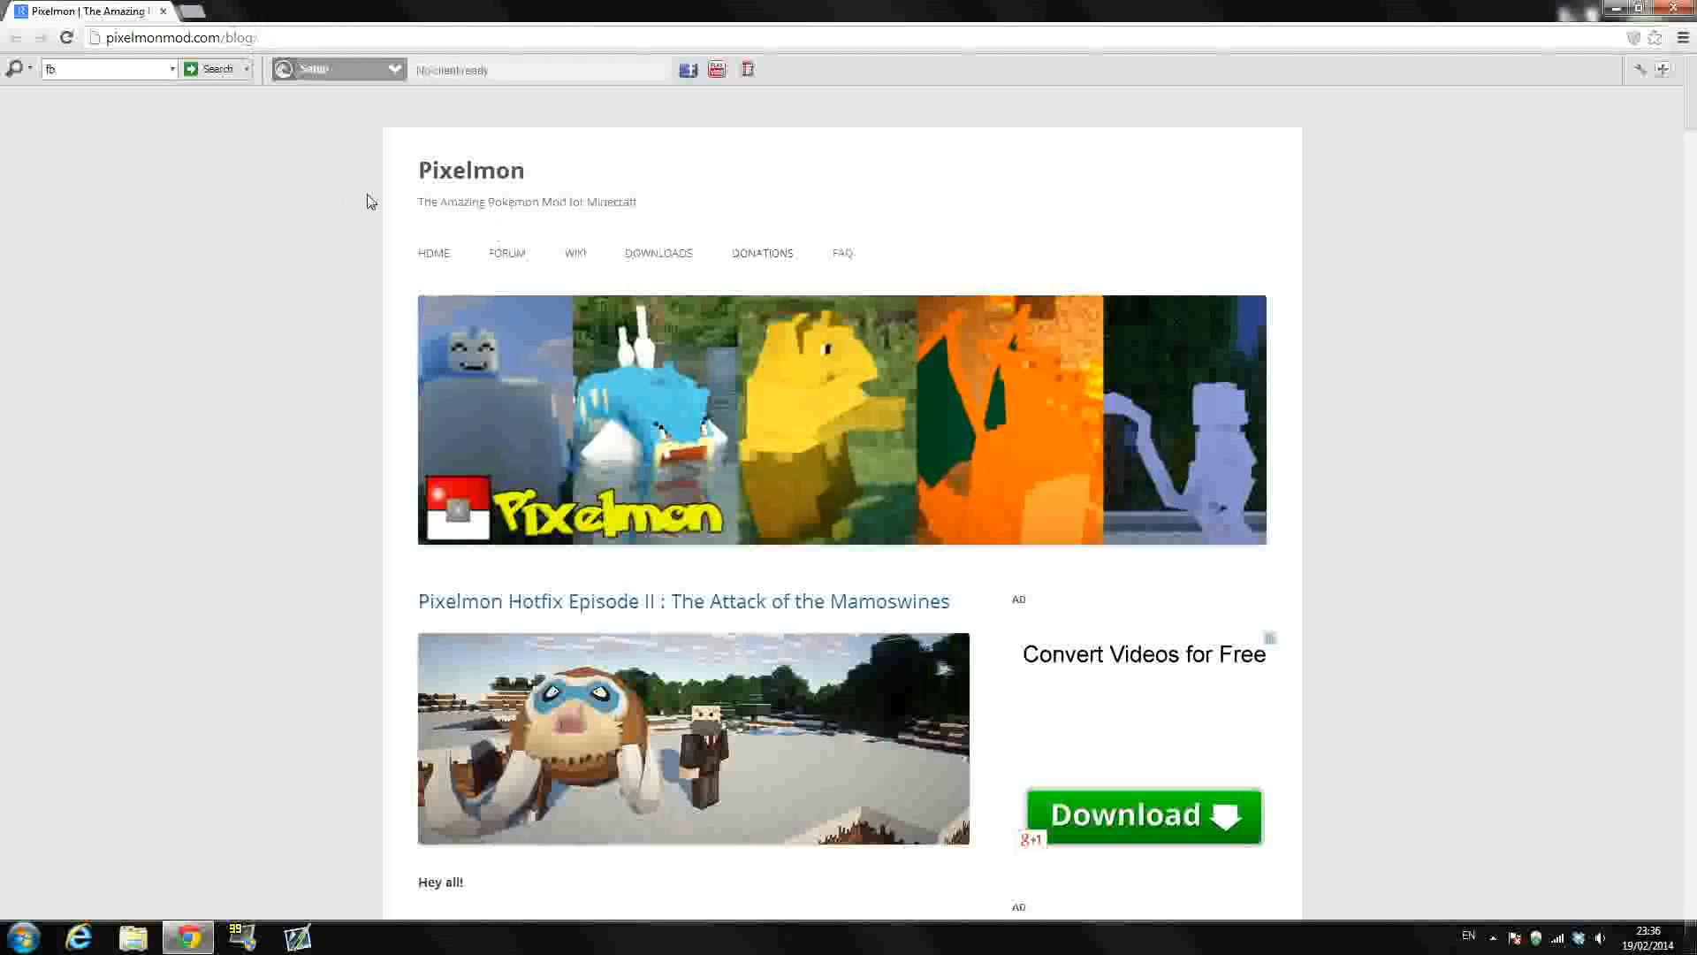
{"action": "mouse_move", "coordinate": [382, 187]}
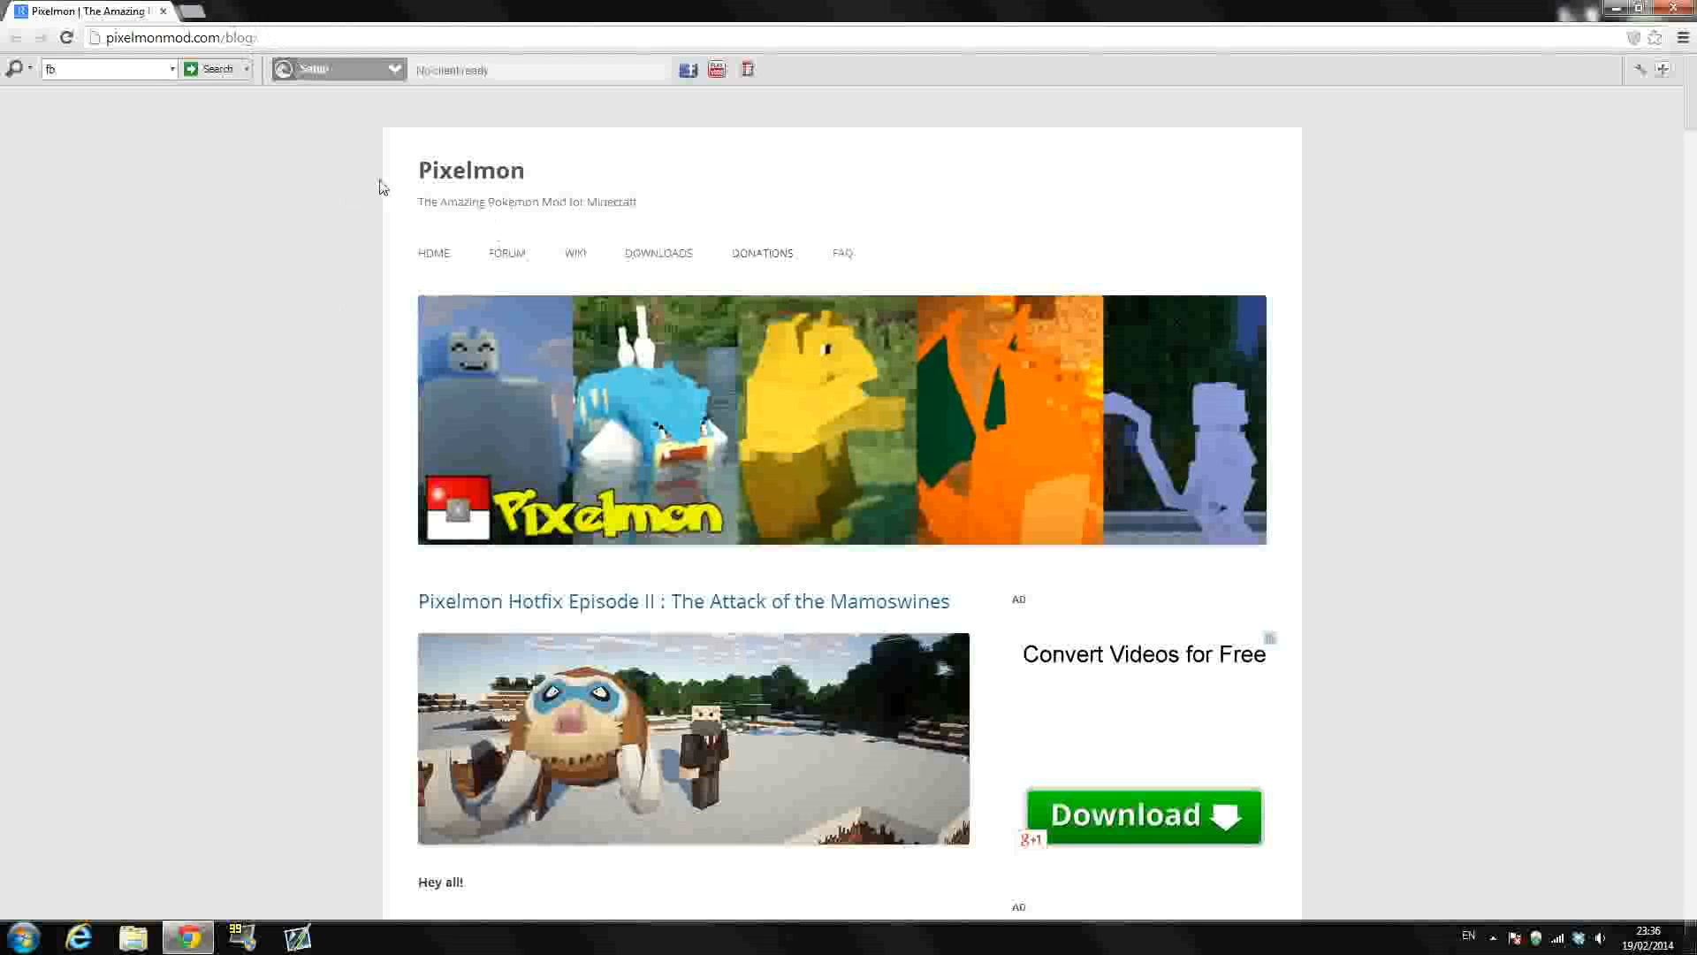
{"action": "mouse_move", "coordinate": [233, 333]}
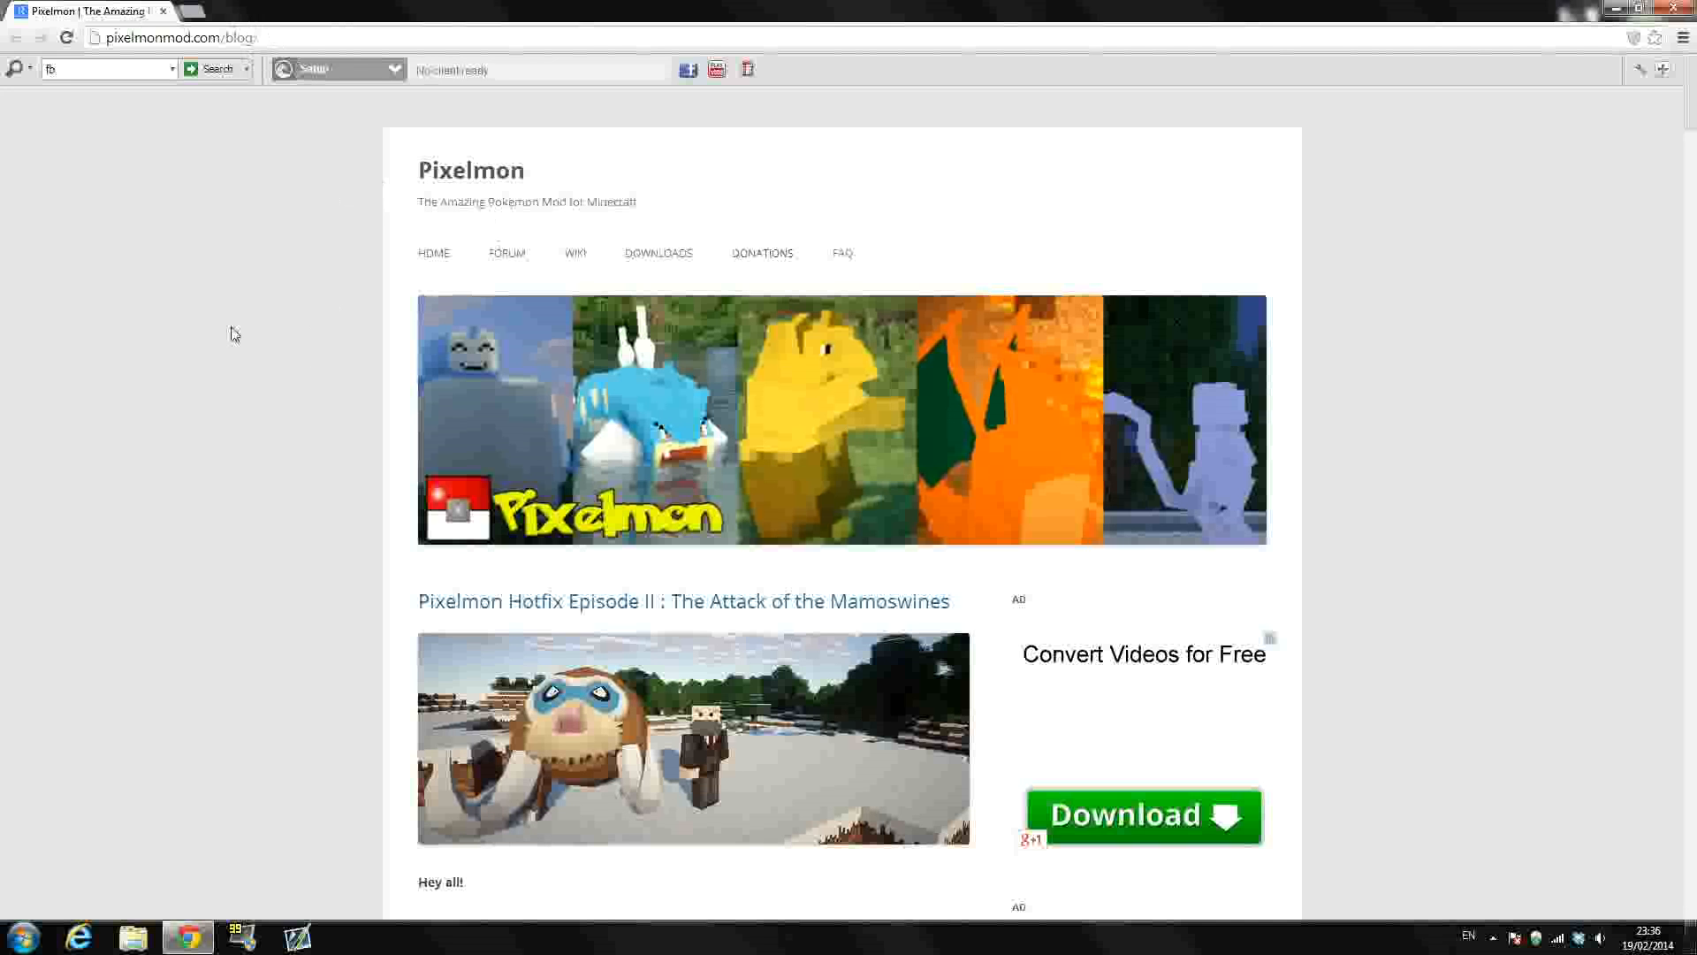
{"action": "mouse_move", "coordinate": [248, 309]}
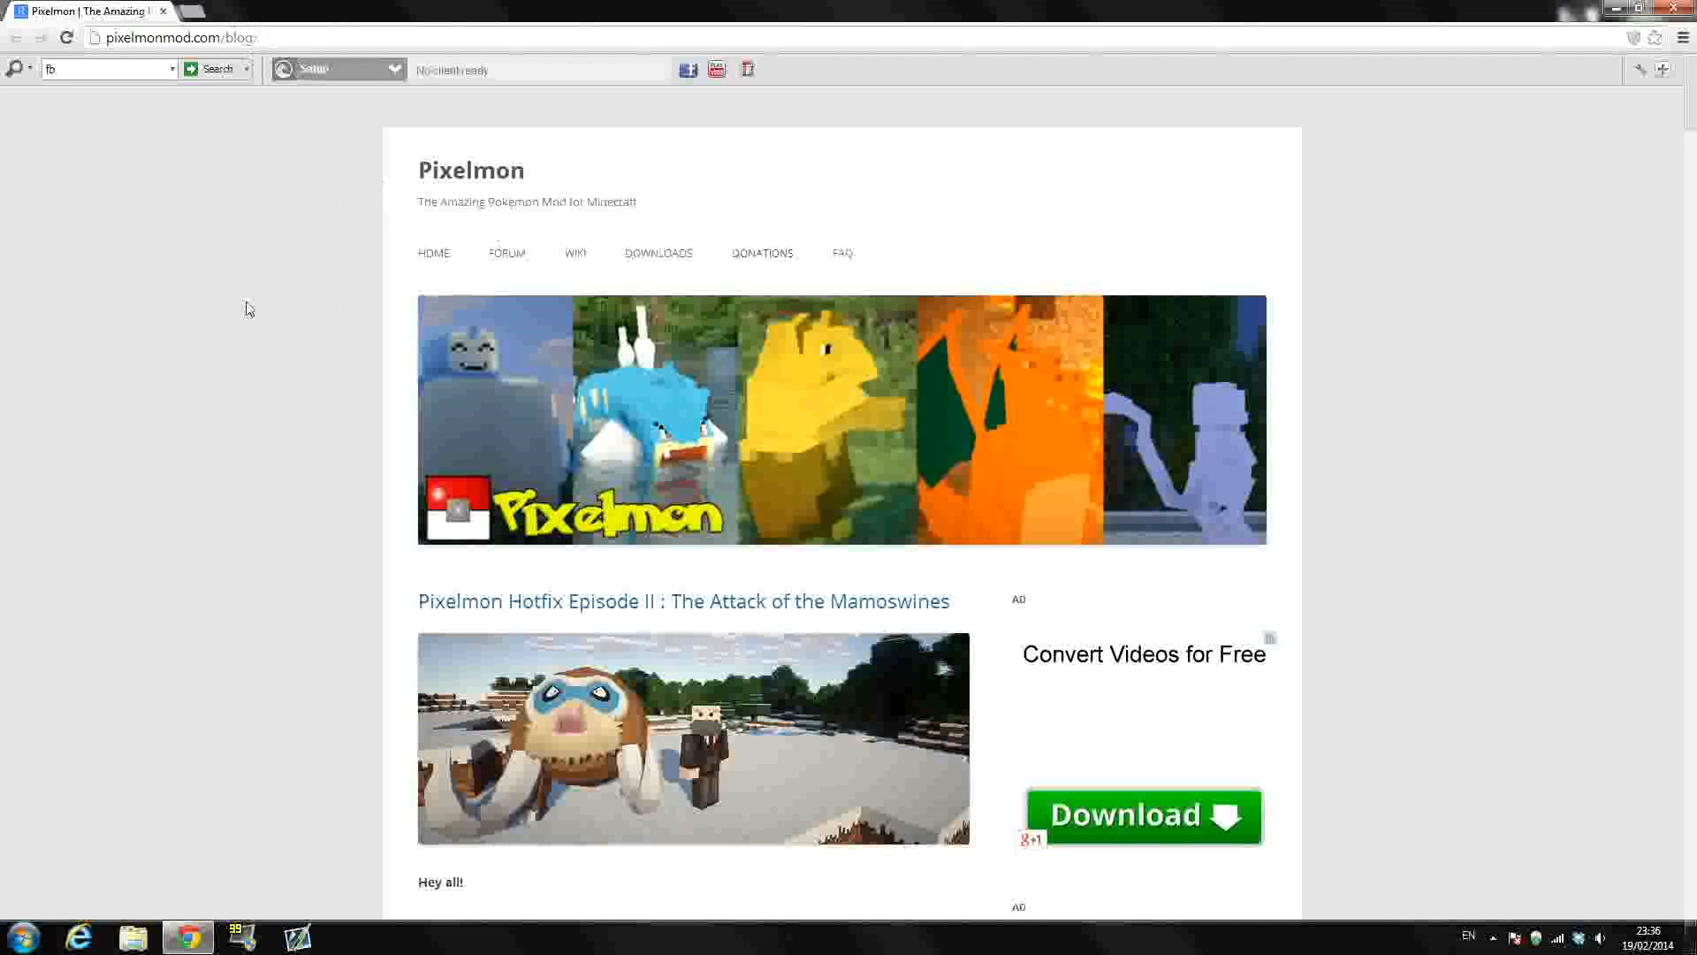
{"action": "scroll", "scroll_direction": "down", "scroll_amount": 3}
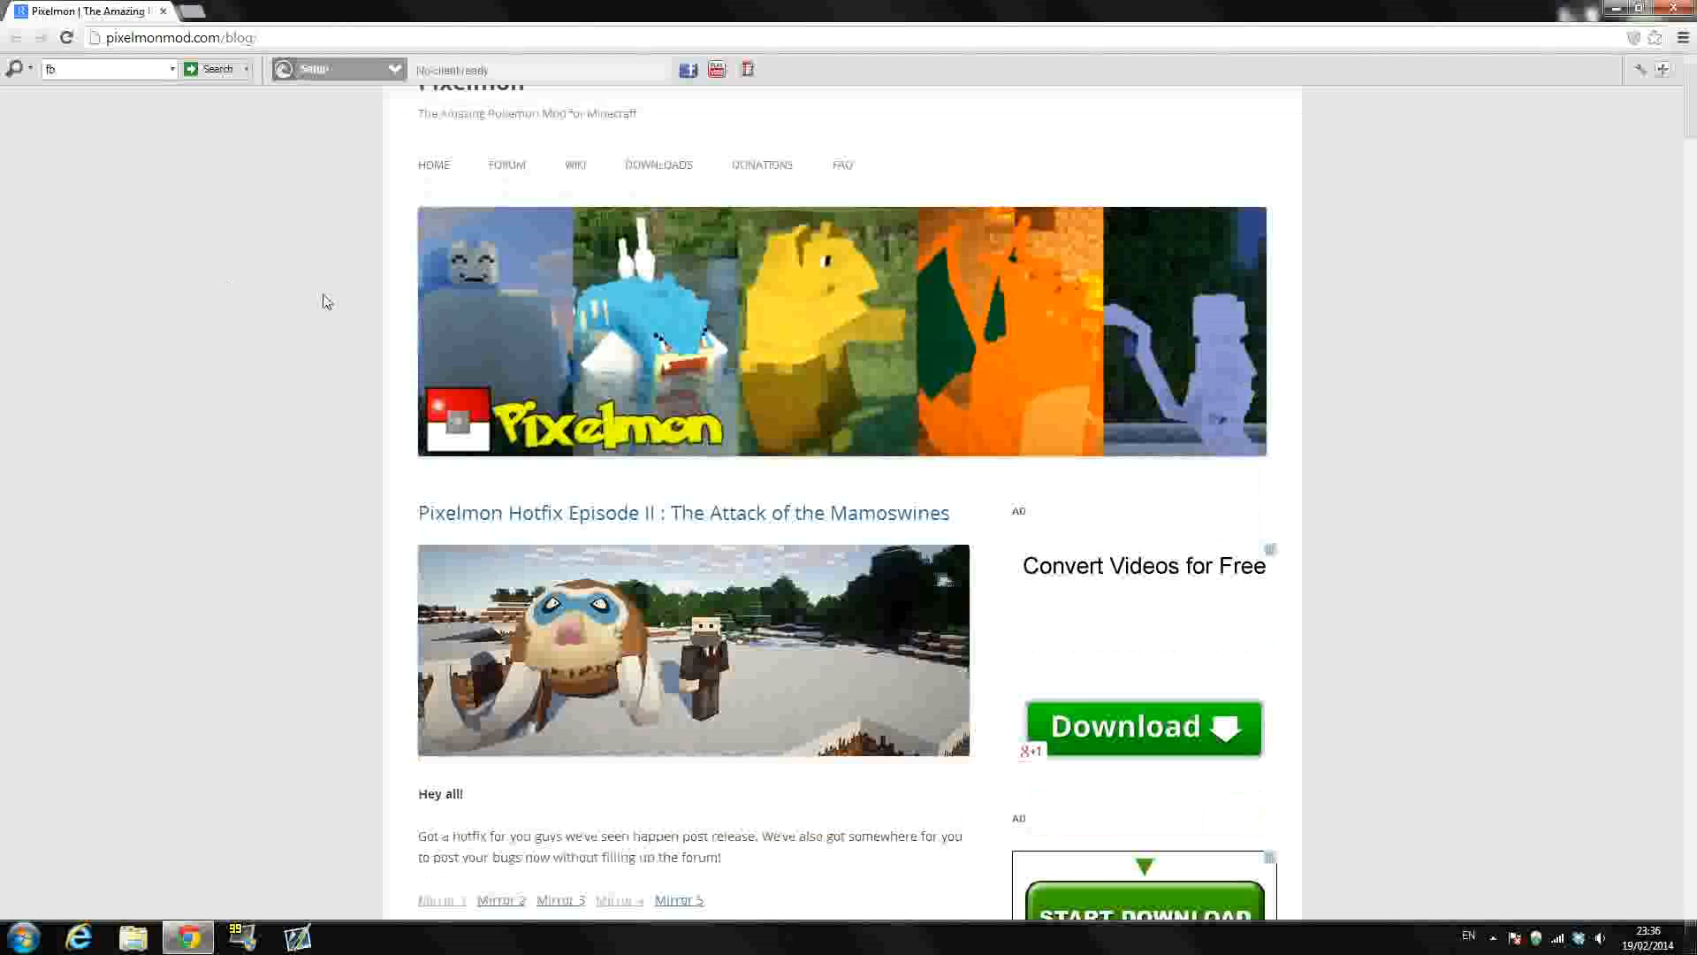
{"action": "scroll", "scroll_direction": "down", "scroll_amount": 3}
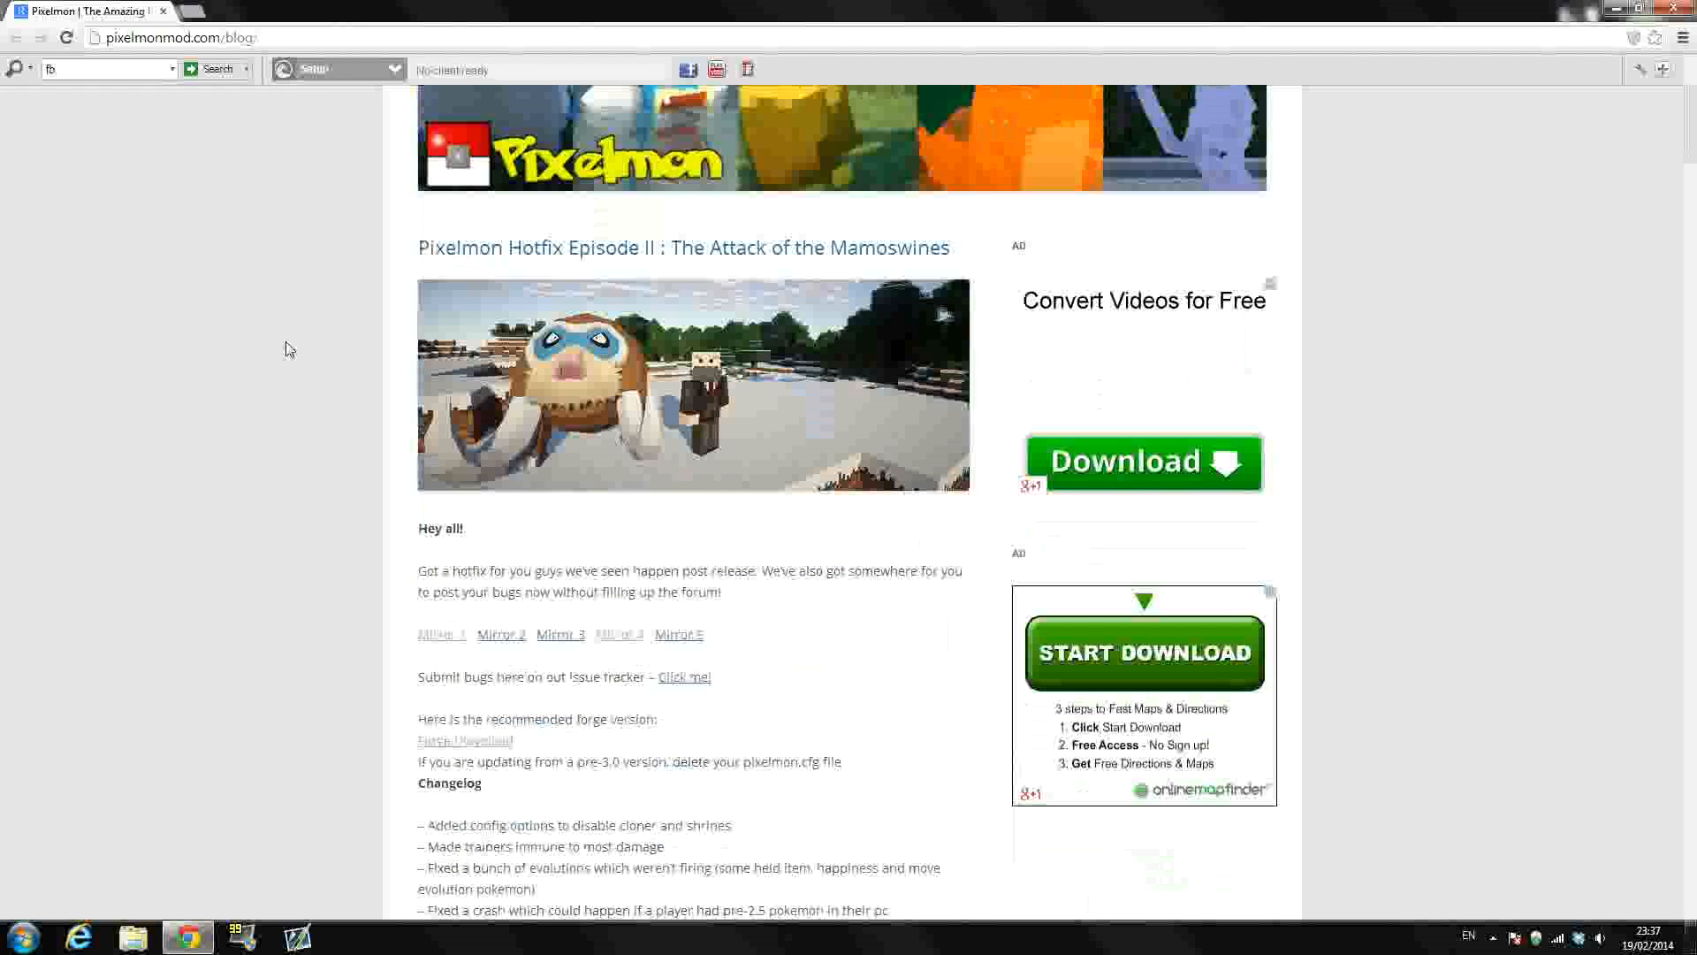
{"action": "scroll", "scroll_direction": "down", "scroll_amount": 3}
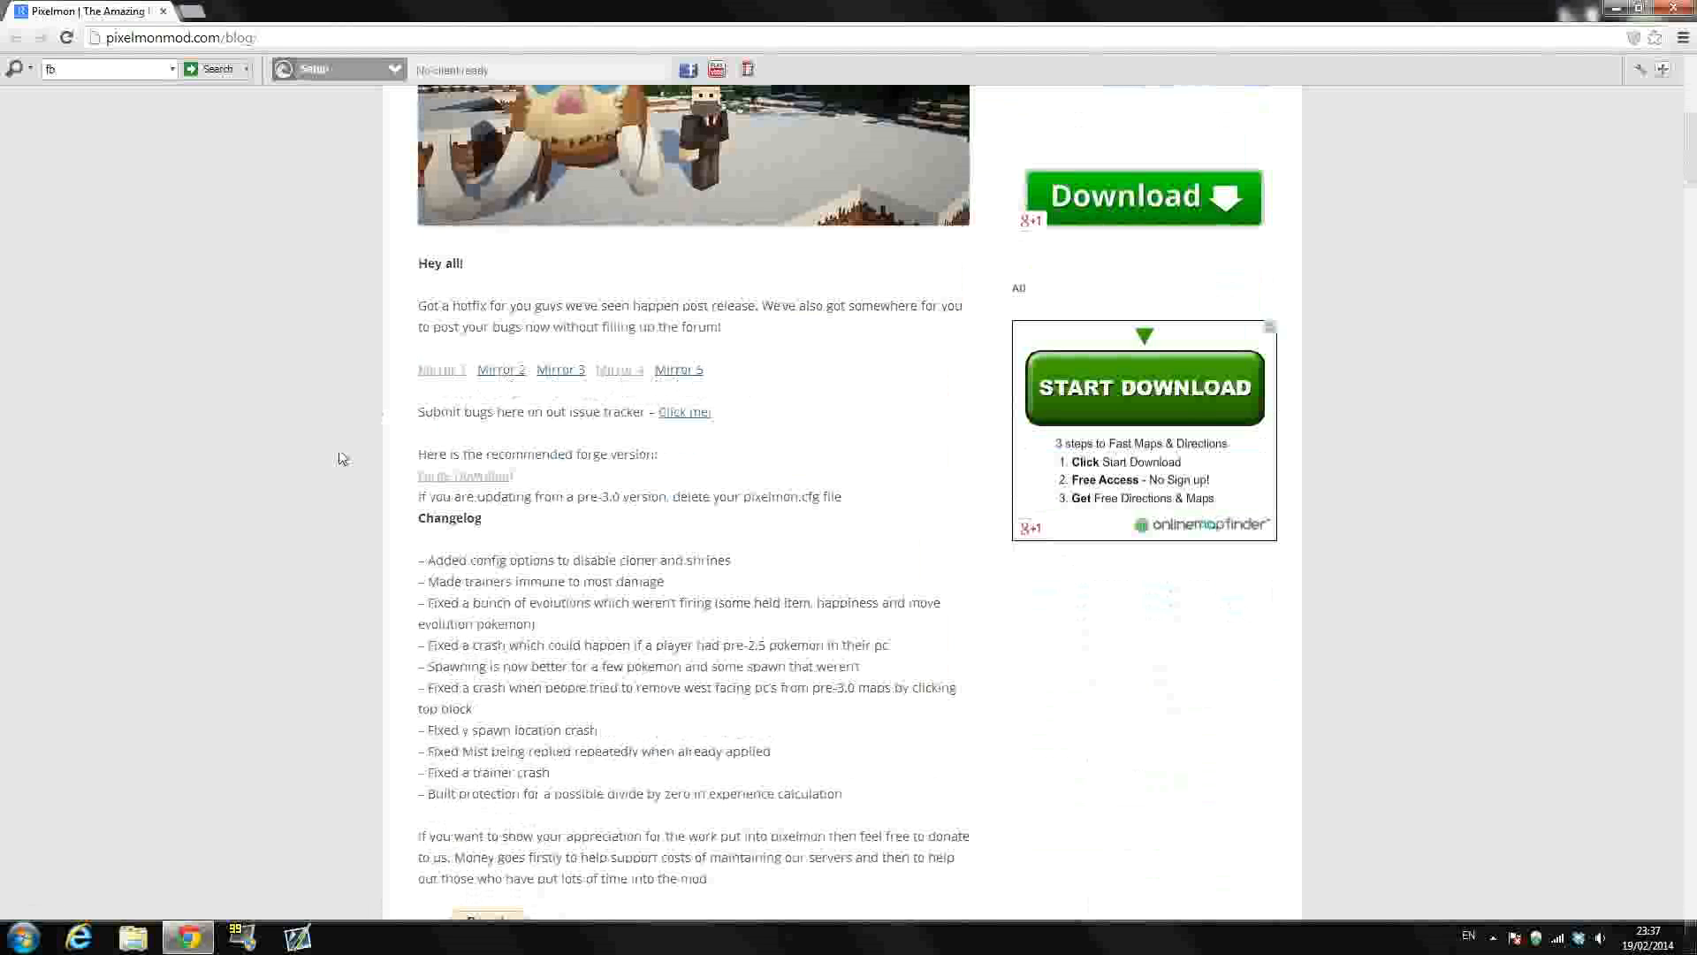
{"action": "mouse_move", "coordinate": [650, 470]}
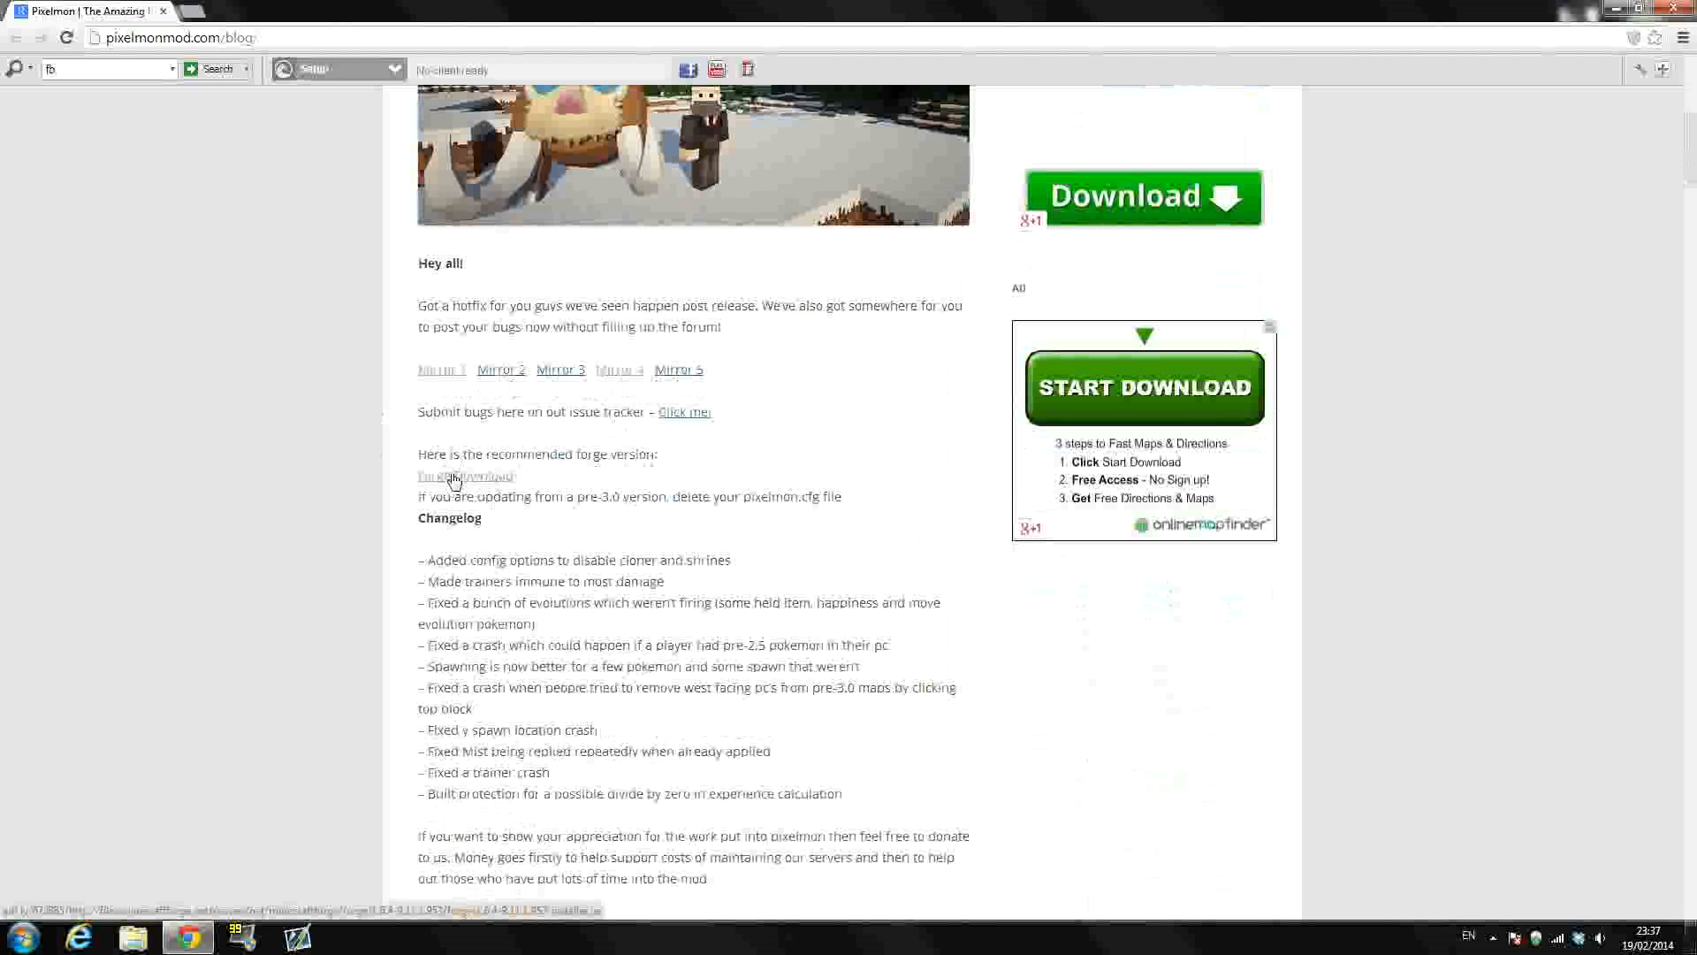
{"action": "mouse_move", "coordinate": [464, 479]}
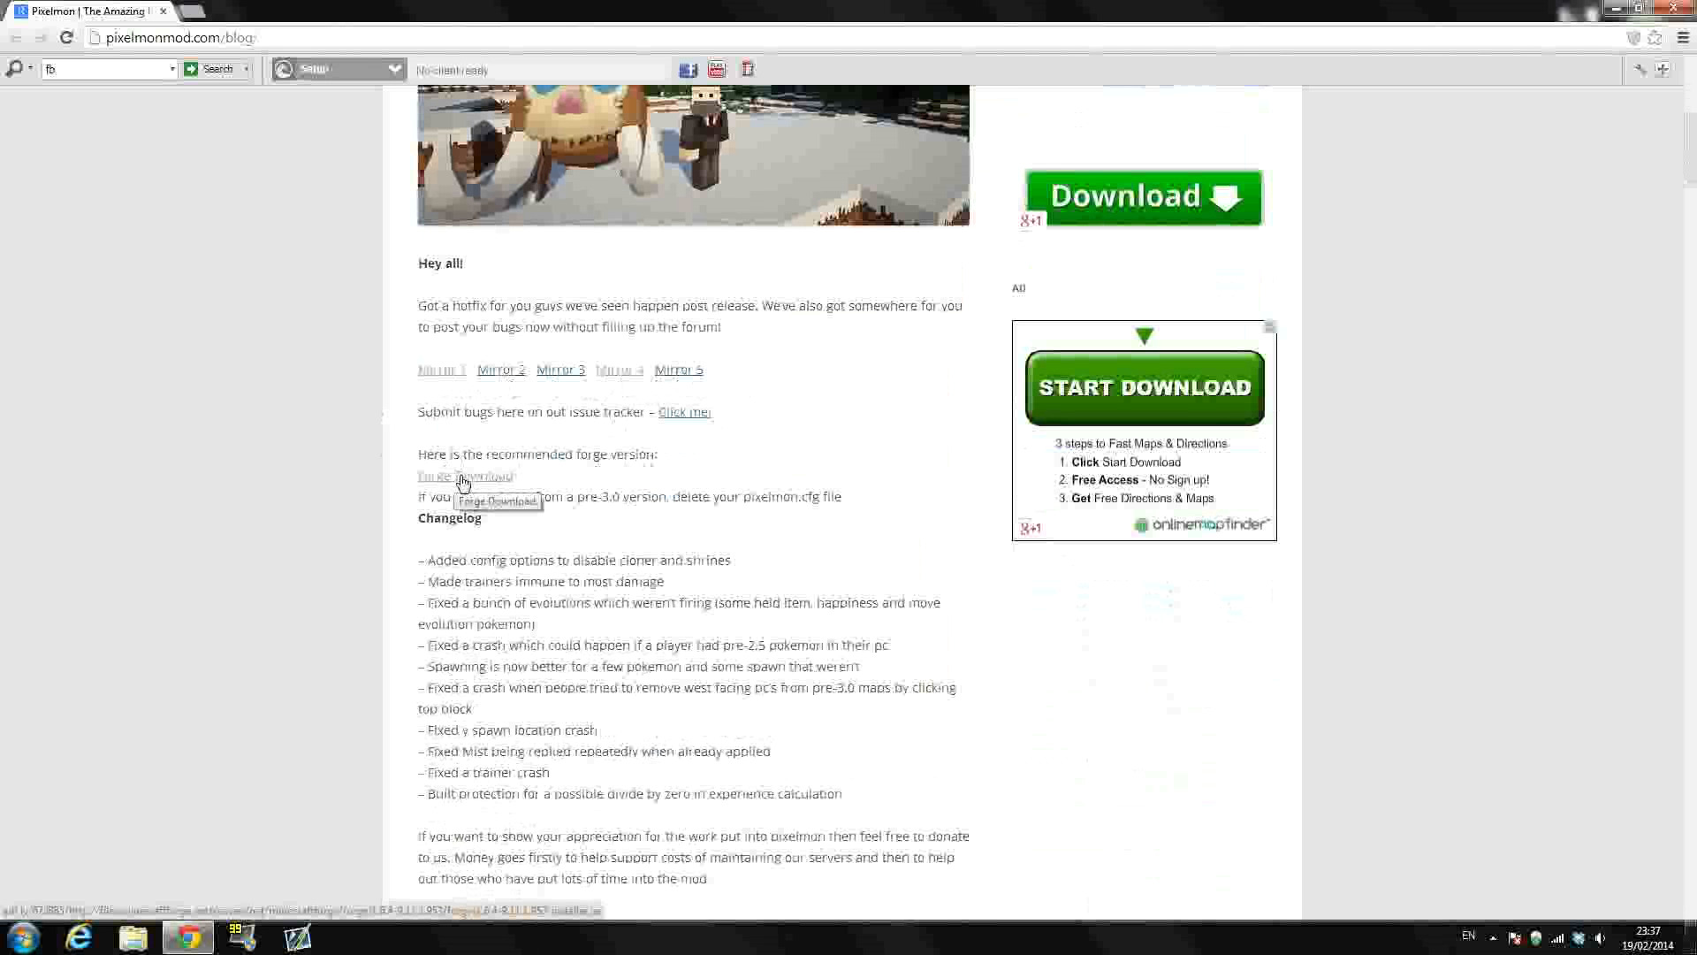
{"action": "left_click", "coordinate": [464, 476]}
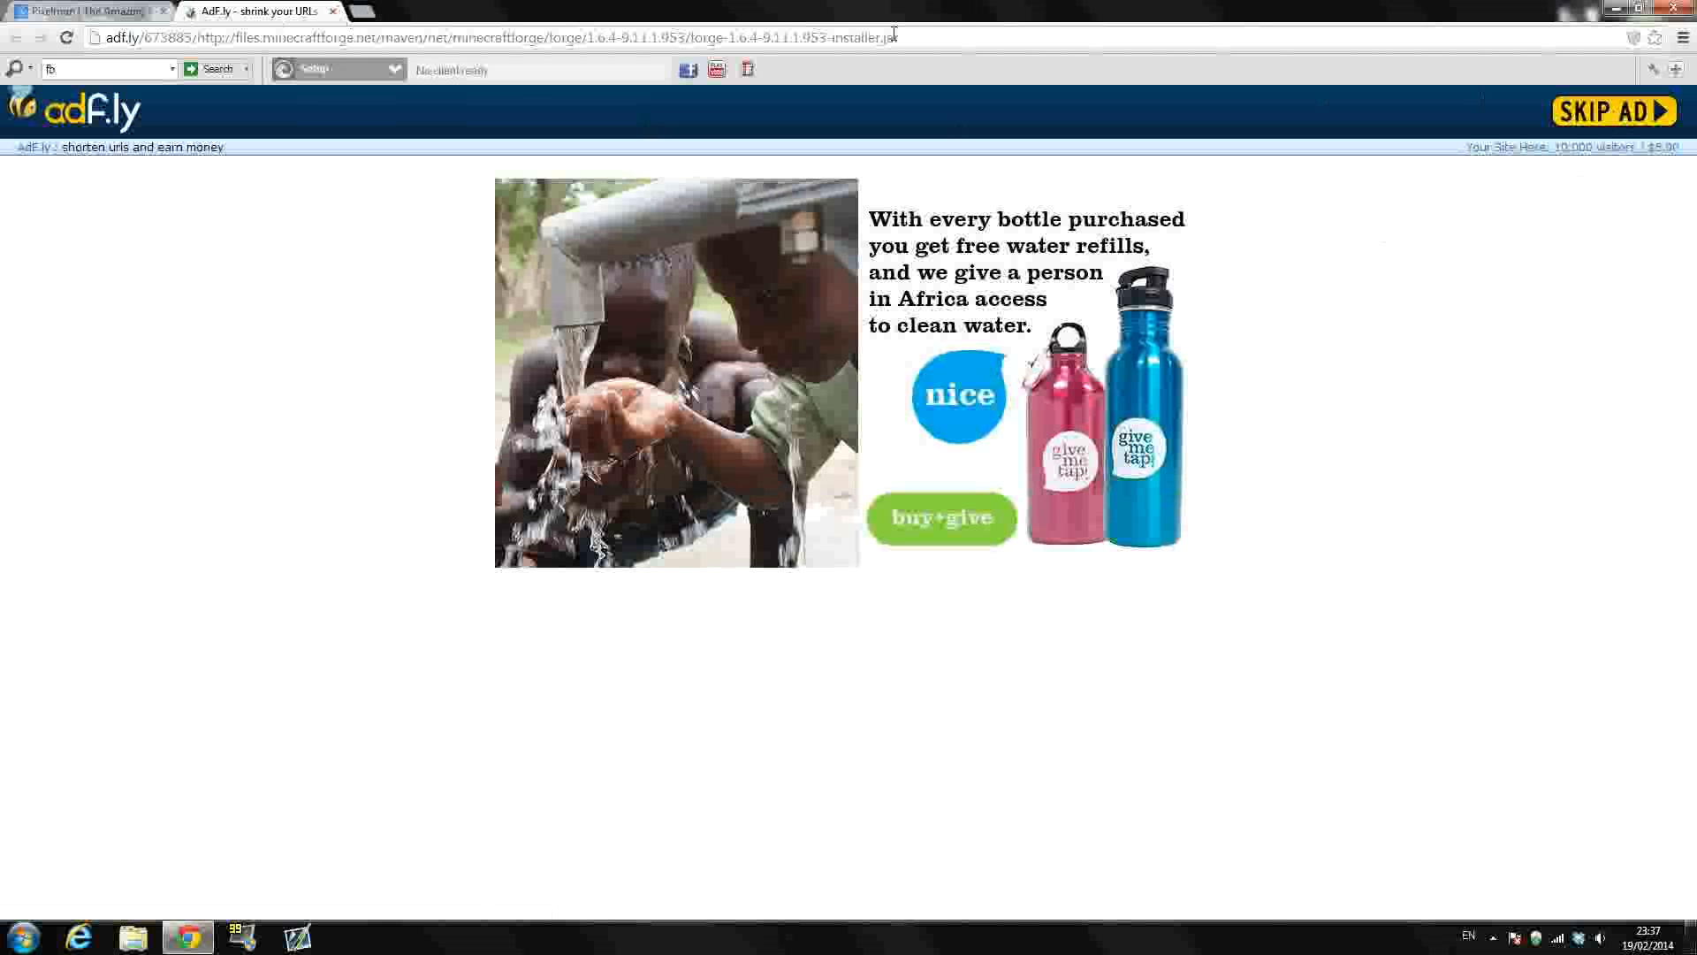
{"action": "left_click", "coordinate": [1611, 111]}
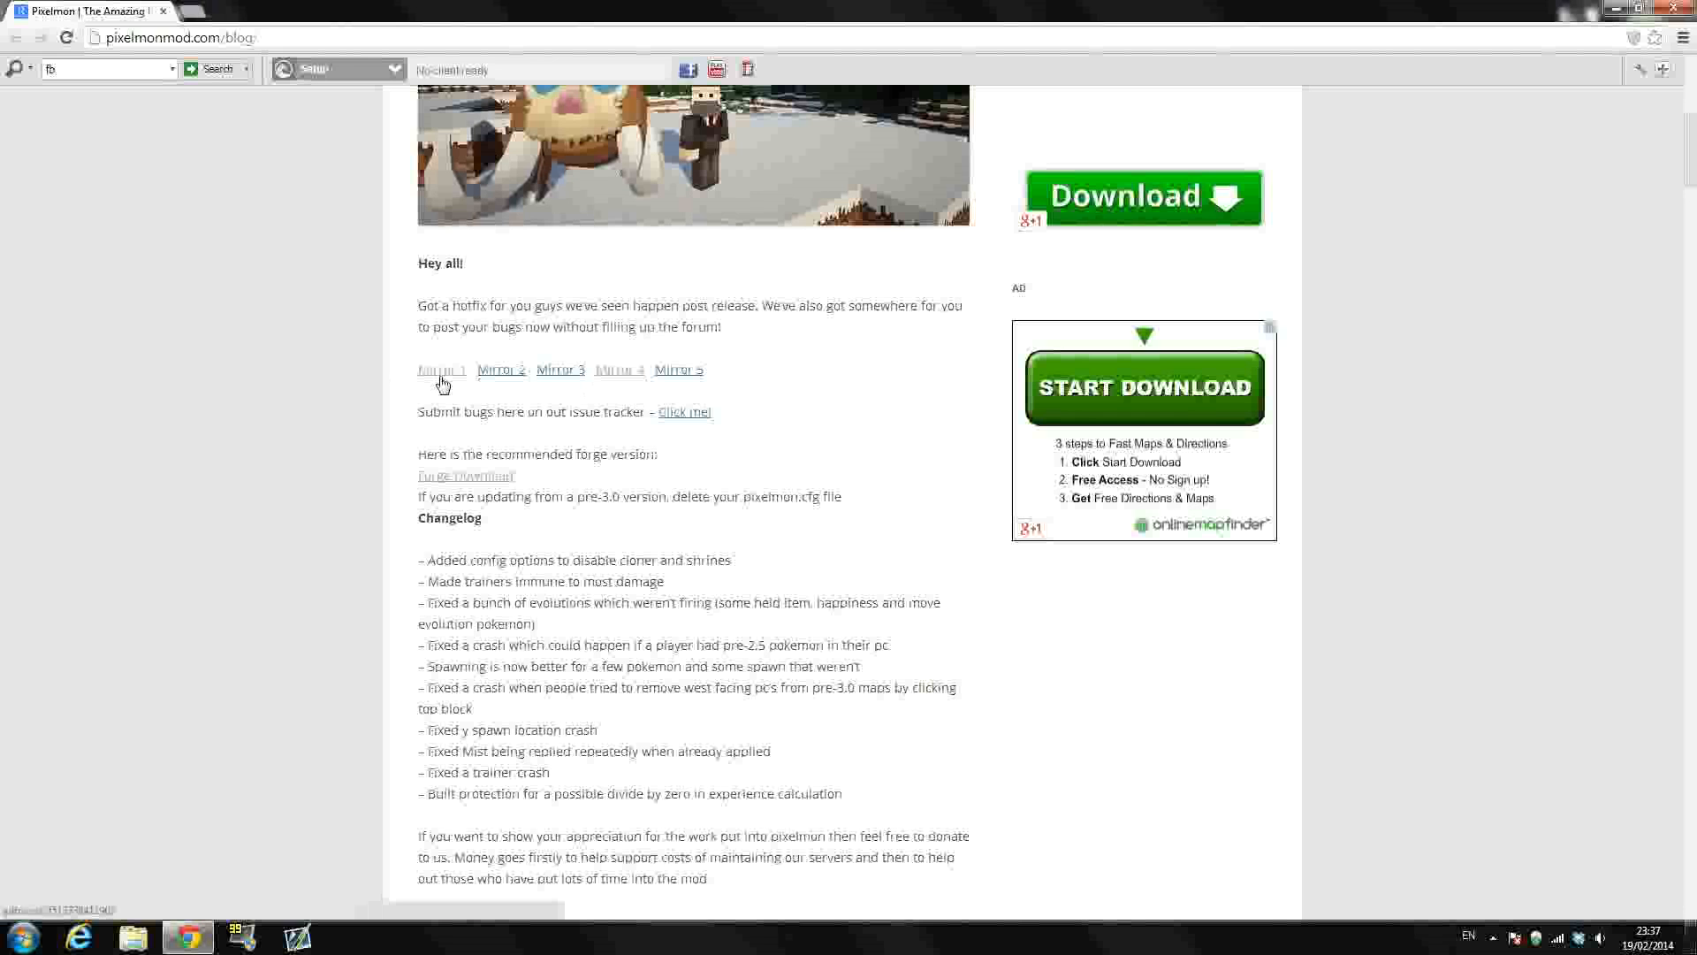
Open Pixelmon Mirror 1 and skip the adfoc.us countdown to download Pixelmon 3.0.1.
{"action": "left_click", "coordinate": [438, 370]}
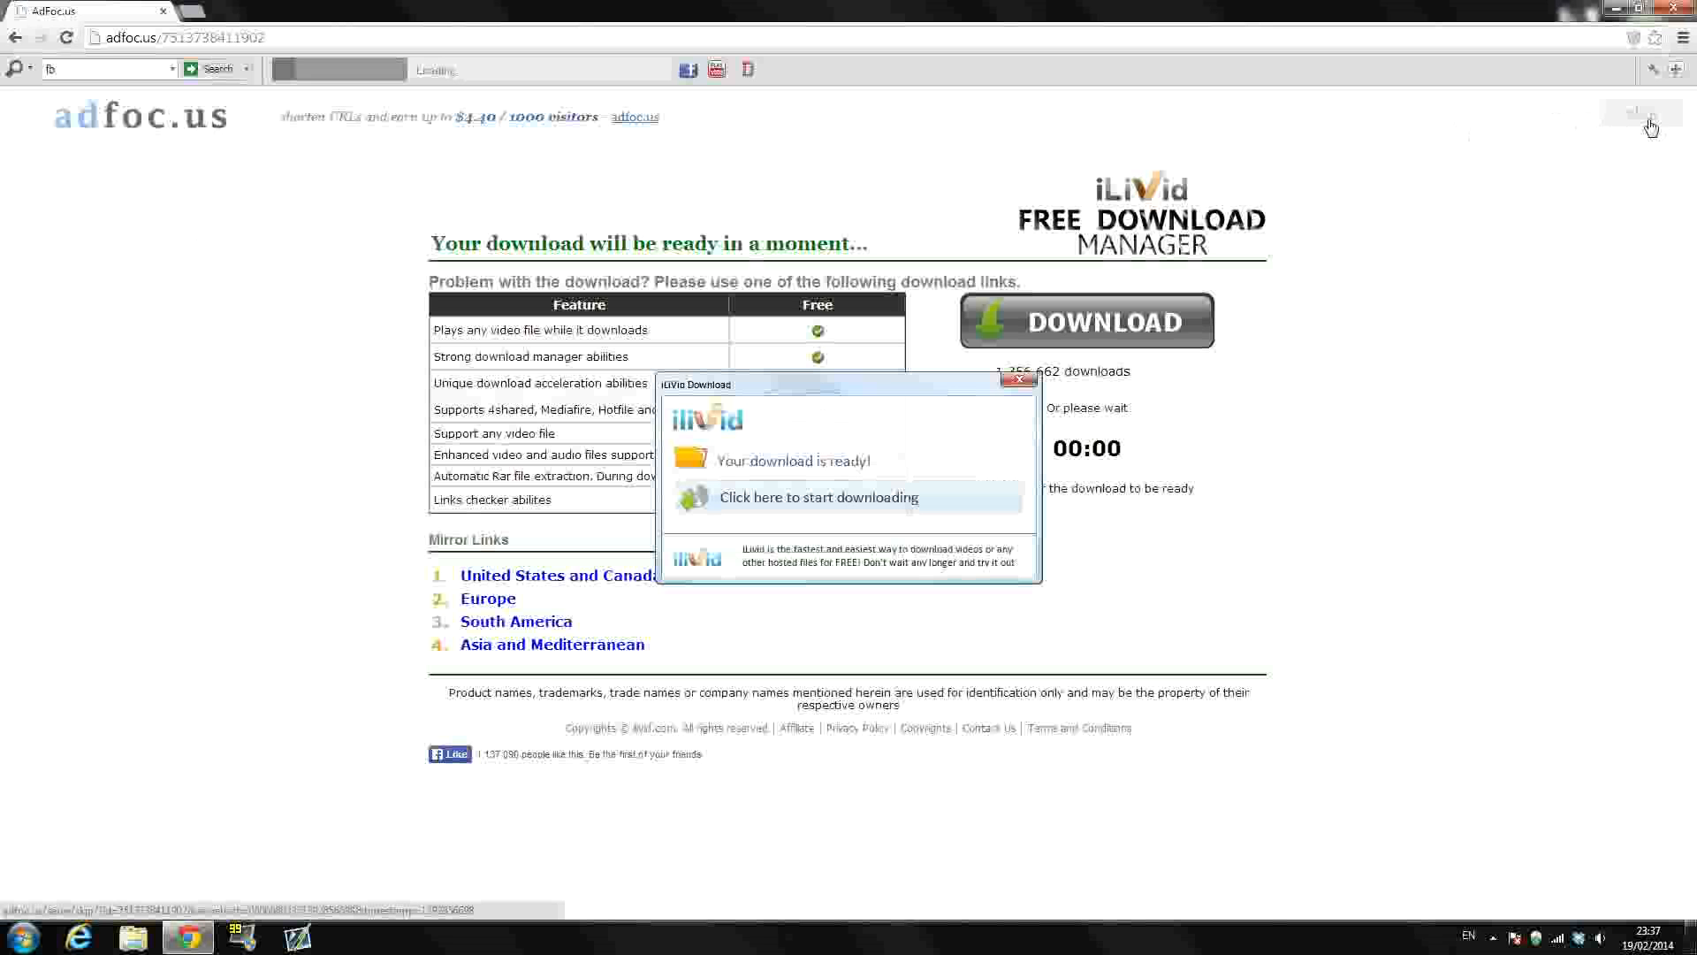
{"action": "left_click", "coordinate": [820, 497]}
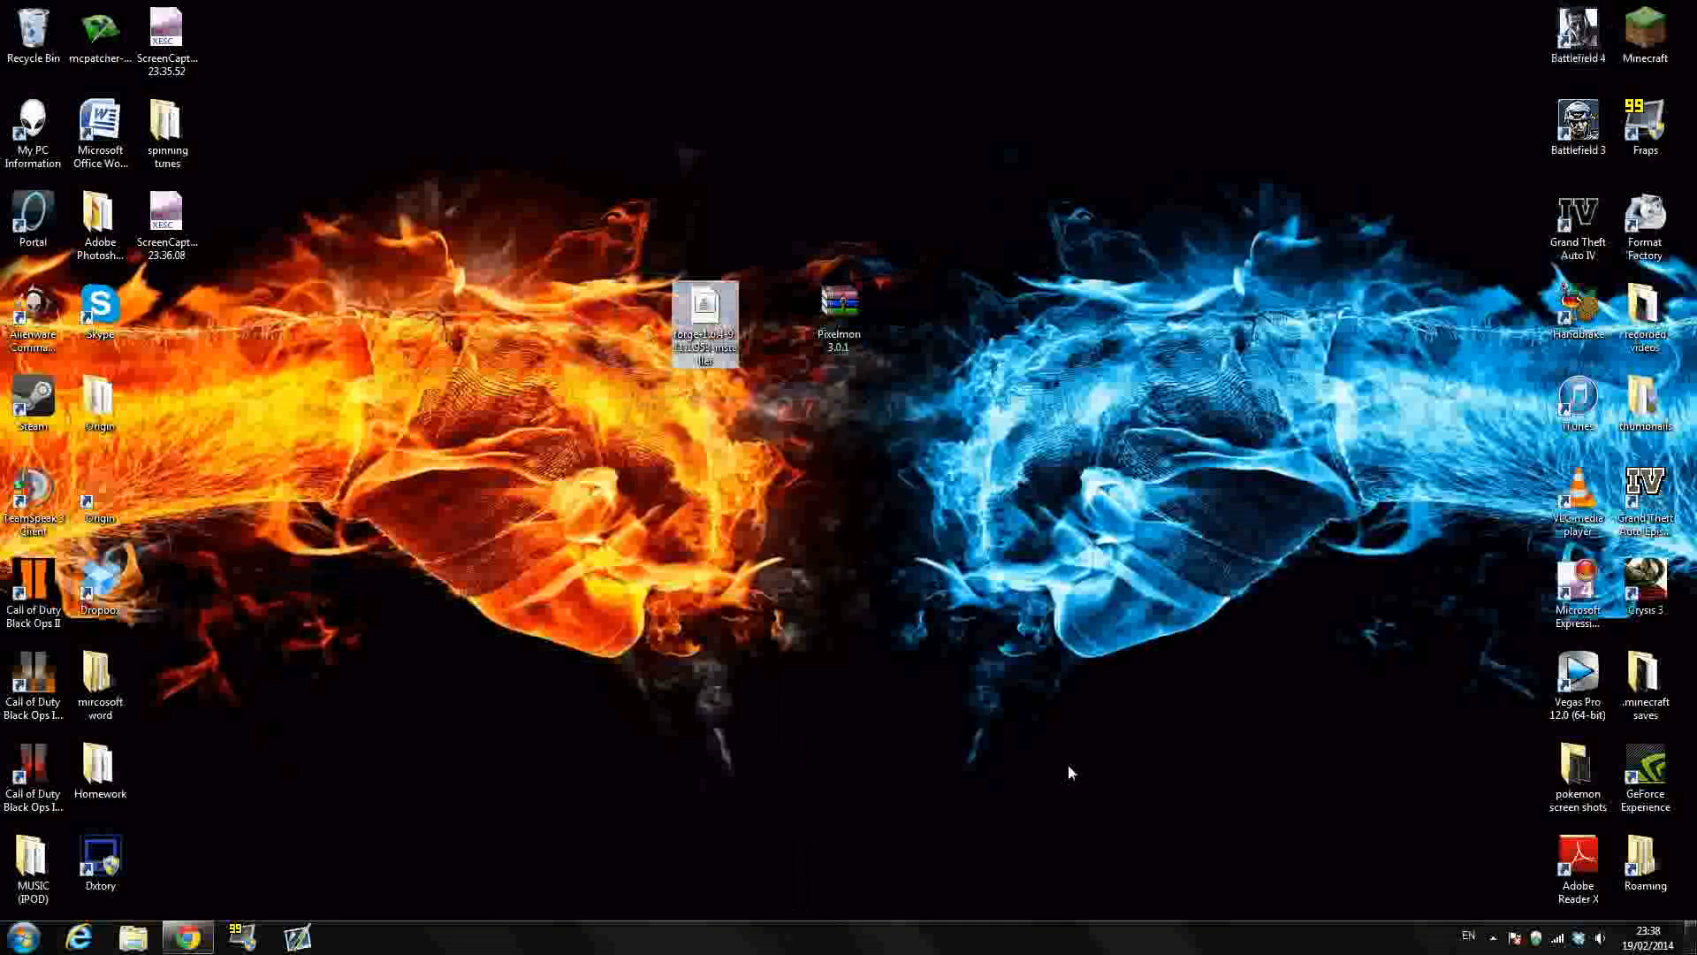
Search %appdata% from the Start Menu to open the Roaming folder.
{"action": "left_click", "coordinate": [19, 935]}
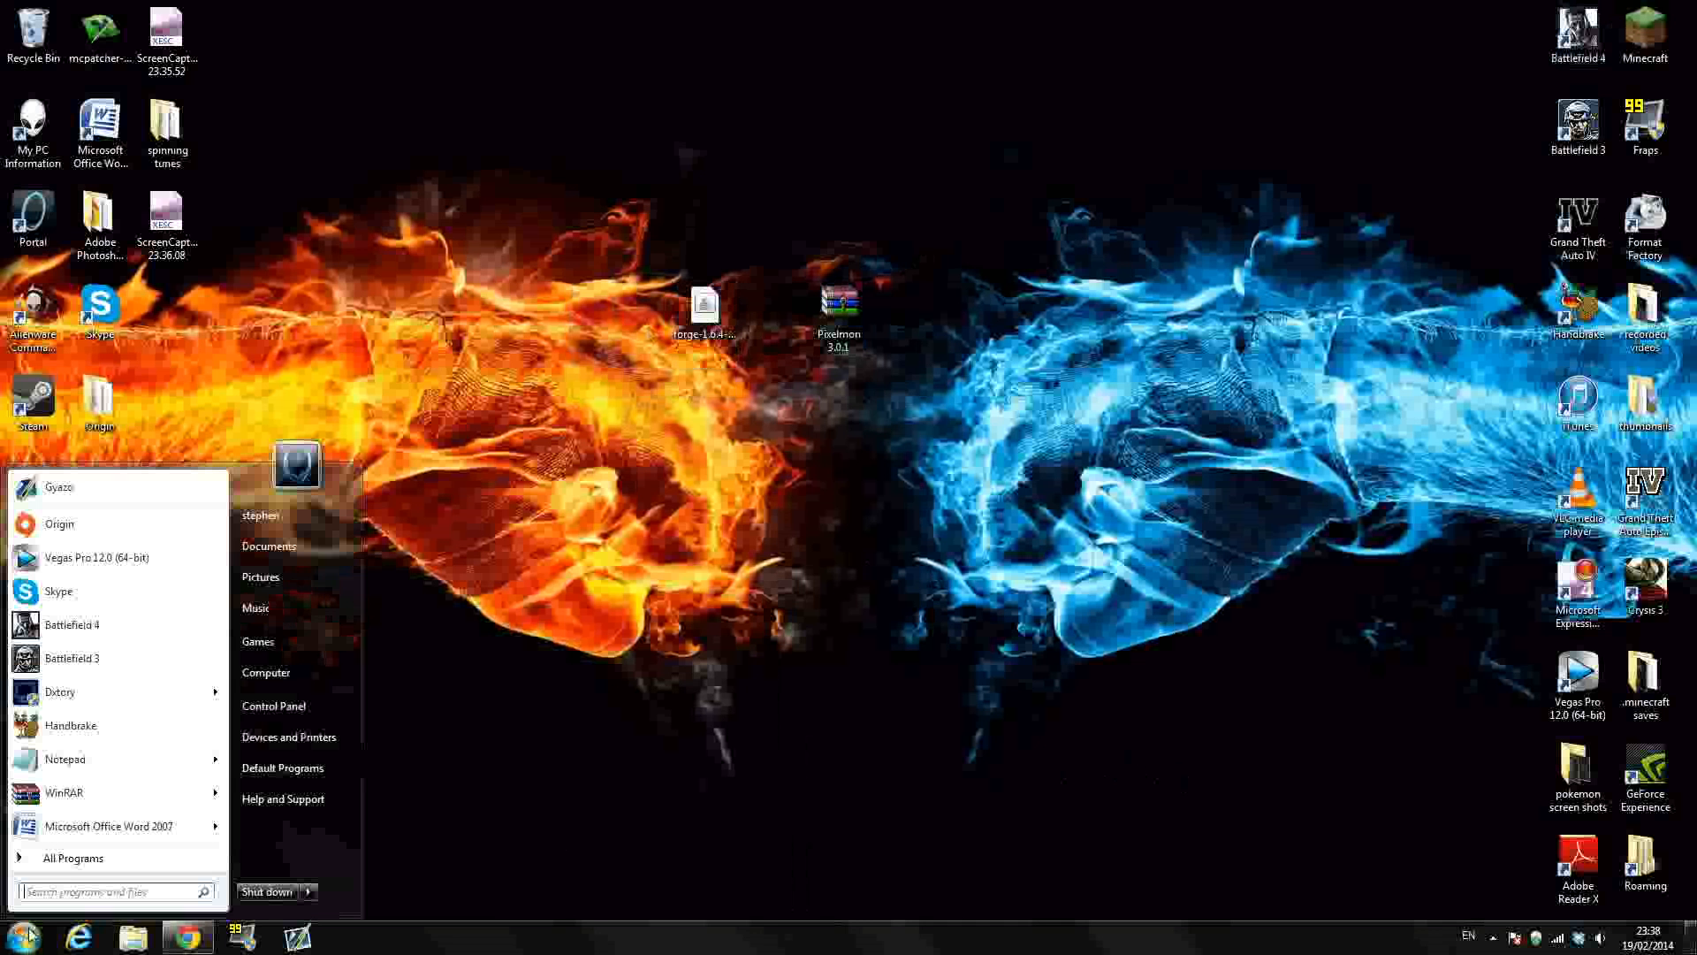
{"action": "left_click", "coordinate": [97, 891]}
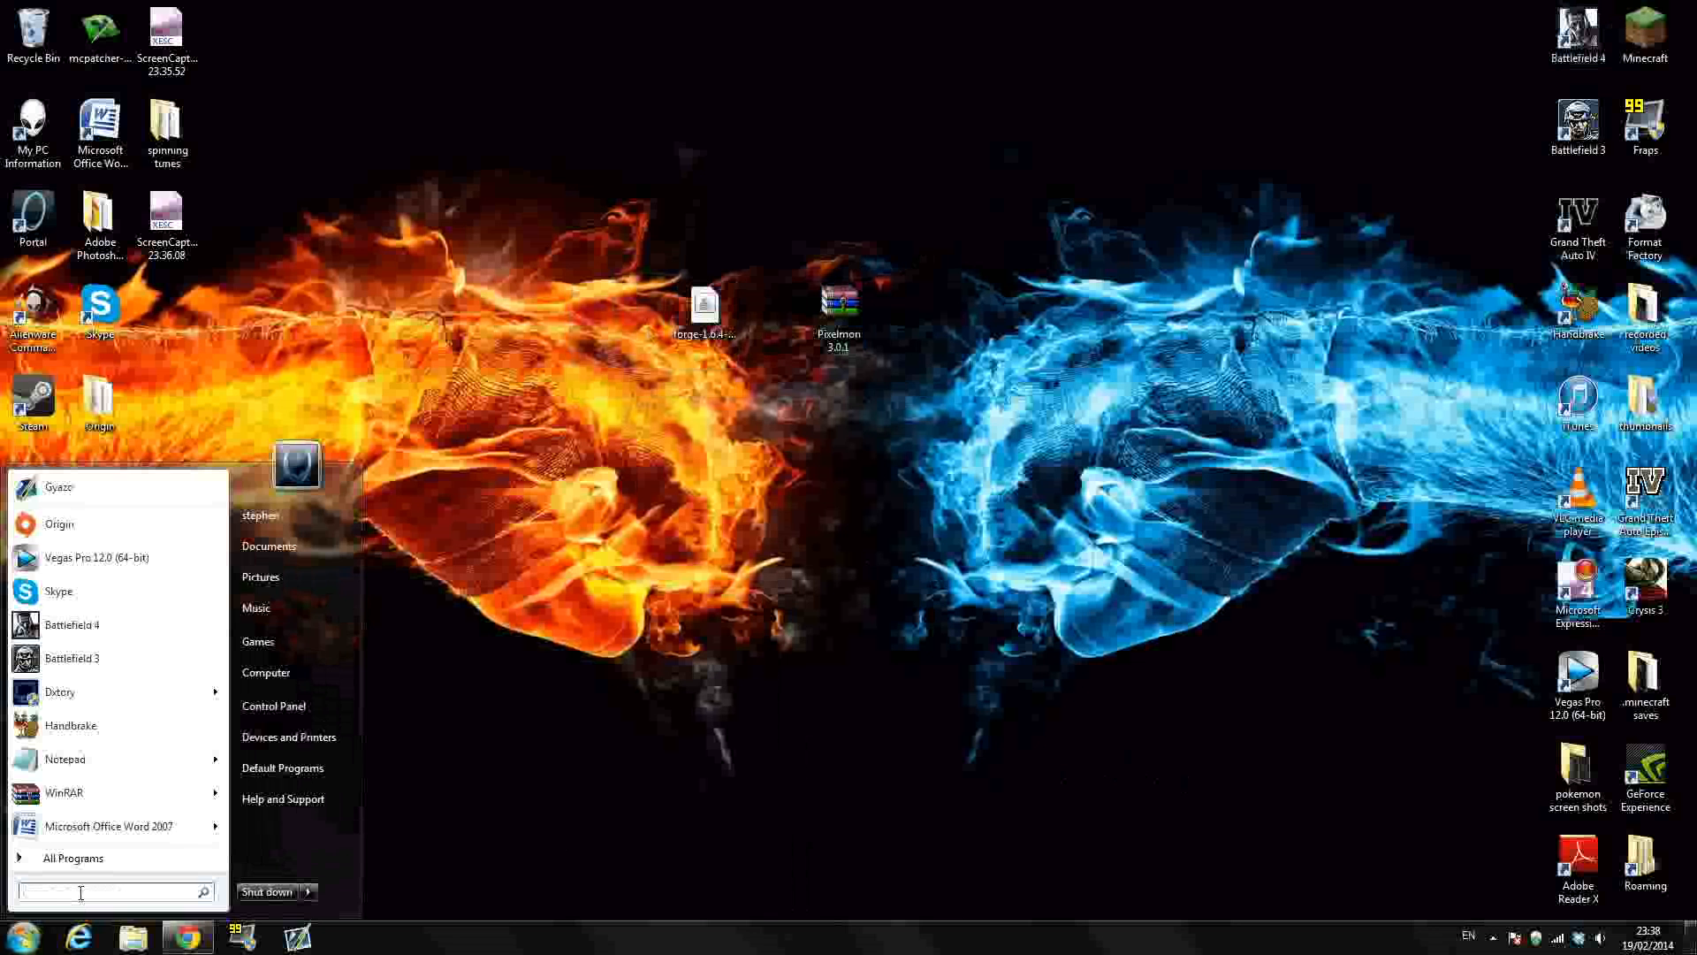
{"action": "type", "text": "ap"}
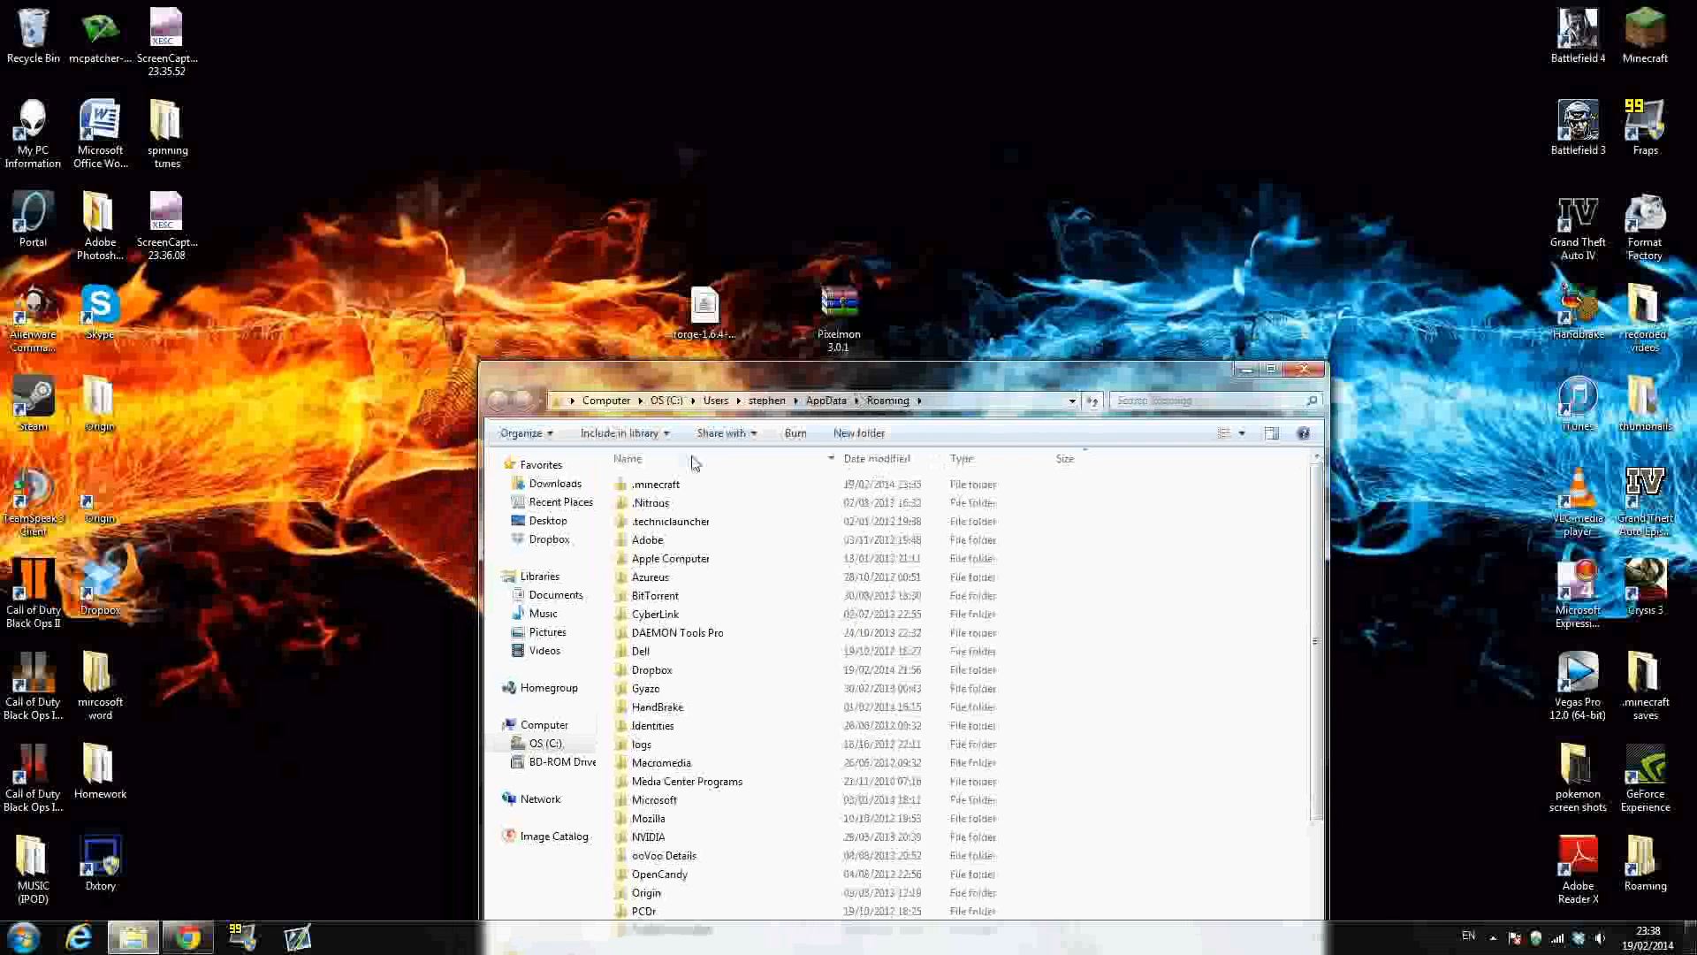
Browse into the .minecraft folder's contents and return to the Roaming listing.
{"action": "left_click", "coordinate": [655, 484]}
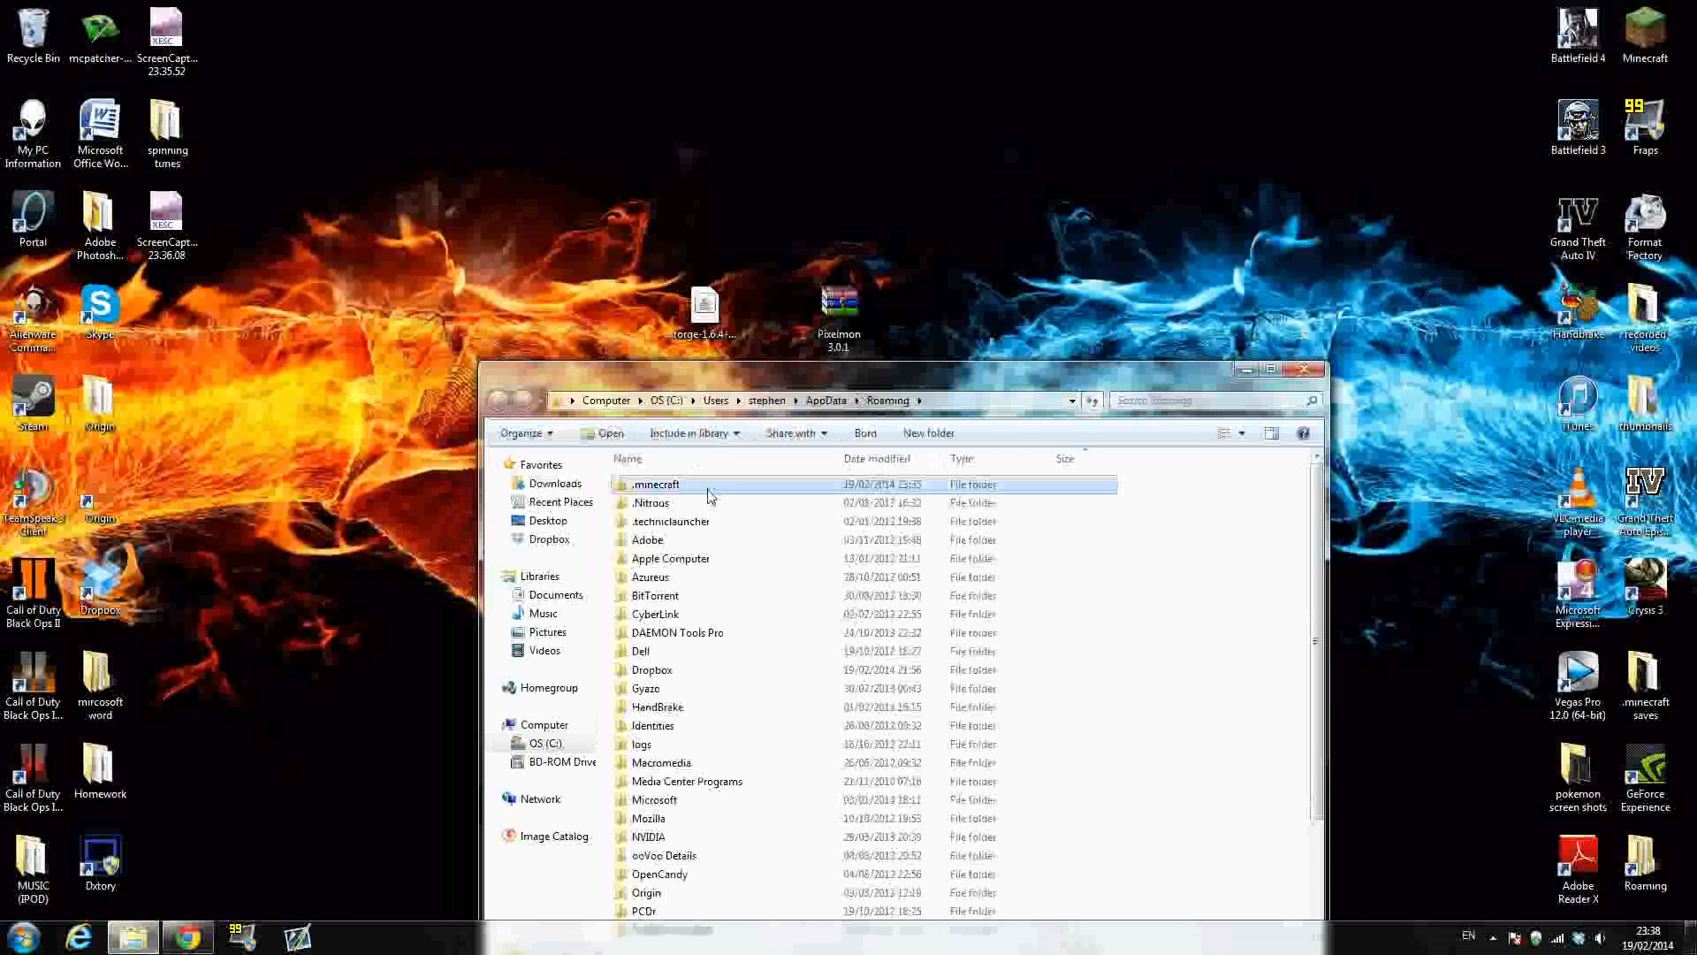
{"action": "double_click", "coordinate": [656, 483]}
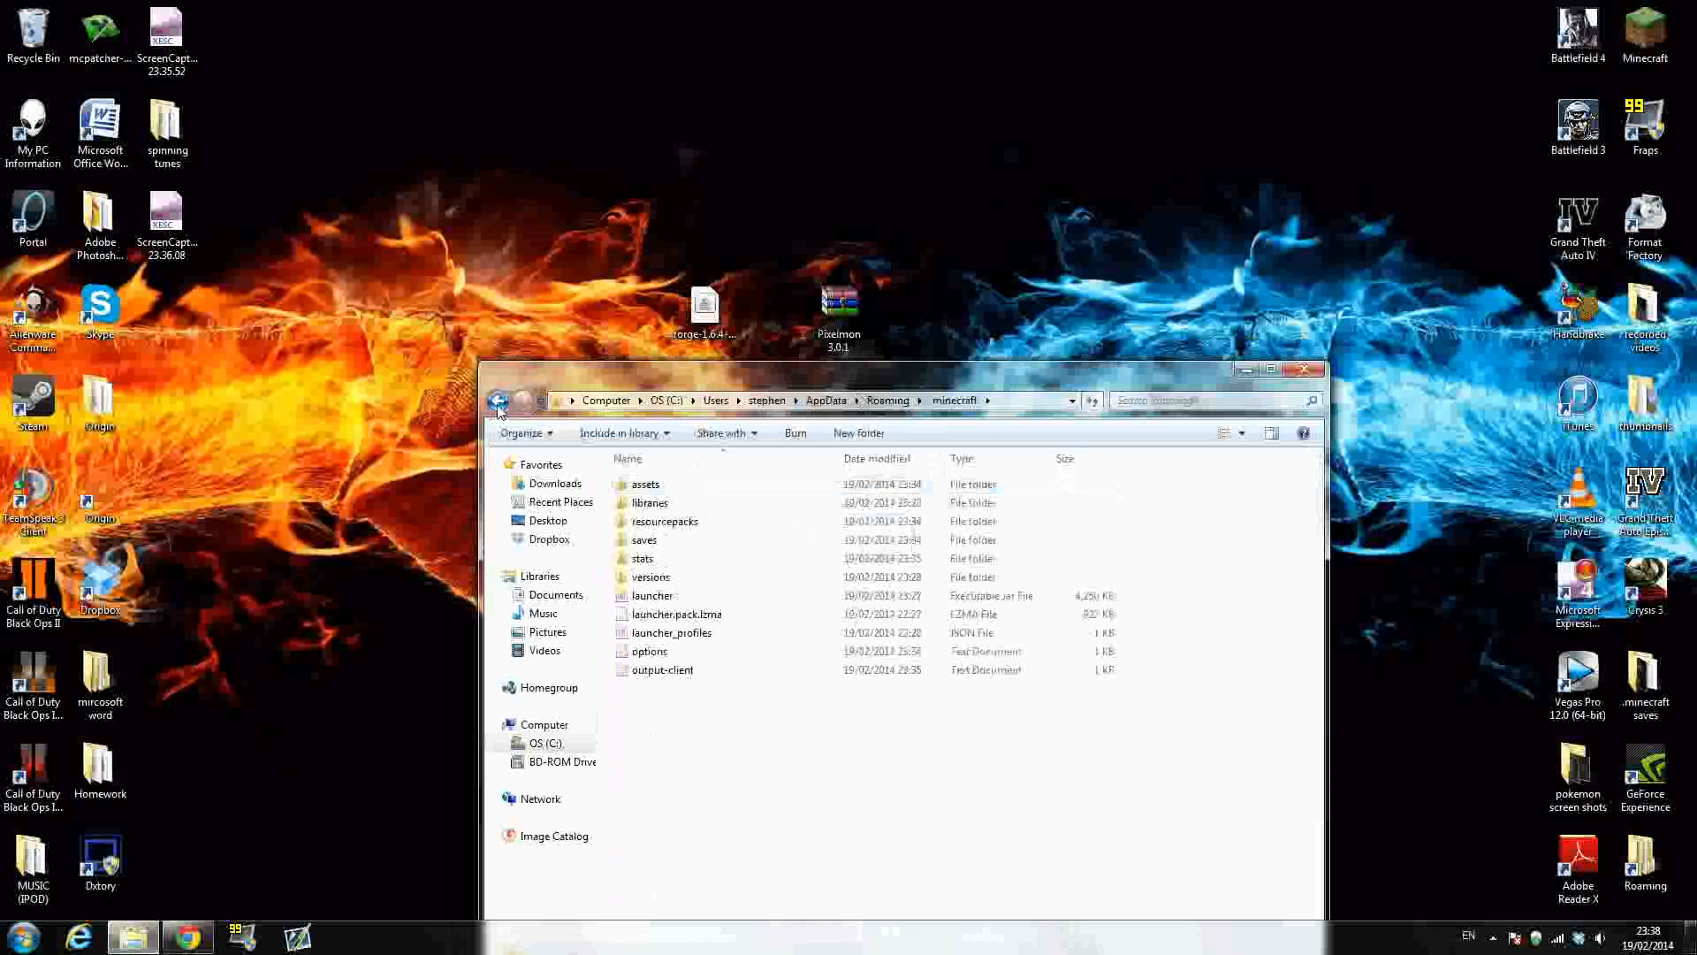
{"action": "left_click", "coordinate": [497, 399]}
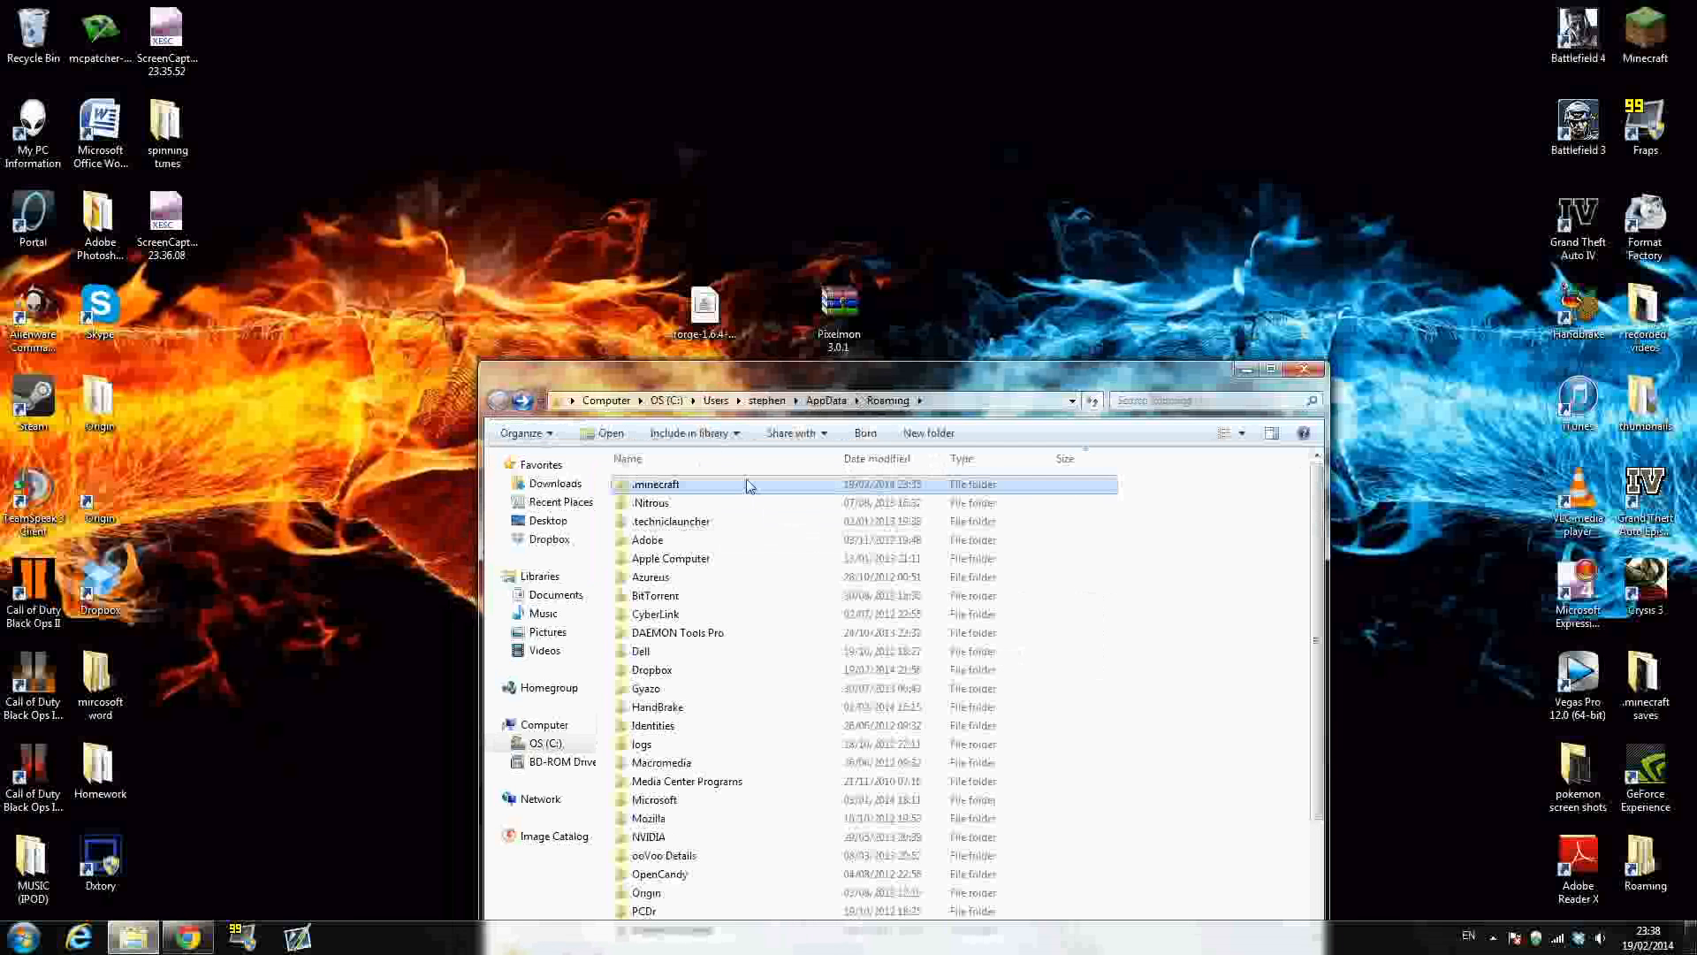
{"action": "mouse_move", "coordinate": [743, 493]}
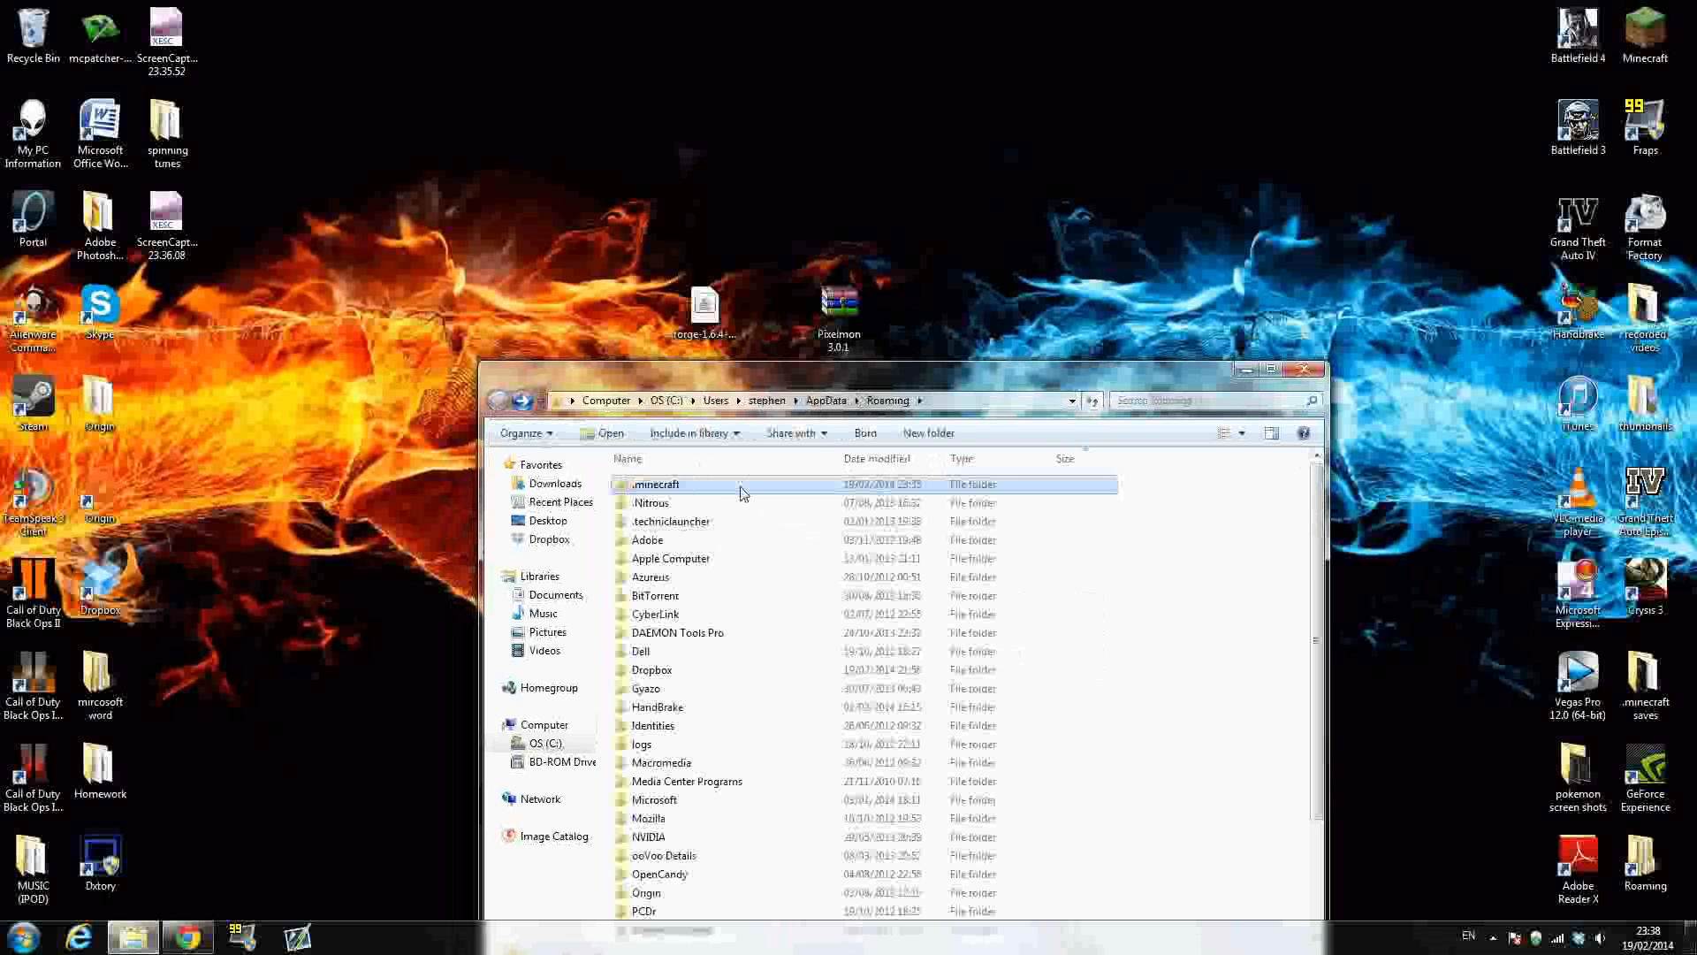
{"action": "double_click", "coordinate": [655, 483]}
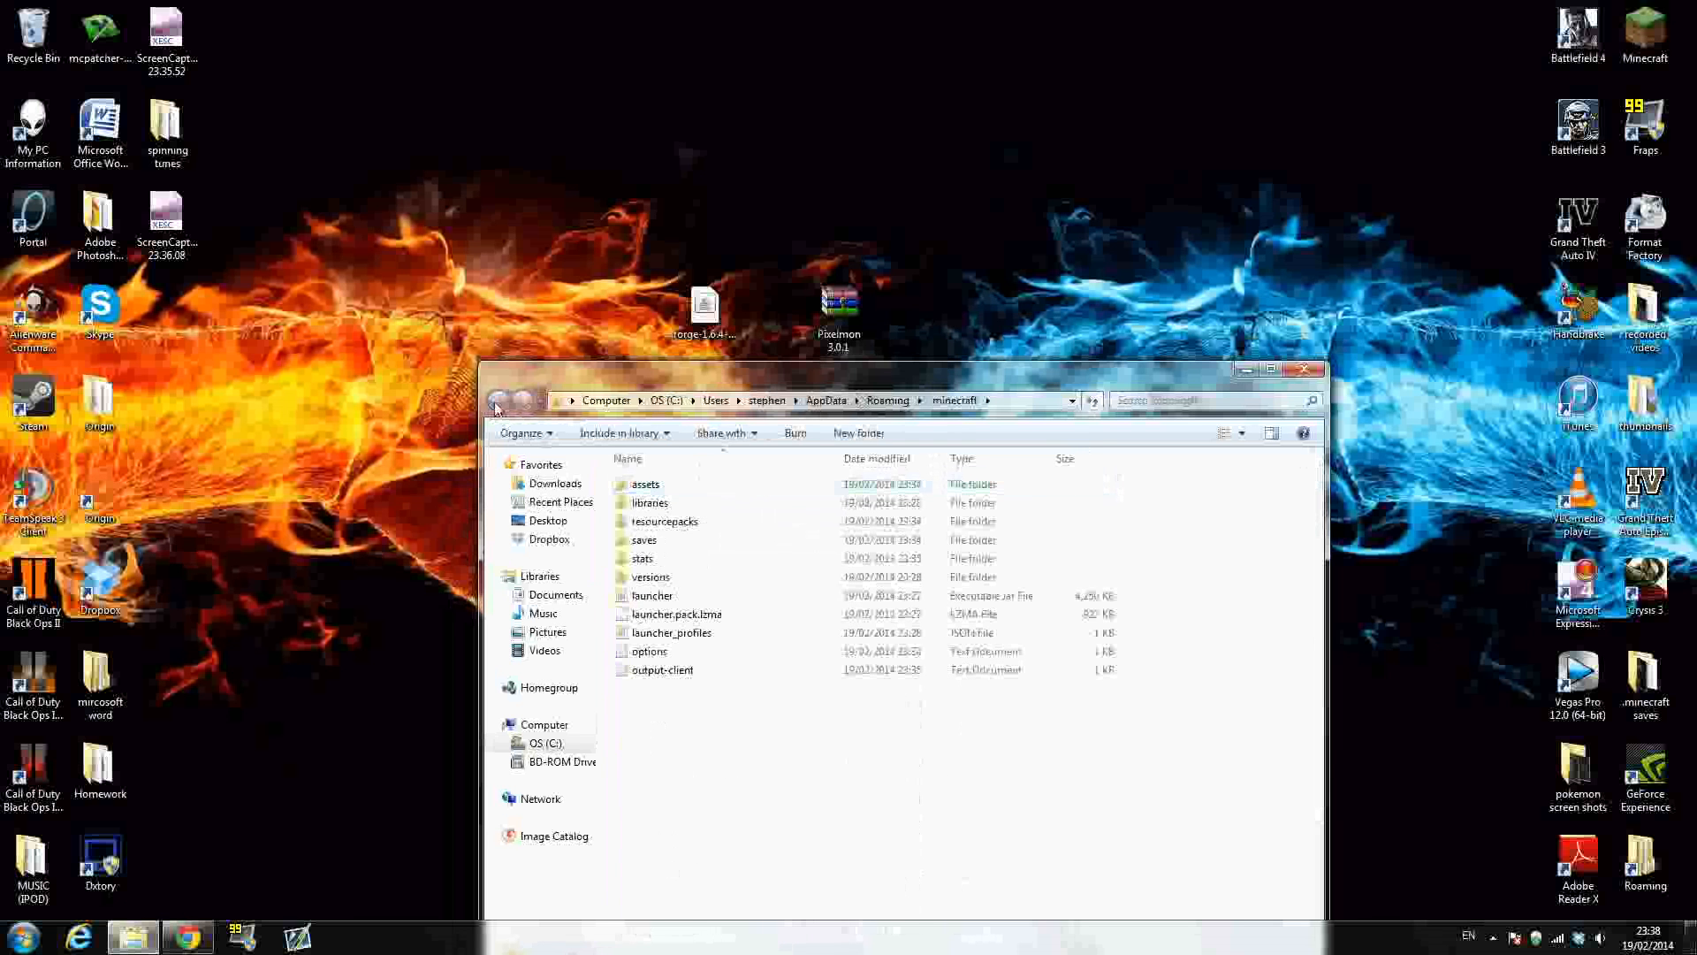
{"action": "right_click", "coordinate": [655, 483]}
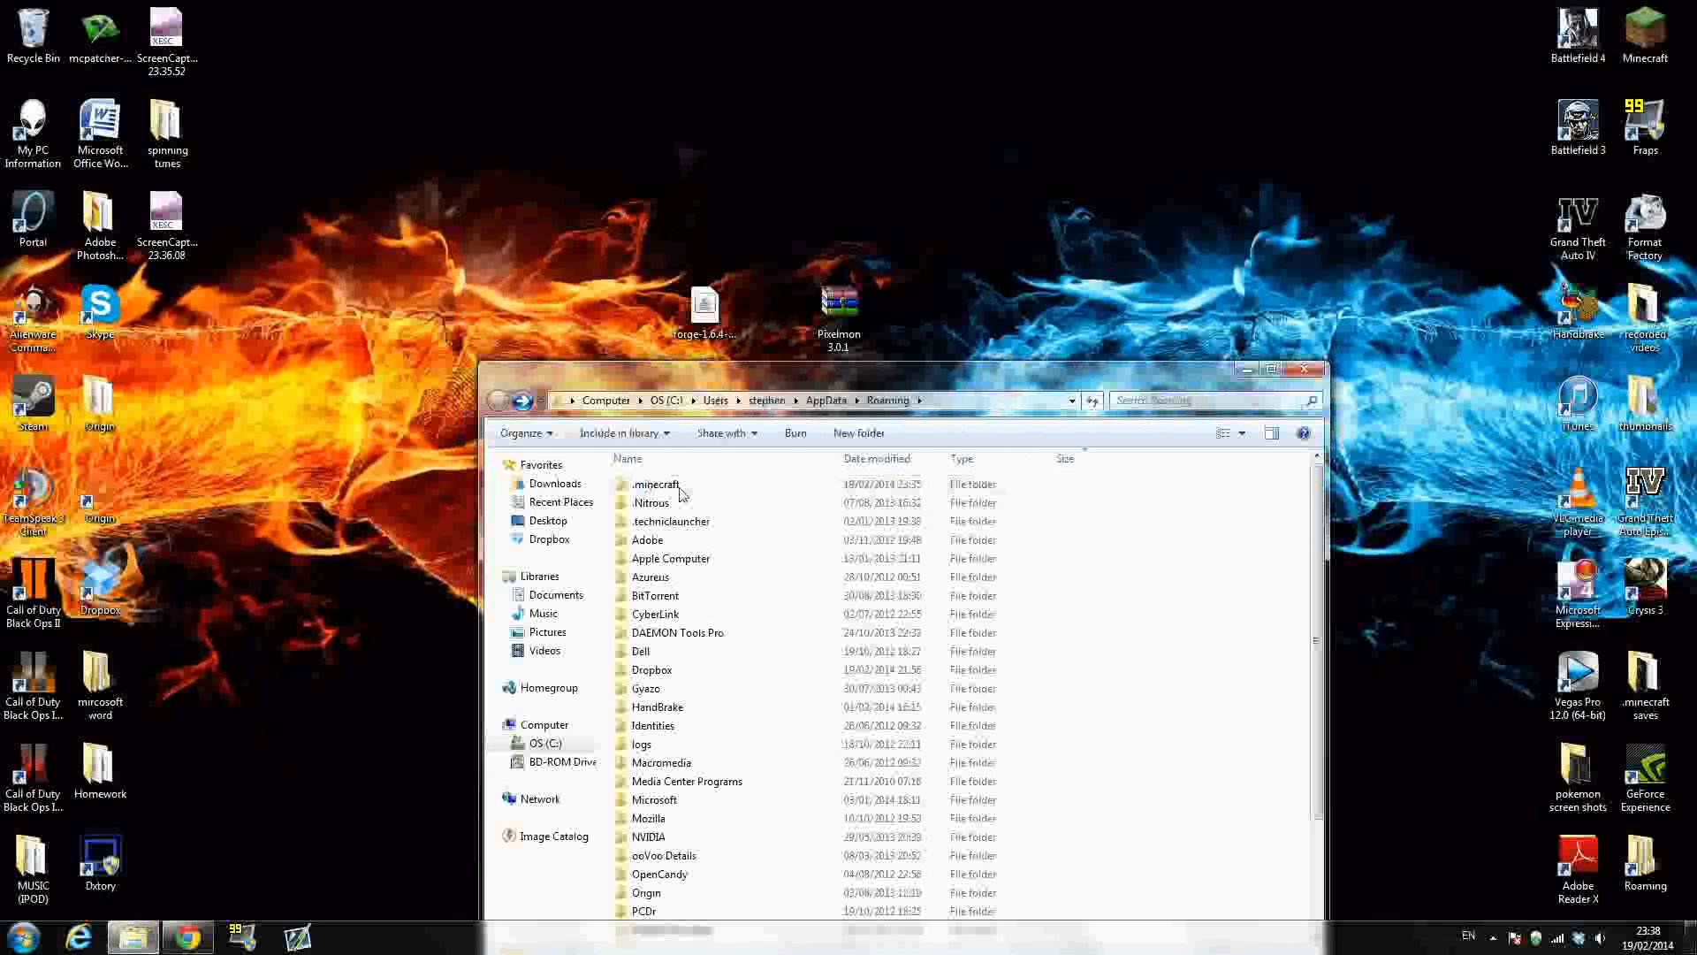
{"action": "mouse_move", "coordinate": [704, 493]}
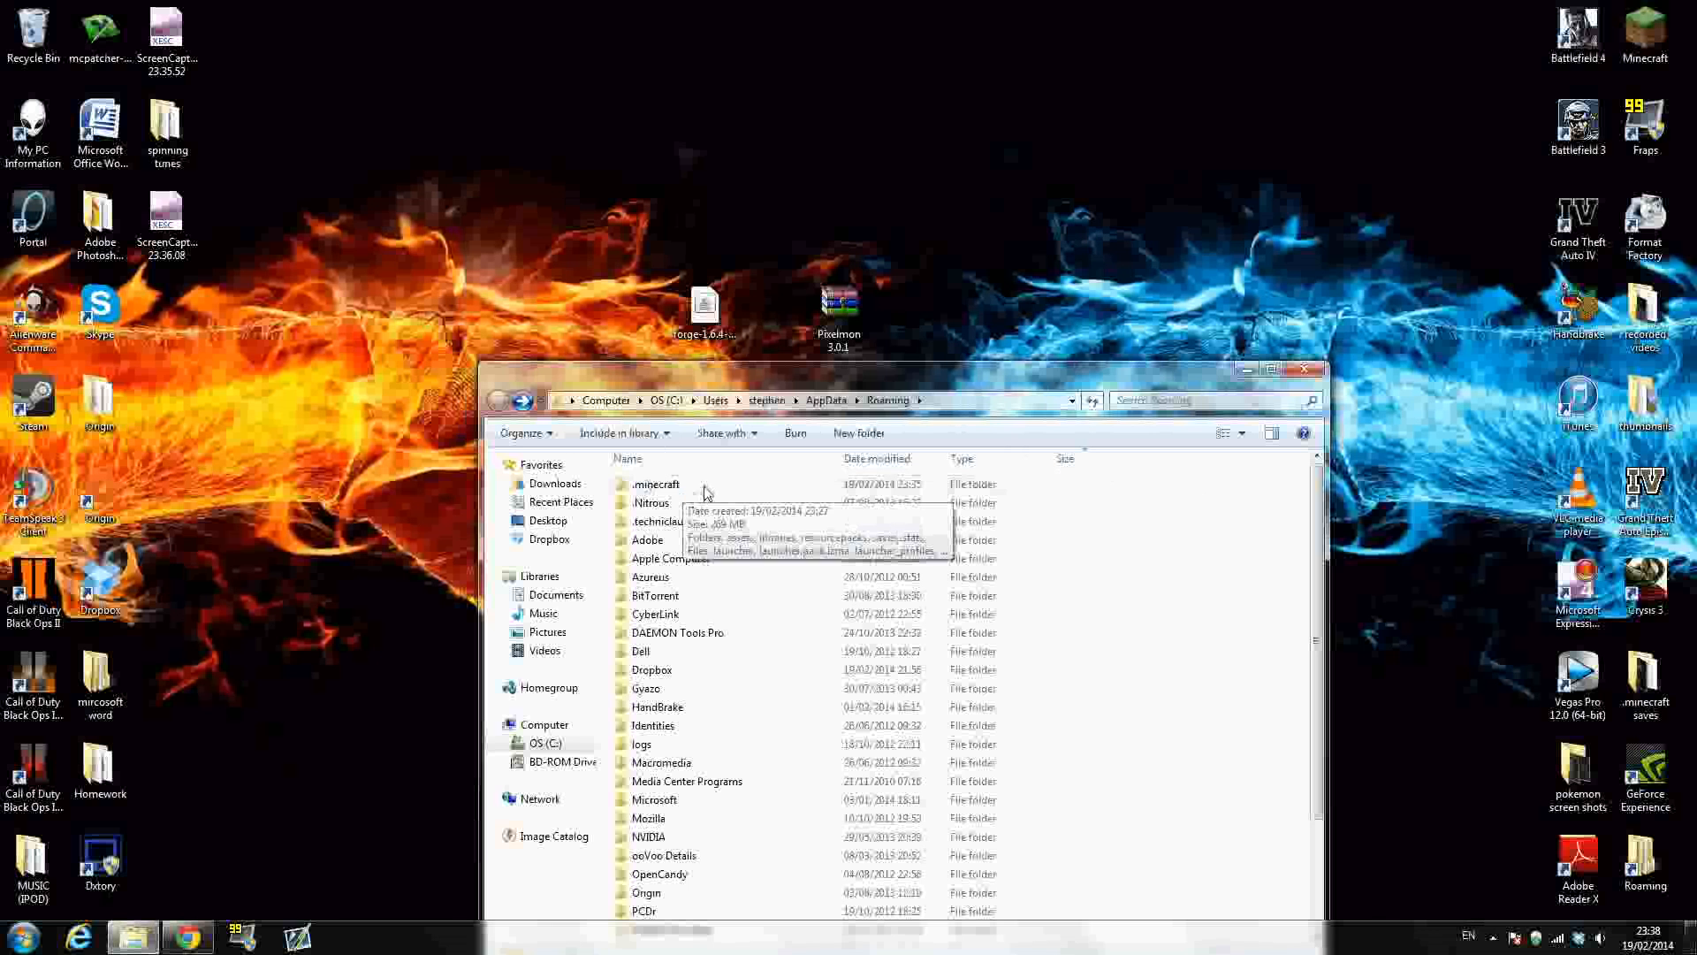
{"action": "left_click", "coordinate": [655, 483]}
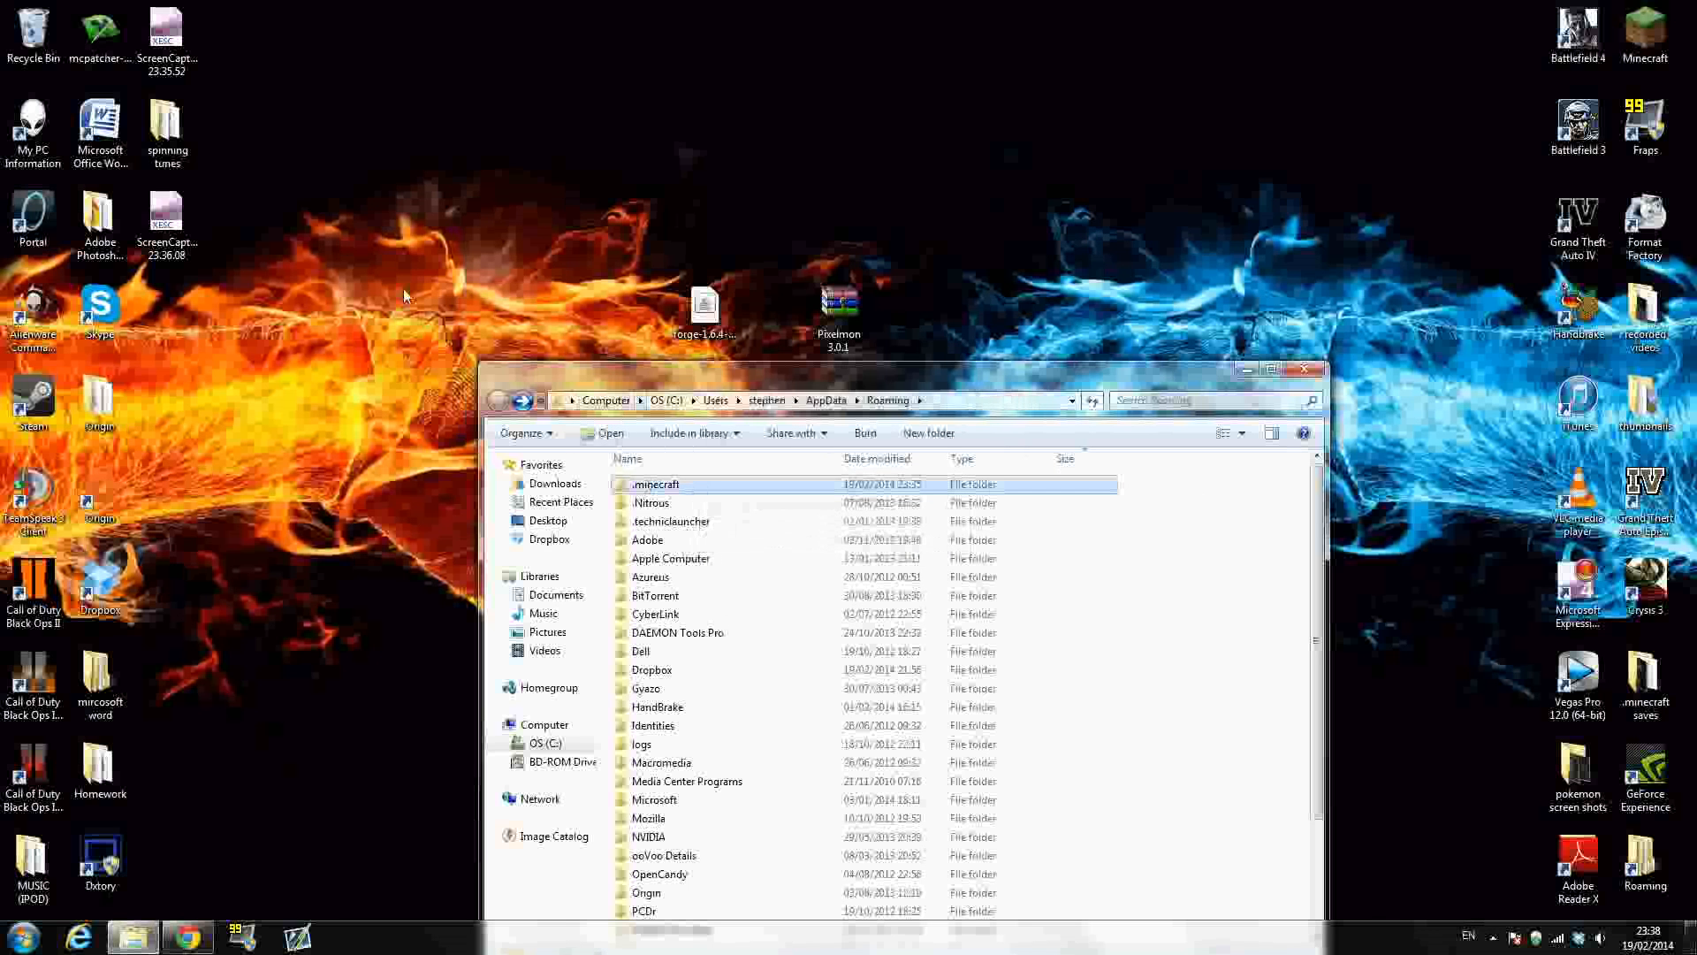
{"action": "mouse_move", "coordinate": [736, 494]}
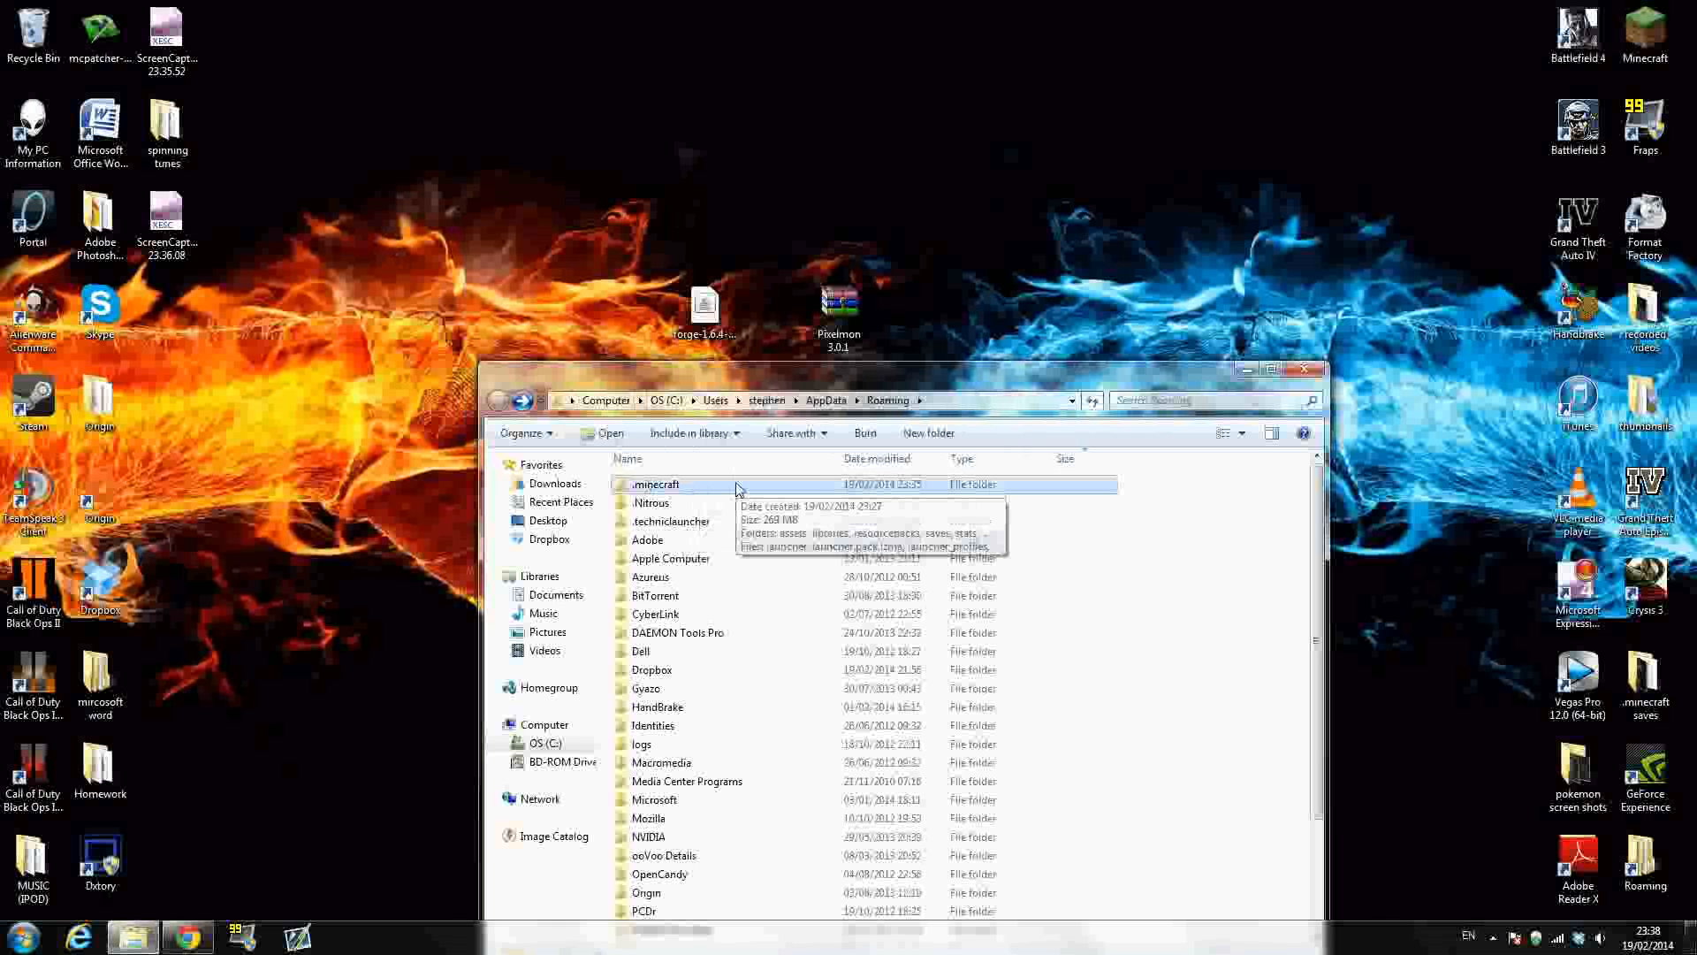
{"action": "mouse_move", "coordinate": [733, 488]}
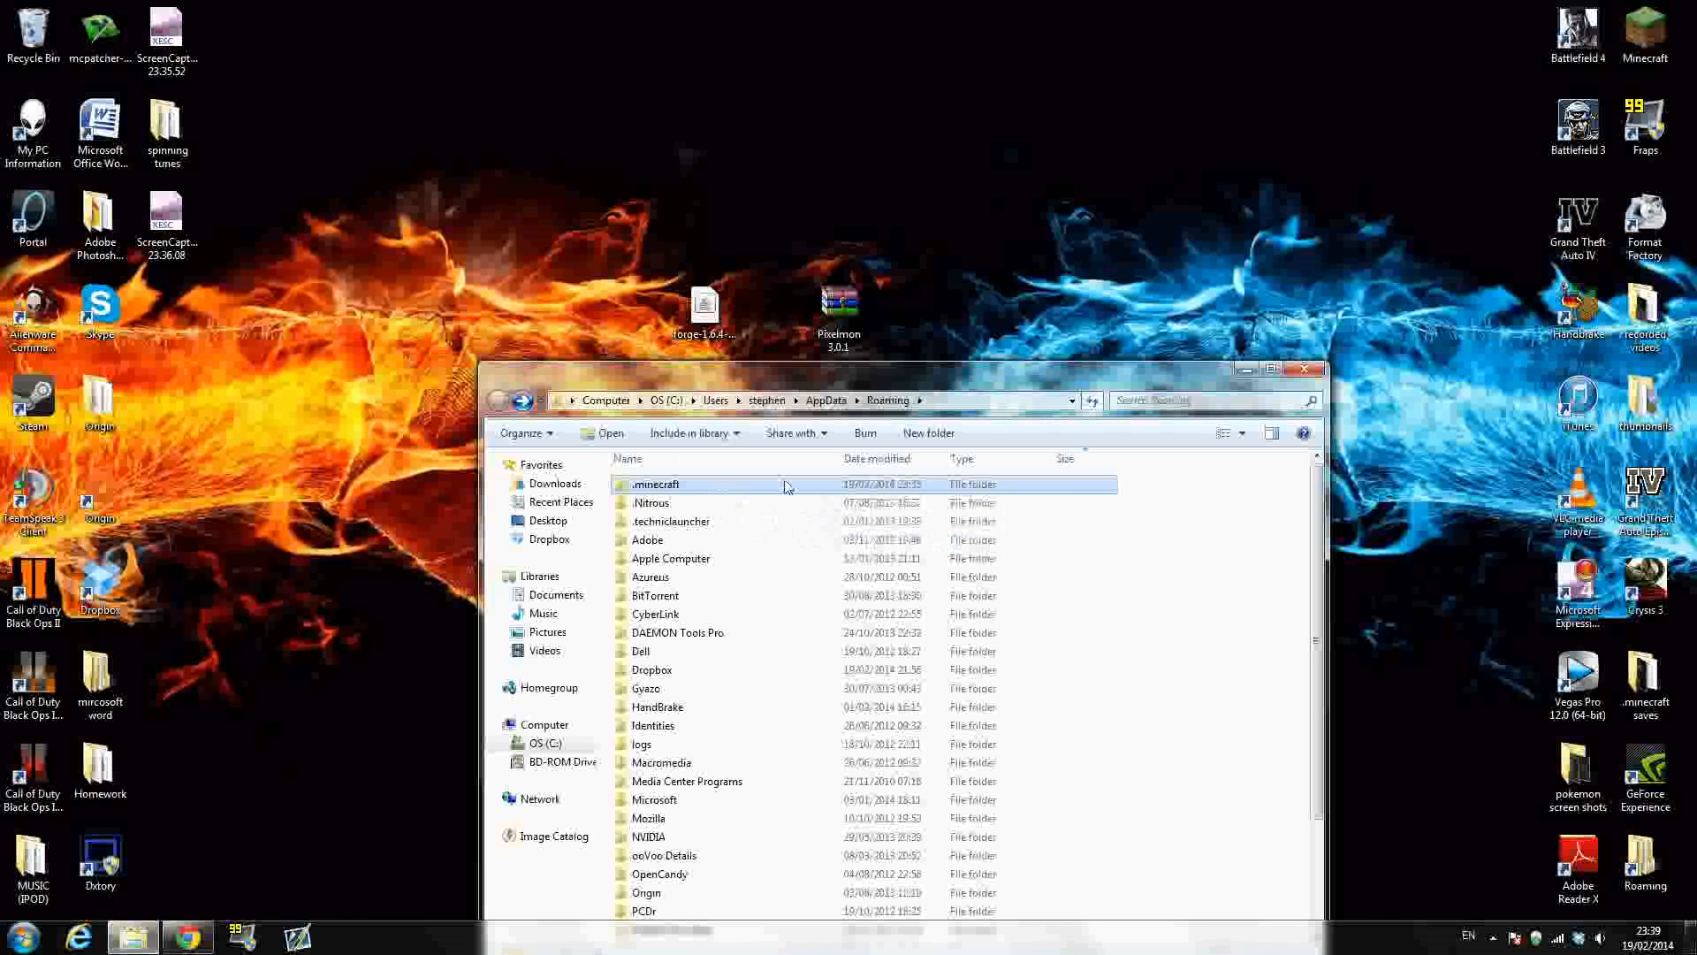
{"action": "double_click", "coordinate": [657, 484]}
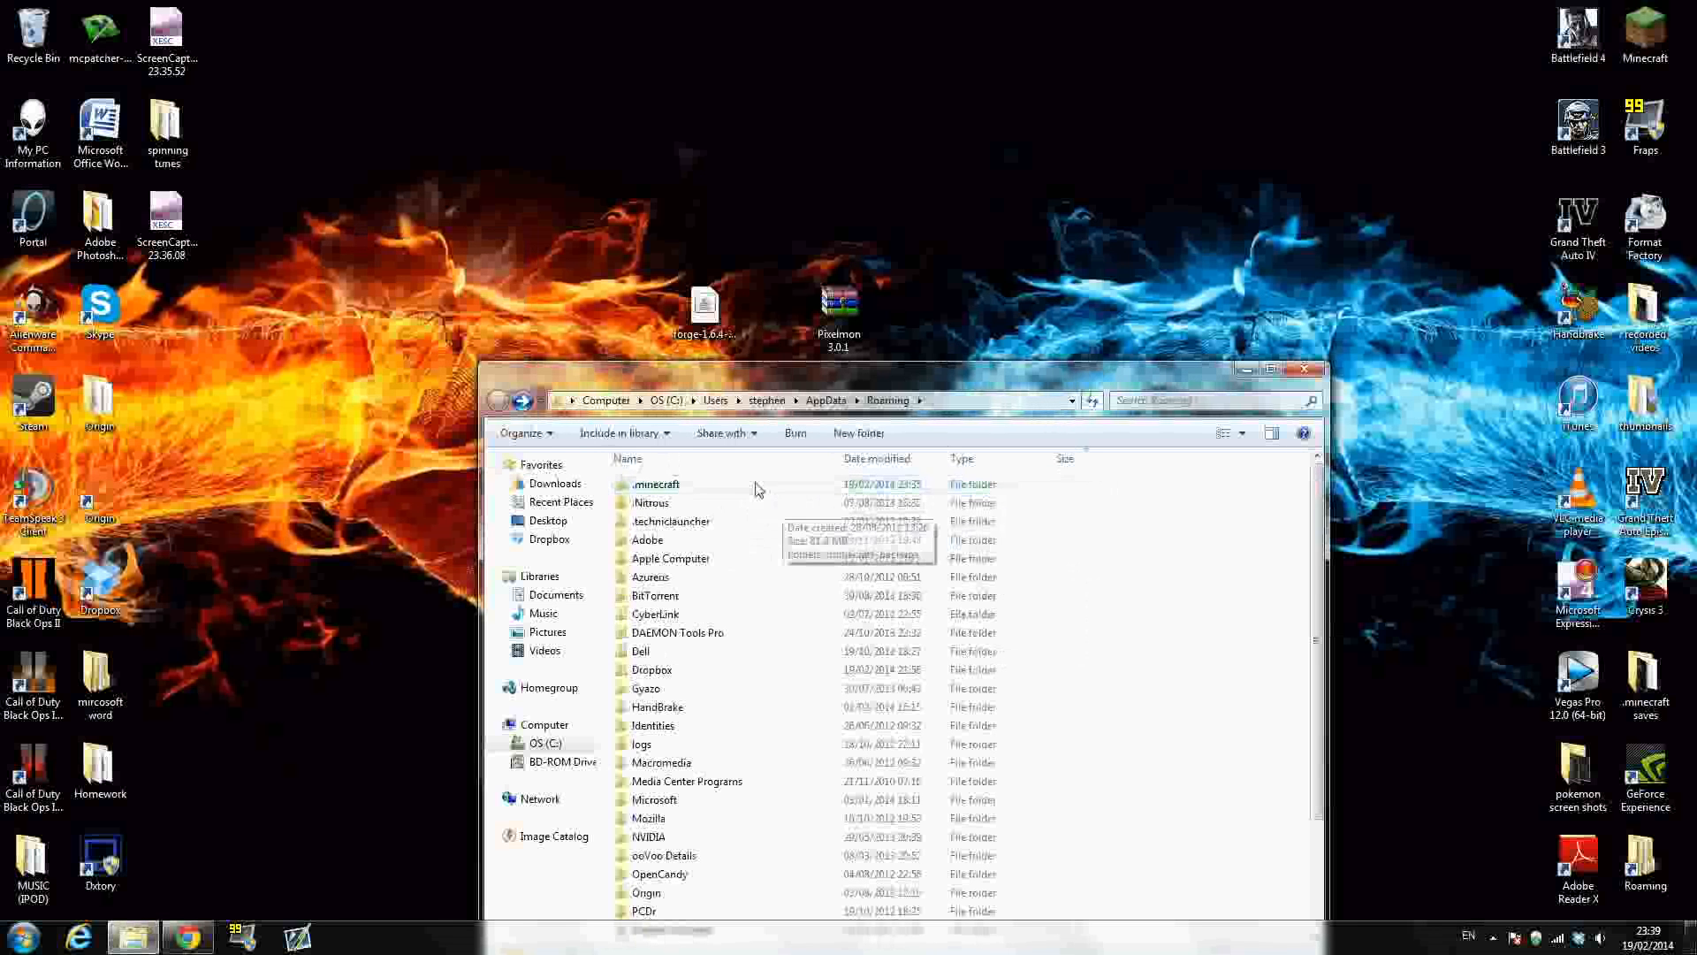
{"action": "double_click", "coordinate": [656, 484]}
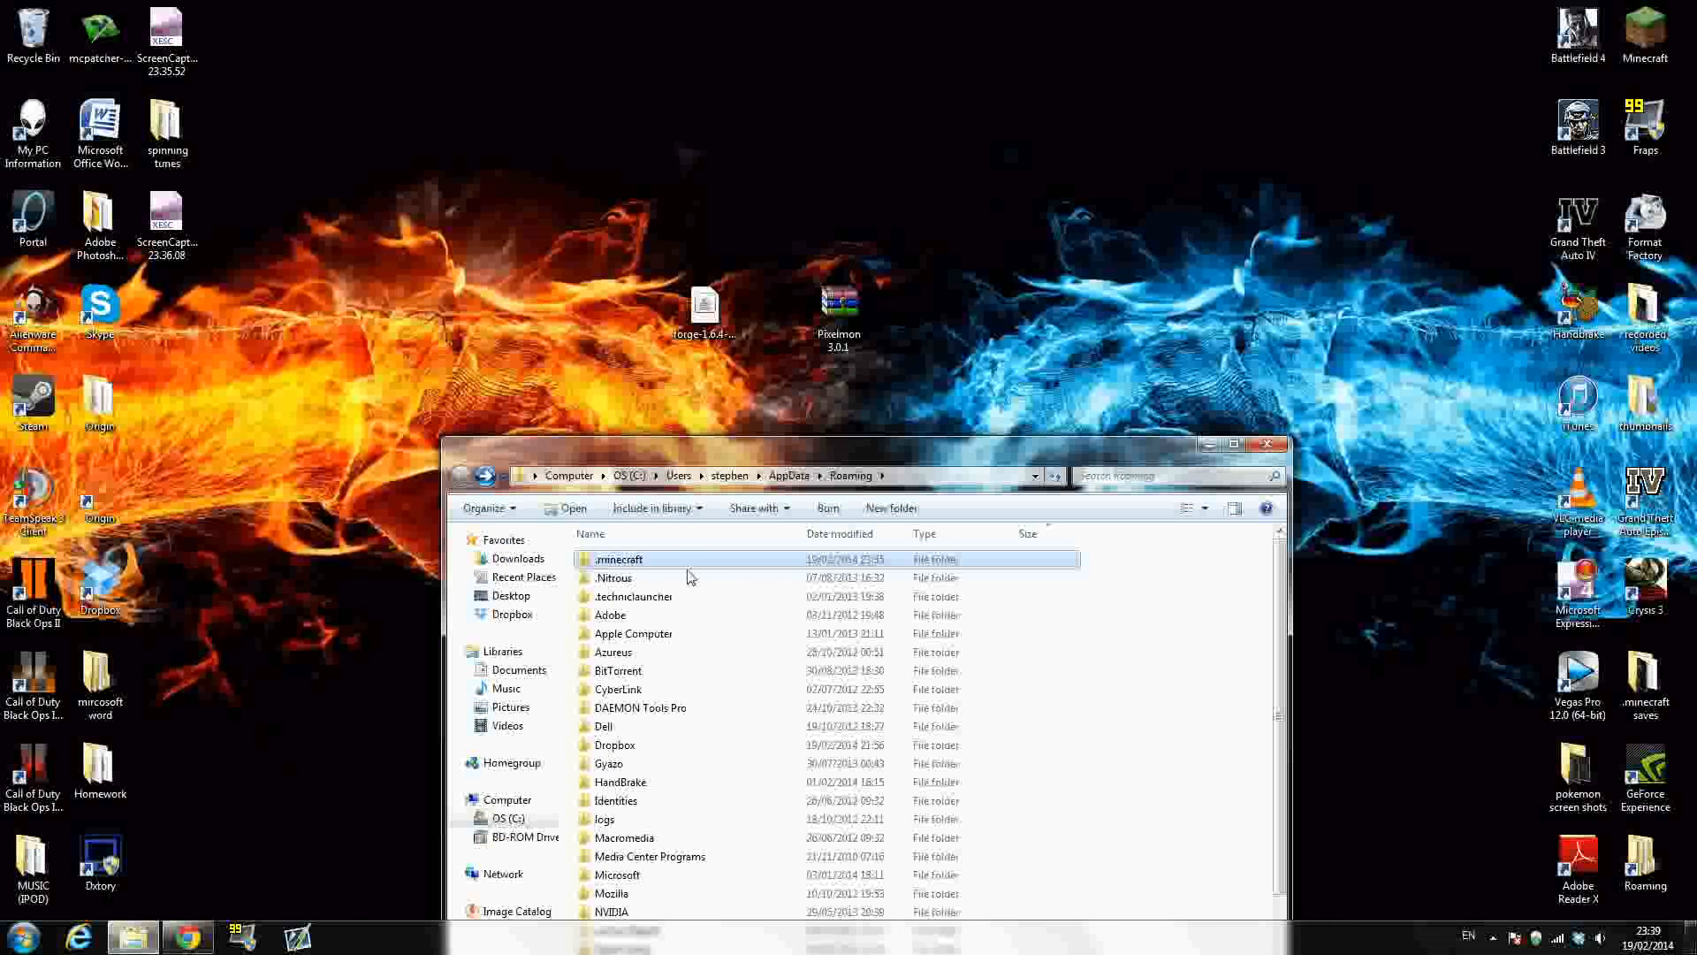
{"action": "double_click", "coordinate": [618, 559]}
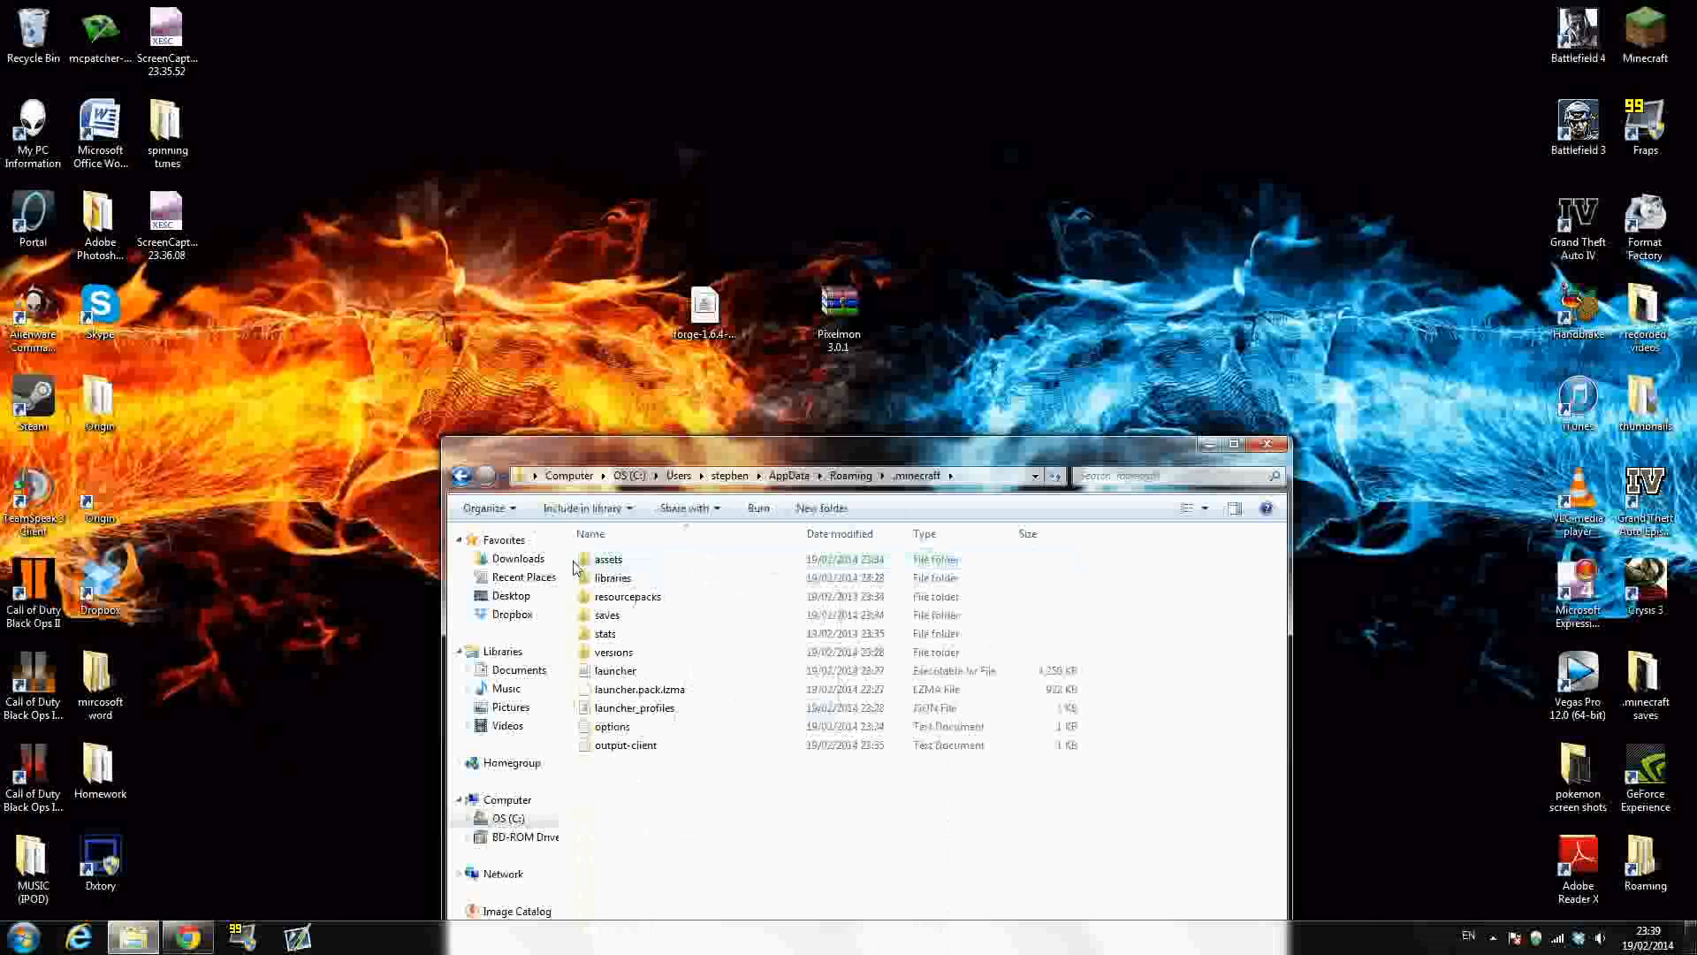
{"action": "left_click", "coordinate": [850, 476]}
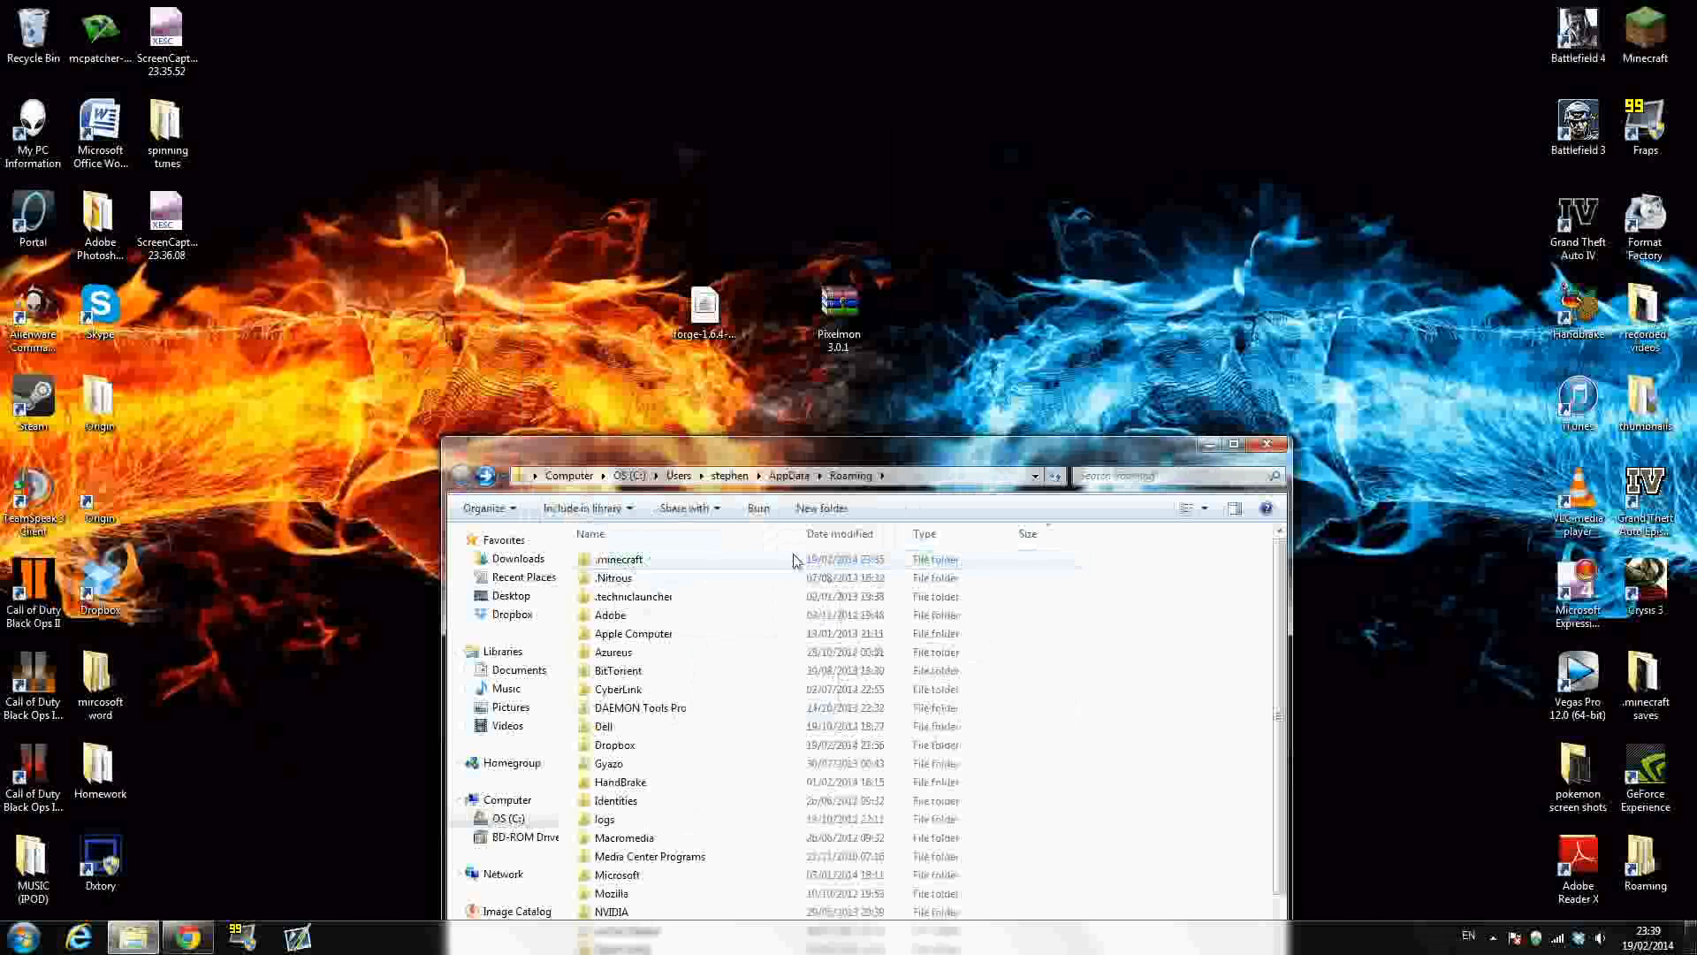
{"action": "left_click", "coordinate": [617, 558]}
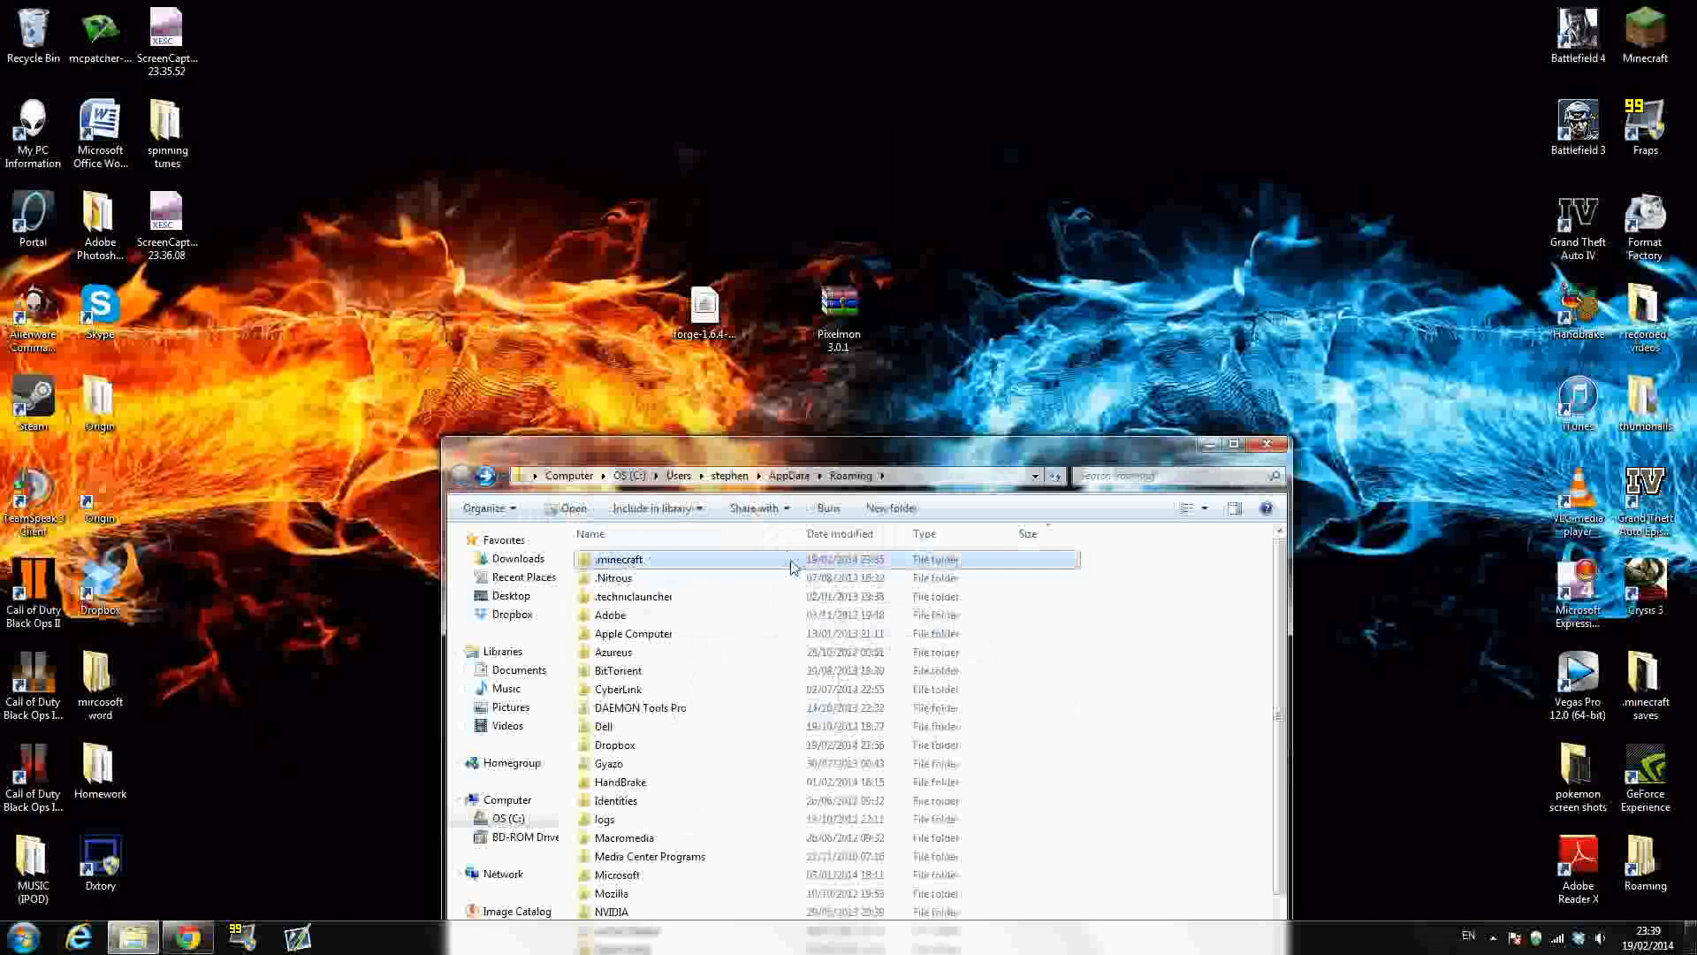
Close Explorer and launch Minecraft from the desktop shortcut, allowing it past the security warning.
{"action": "left_click", "coordinate": [1266, 443]}
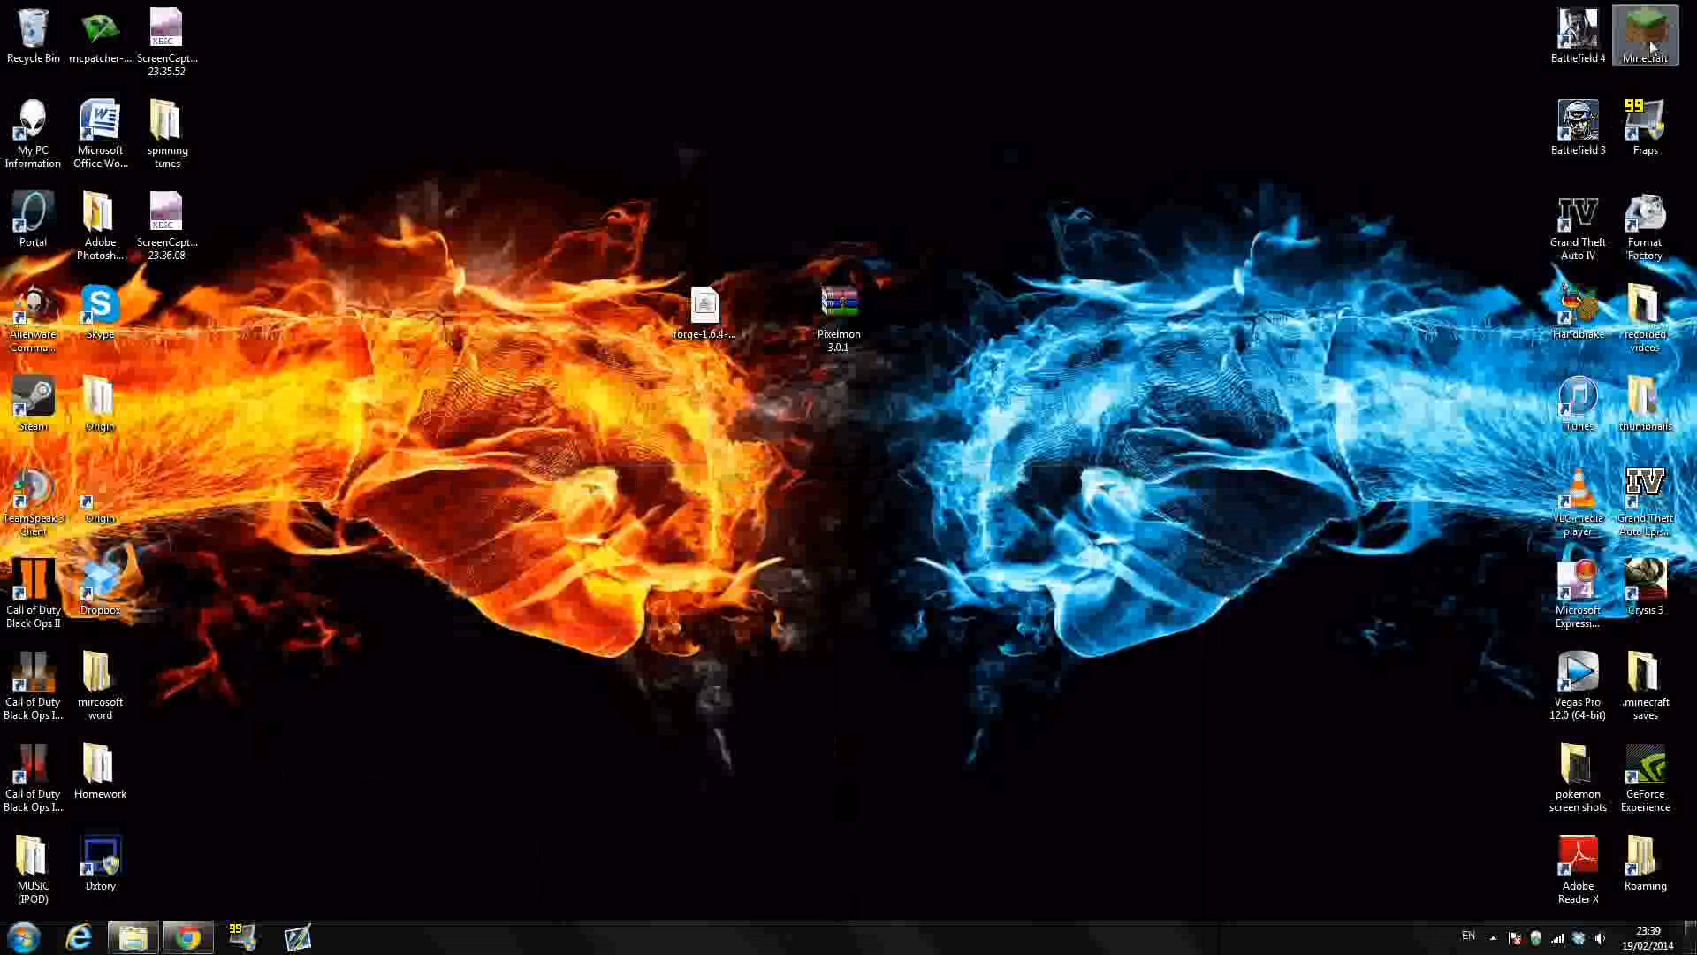
{"action": "double_click", "coordinate": [1644, 24]}
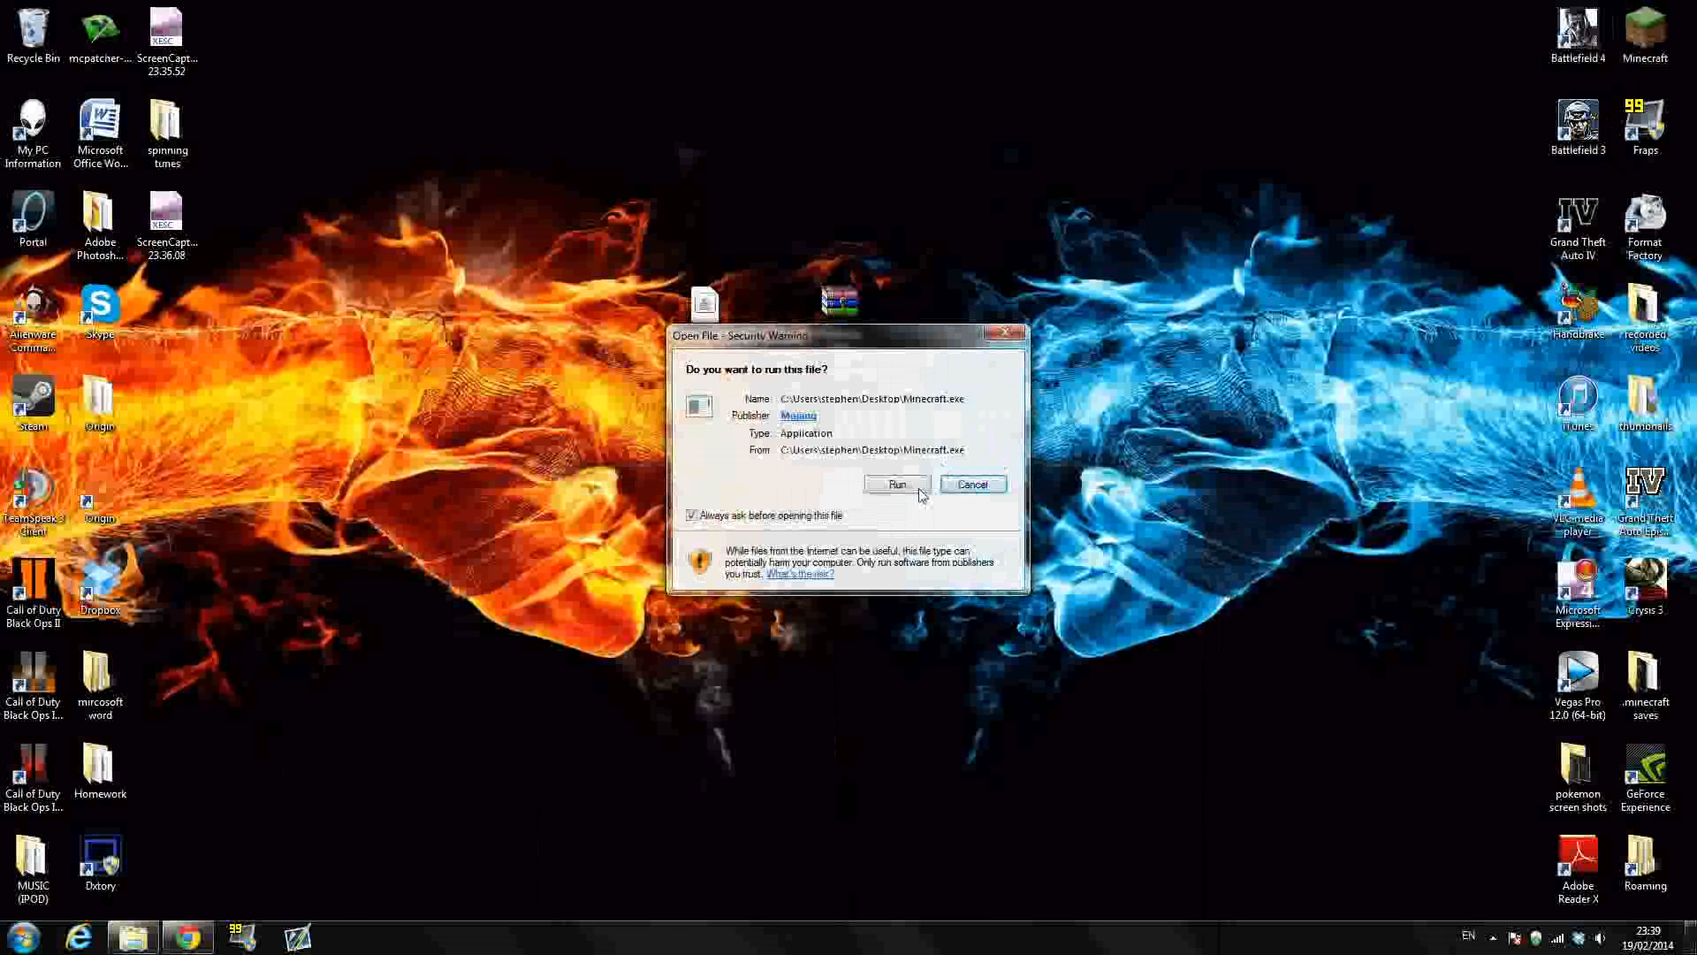
{"action": "left_click", "coordinate": [896, 483]}
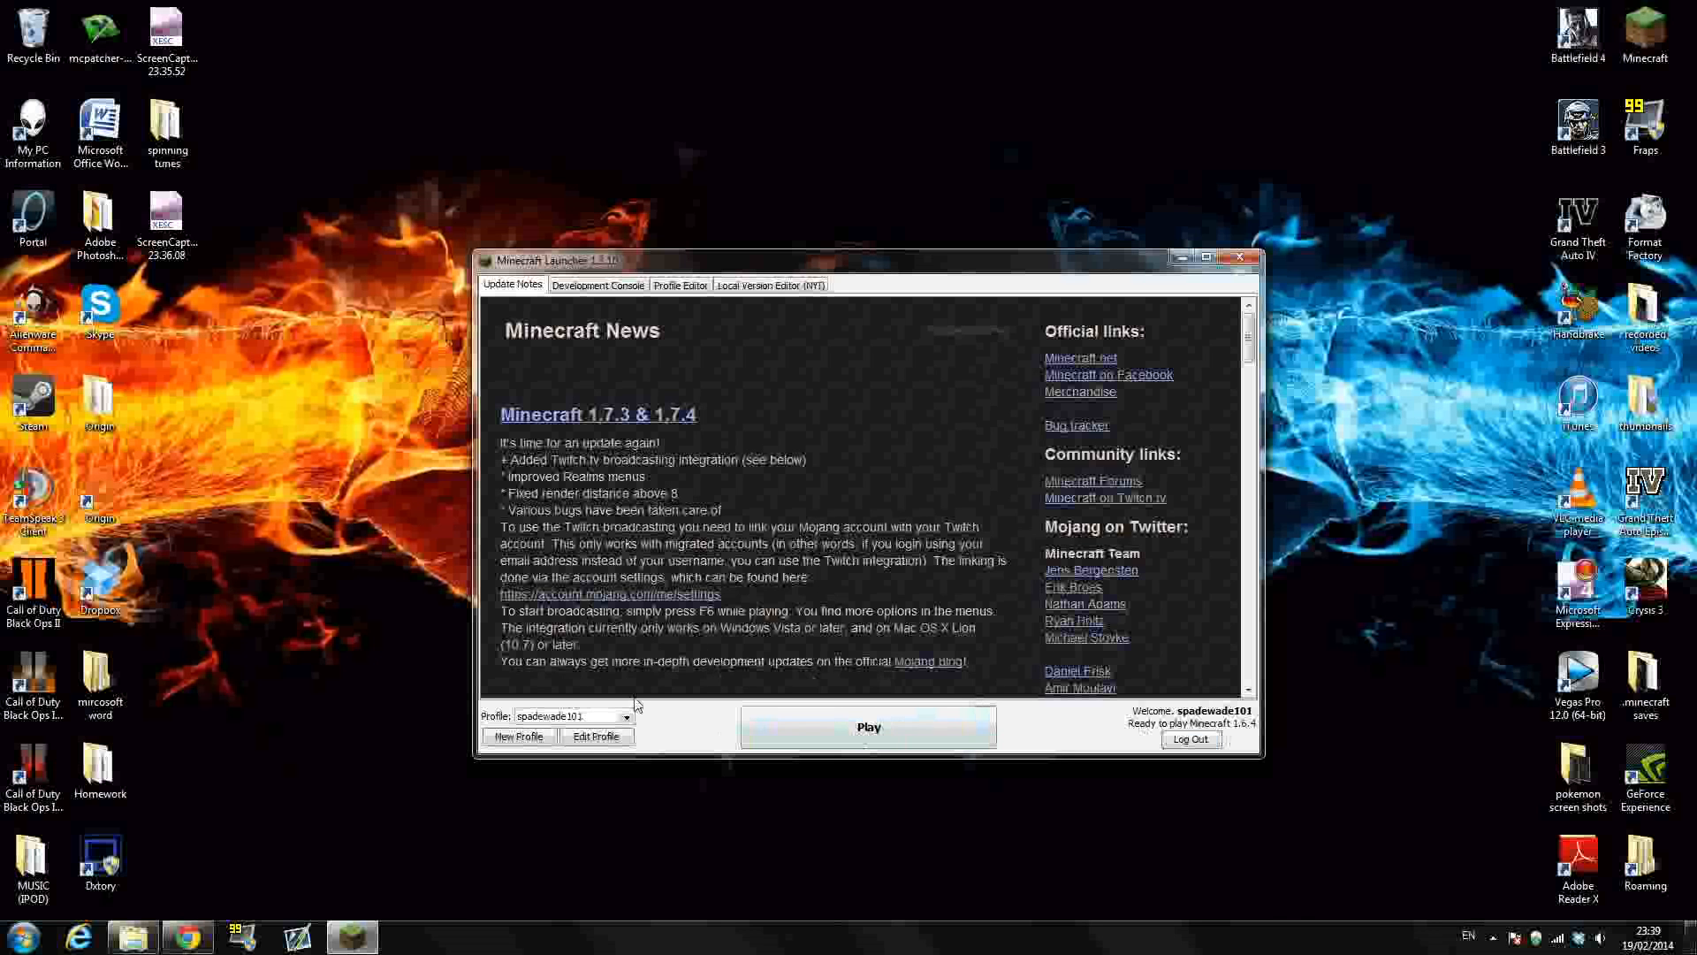
{"action": "mouse_move", "coordinate": [1133, 734]}
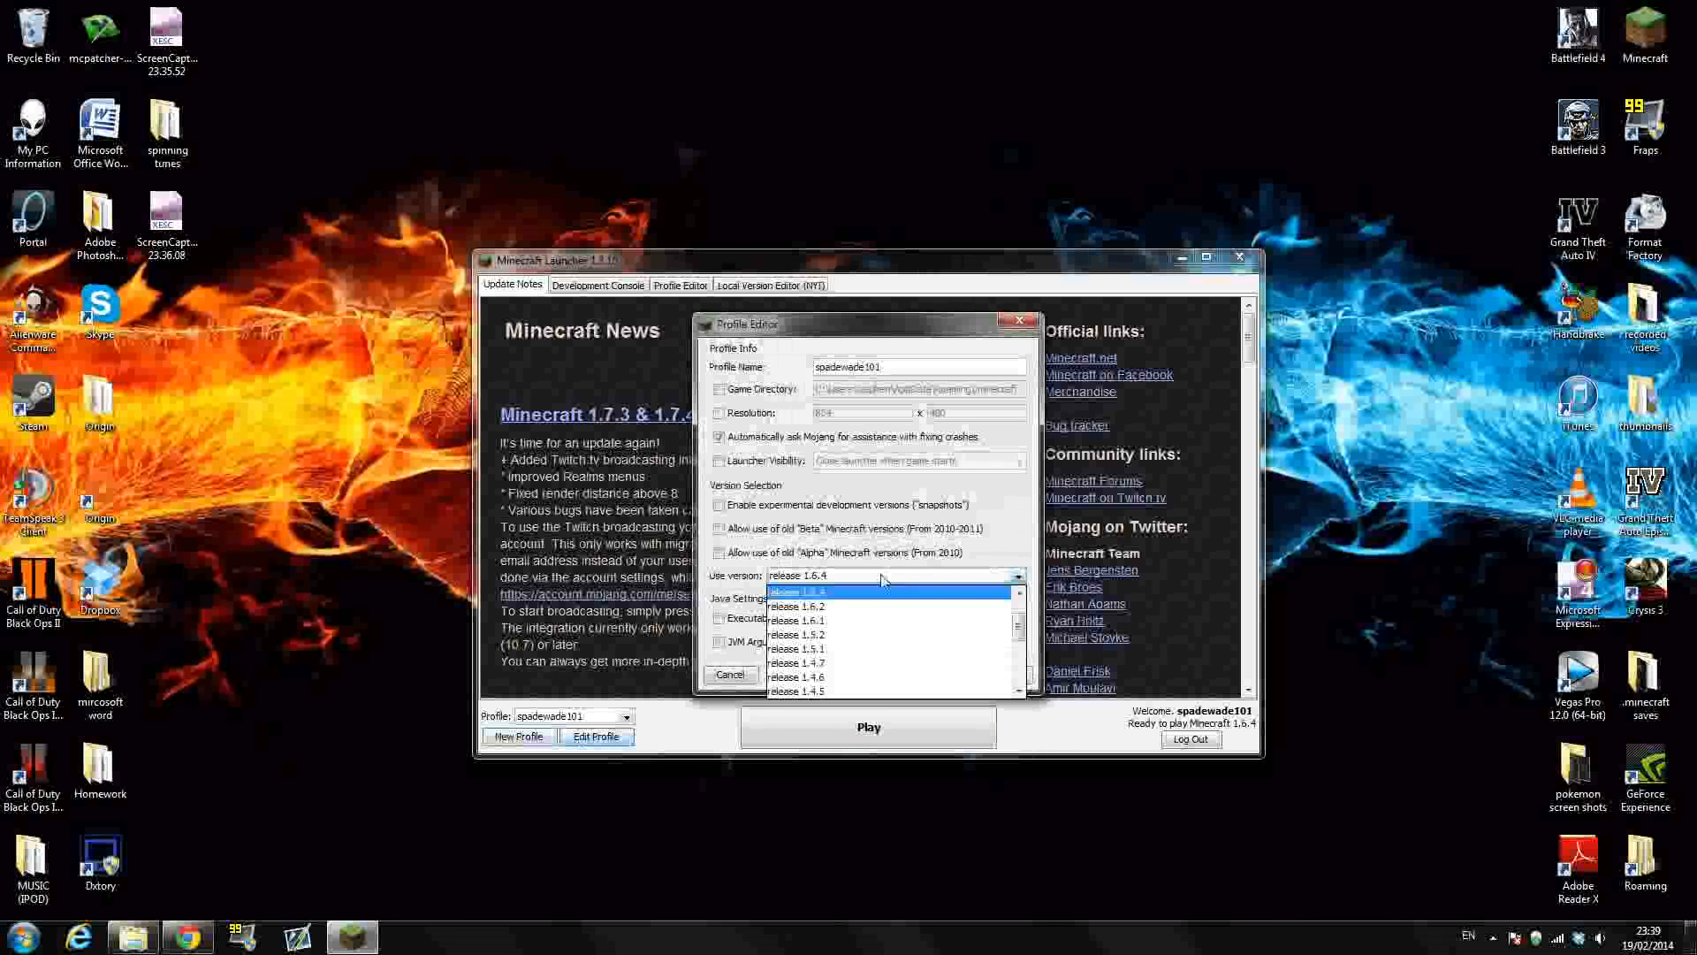
Choose release 1.6.4 in the profile's version list.
{"action": "left_click", "coordinate": [799, 590]}
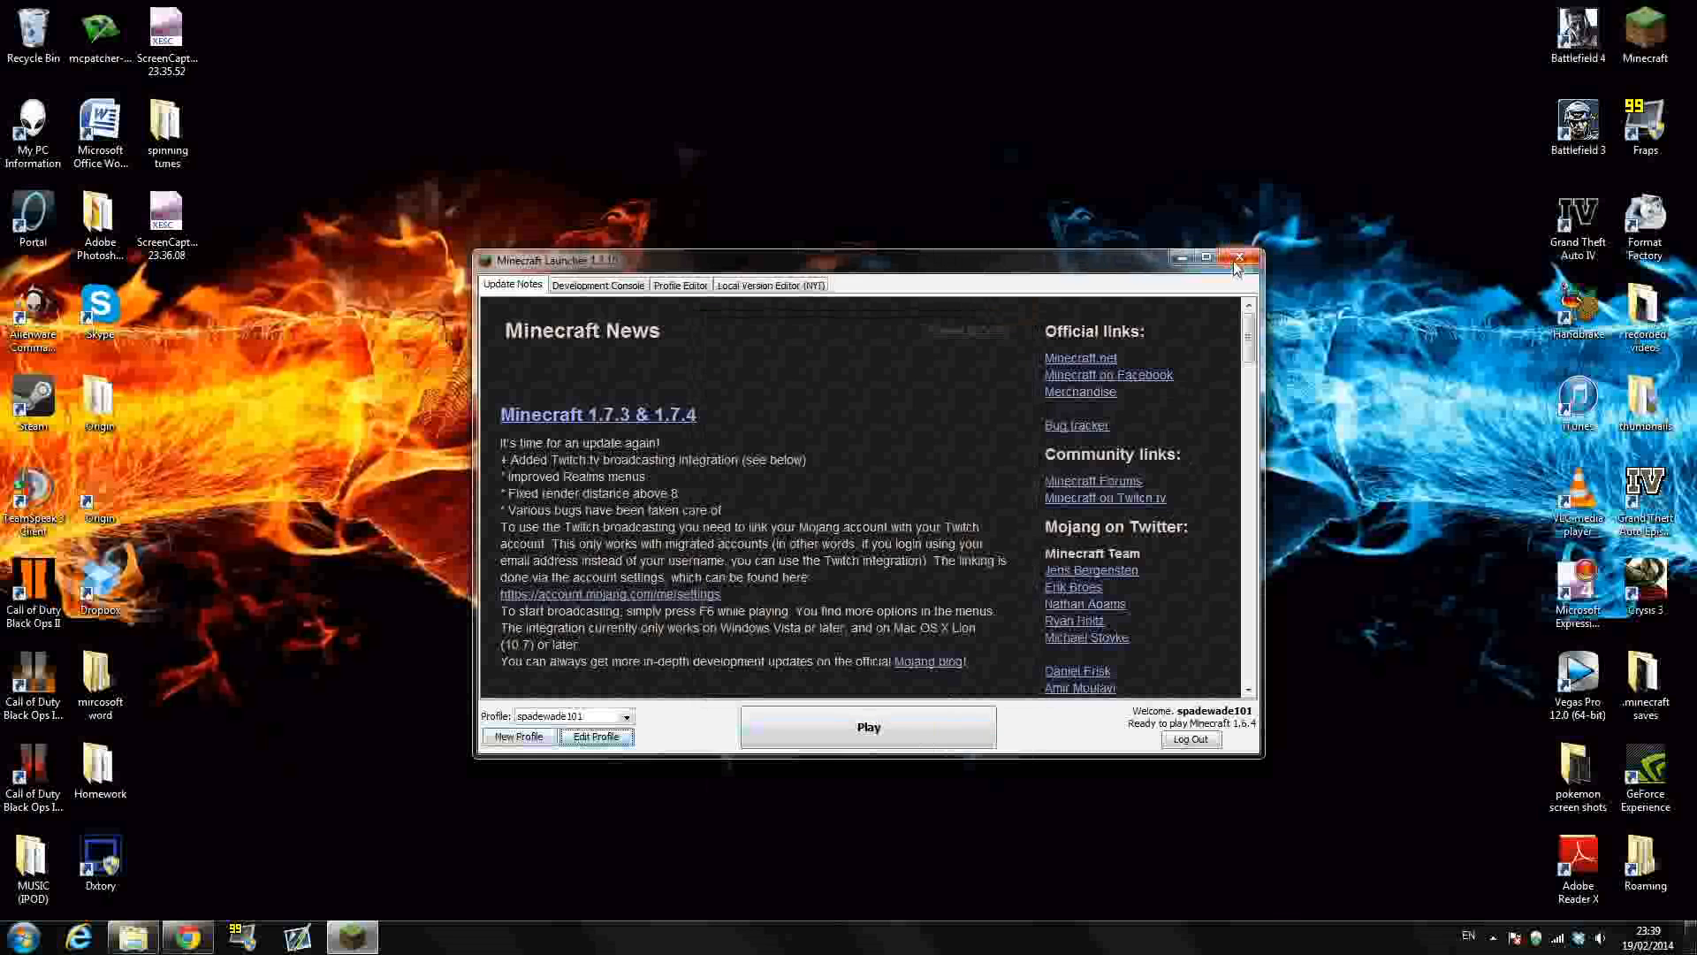
Close the Minecraft launcher and select the Forge installer on the desktop.
{"action": "left_click", "coordinate": [1239, 257]}
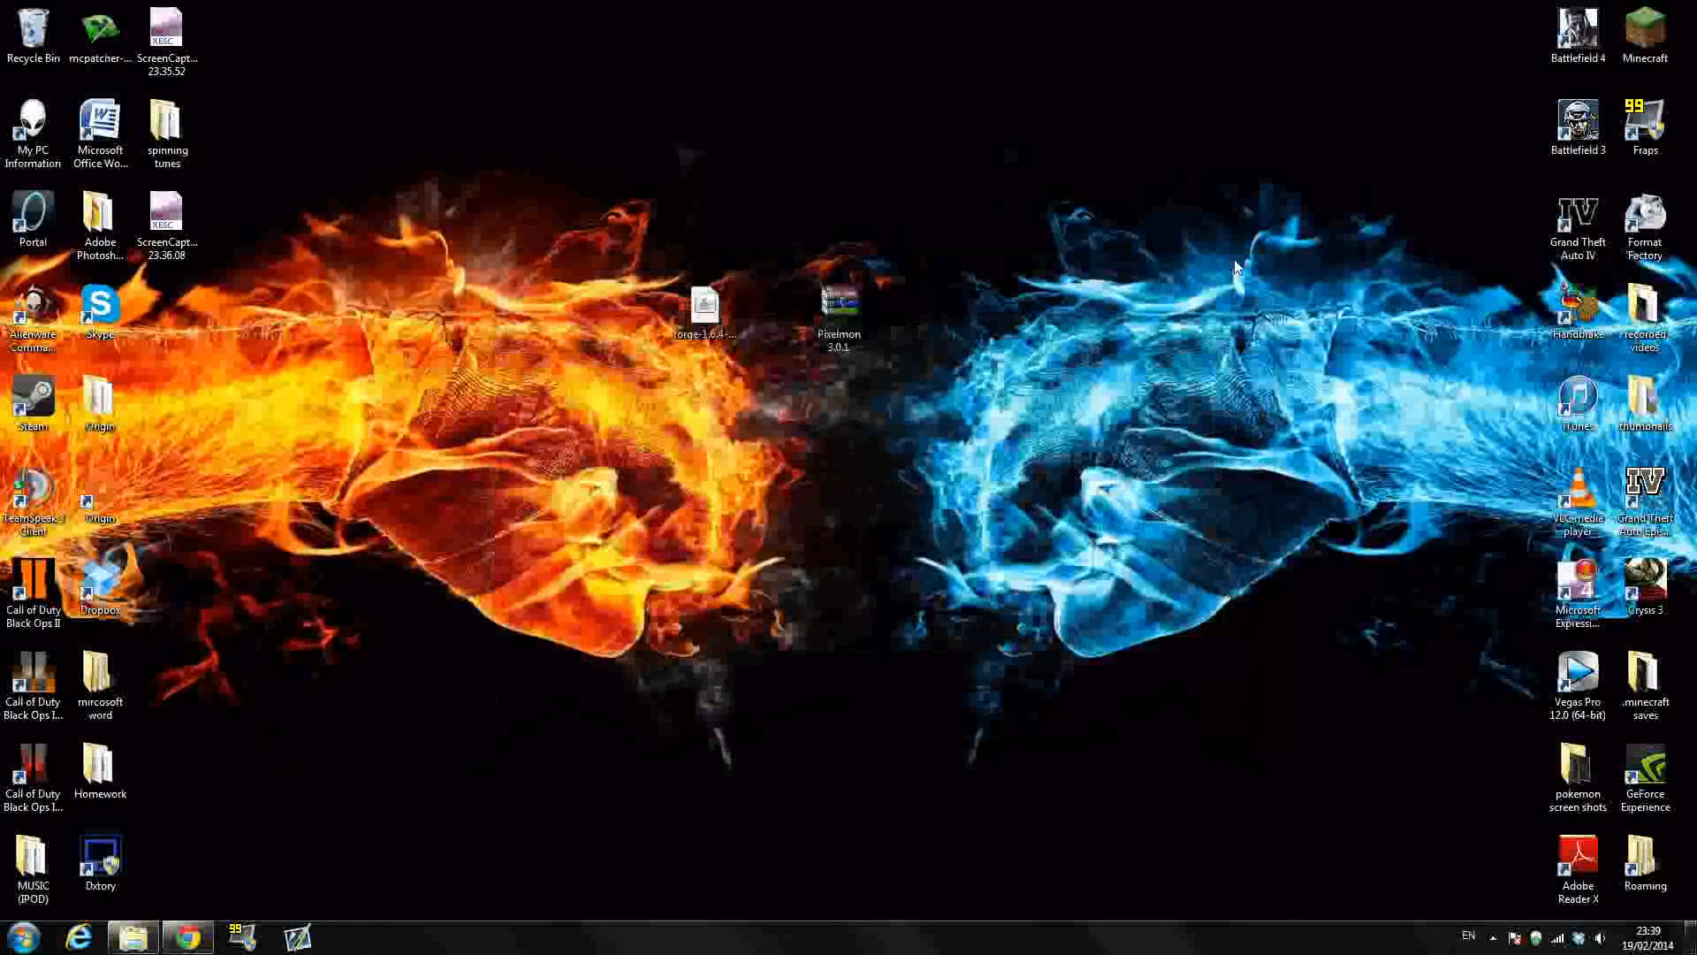
{"action": "mouse_move", "coordinate": [470, 665]}
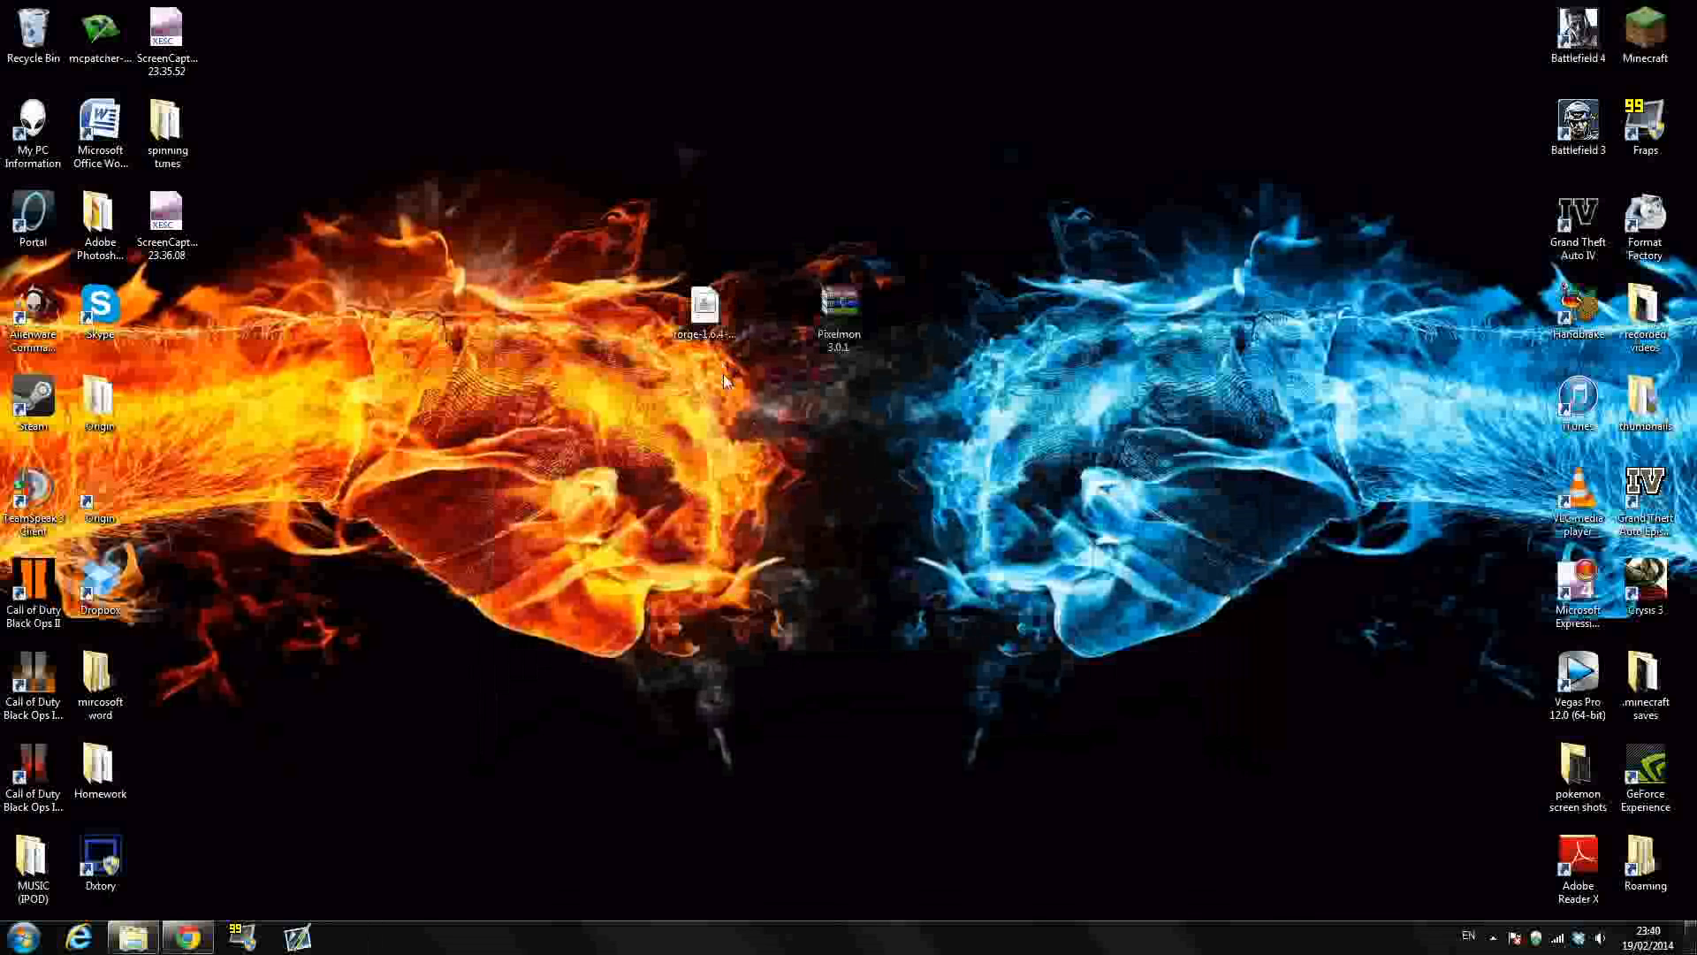
{"action": "left_click", "coordinate": [704, 309]}
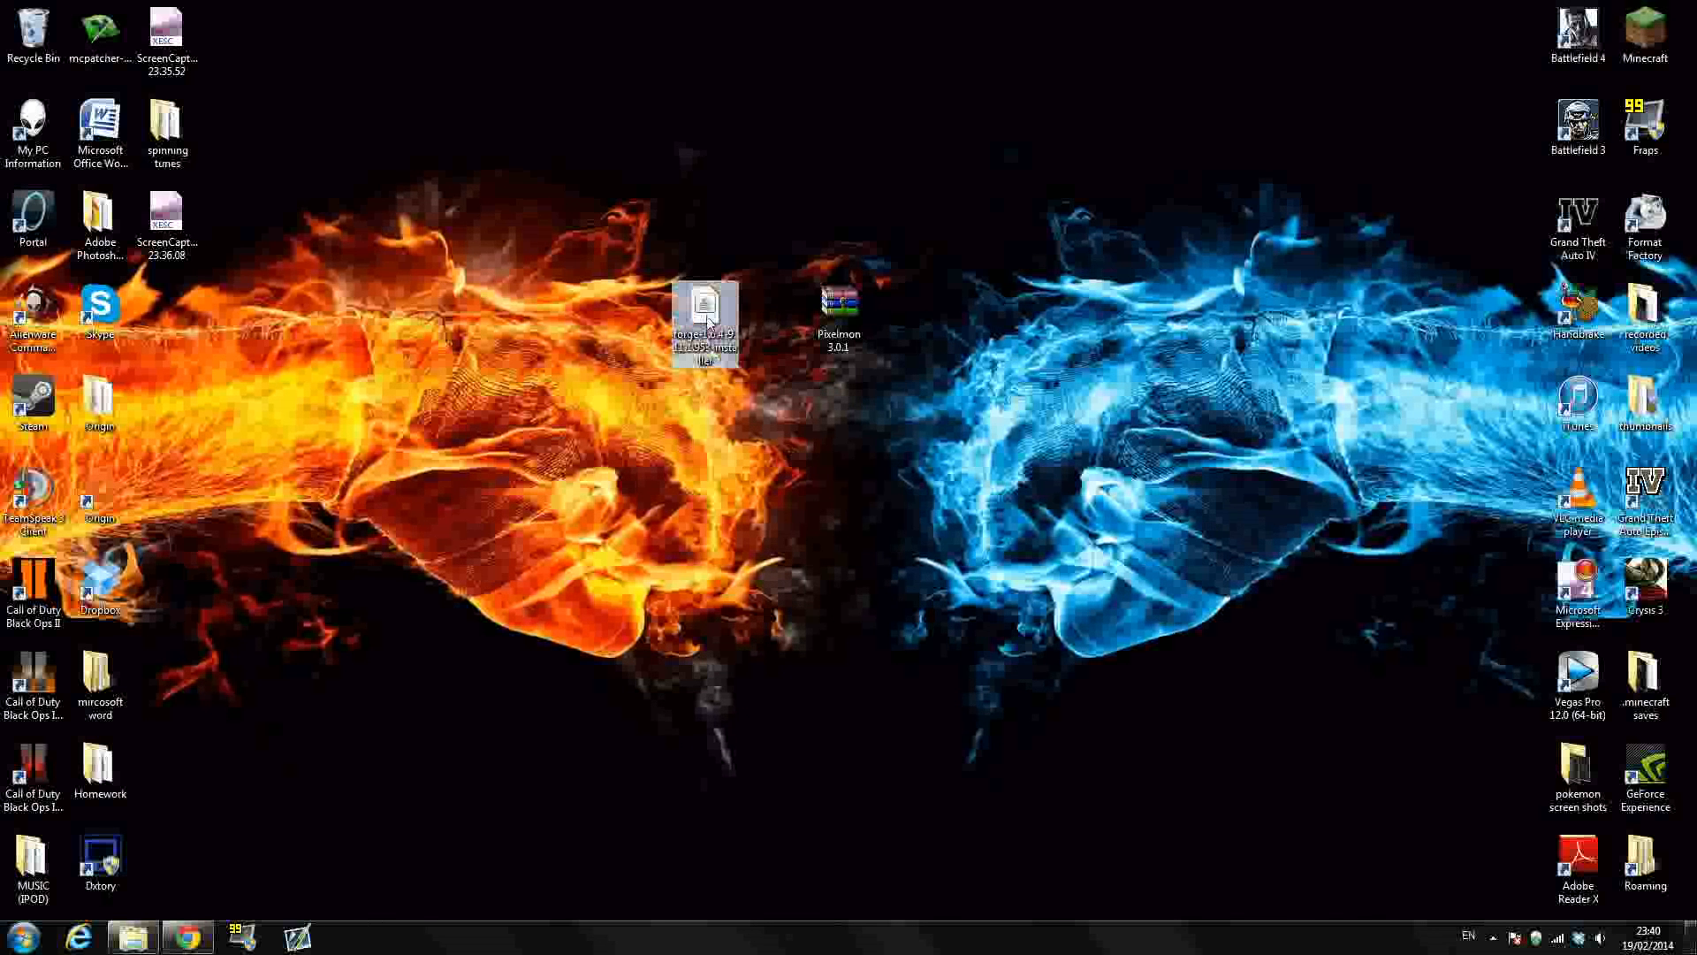
Open the Forge 9.11.1.953 installer, run Minecraft past the warning, and close the launcher.
{"action": "double_click", "coordinate": [703, 319]}
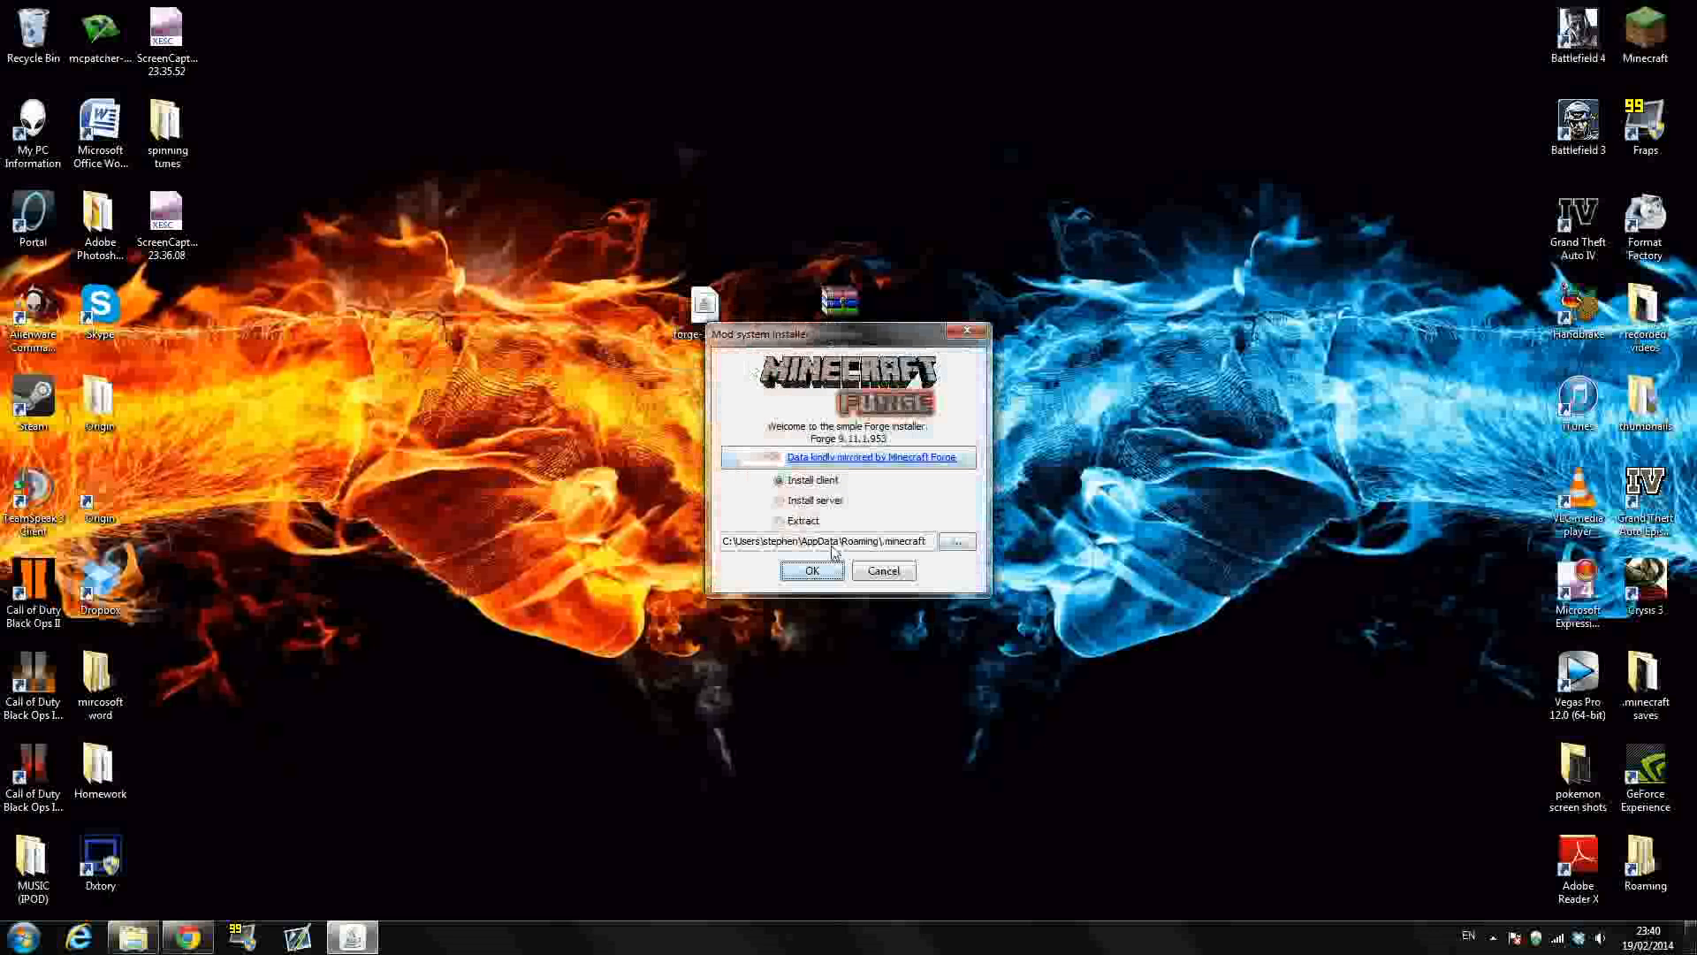
{"action": "mouse_move", "coordinate": [946, 468]}
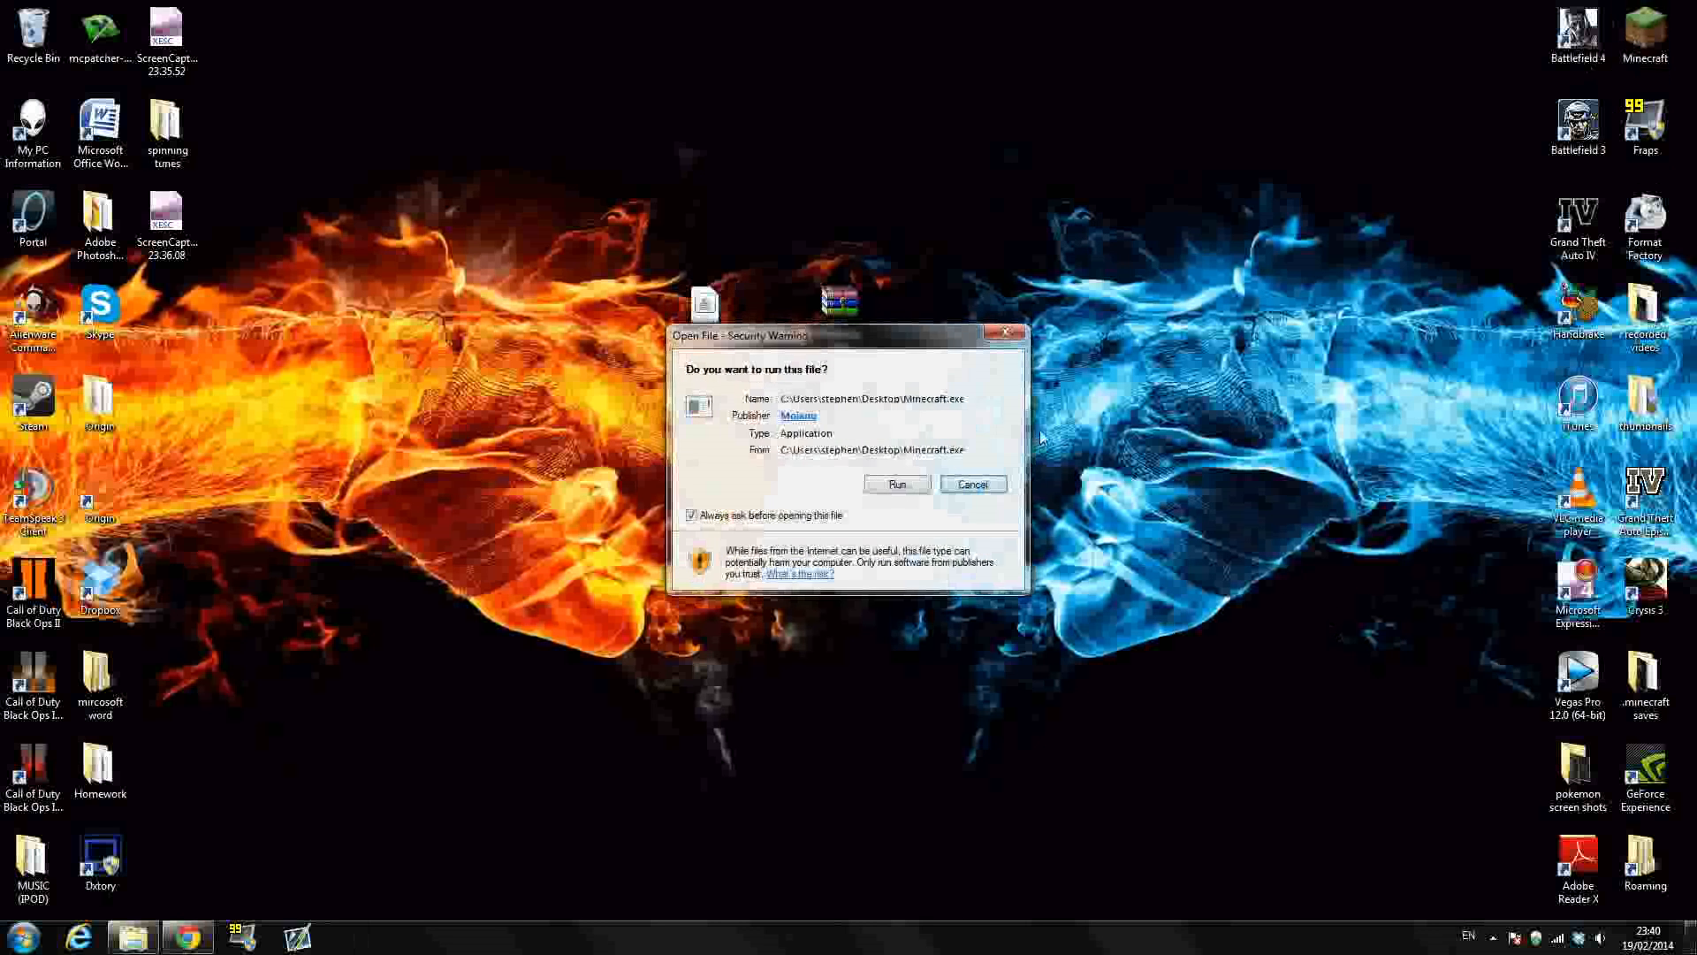
{"action": "left_click", "coordinate": [894, 484]}
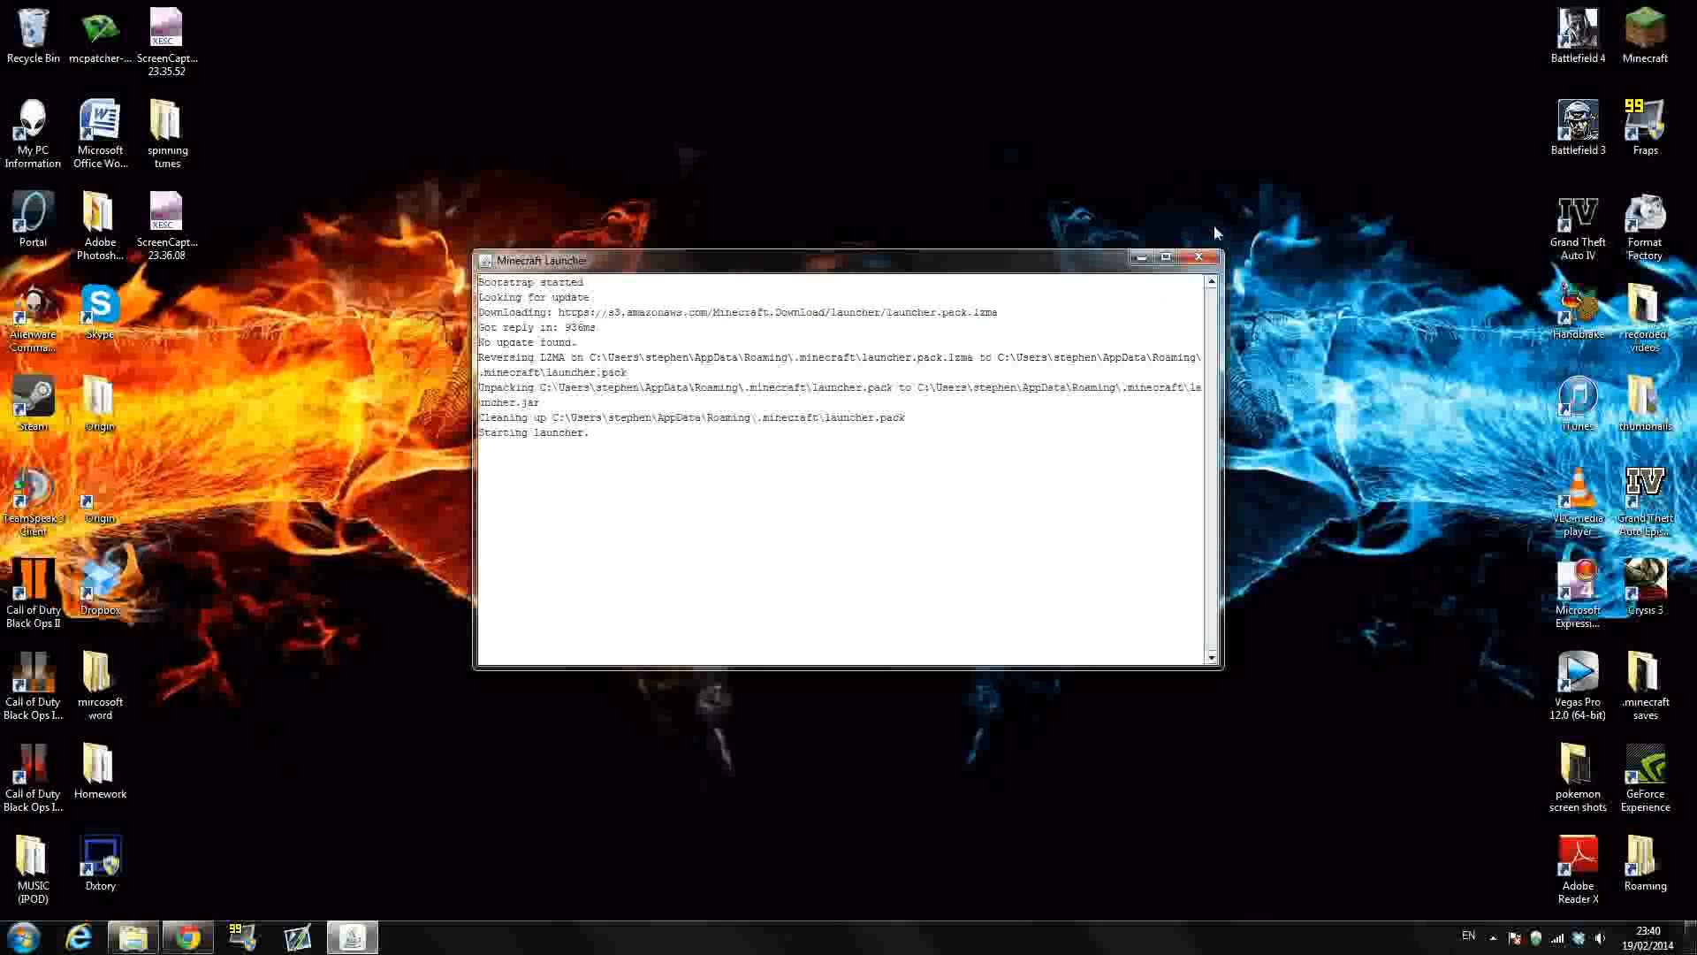
{"action": "left_click", "coordinate": [1200, 256]}
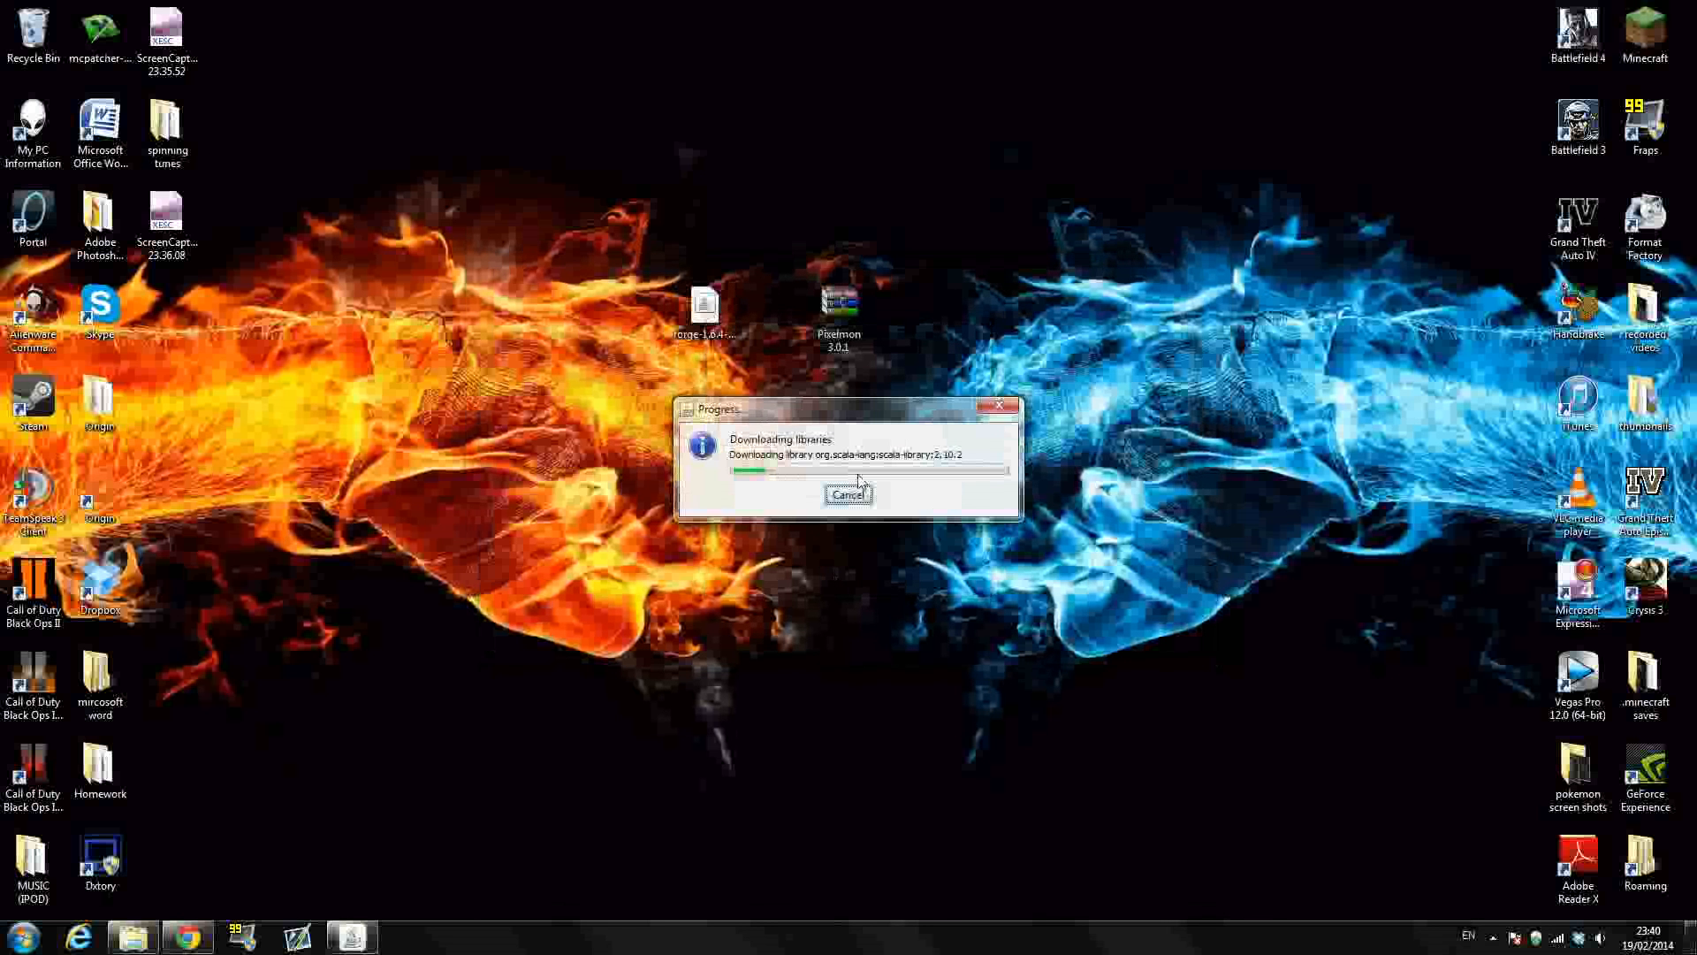
{"action": "mouse_move", "coordinate": [907, 603]}
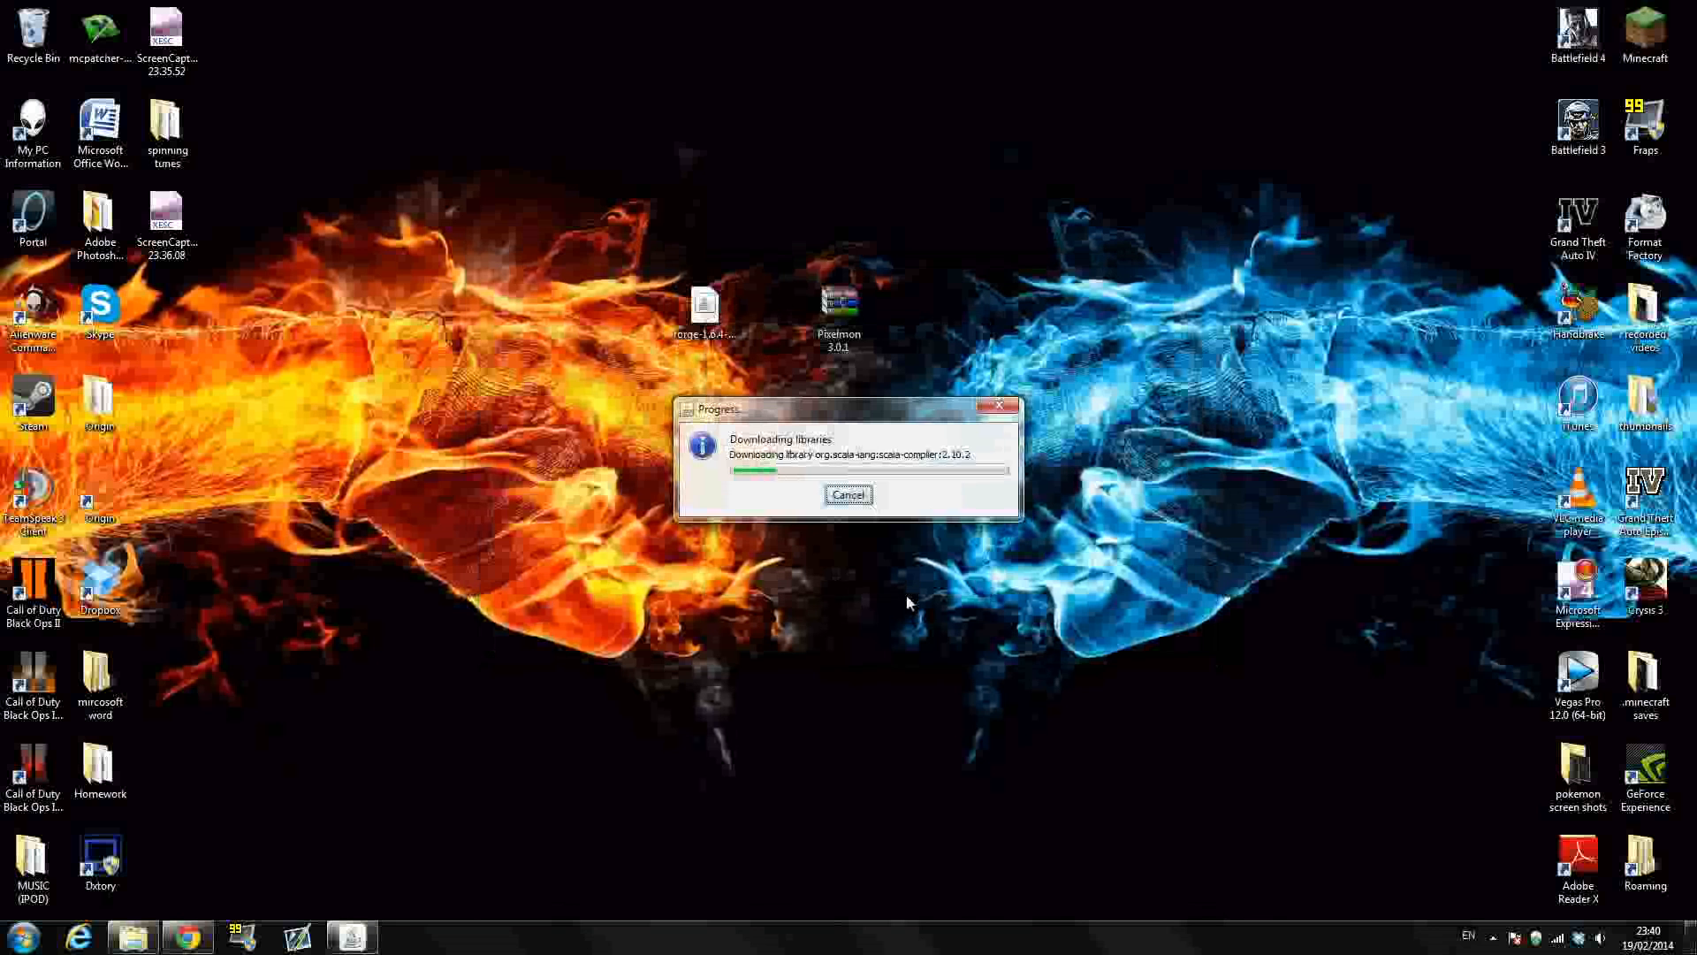
{"action": "mouse_move", "coordinate": [905, 608]}
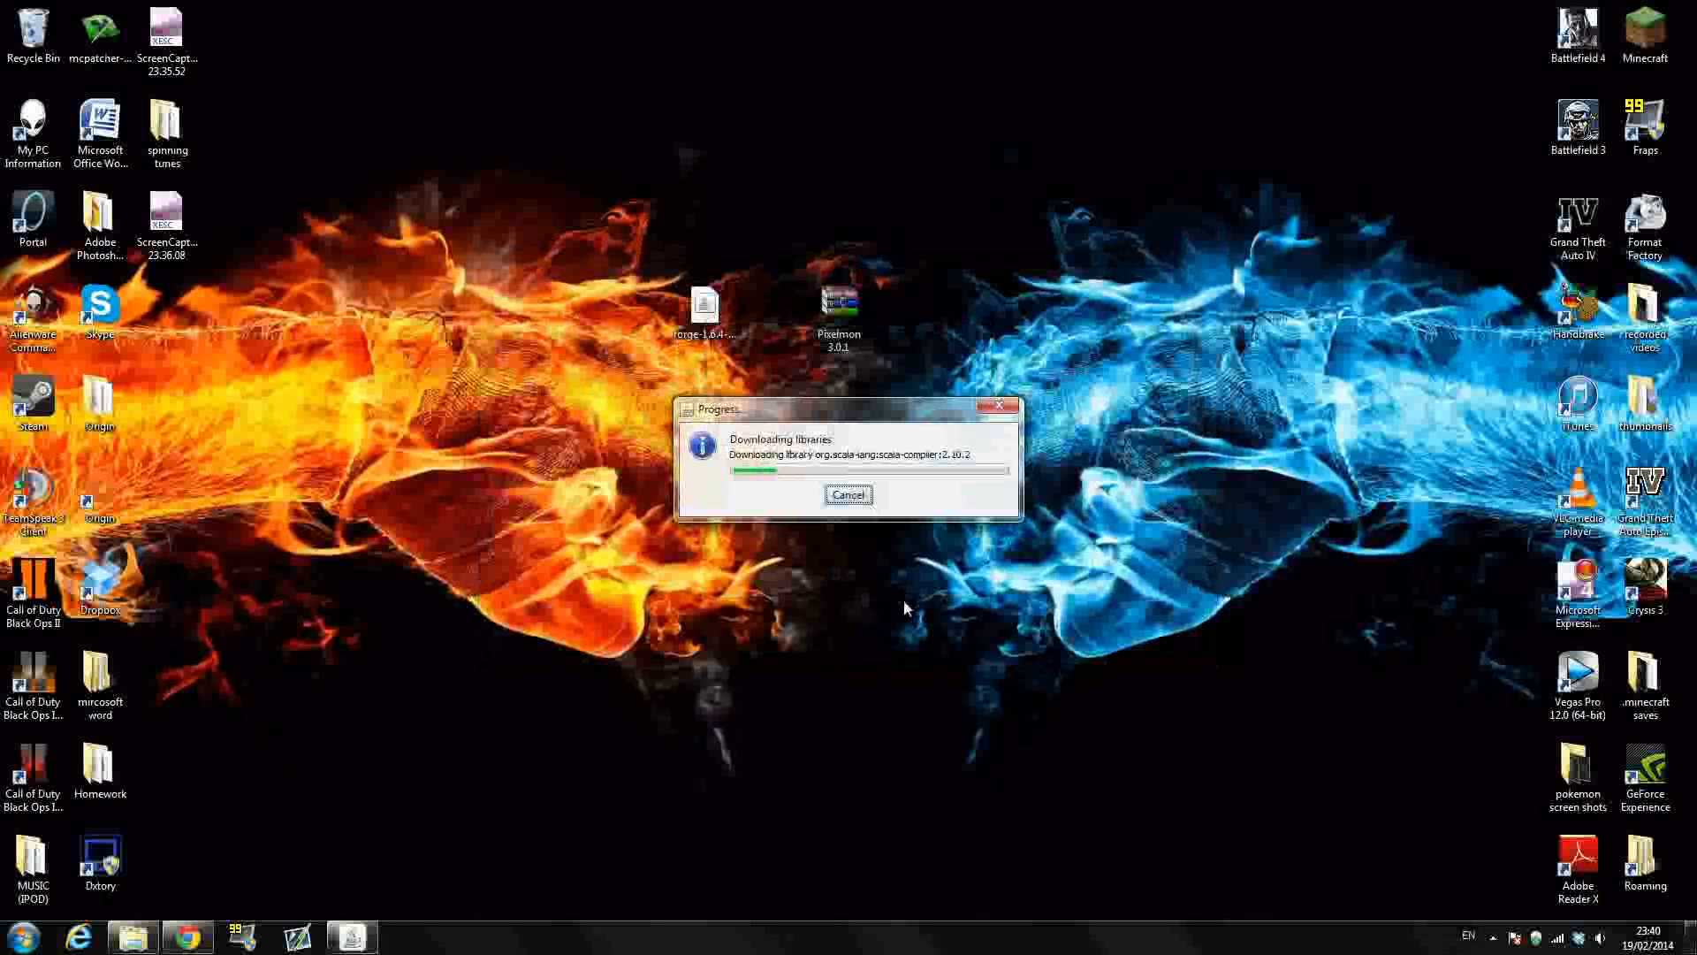
{"action": "mouse_move", "coordinate": [898, 565]}
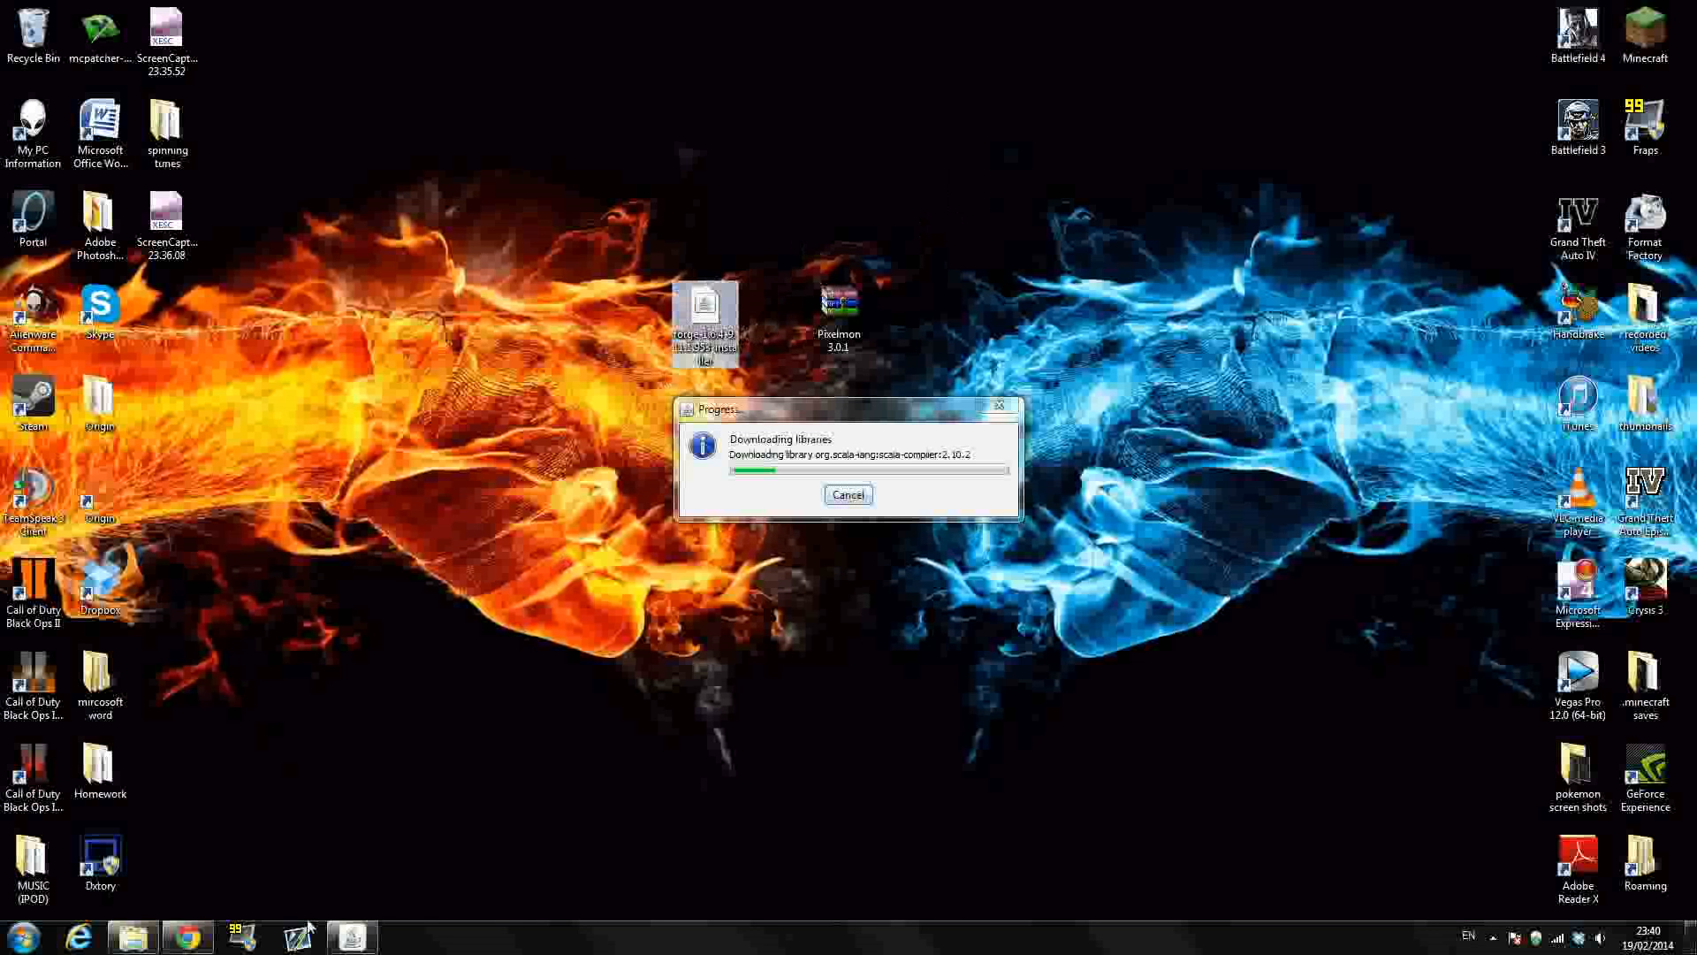
Open the personal user folder from the Start Menu while Forge installs.
{"action": "left_click", "coordinate": [21, 935]}
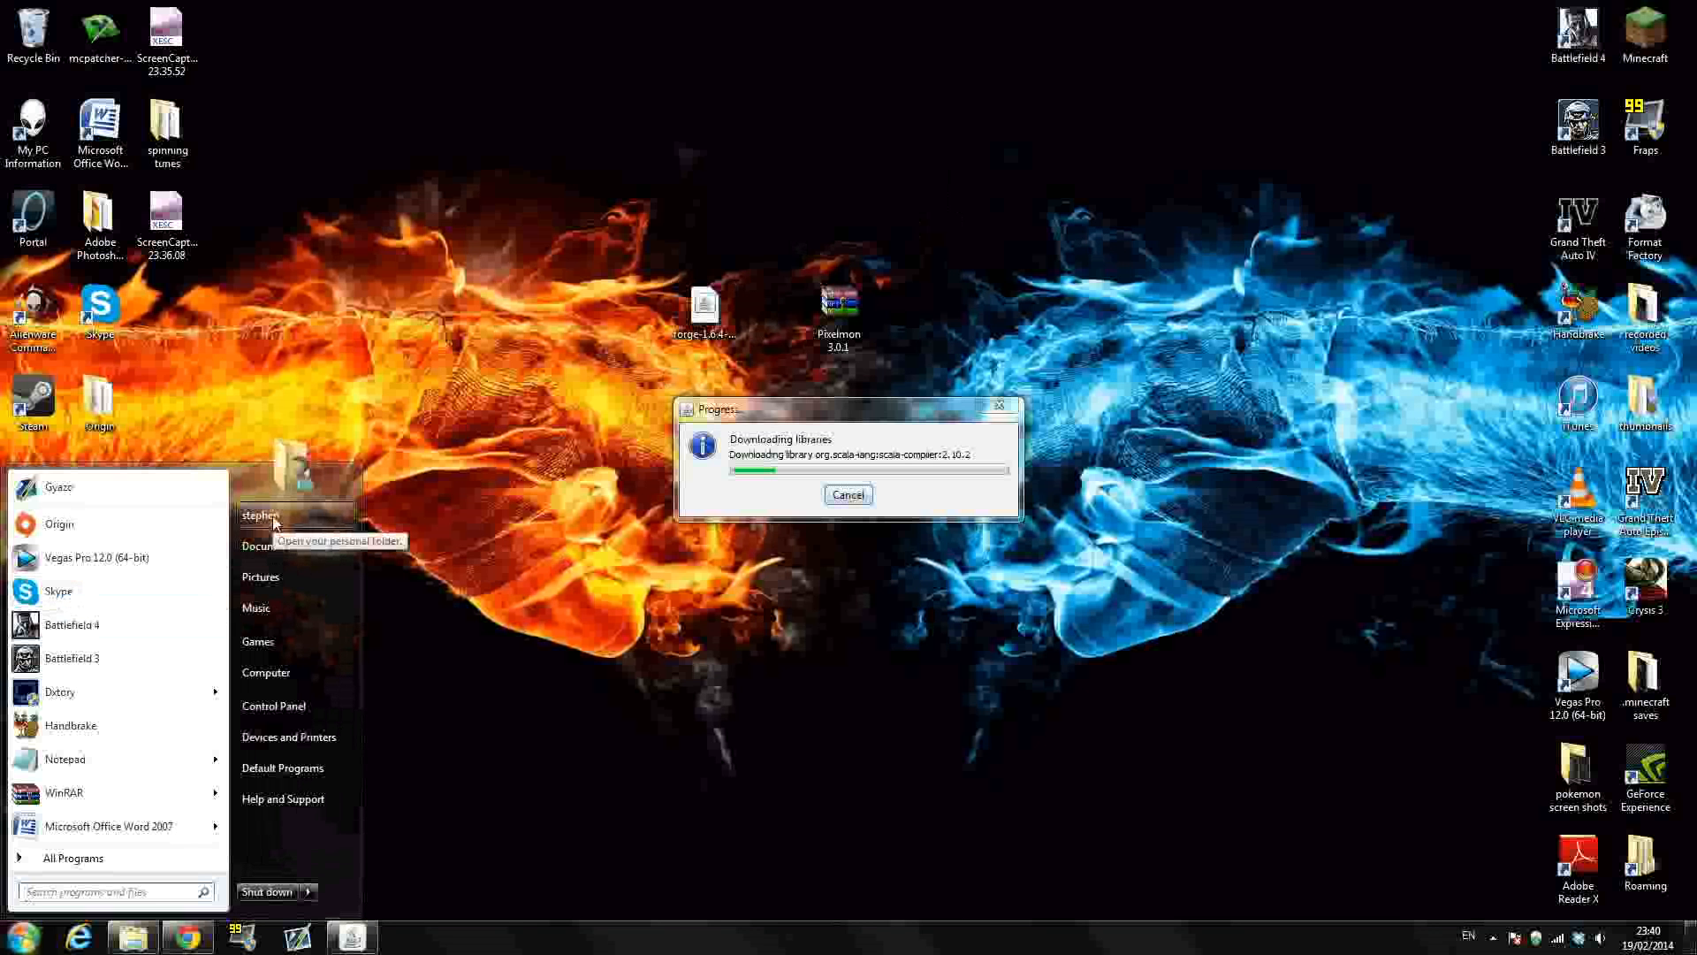
{"action": "left_click", "coordinate": [260, 516]}
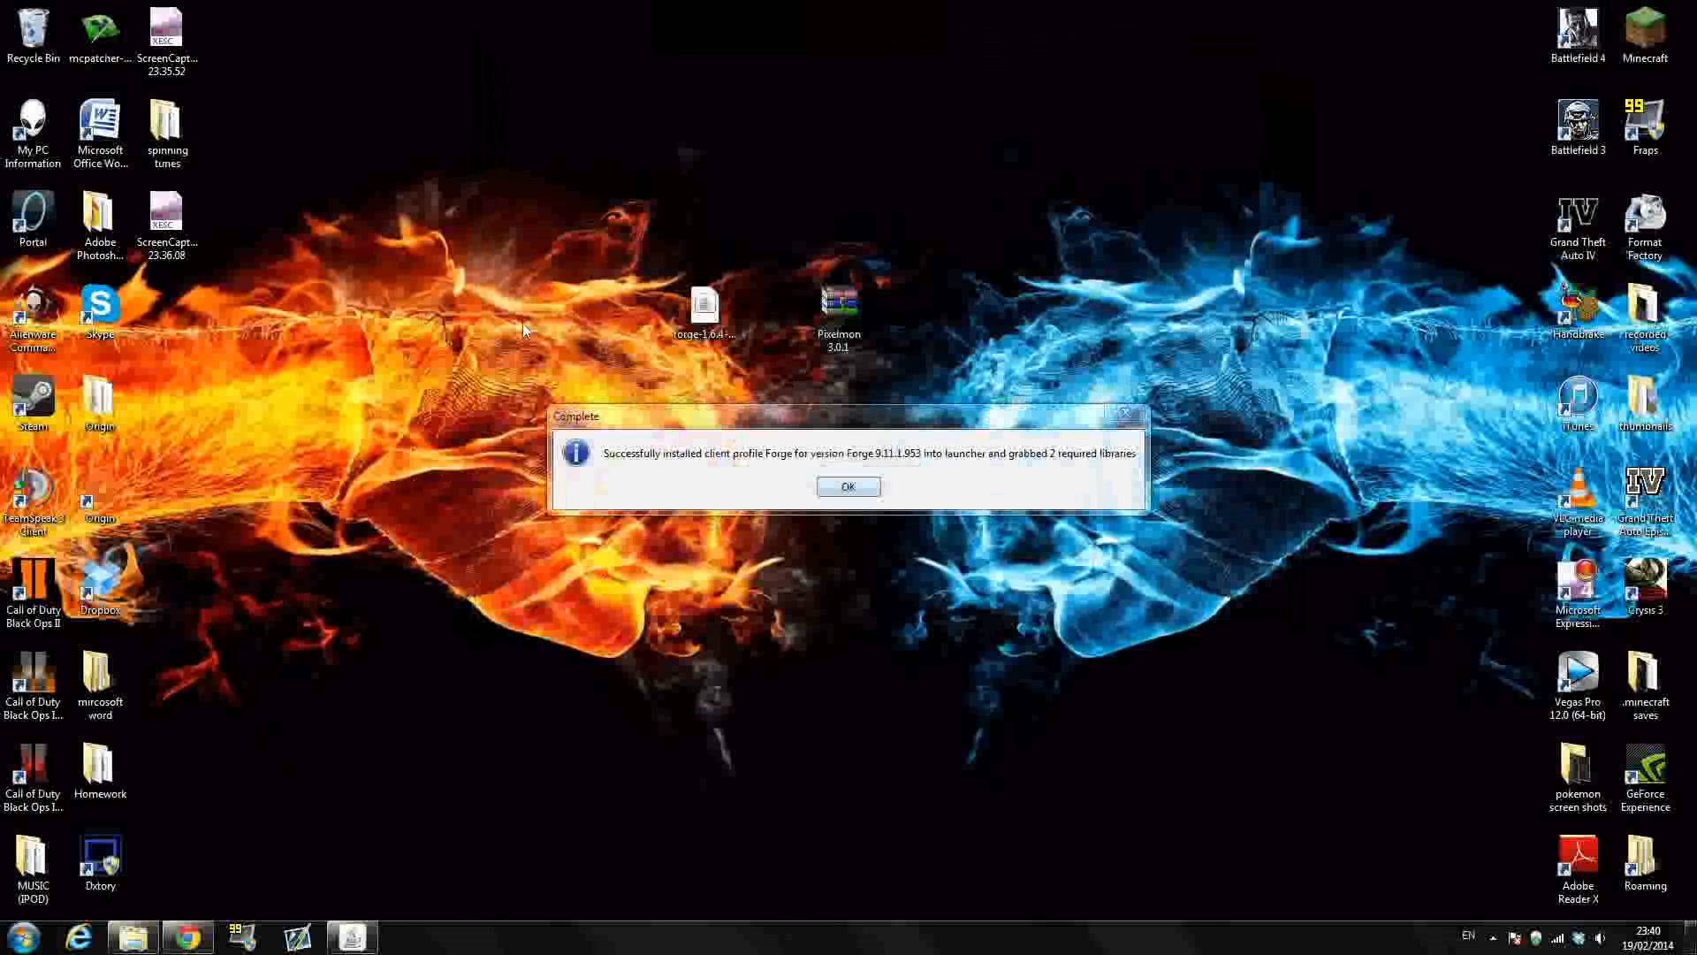
{"action": "mouse_move", "coordinate": [779, 276]}
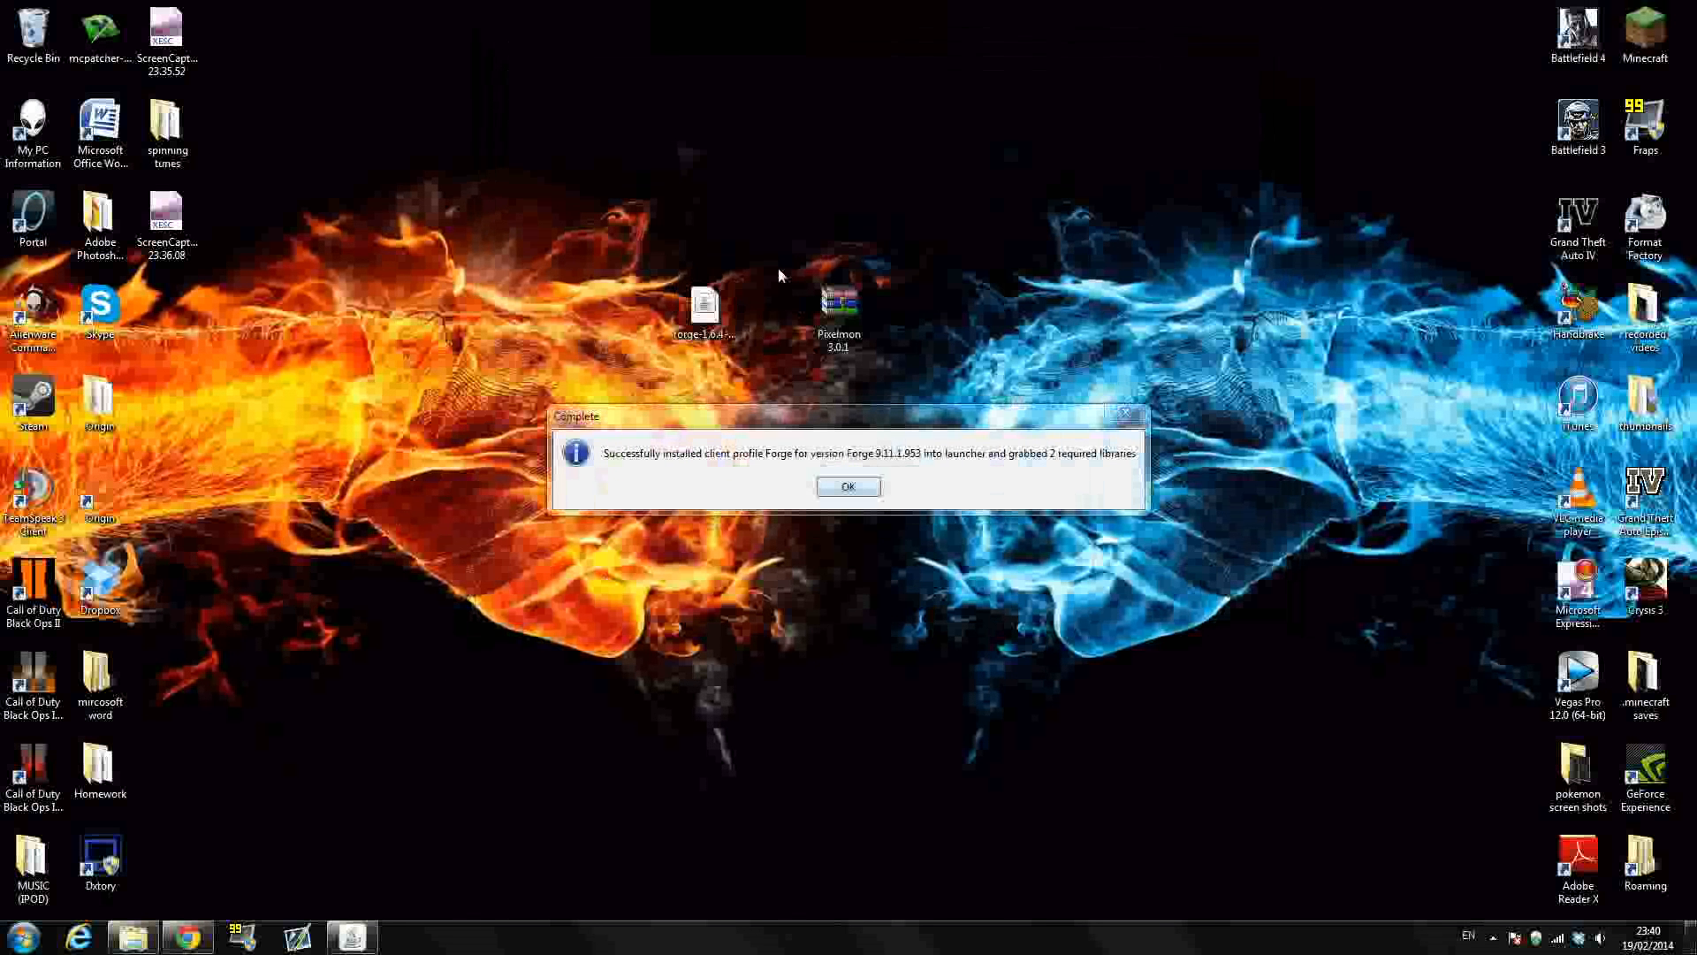
{"action": "mouse_move", "coordinate": [679, 473]}
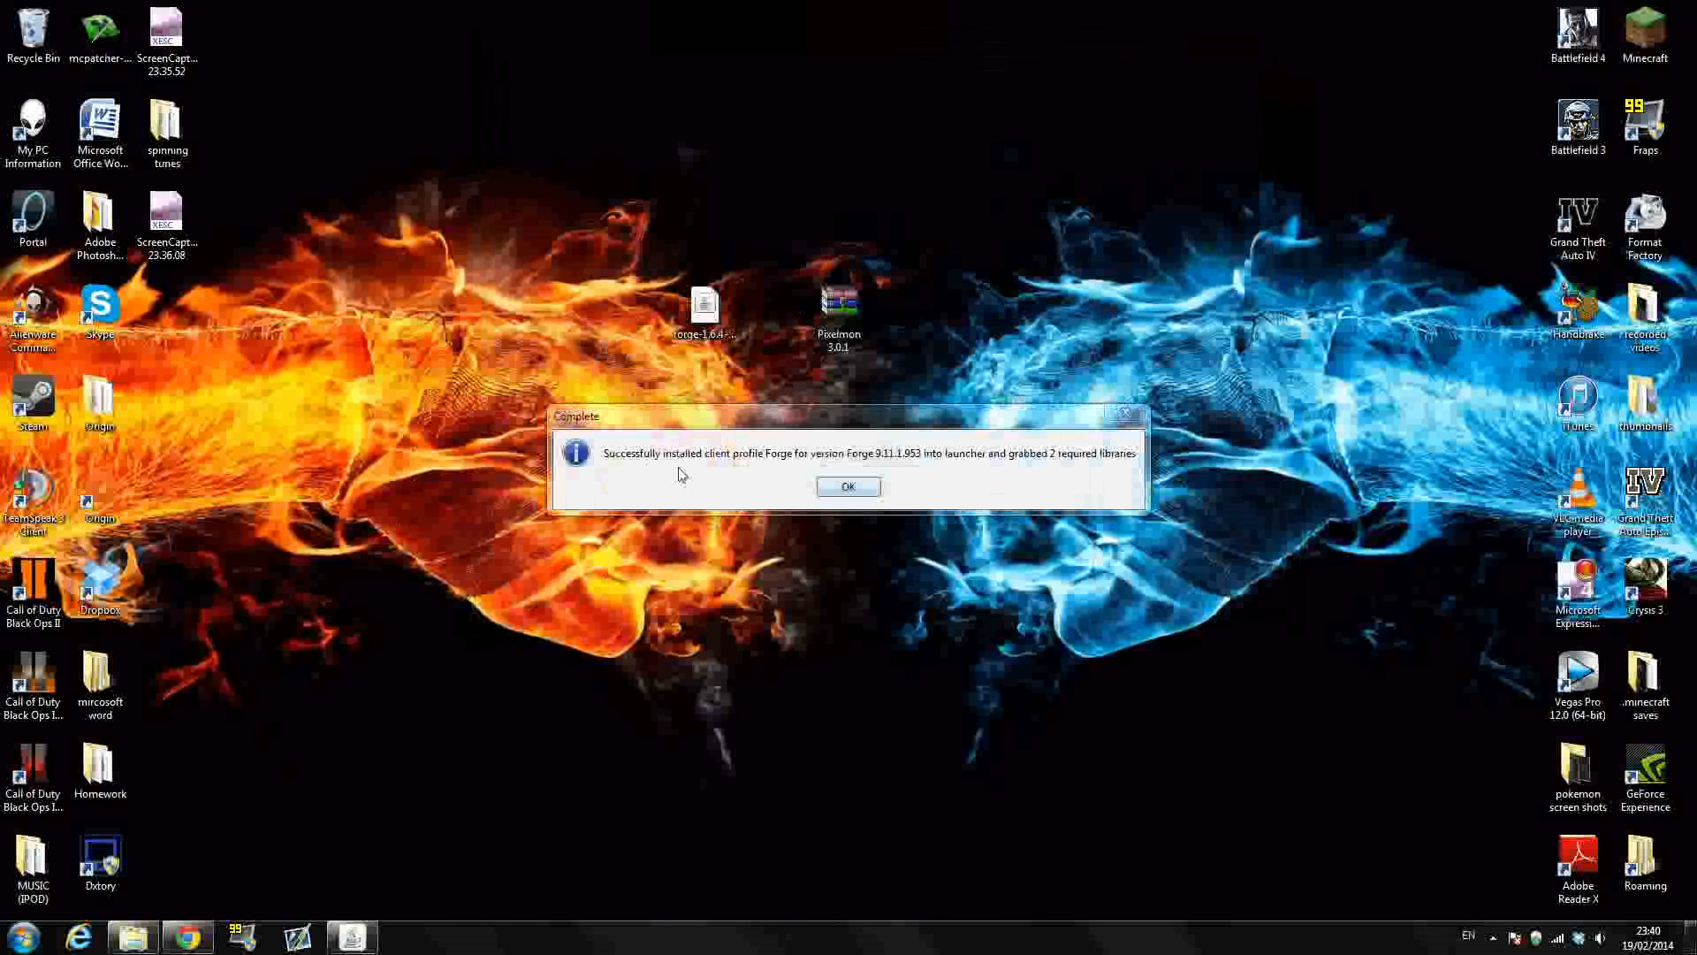
{"action": "mouse_move", "coordinate": [756, 471]}
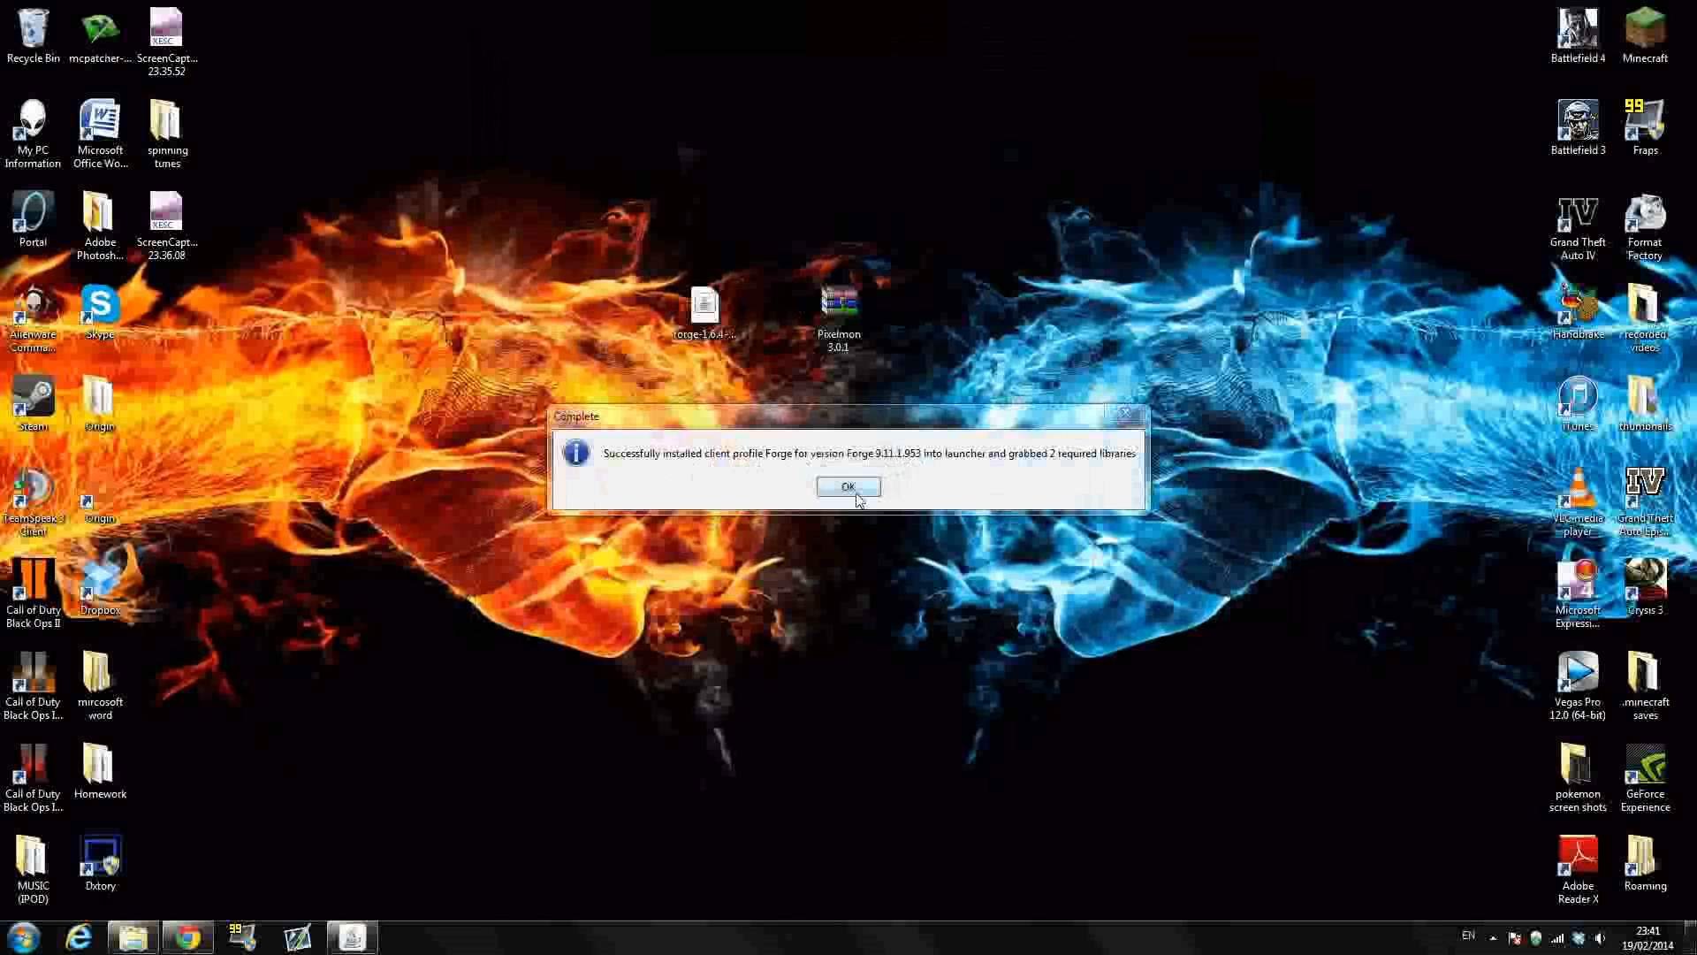
Dismiss the Forge completion message and relaunch Minecraft, allowing it past the security warning.
{"action": "left_click", "coordinate": [848, 486]}
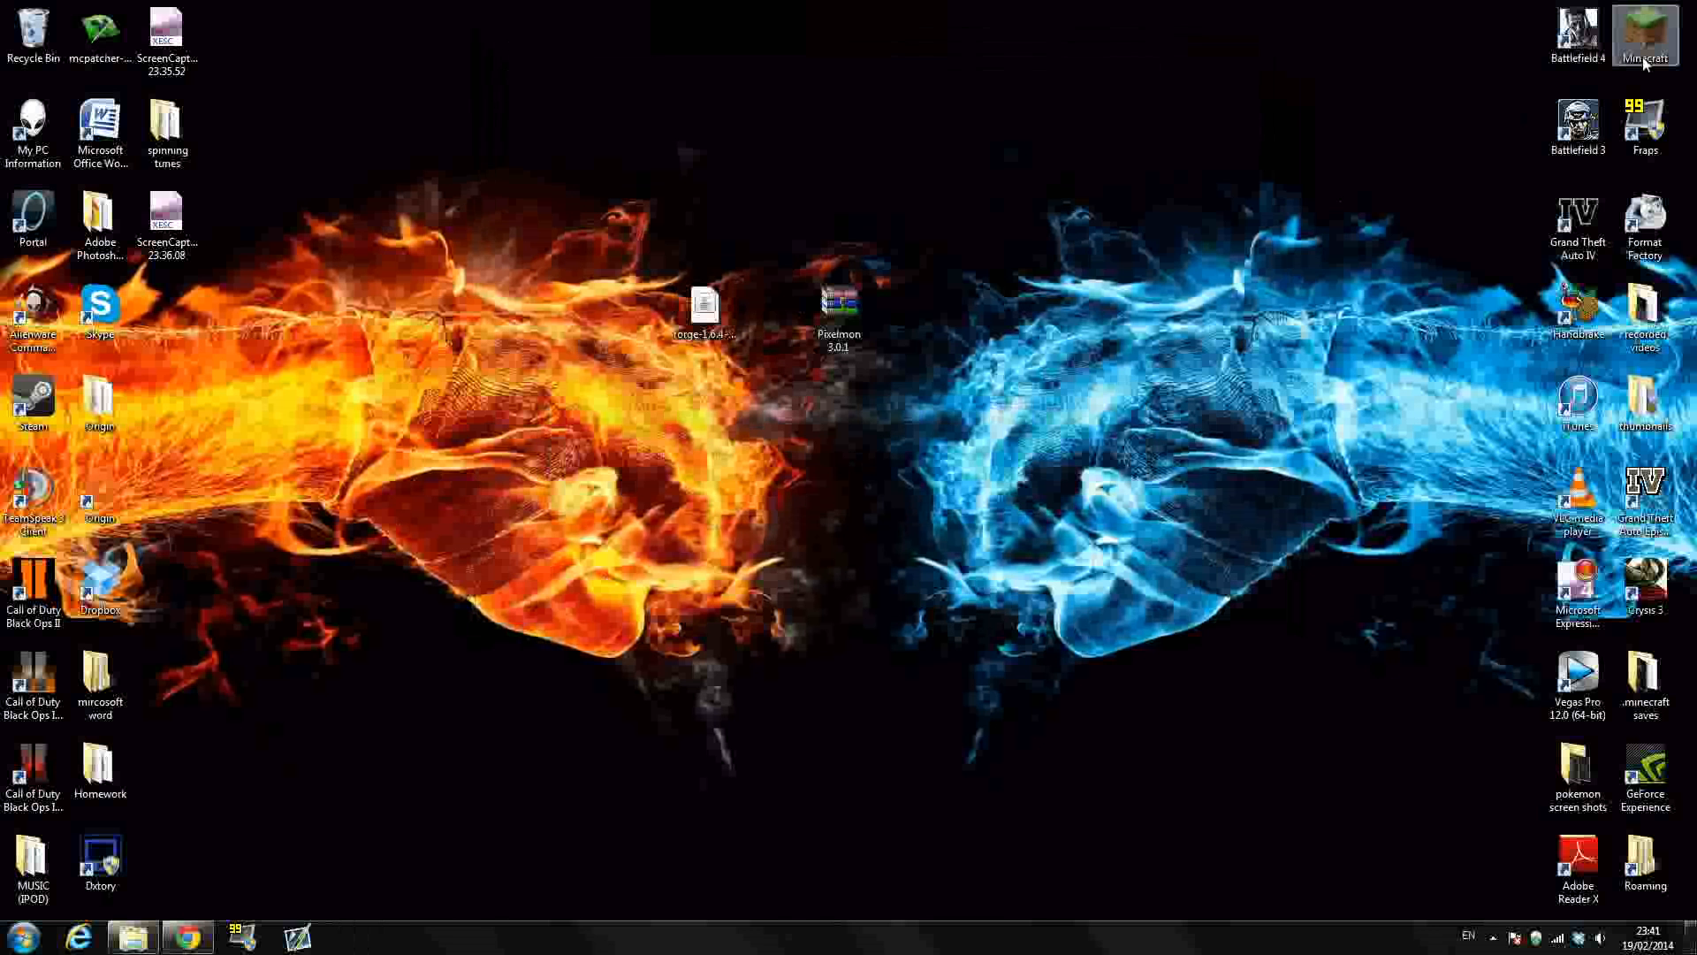
{"action": "double_click", "coordinate": [1644, 27]}
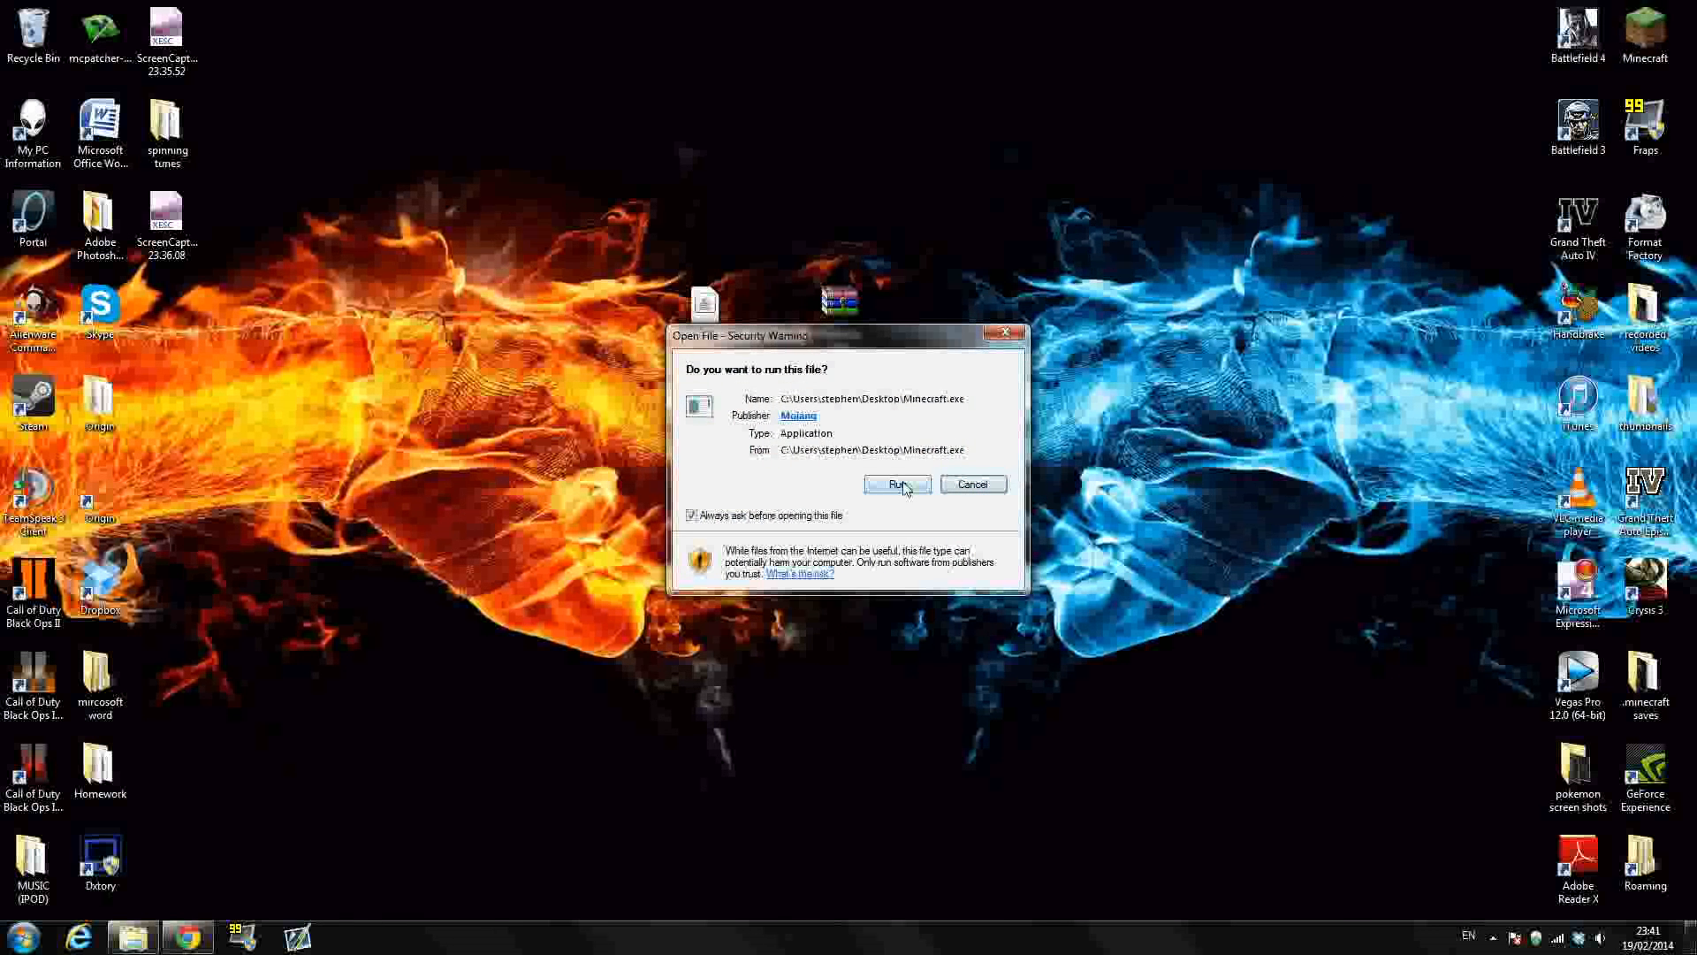
{"action": "left_click", "coordinate": [895, 483]}
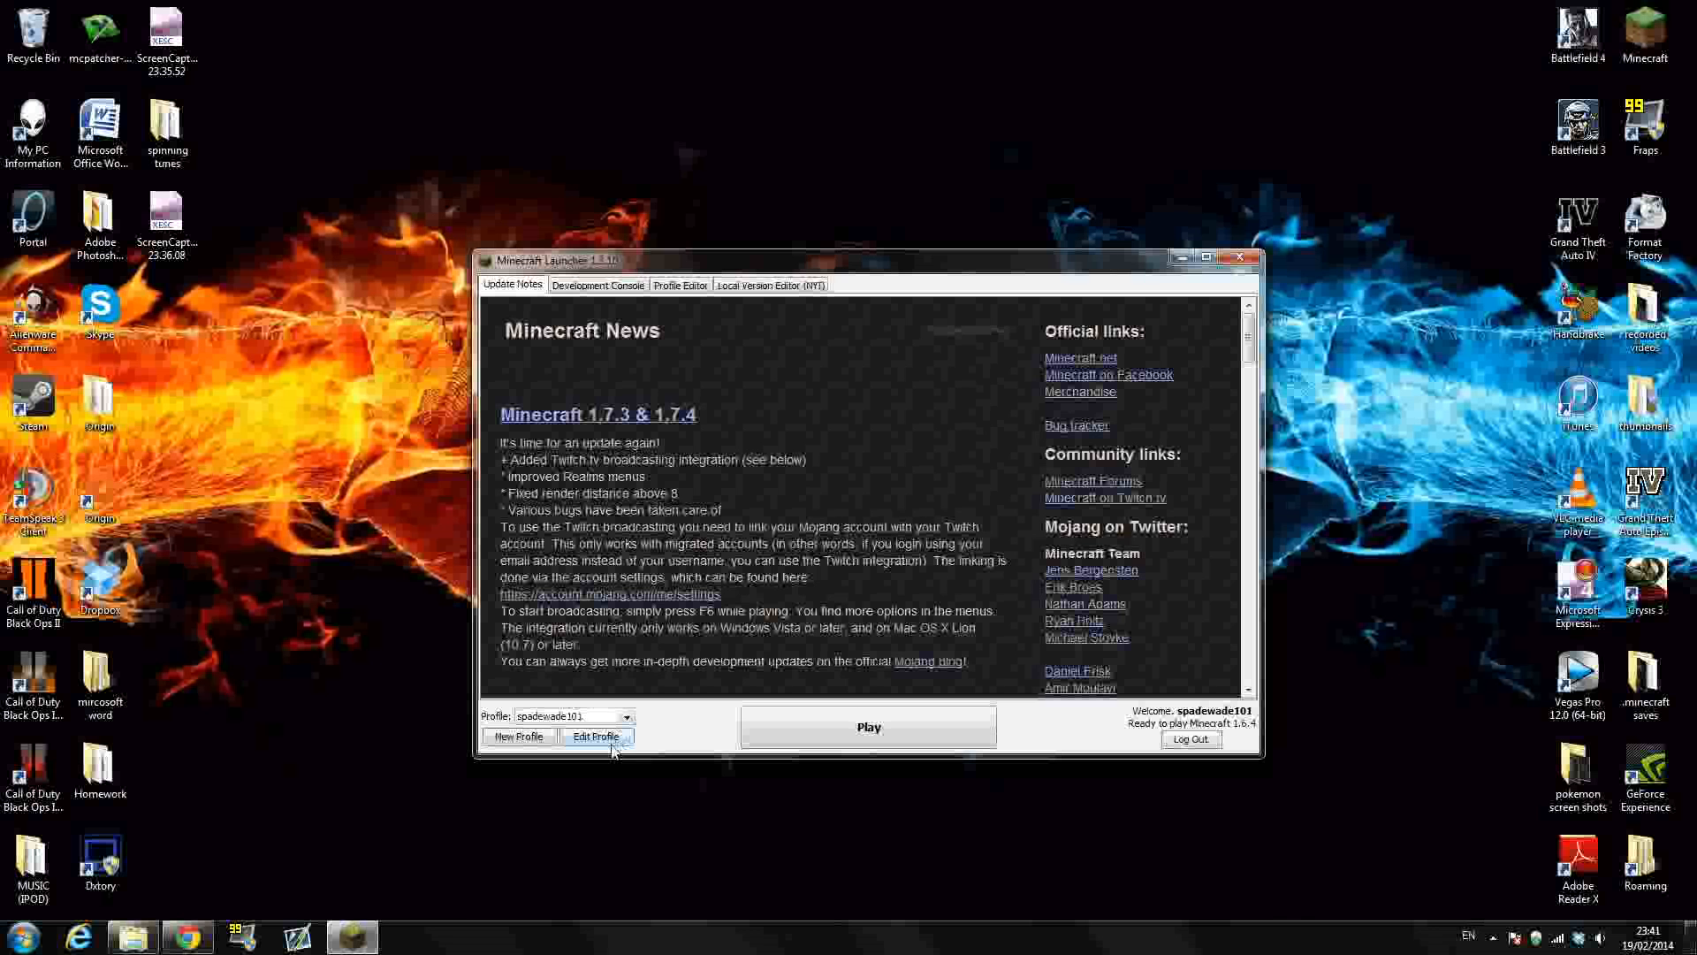
Launch the Forge profile, check its mod list shows three core mods, then quit the game.
{"action": "left_click", "coordinate": [624, 715]}
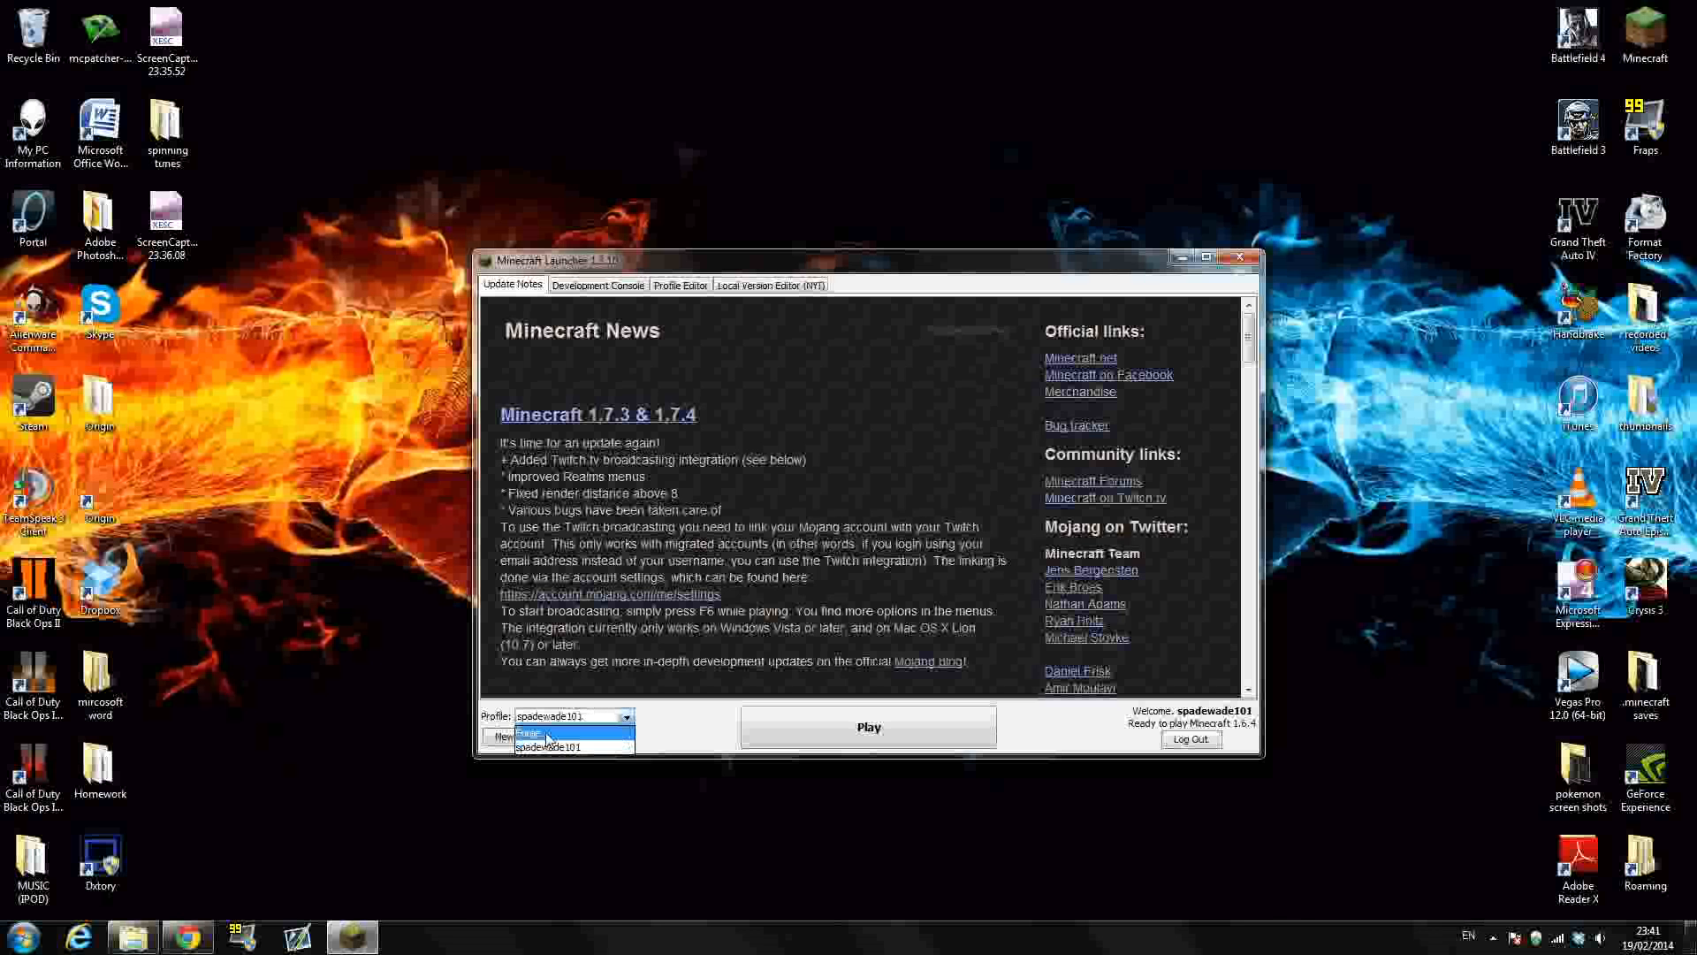
{"action": "left_click", "coordinate": [526, 733]}
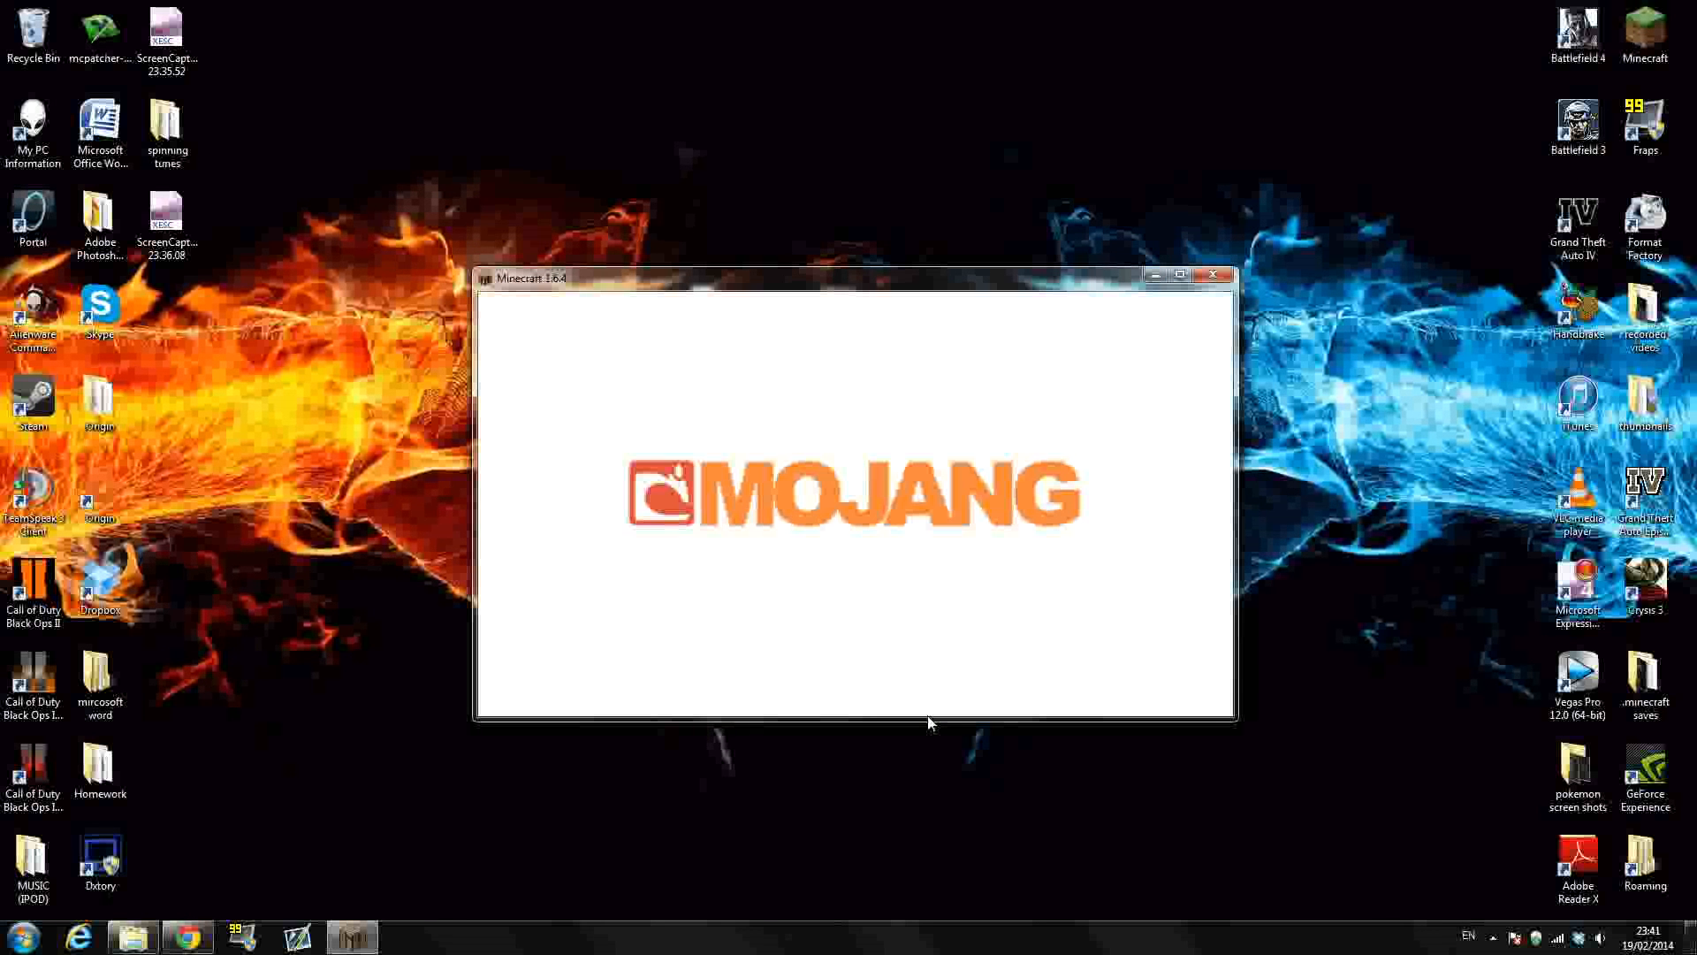
{"action": "mouse_move", "coordinate": [916, 721]}
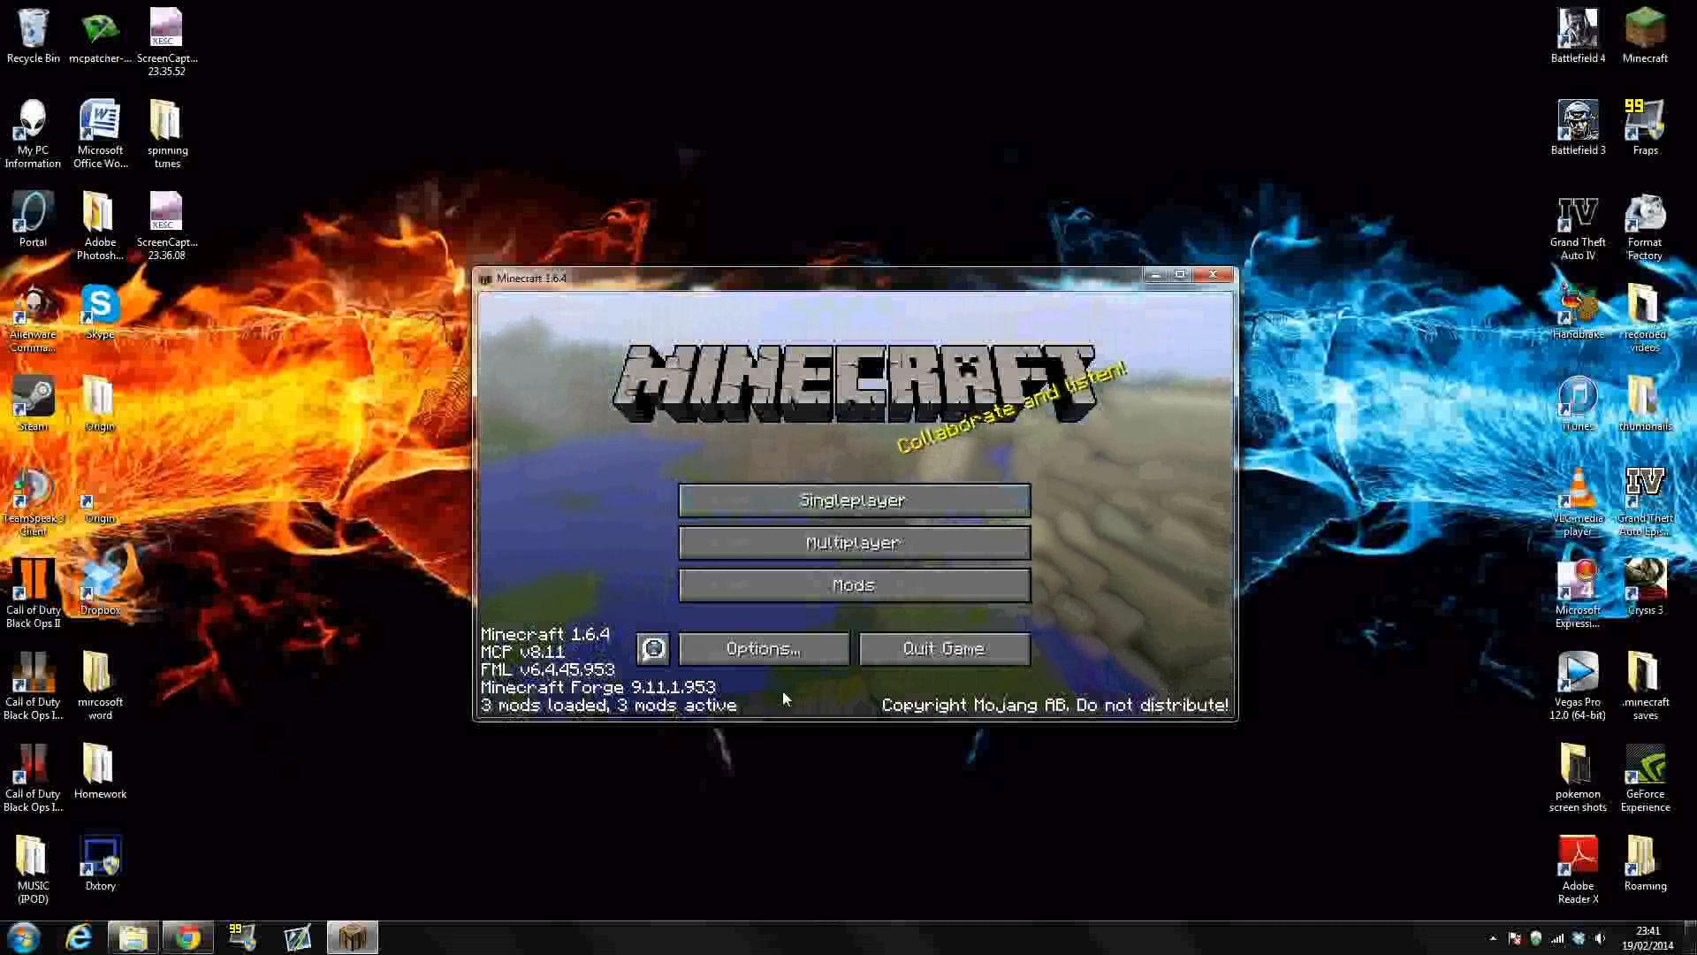
{"action": "left_click", "coordinate": [852, 584]}
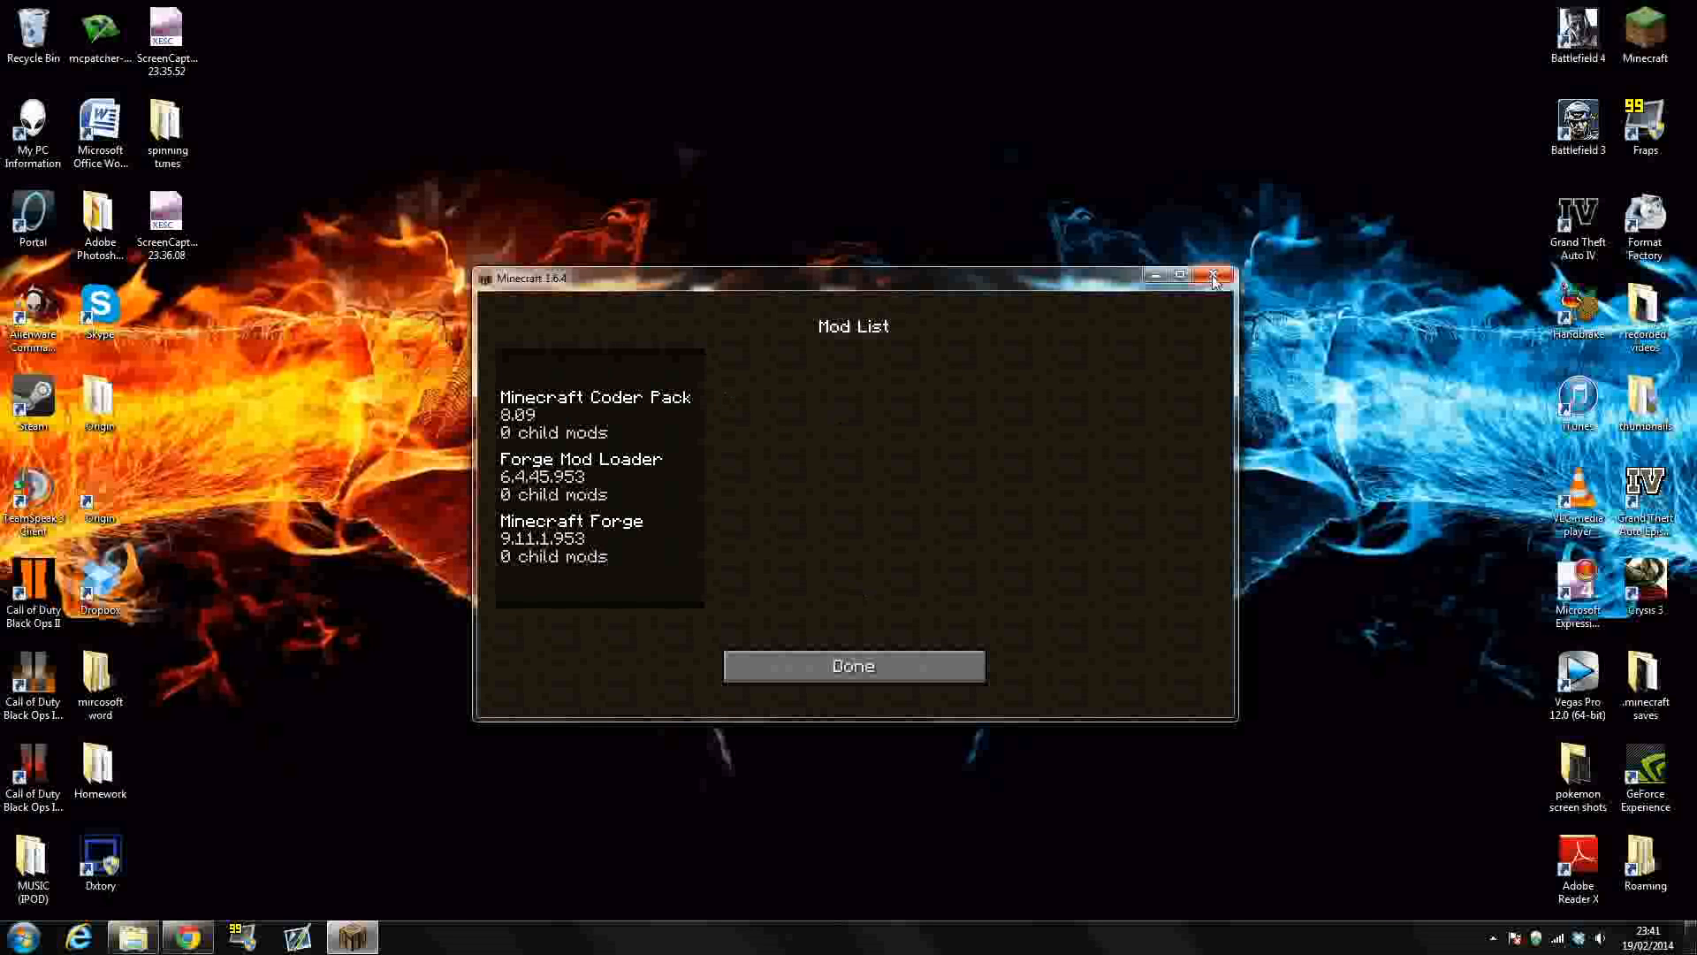
{"action": "left_click", "coordinate": [1212, 275]}
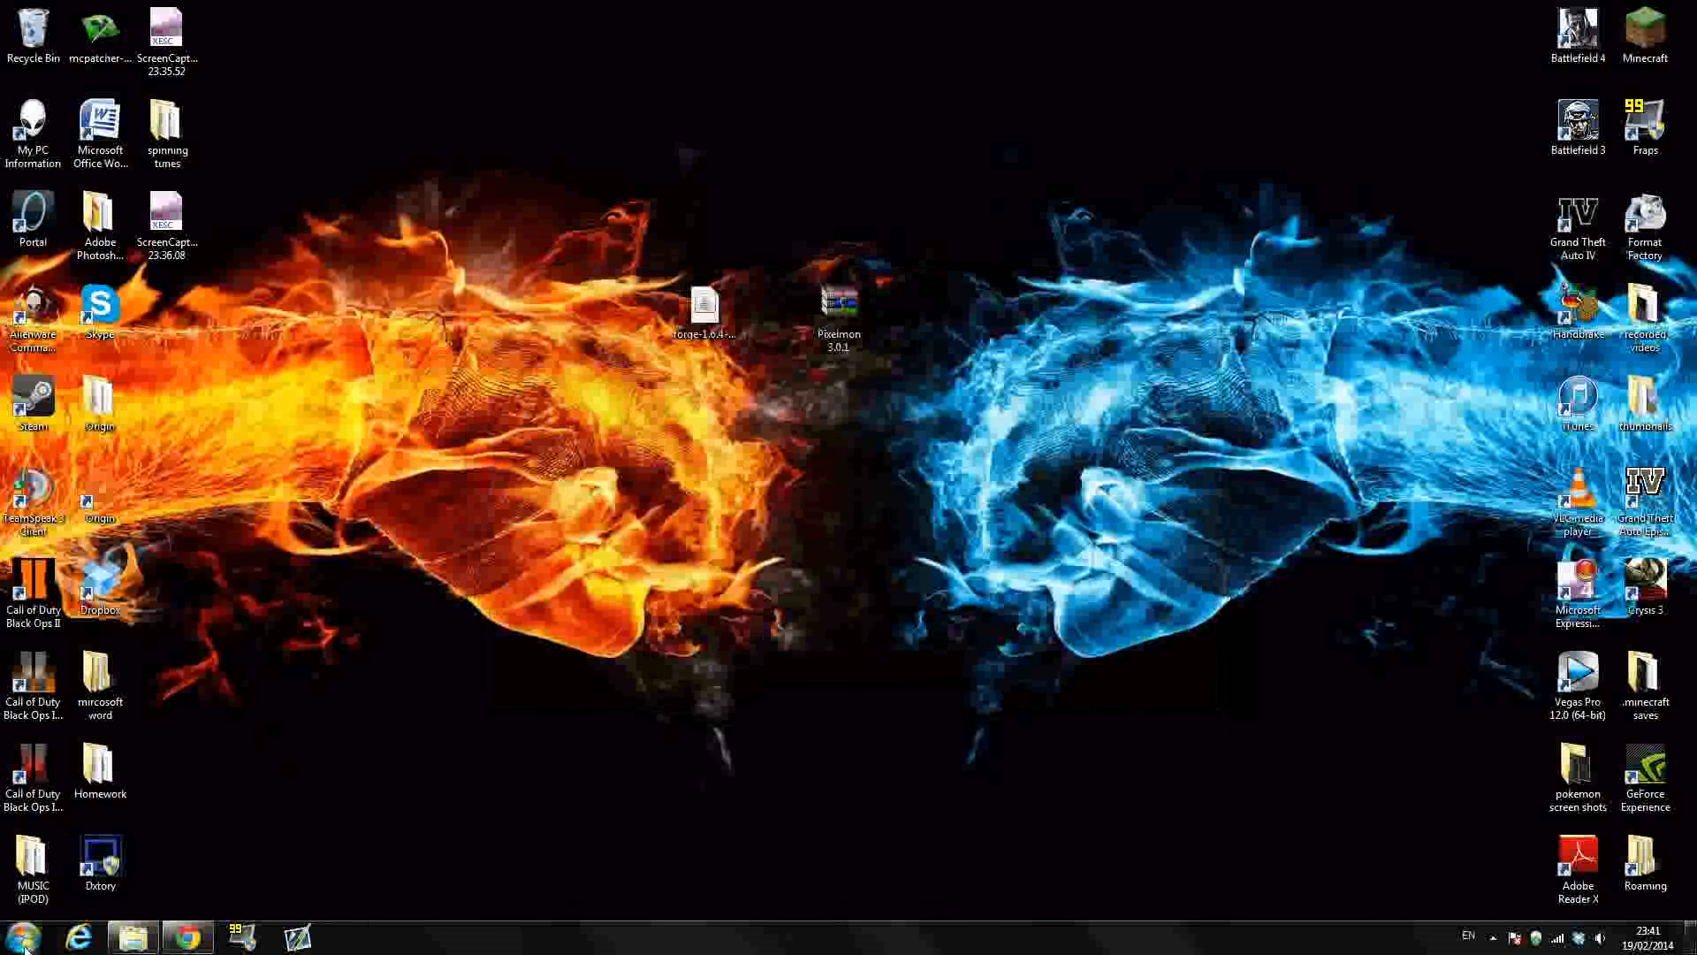
Move the Roaming desktop folder toward the centre and open it.
{"action": "left_click", "coordinate": [19, 935]}
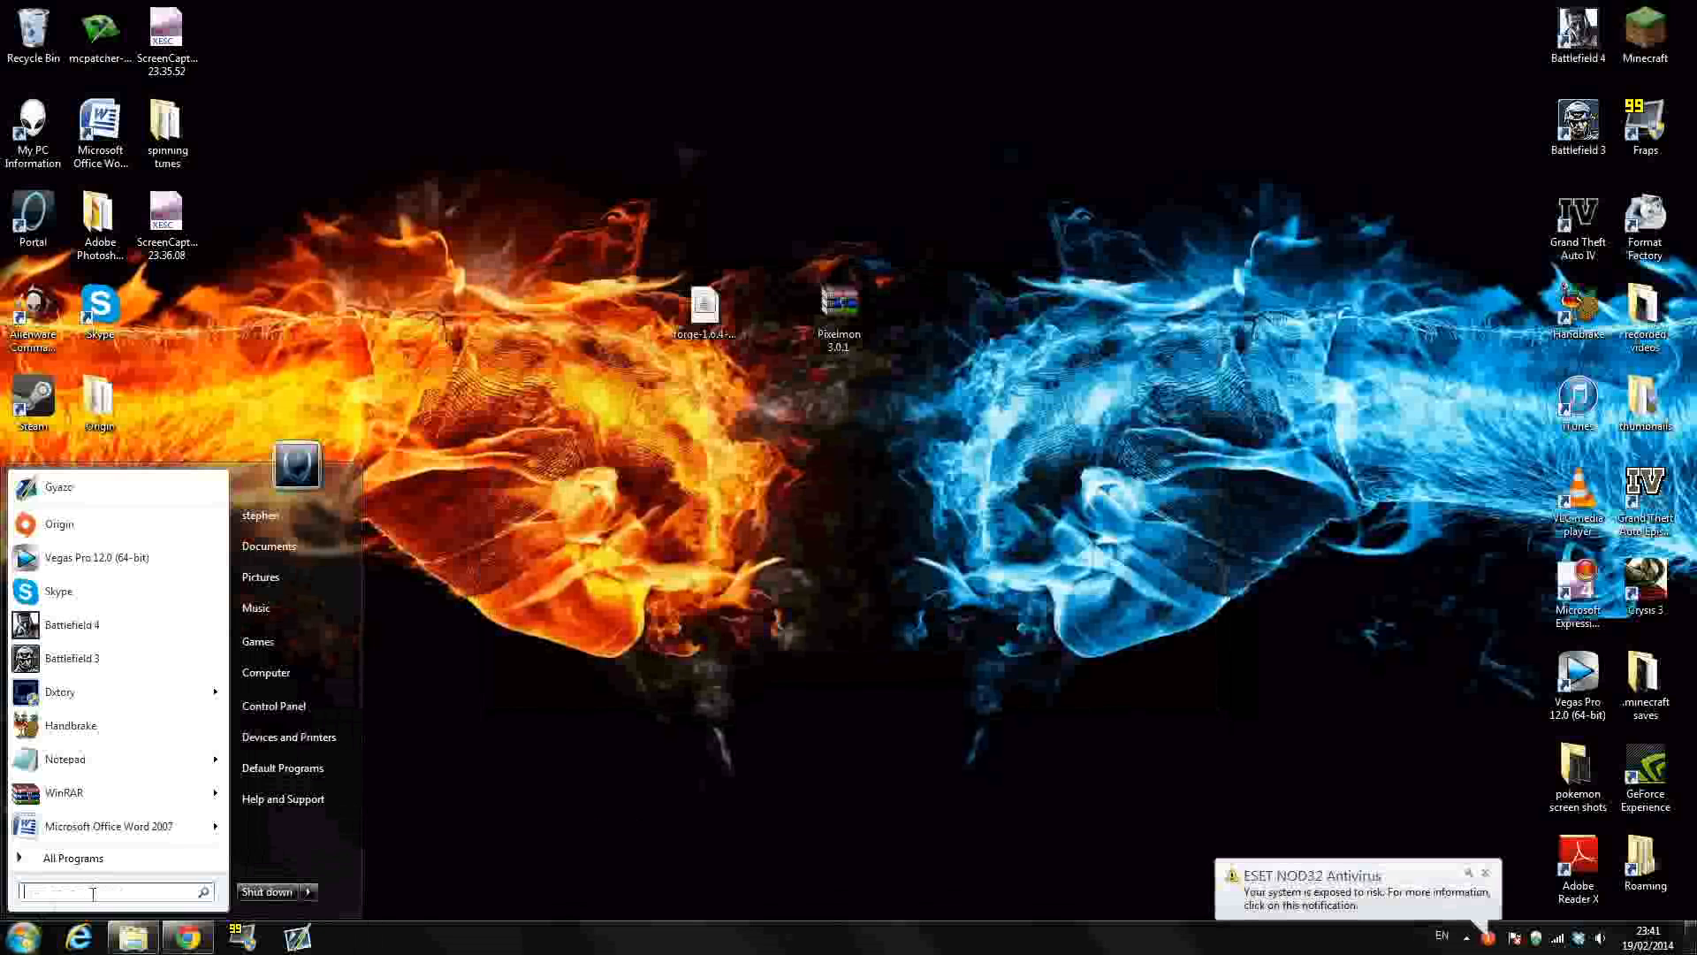
{"action": "mouse_move", "coordinate": [418, 620]}
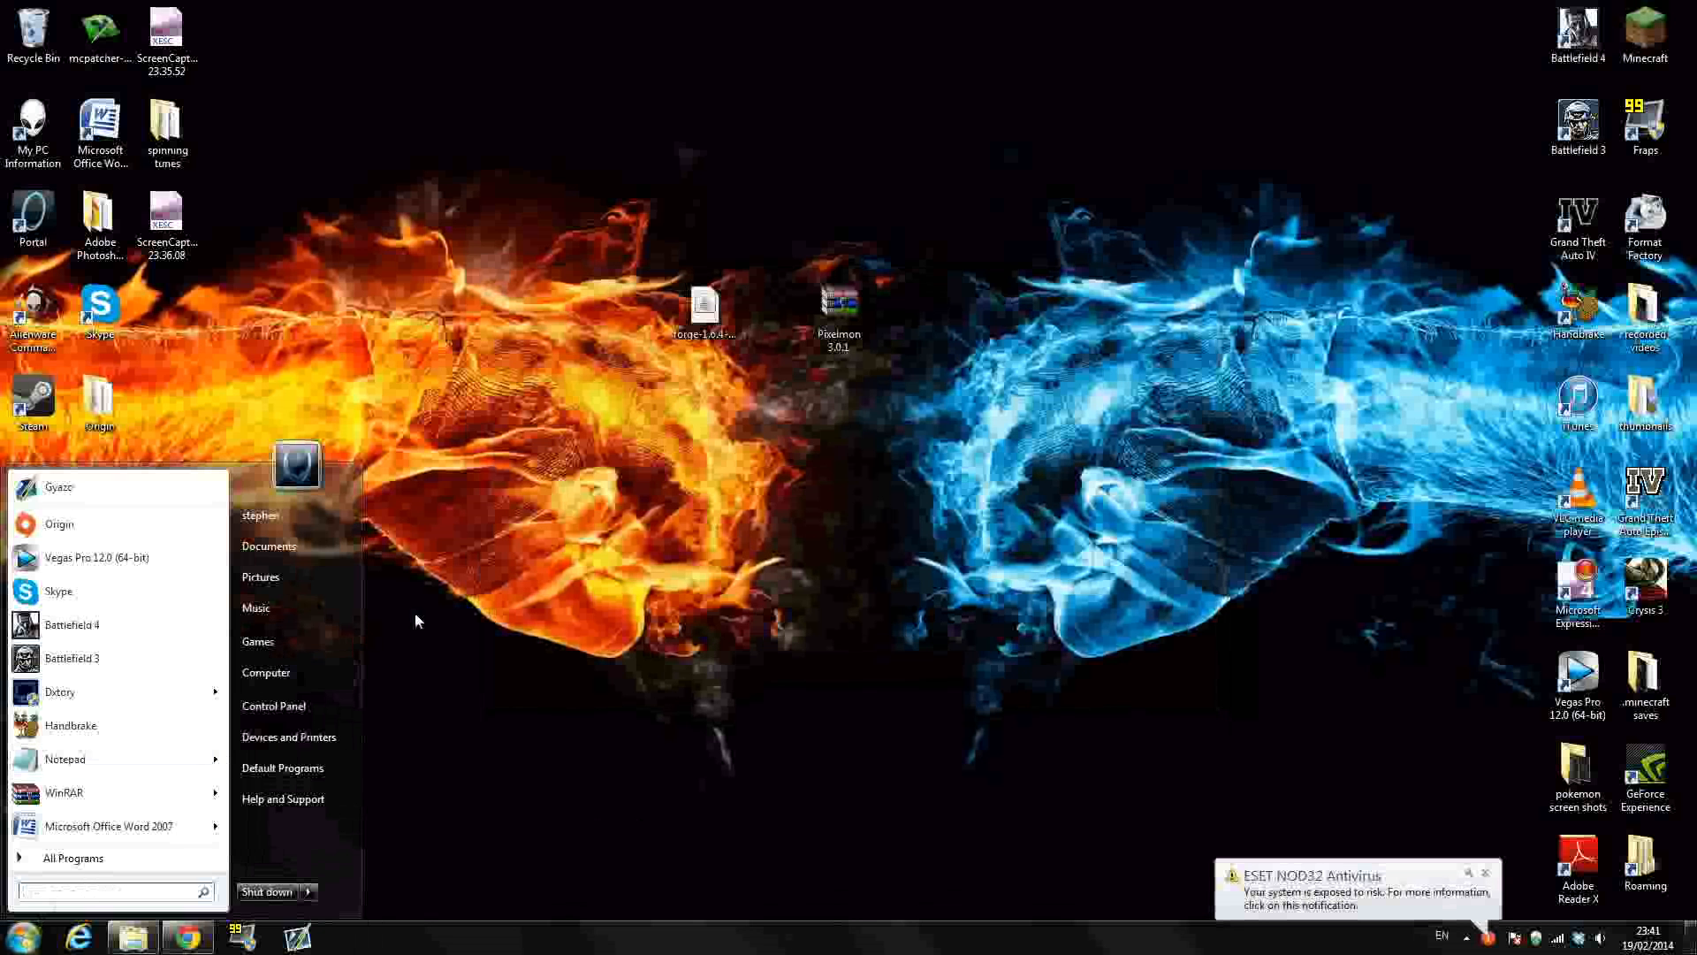
{"action": "left_click", "coordinate": [22, 935]}
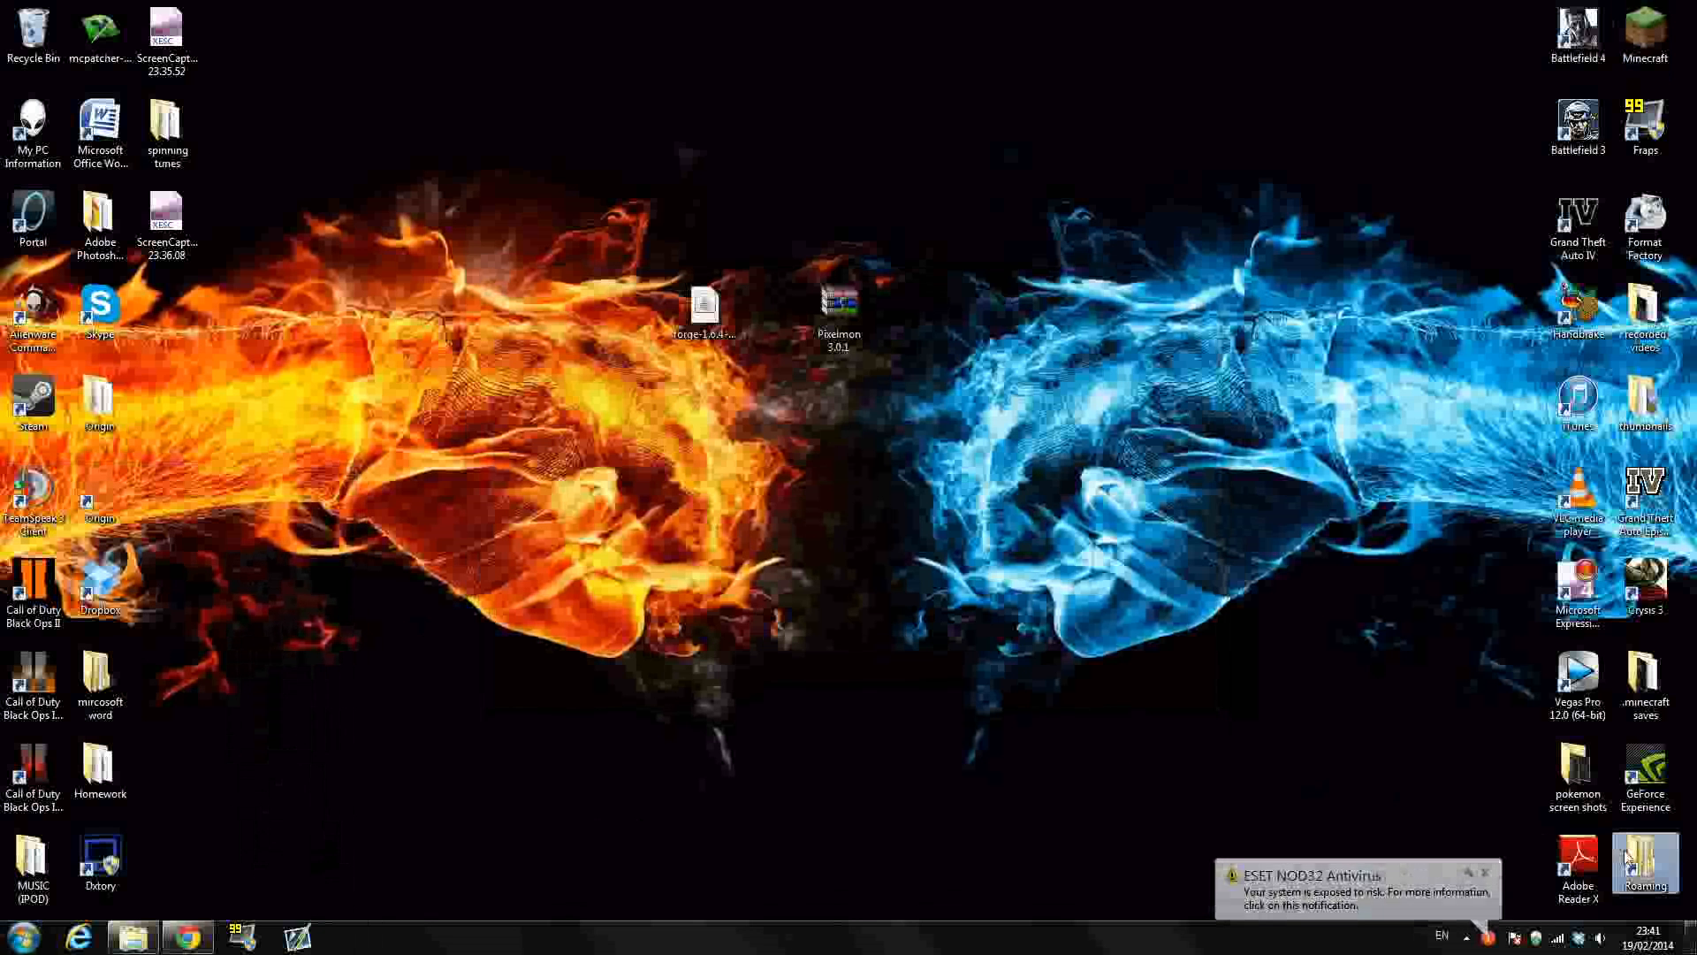
{"action": "left_click_drag", "start_coordinate": [1644, 866], "coordinate": [1175, 679]}
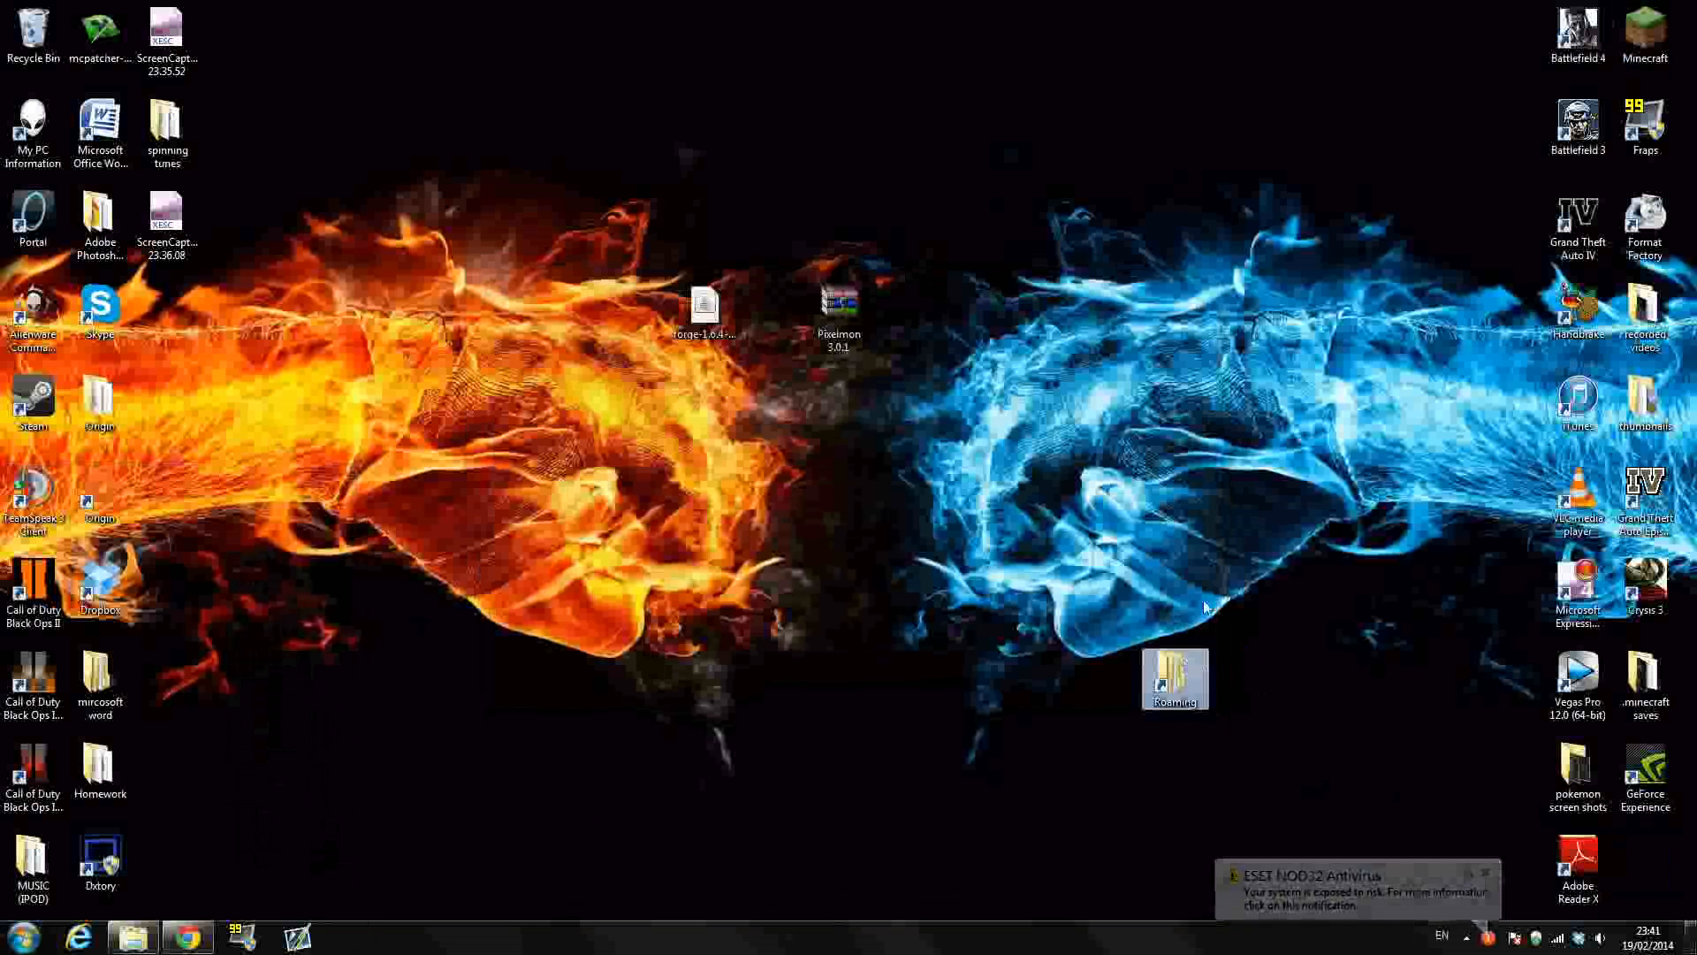
{"action": "double_click", "coordinate": [1174, 679]}
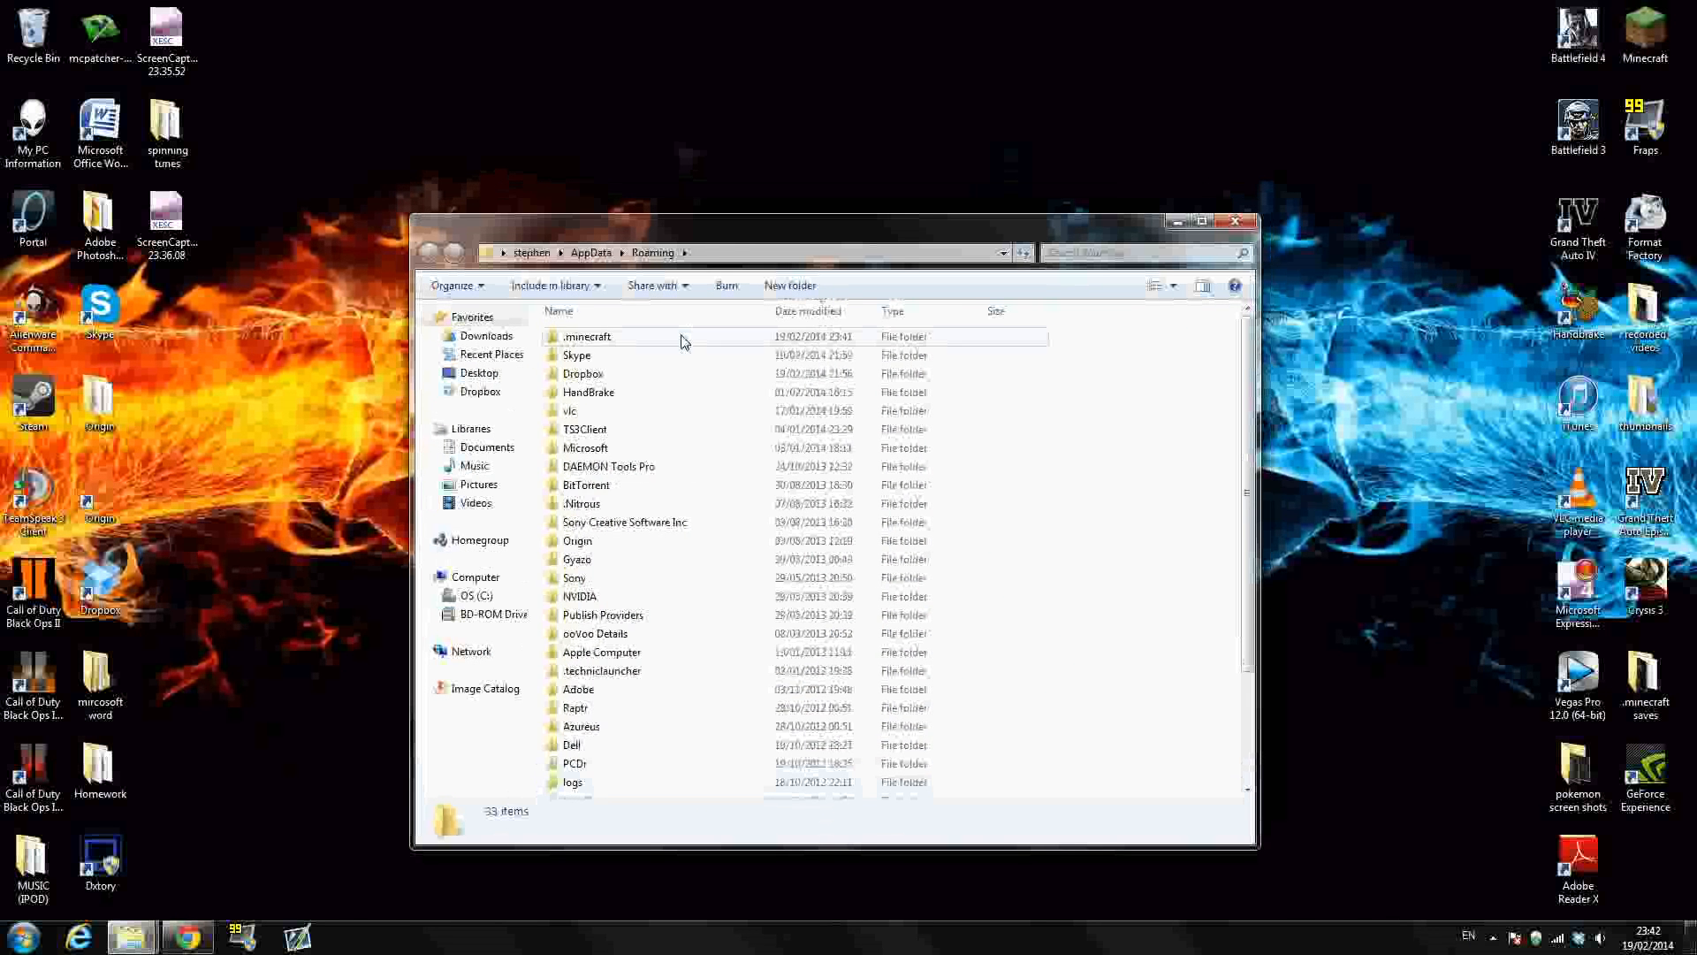
Move the Pixelmon 3.0.1 file from the desktop into .minecraft\mods and close Explorer.
{"action": "double_click", "coordinate": [588, 336]}
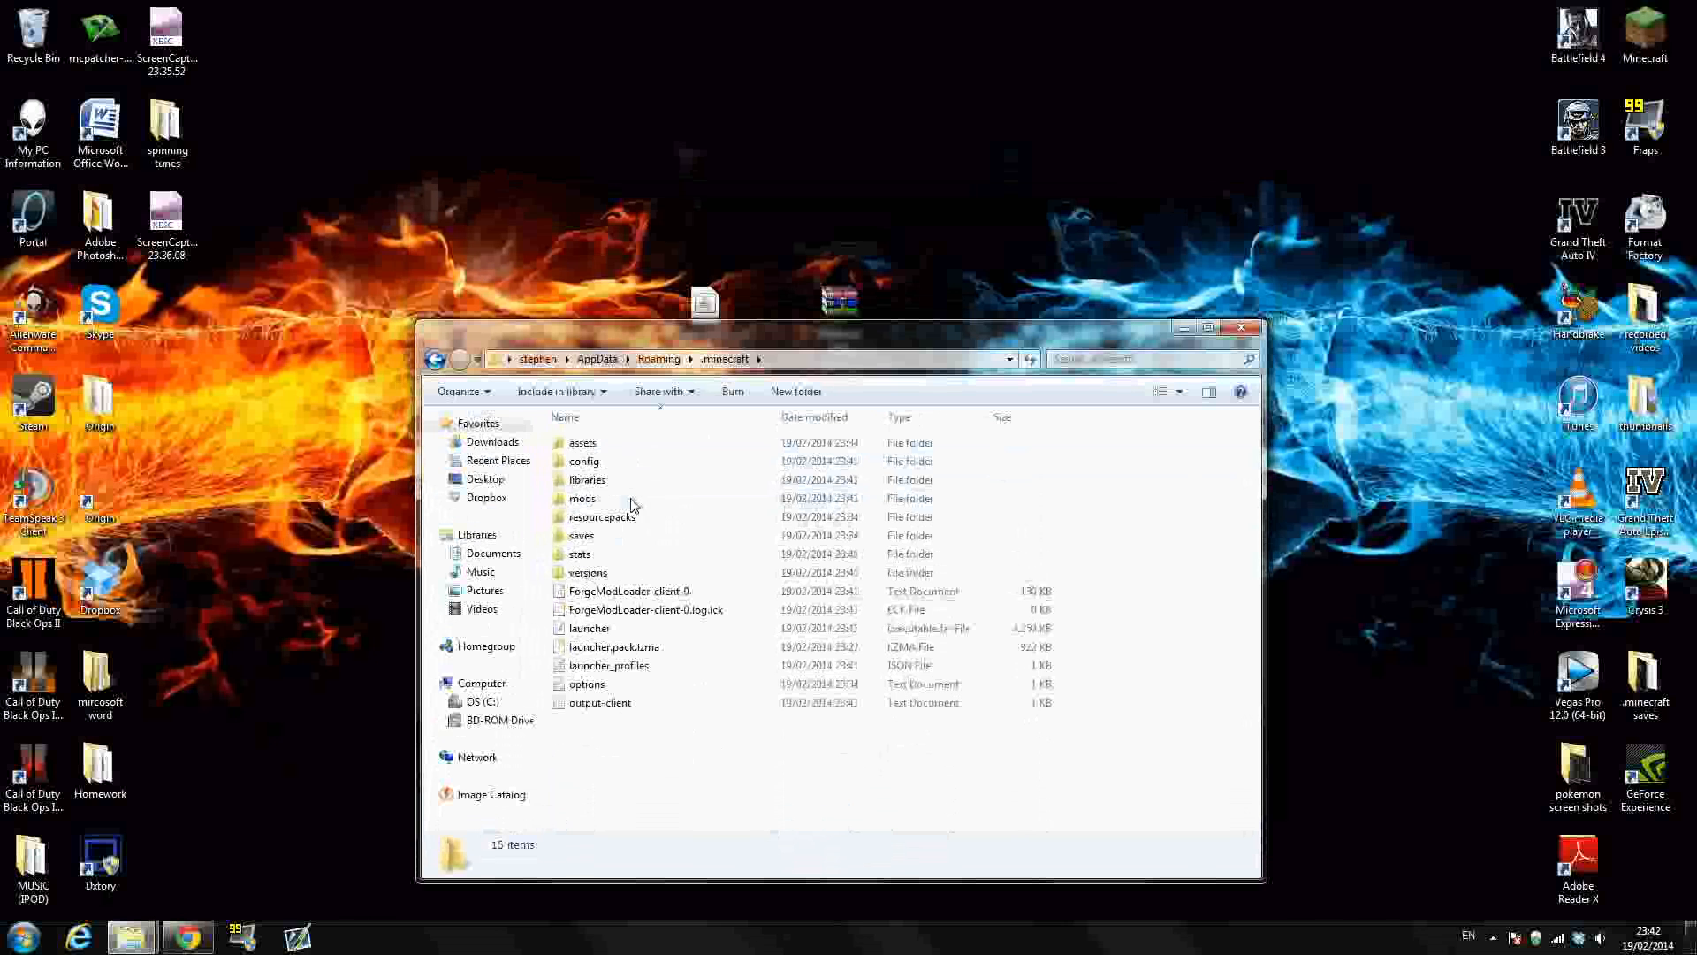
{"action": "double_click", "coordinate": [582, 498]}
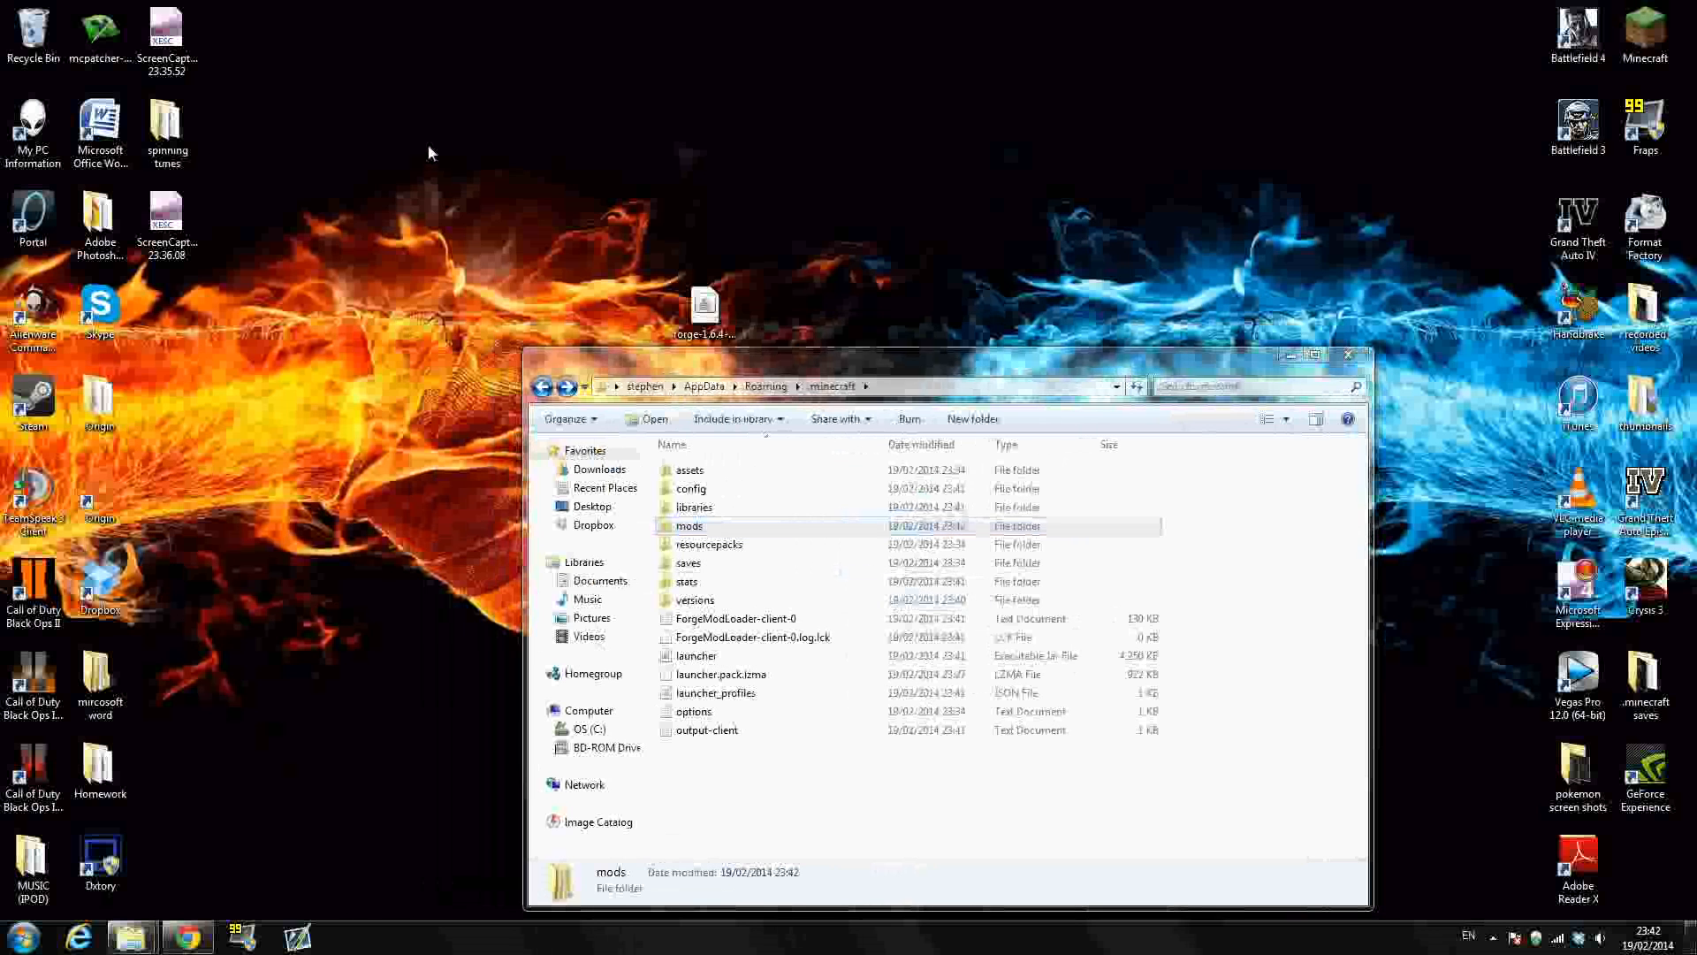
{"action": "mouse_move", "coordinate": [365, 173]}
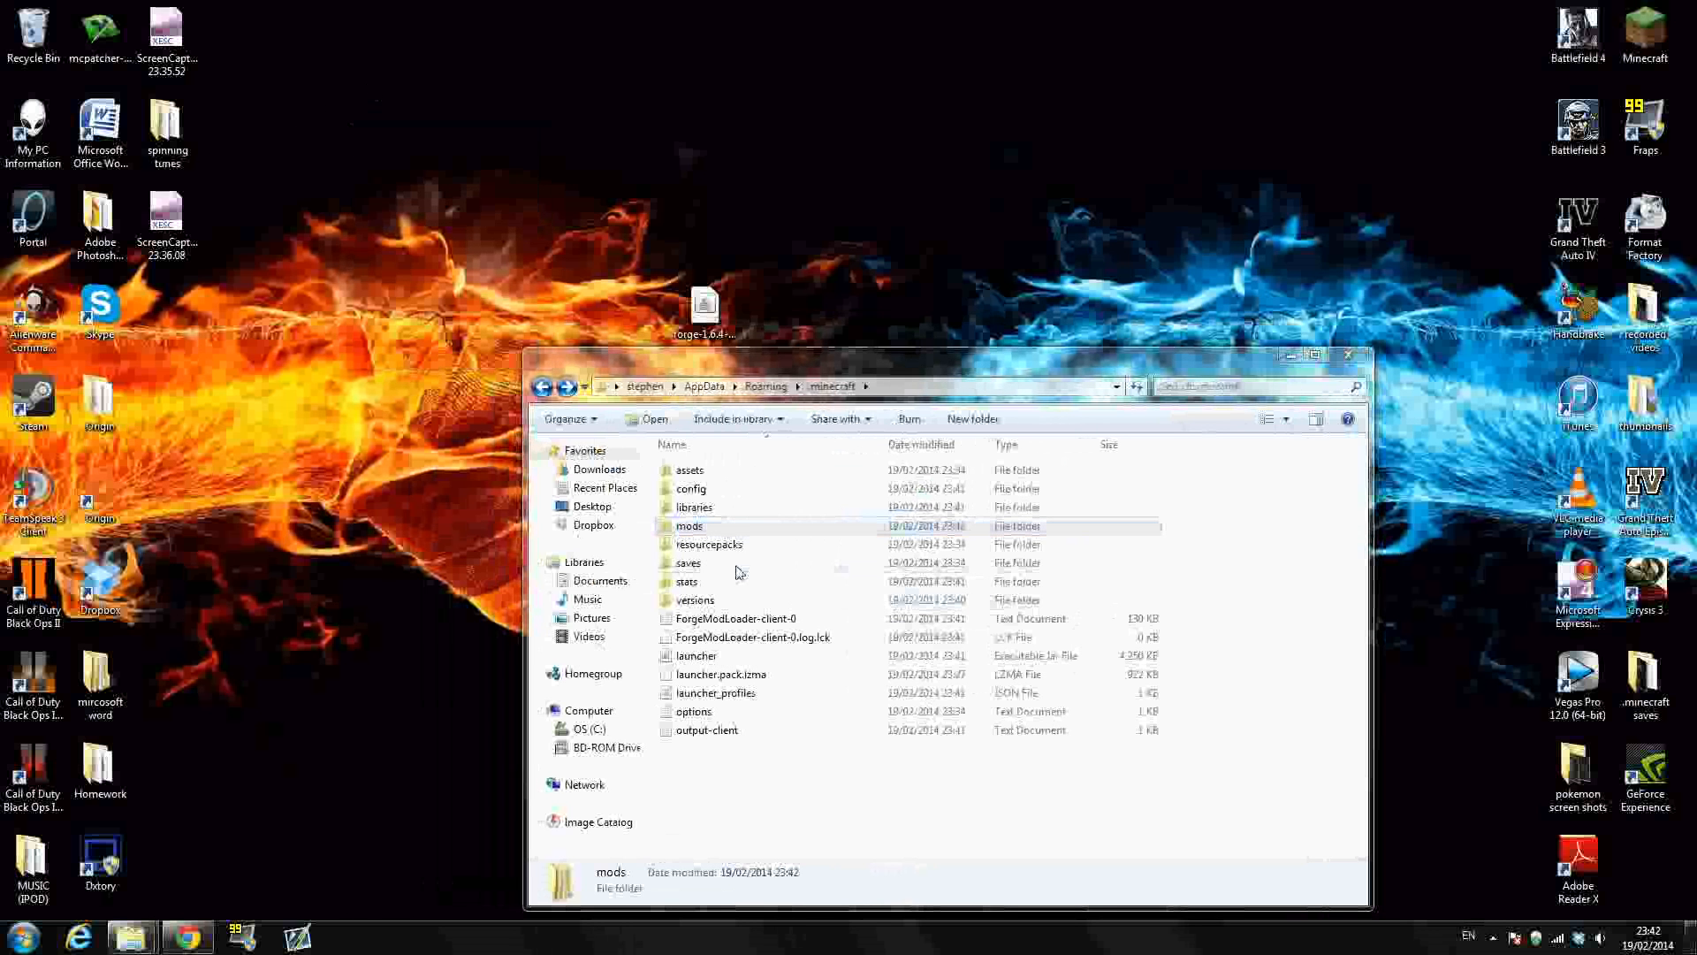
{"action": "double_click", "coordinate": [687, 562]}
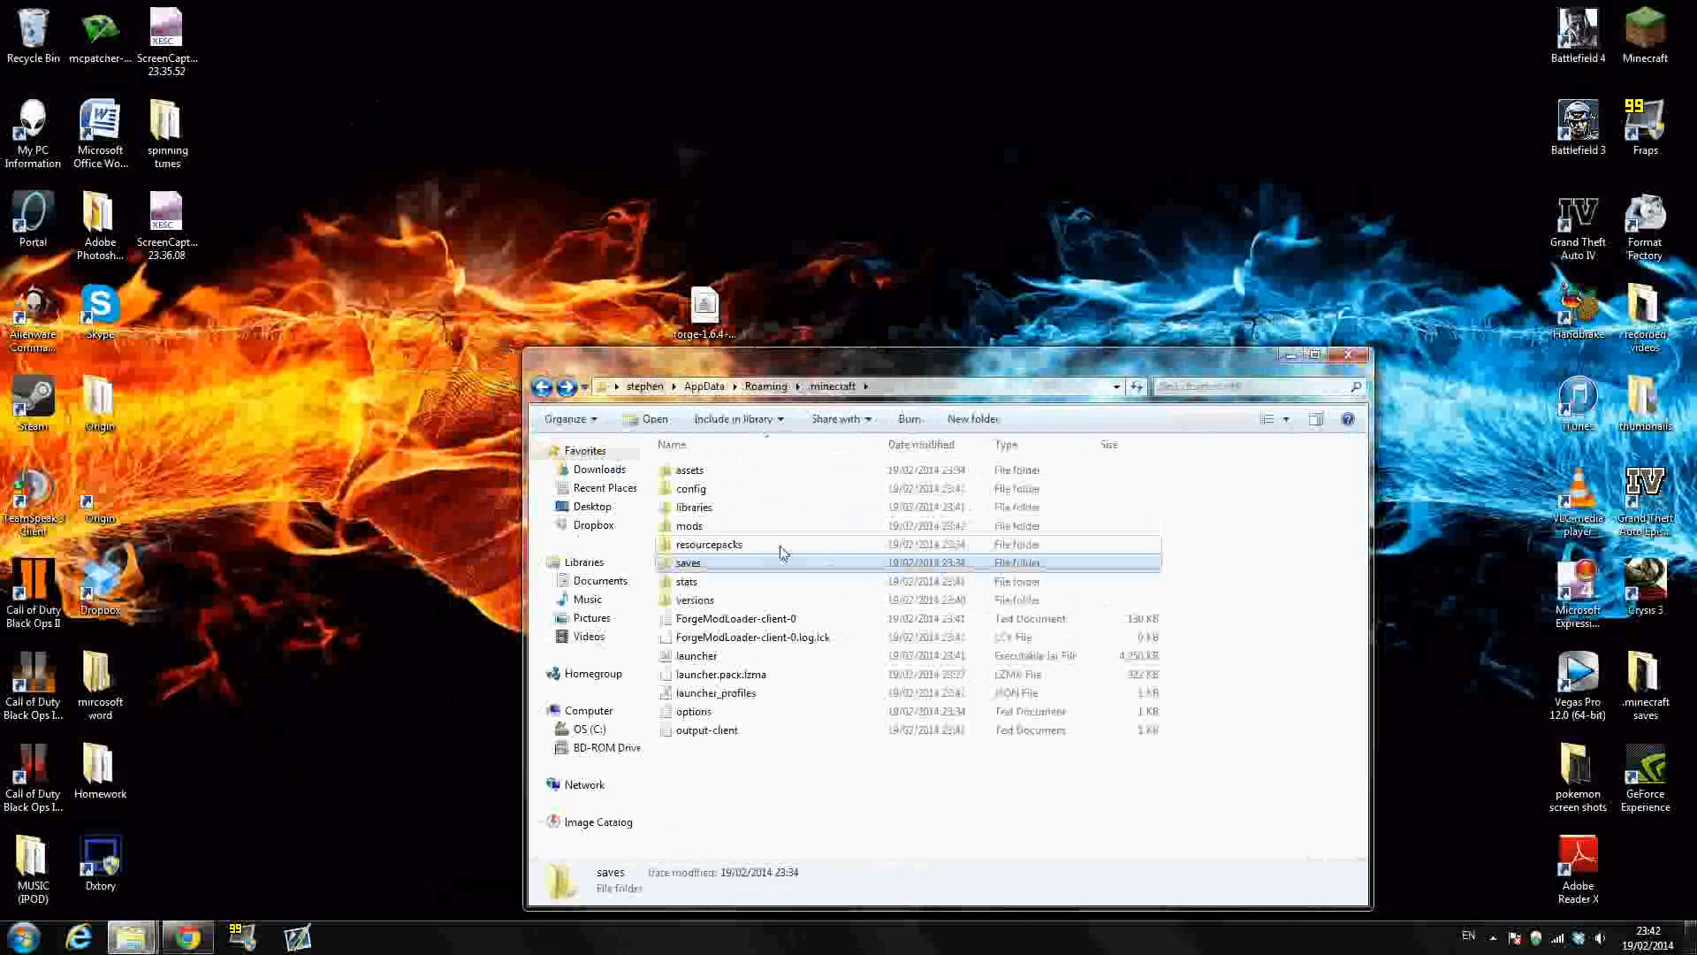
{"action": "left_click", "coordinate": [709, 544]}
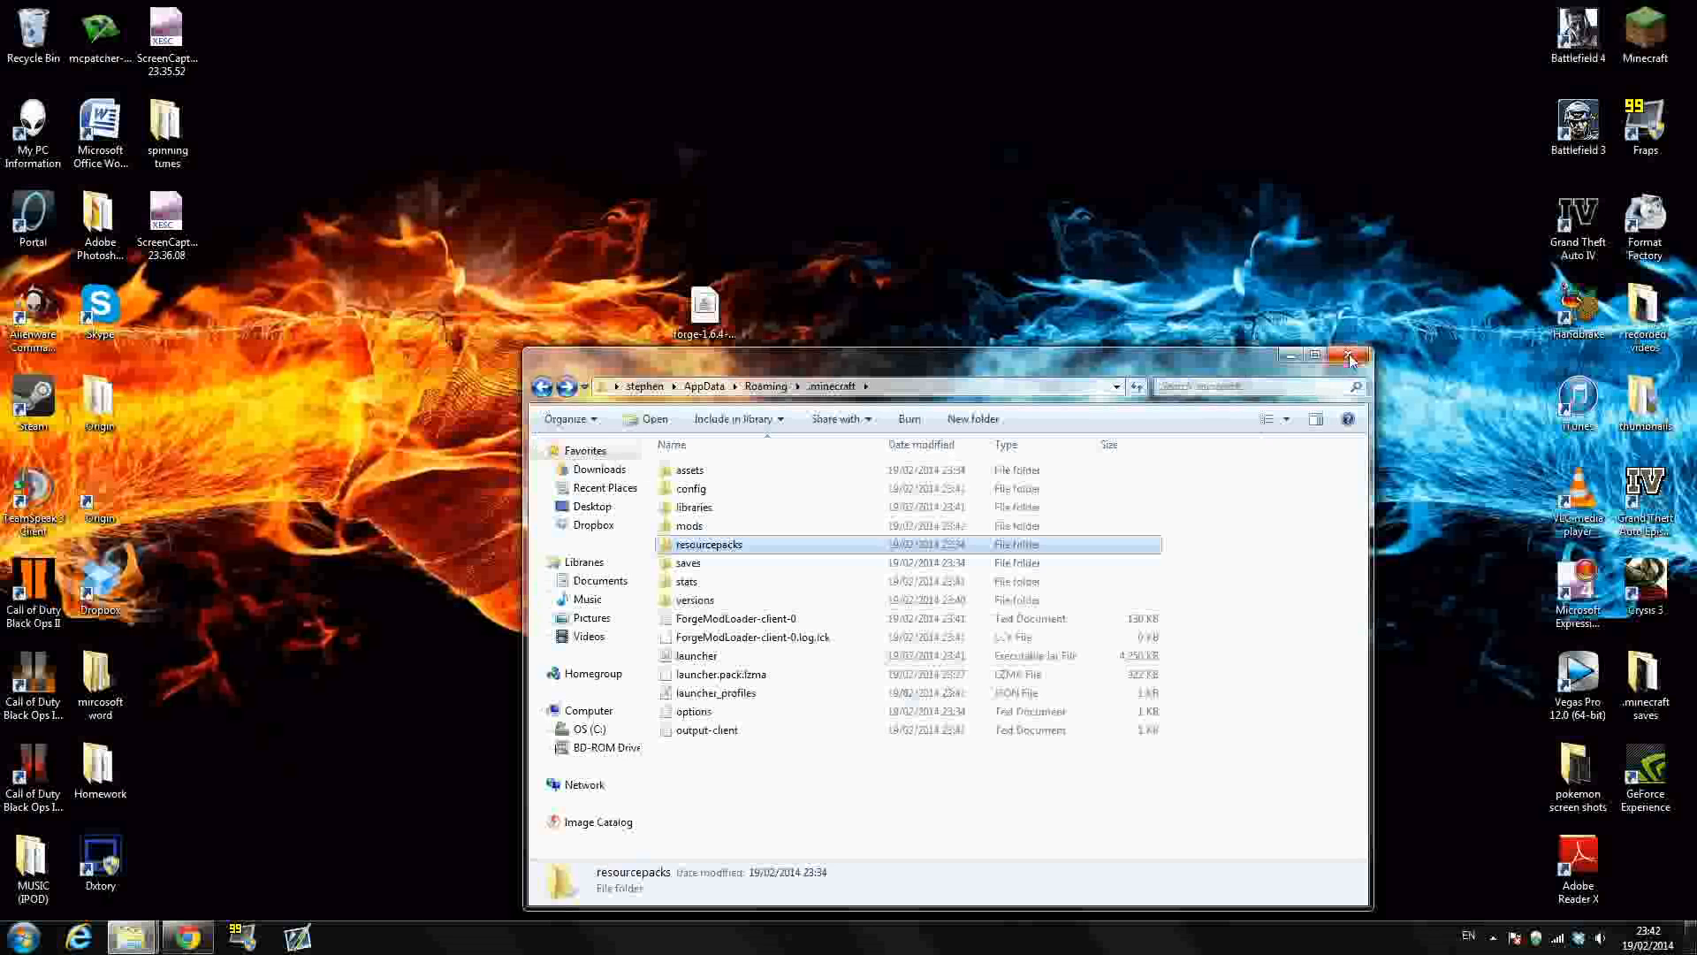
{"action": "left_click", "coordinate": [1350, 356]}
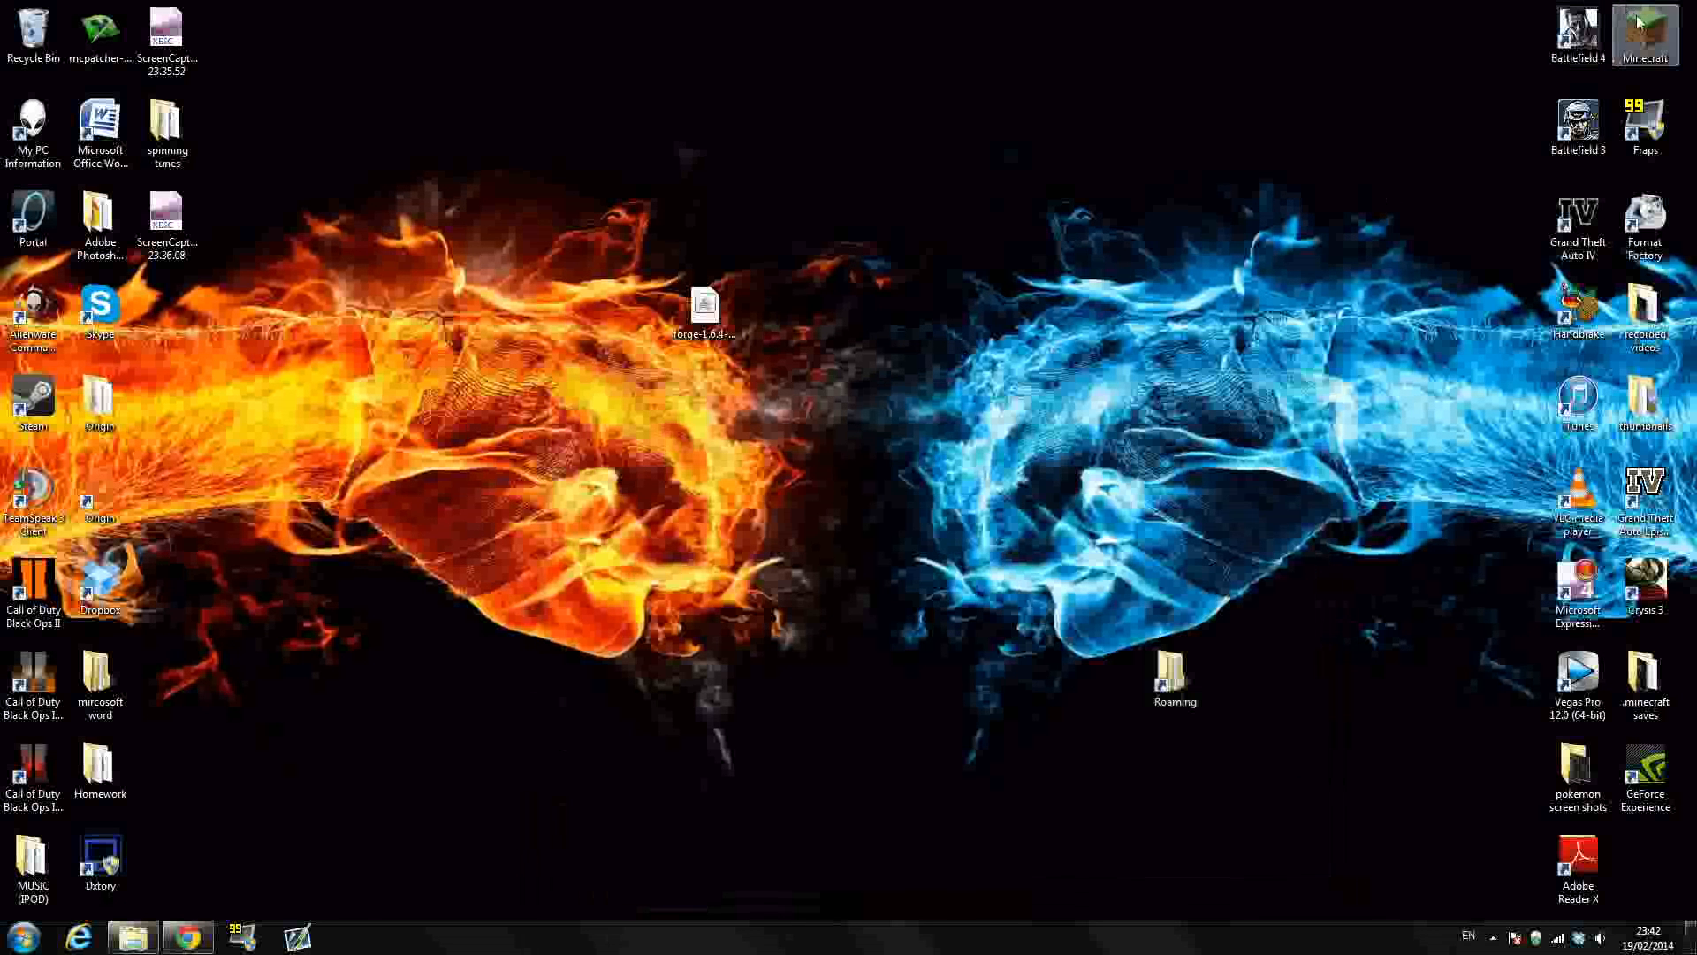
Launch Minecraft with four mods and create a new Singleplayer world named New World.
{"action": "double_click", "coordinate": [1644, 27]}
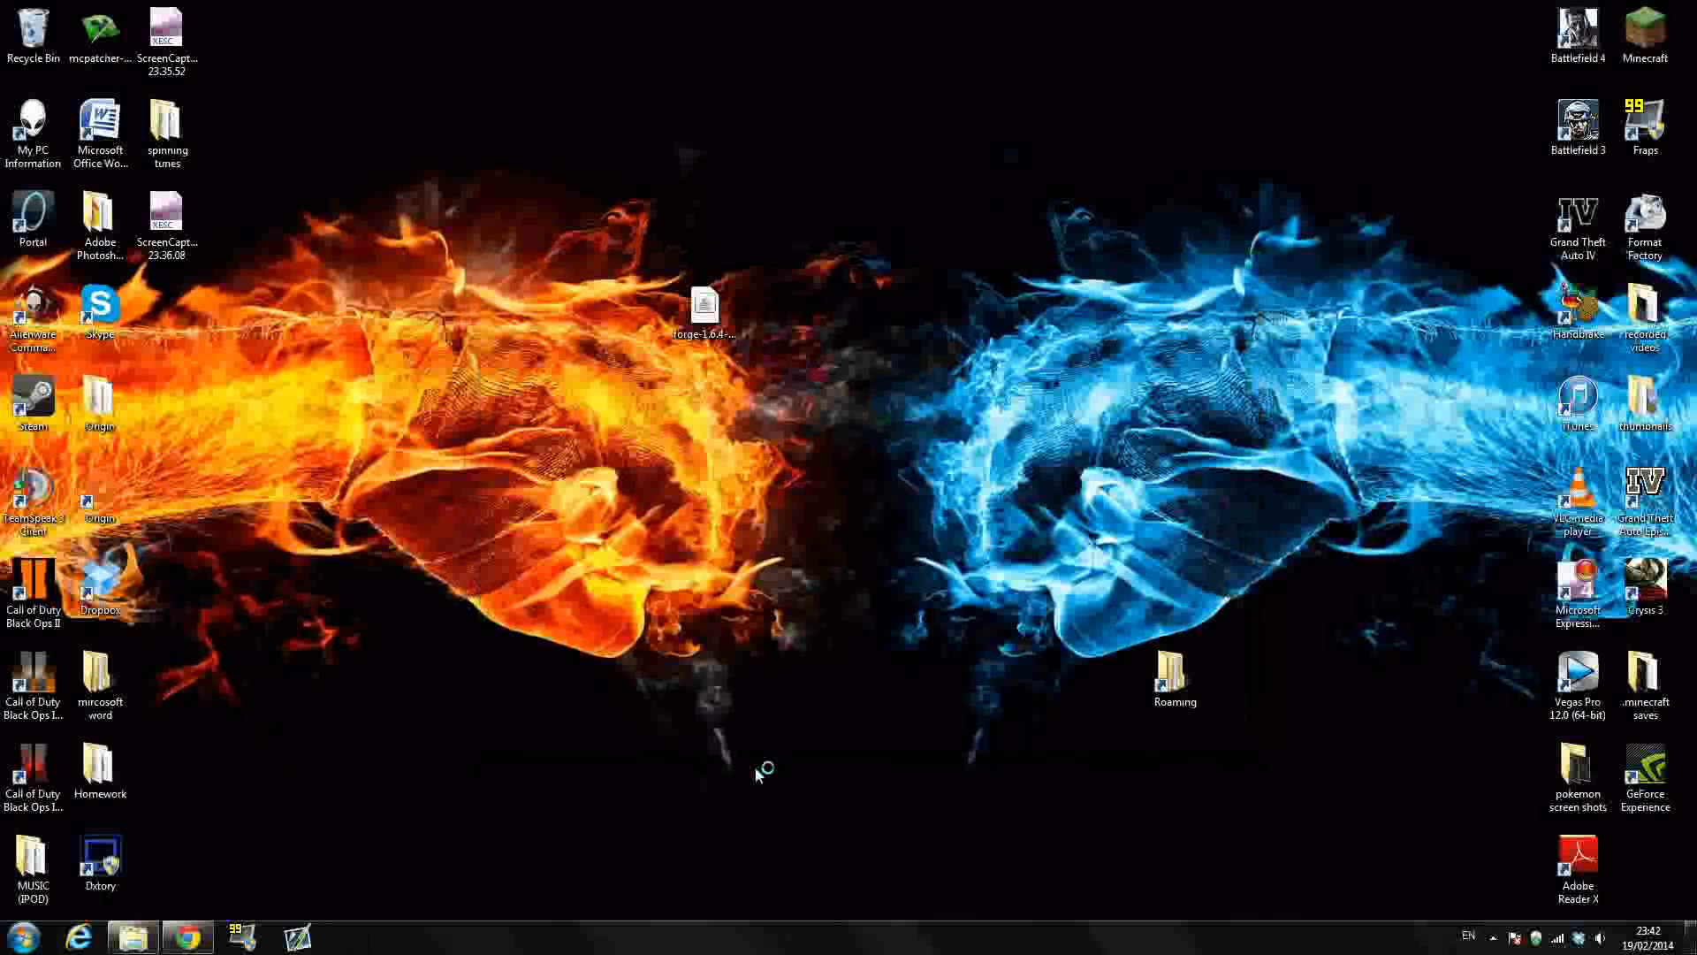
{"action": "double_click", "coordinate": [704, 309]}
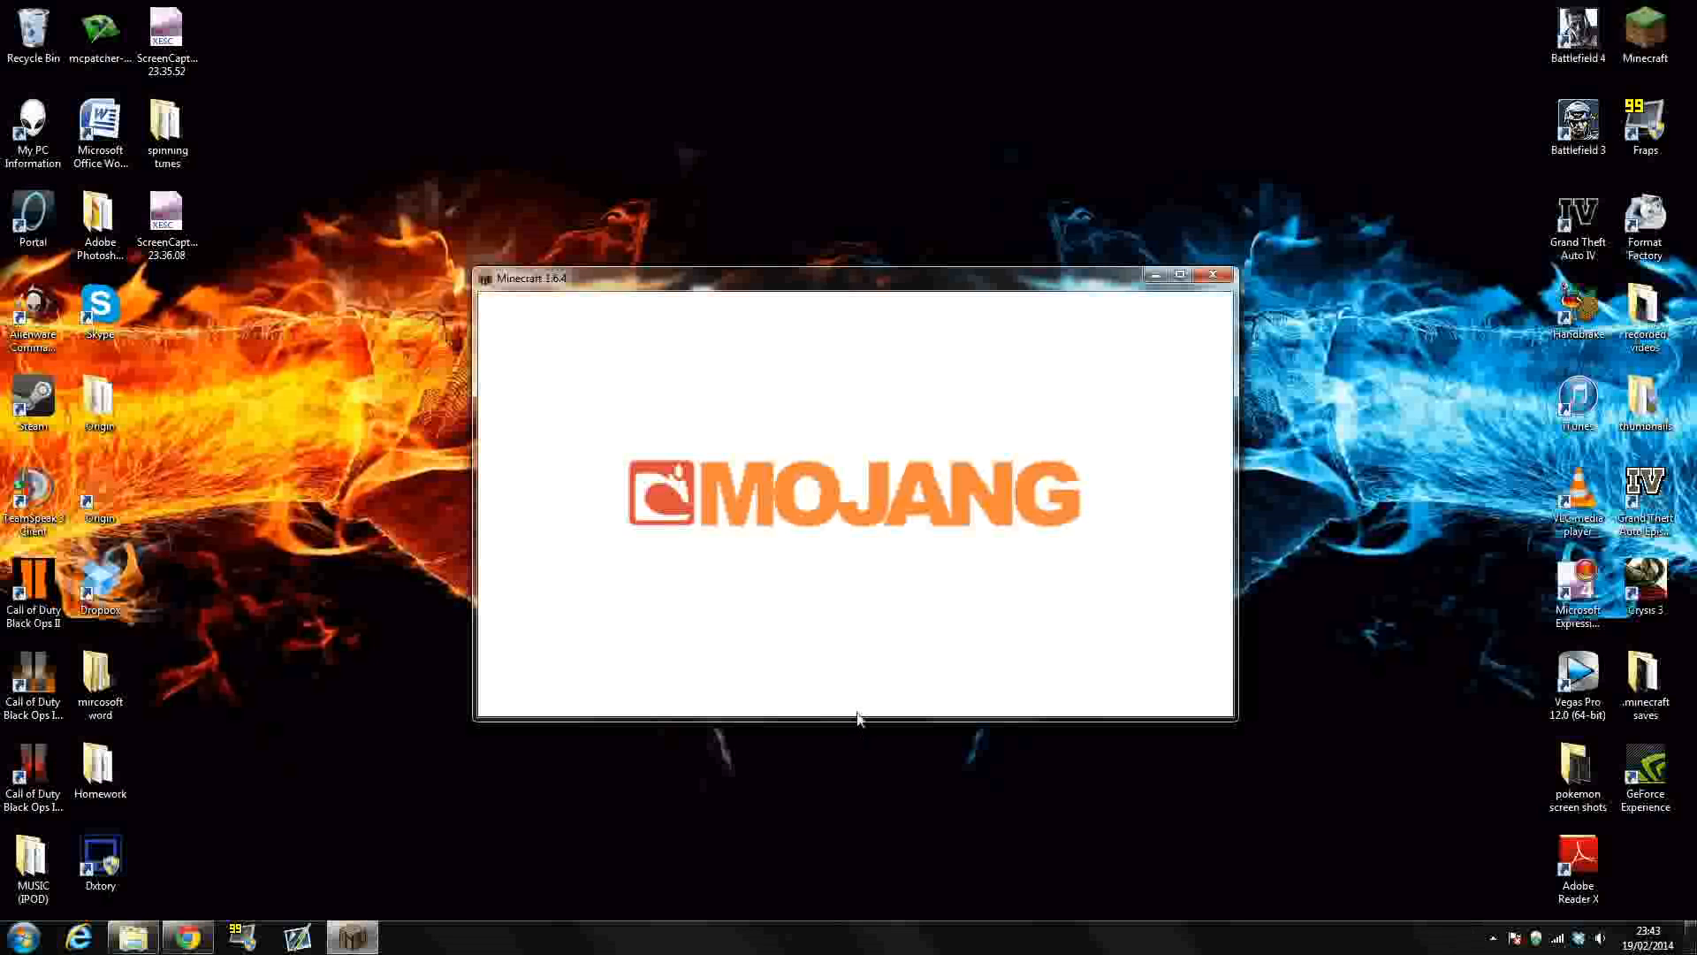
{"action": "mouse_move", "coordinate": [985, 414]}
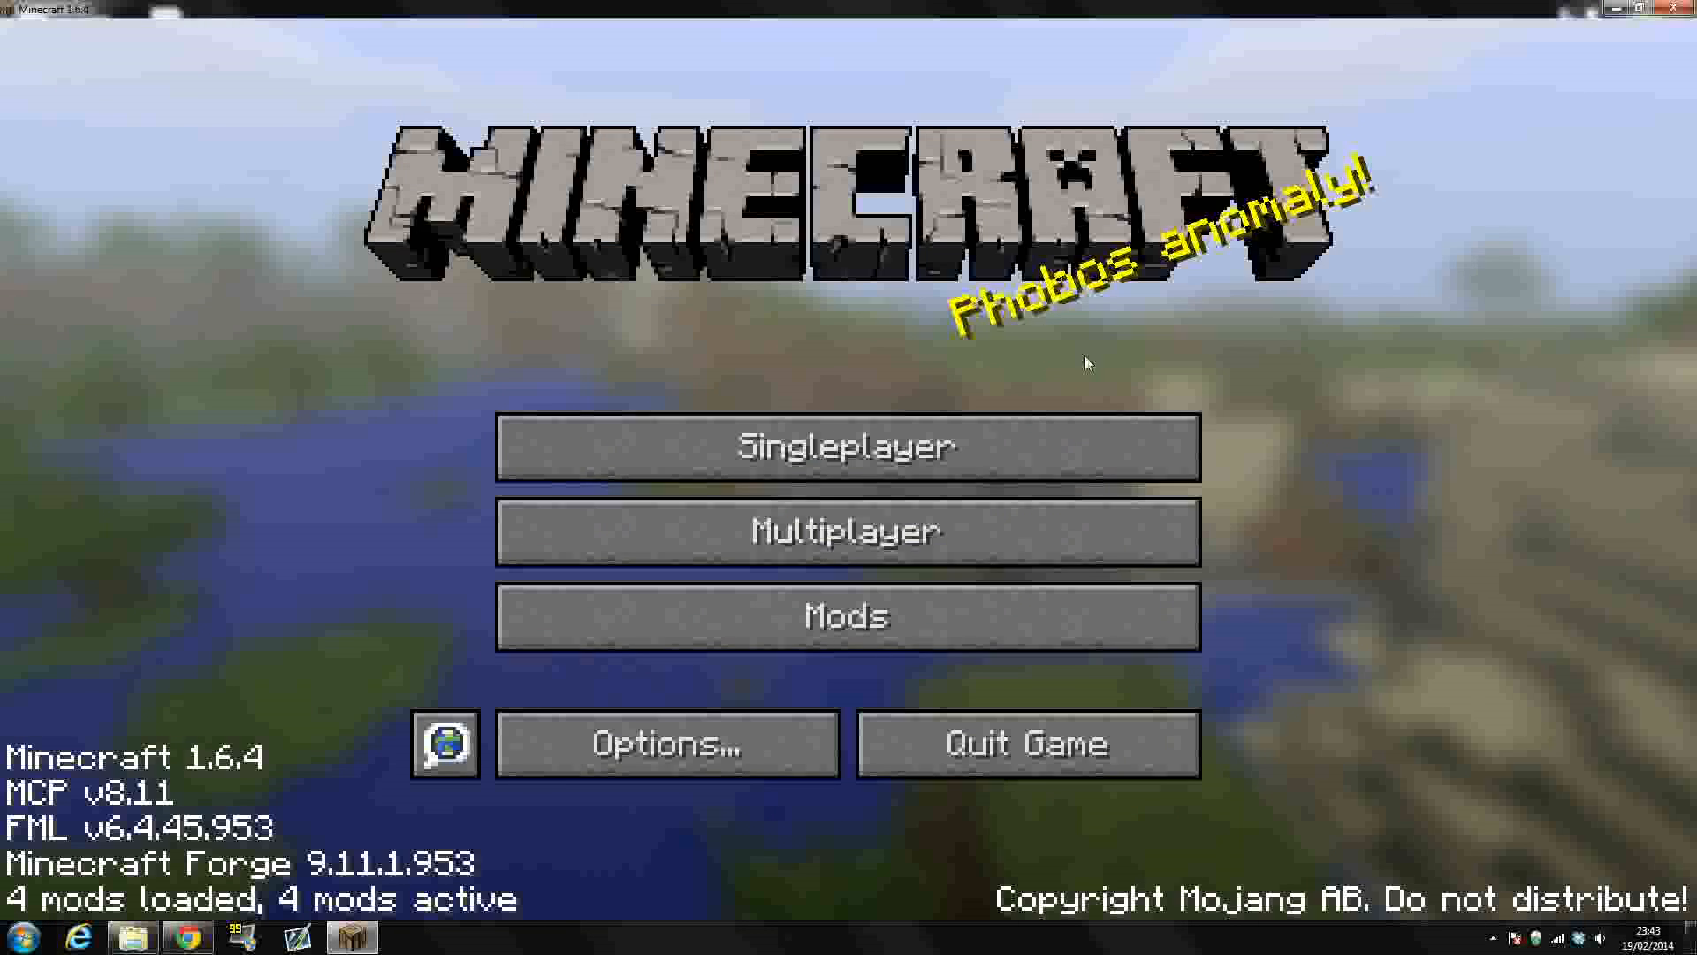
{"action": "left_click", "coordinate": [847, 445]}
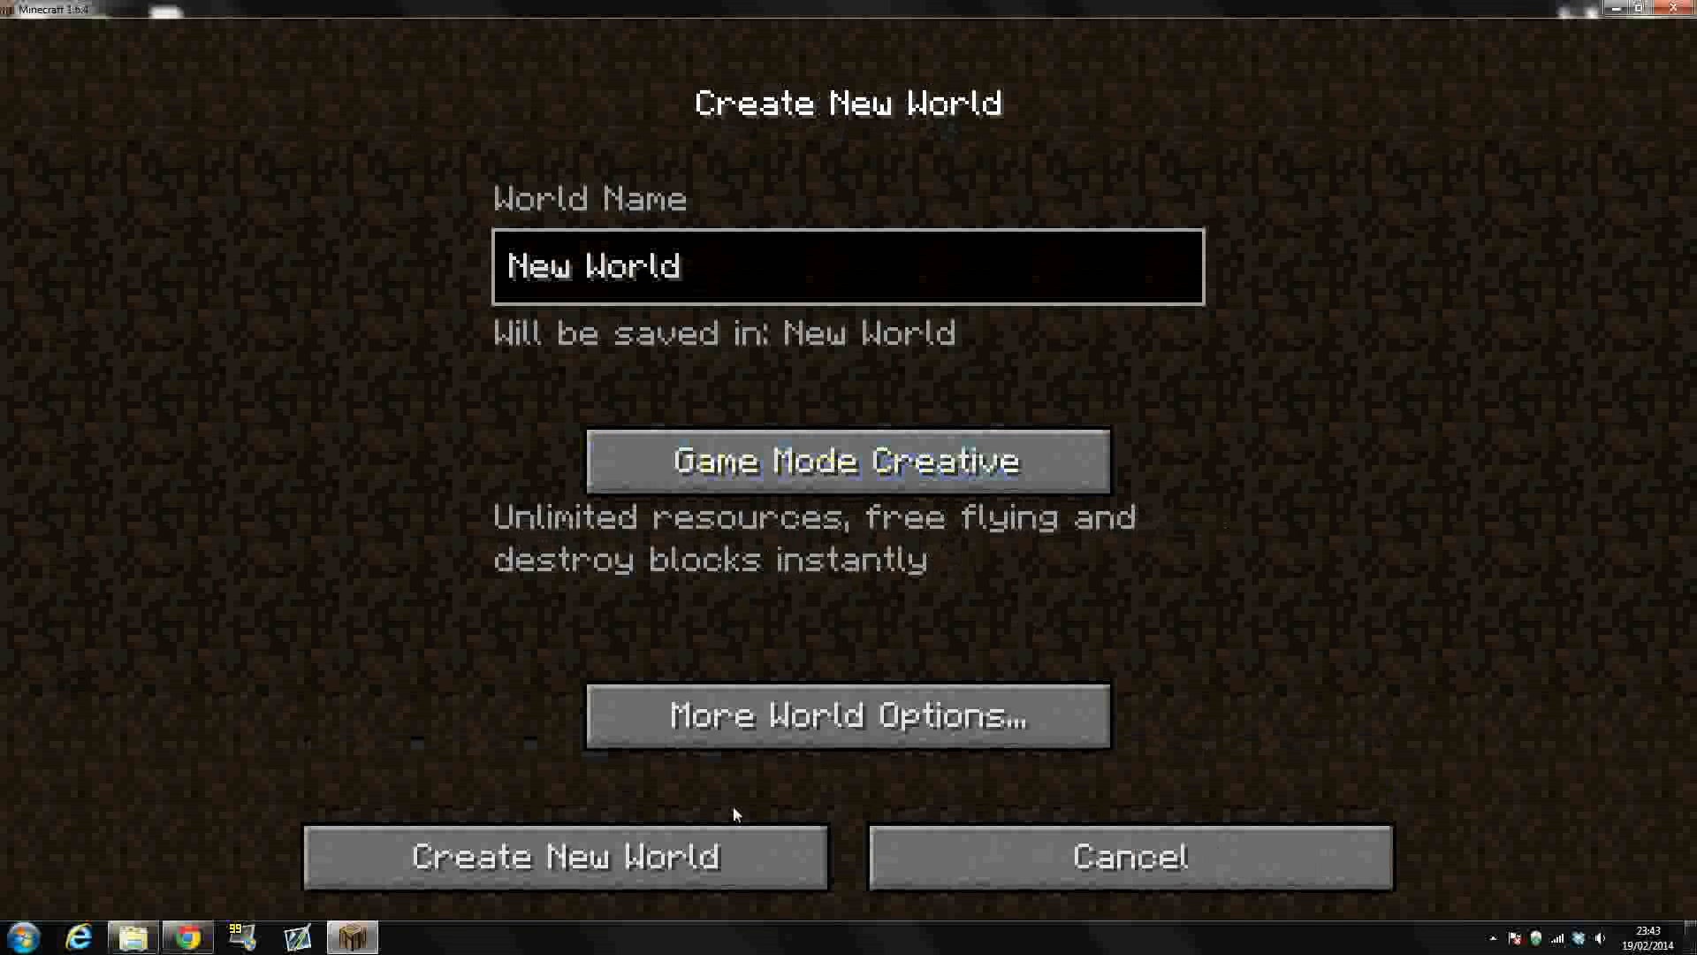
{"action": "left_click", "coordinate": [566, 857]}
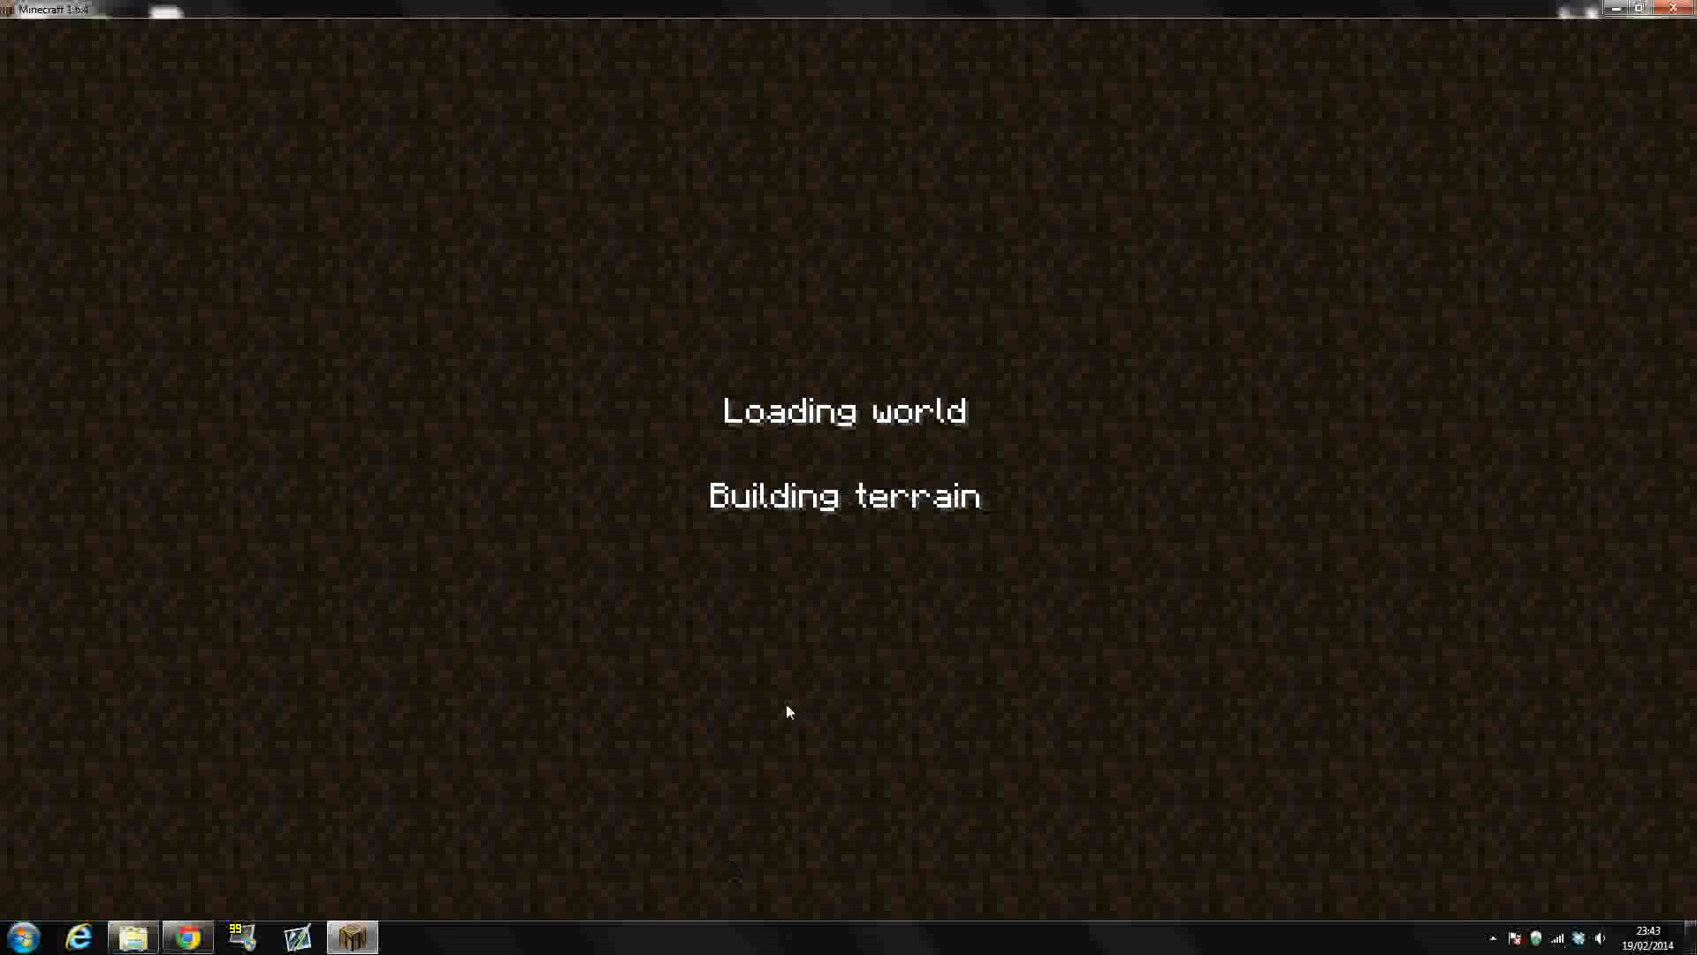
{"action": "mouse_move", "coordinate": [855, 532]}
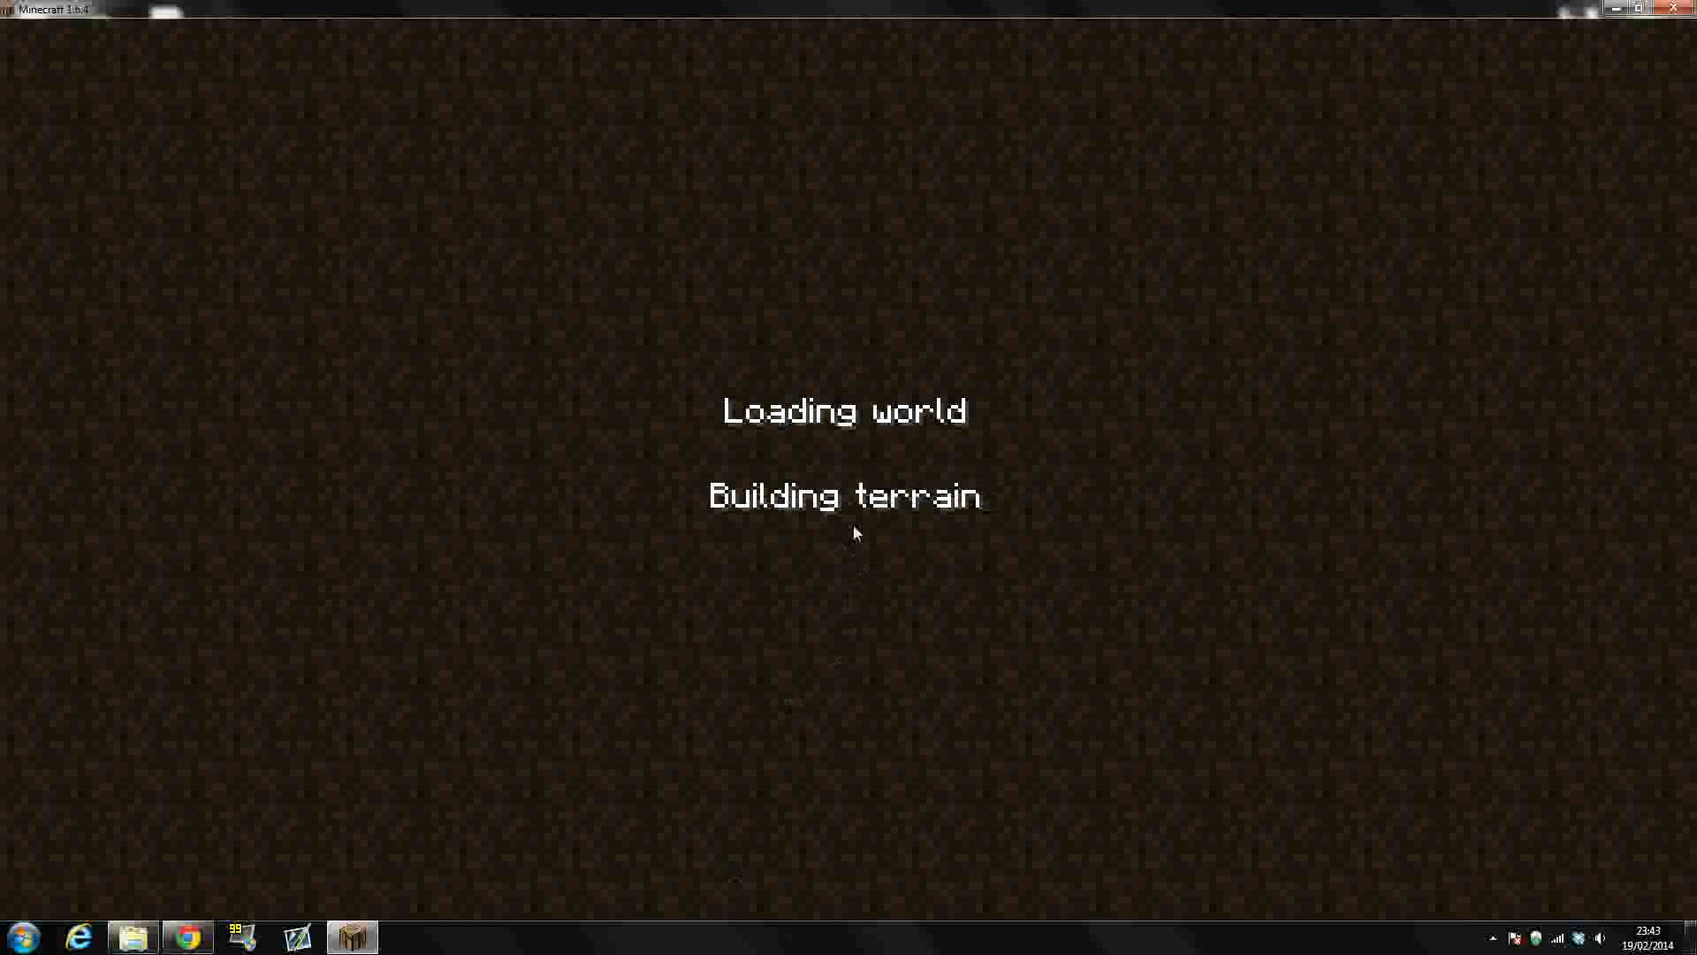
{"action": "mouse_move", "coordinate": [853, 509]}
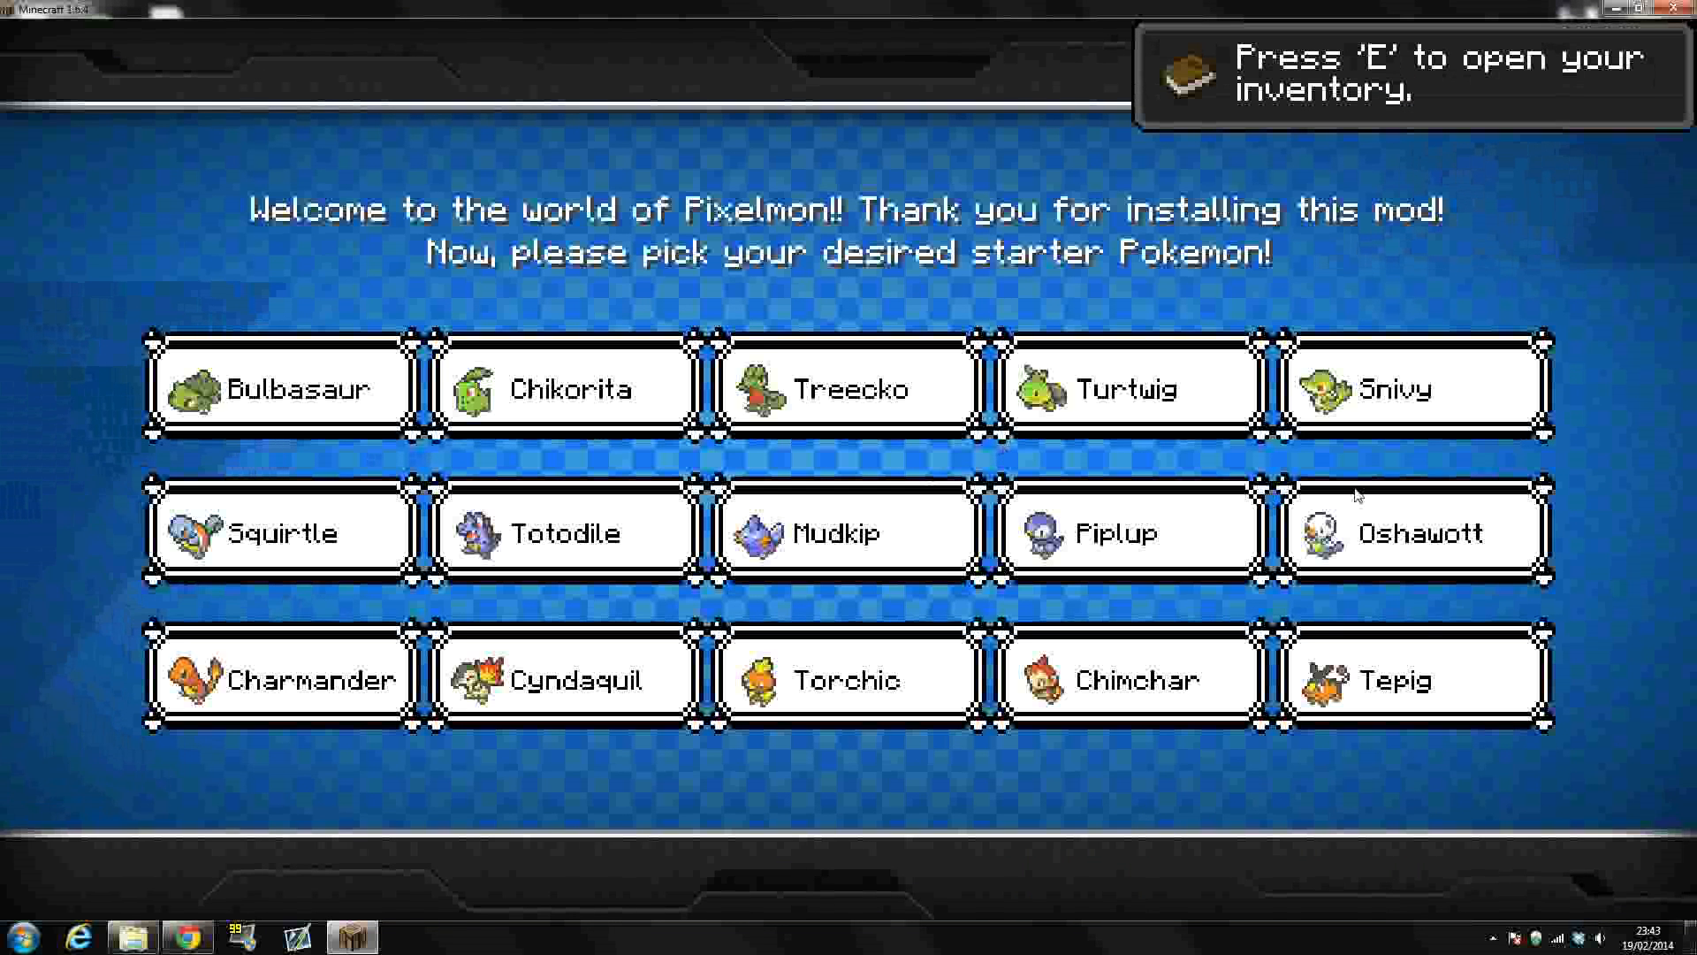
Pick Chimchar as the level 5 starter Pokémon.
{"action": "left_click", "coordinate": [1407, 387]}
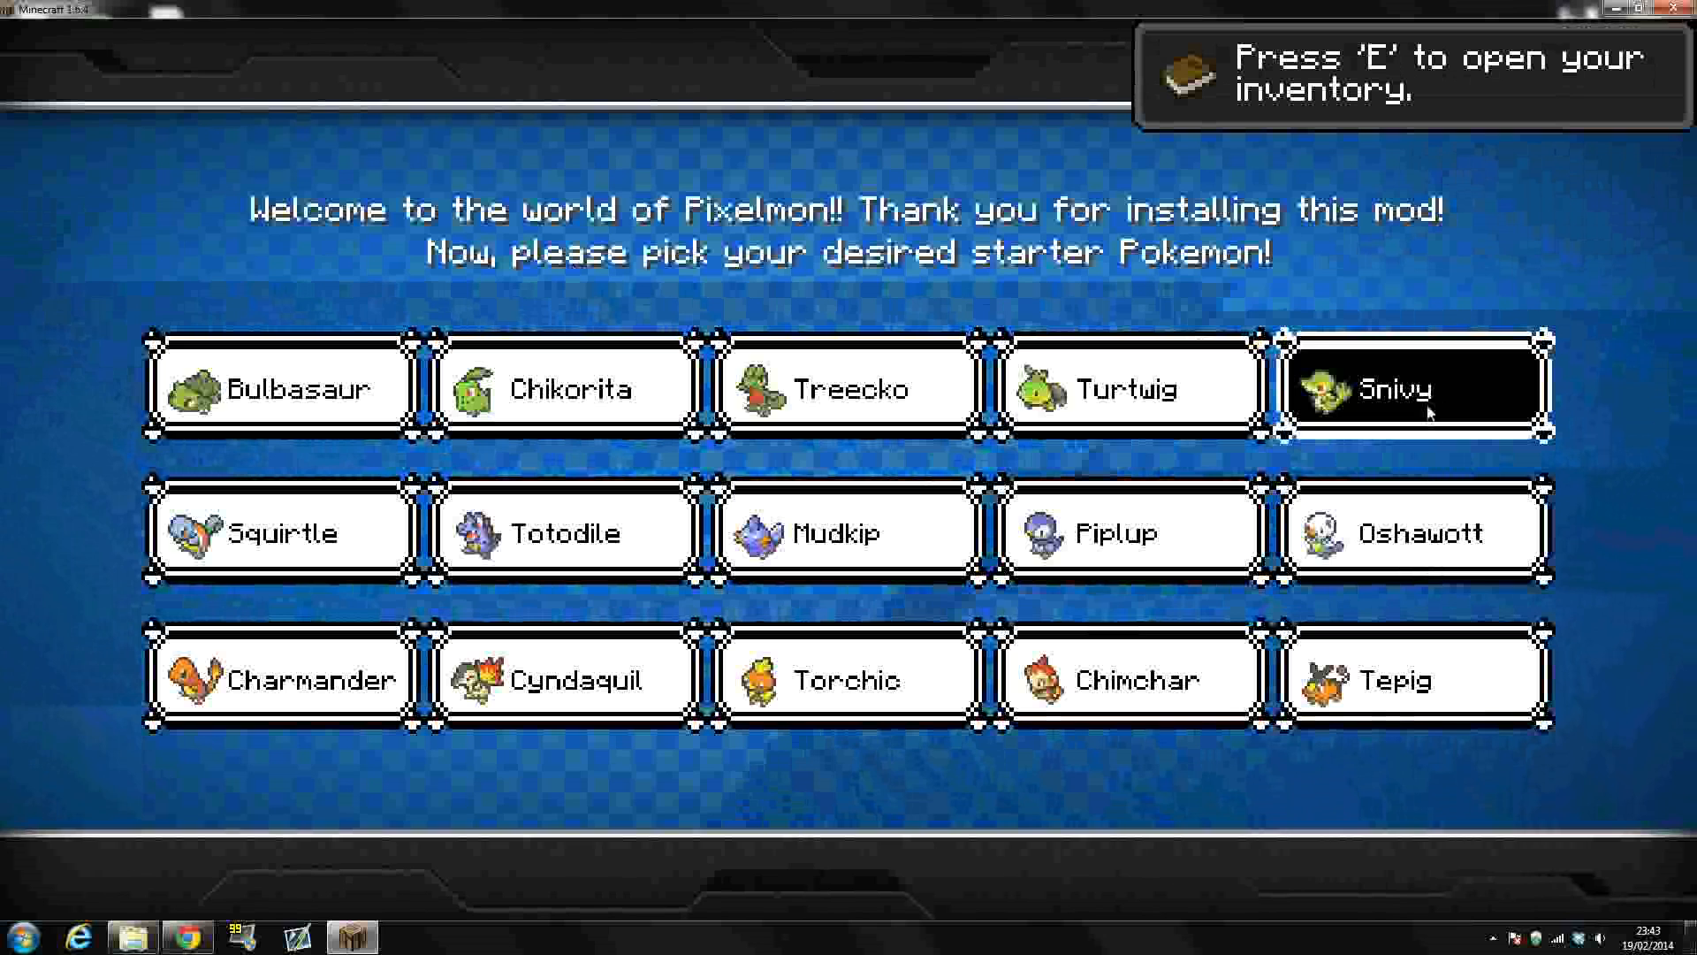
{"action": "left_click", "coordinate": [1409, 387]}
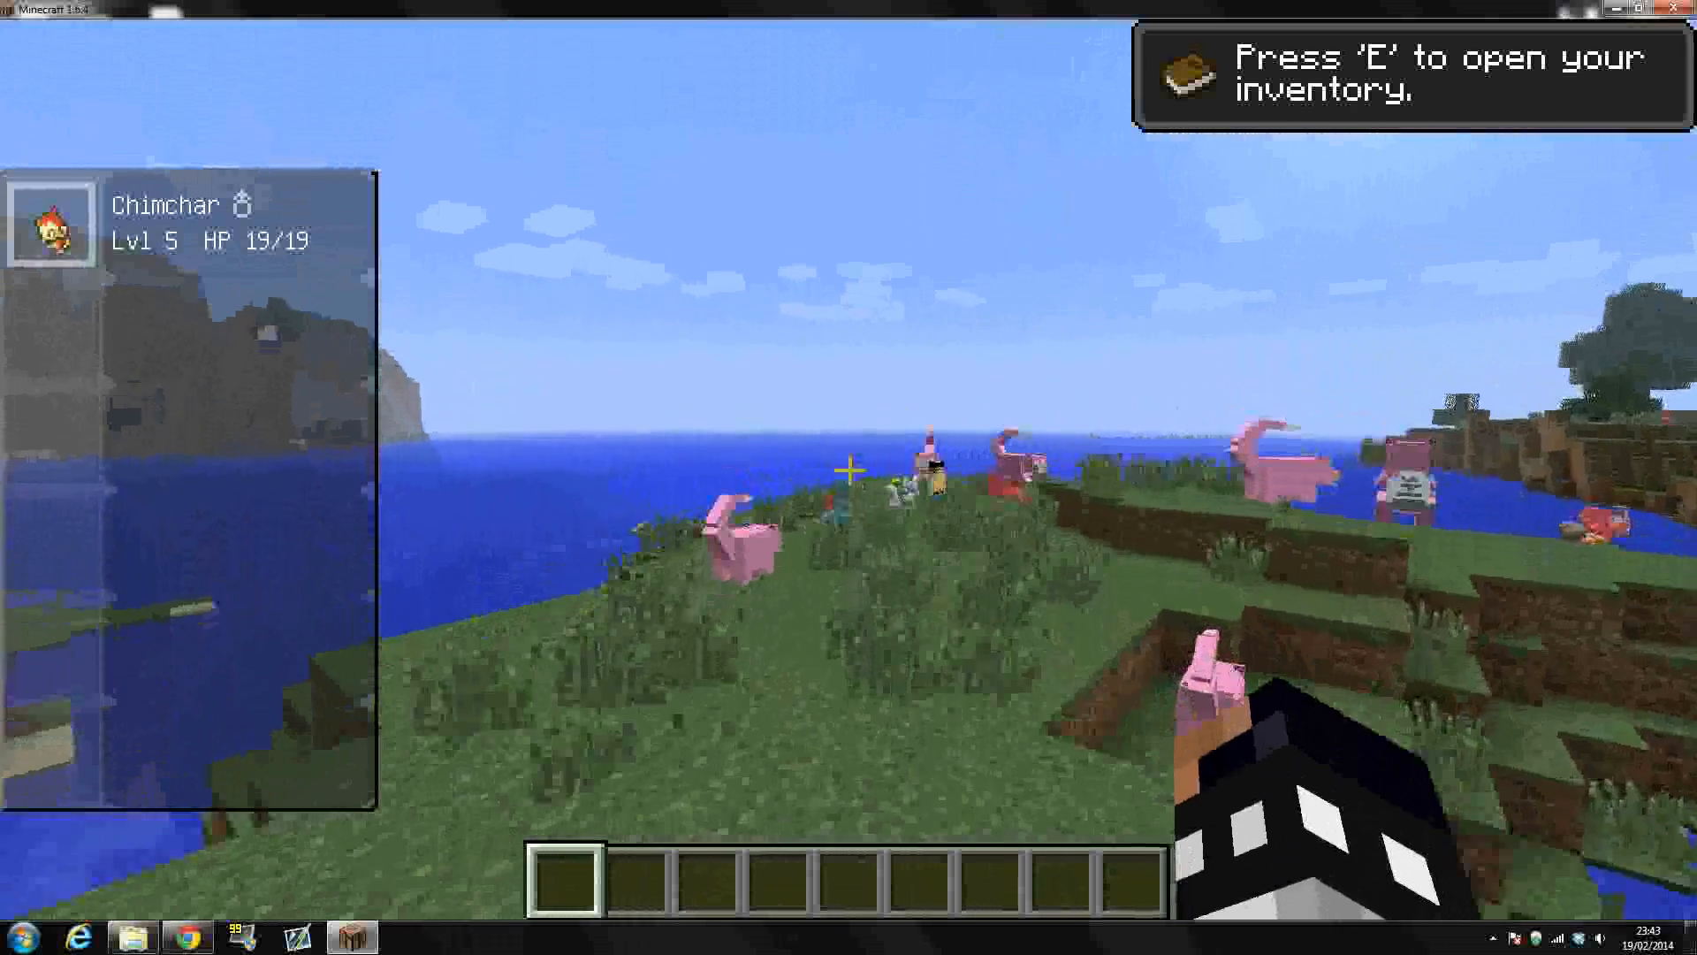
{"action": "mouse_move", "coordinate": [848, 476]}
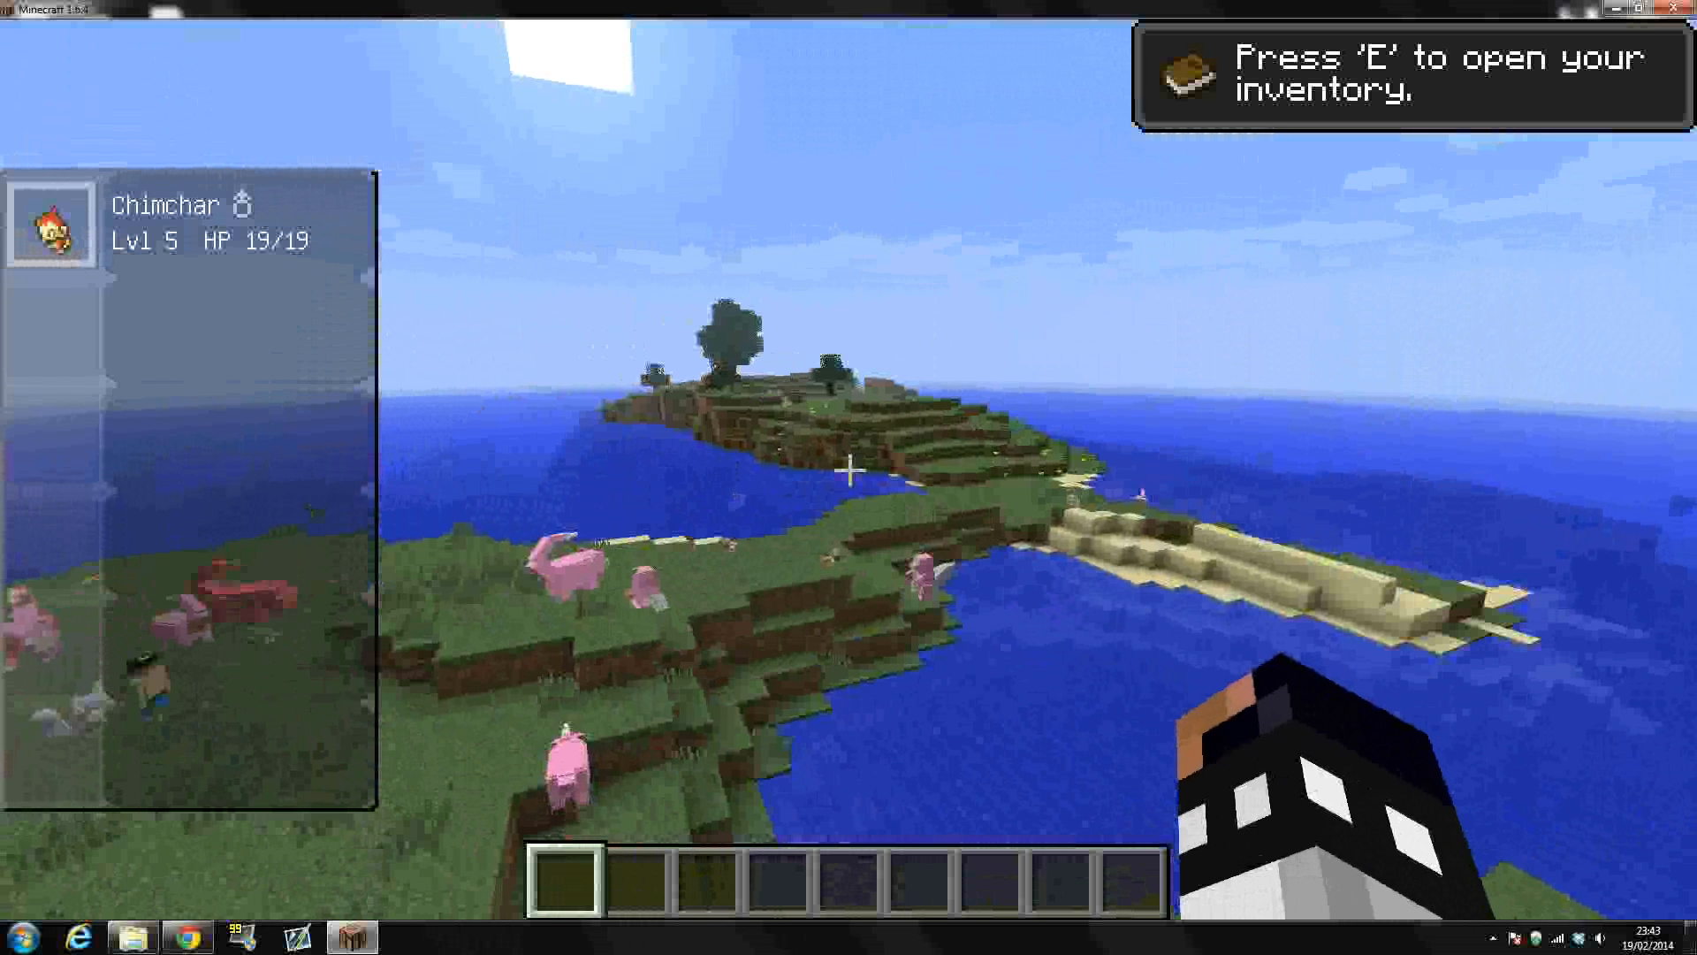